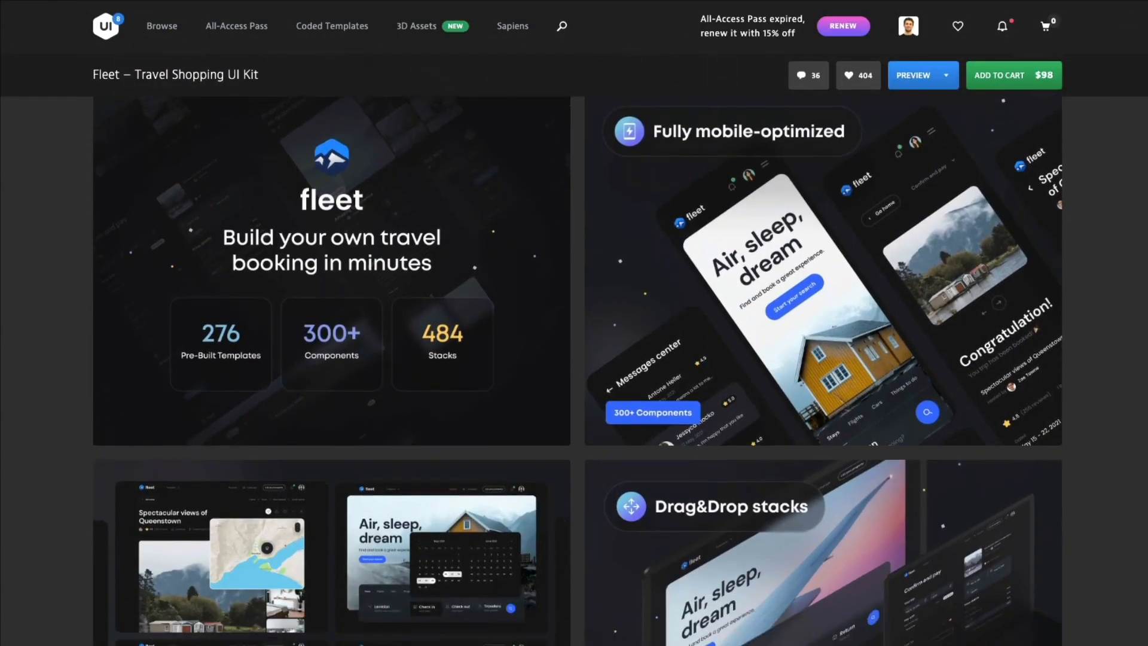
Add a Desktop preset frame (1440×1024) to the Landing page and name its layer '1'
scroll("down", 3)
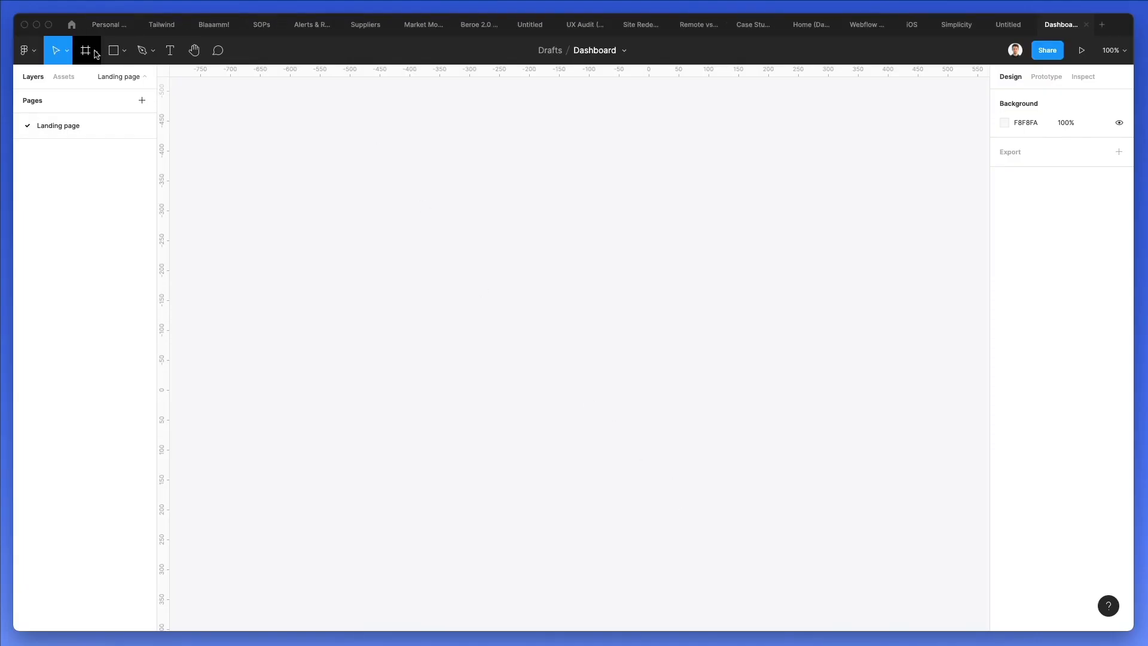
left_click(85, 50)
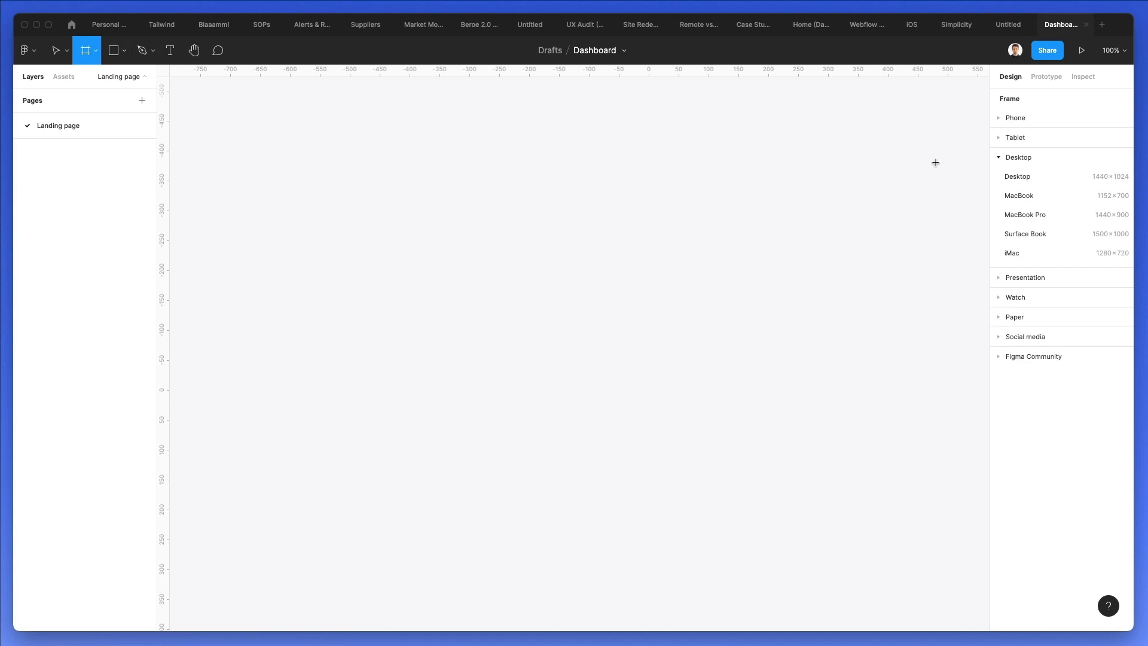
left_click(1017, 177)
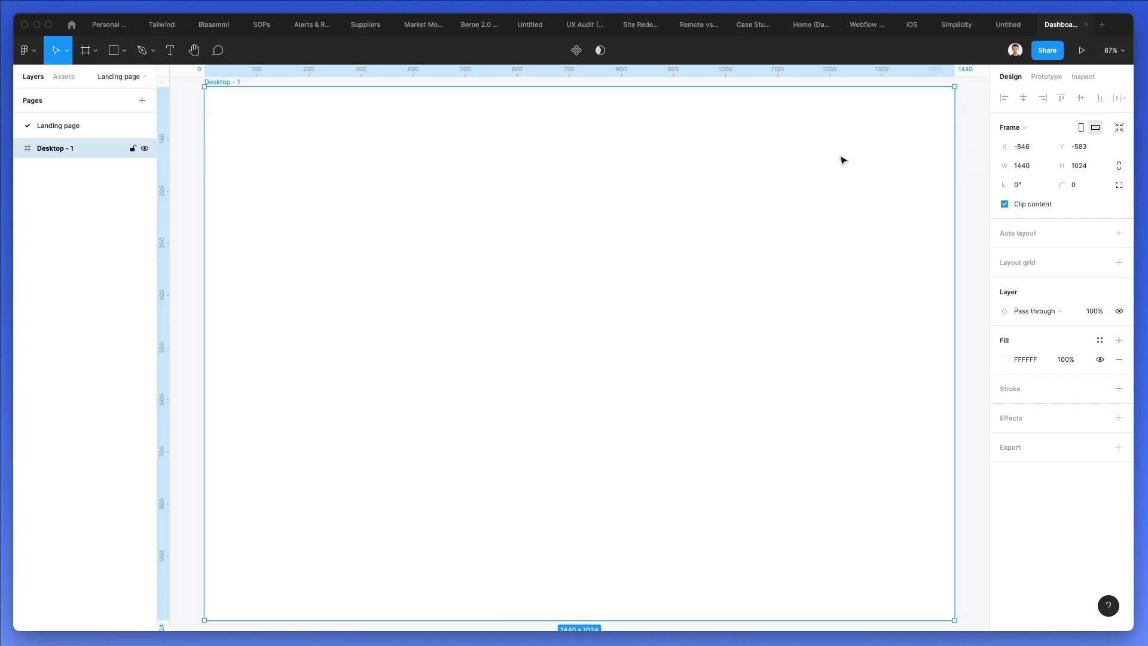
left_click(1022, 165)
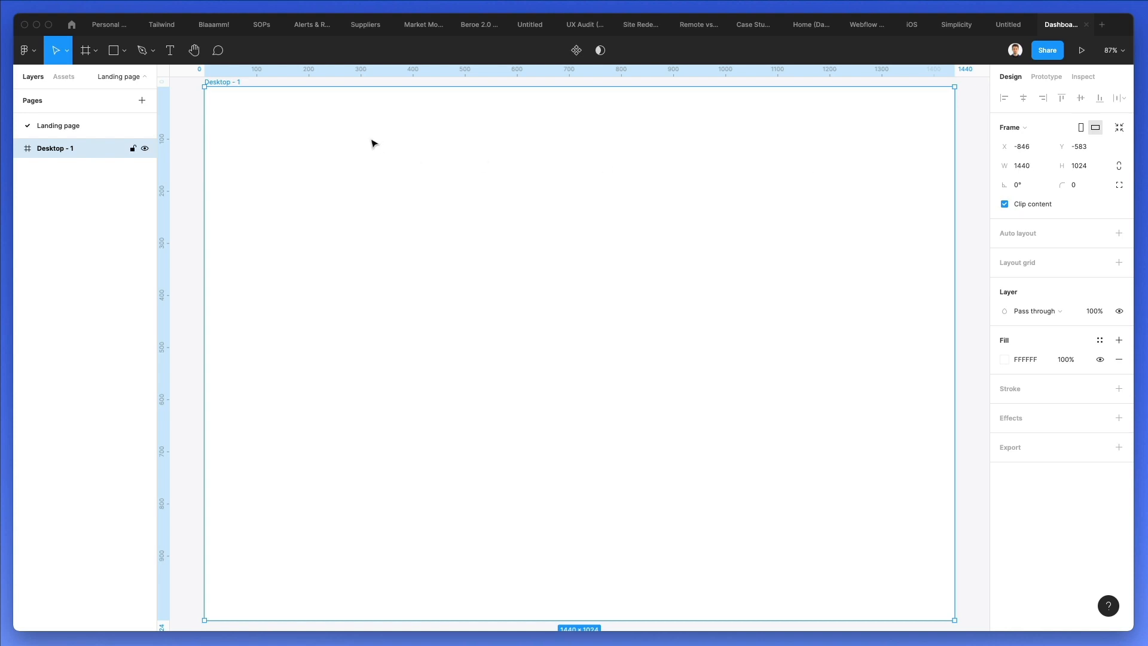
double_click(55, 148)
type("1")
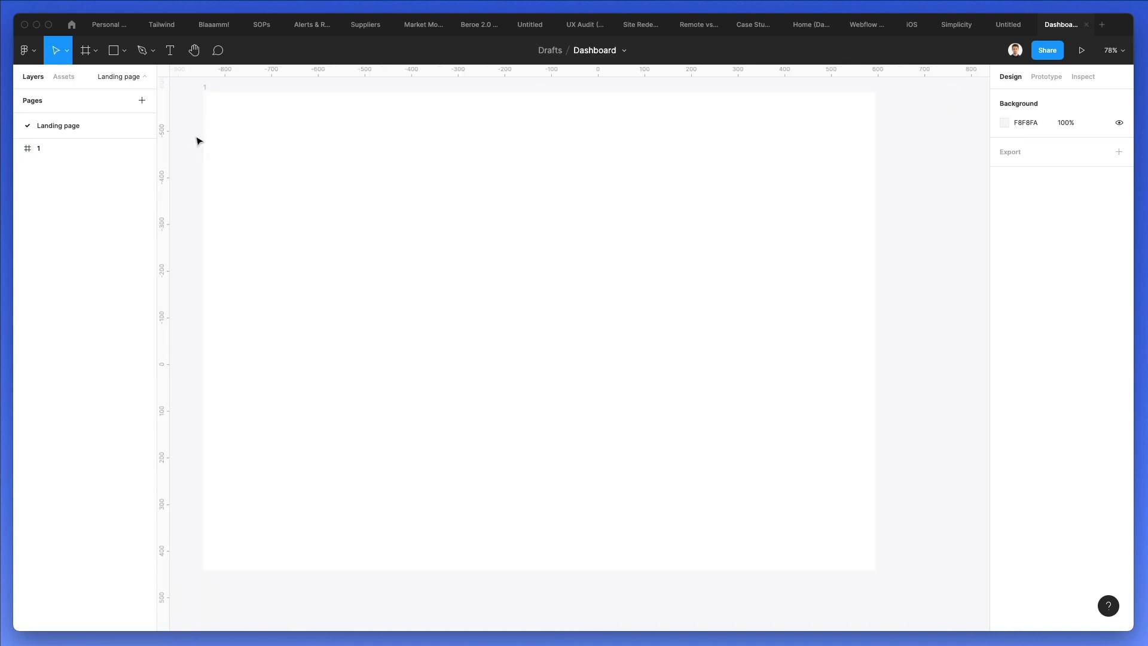
Type the 'Fleet' logo at frame 1's top-left in Lato Black, 29 px
left_click(39, 147)
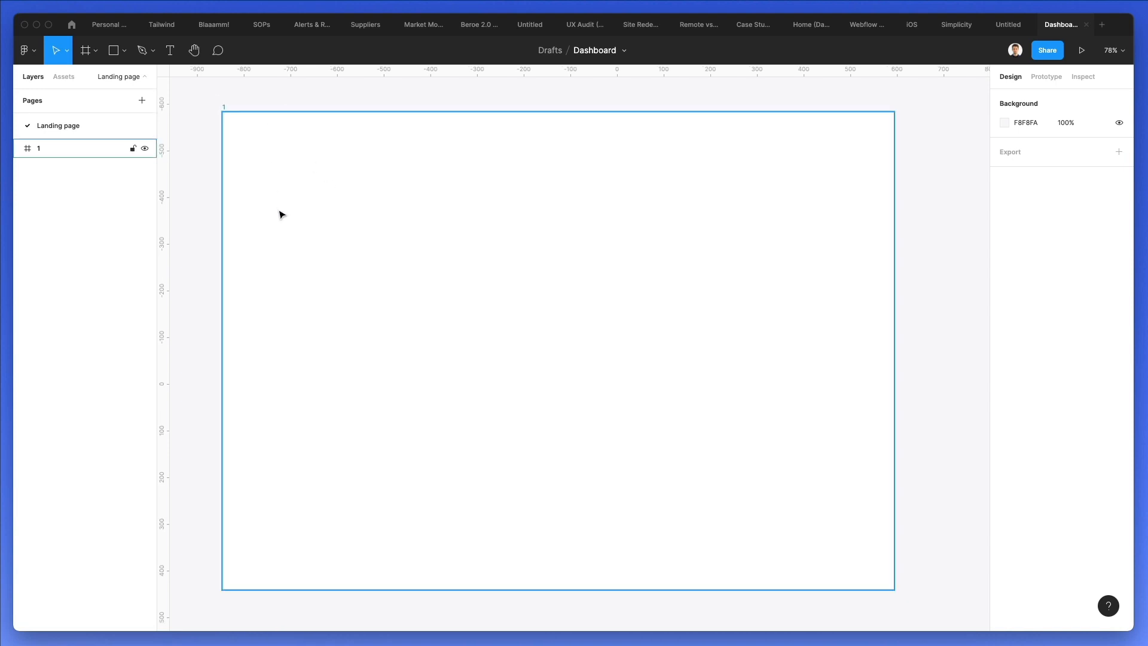
left_click(169, 50)
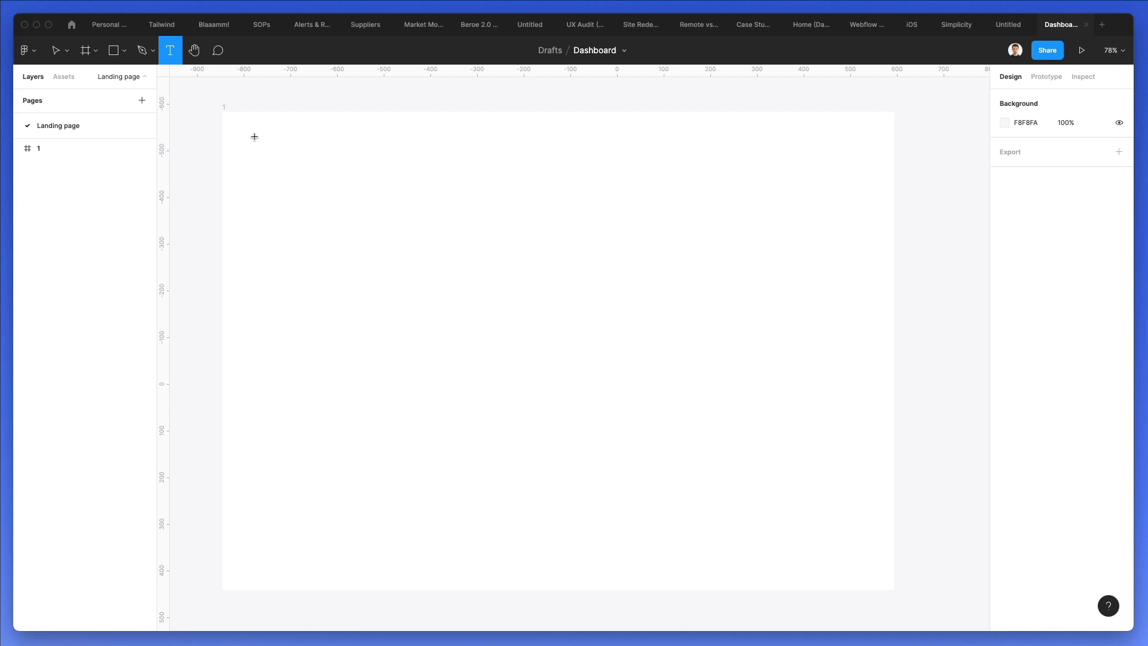
type("Fleet")
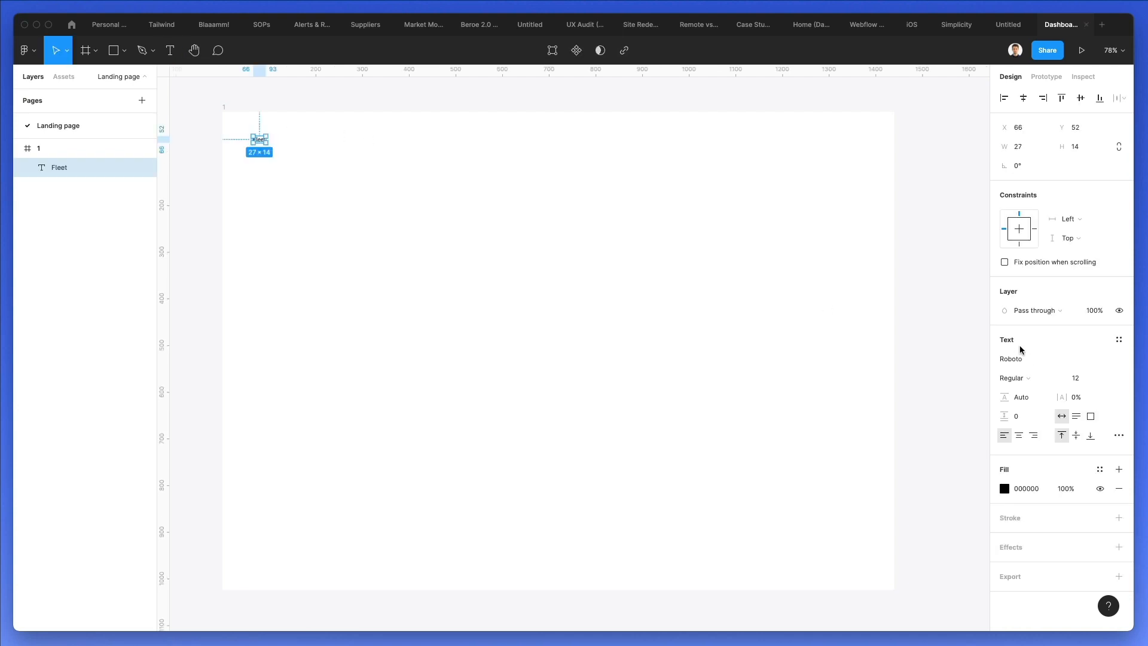
type("Lato")
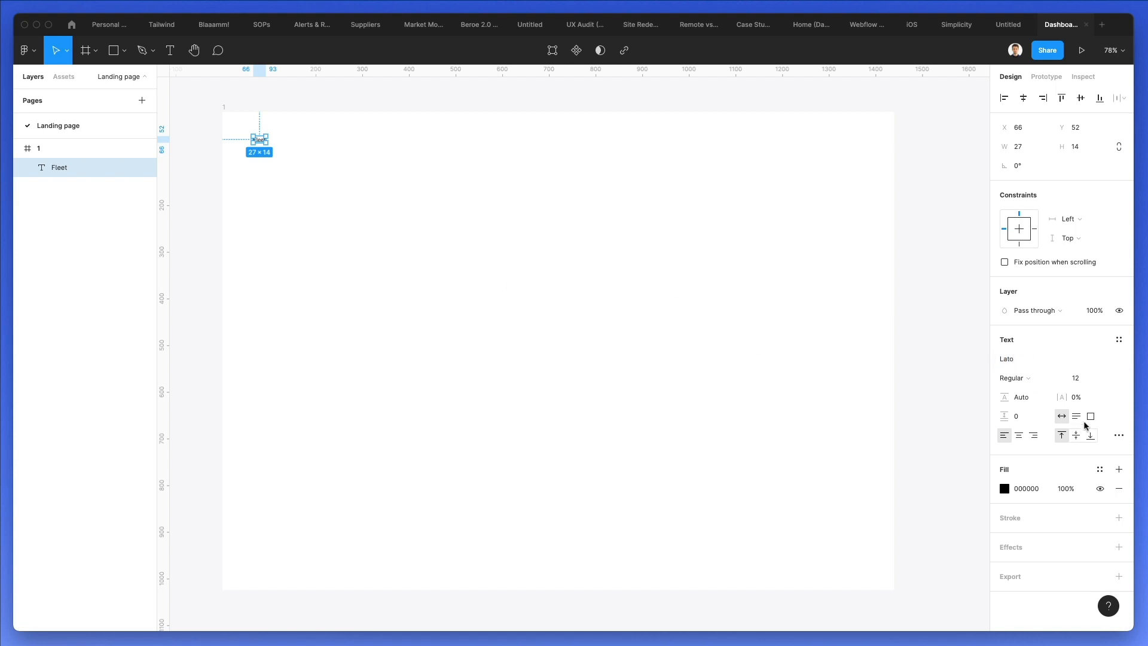
type("19")
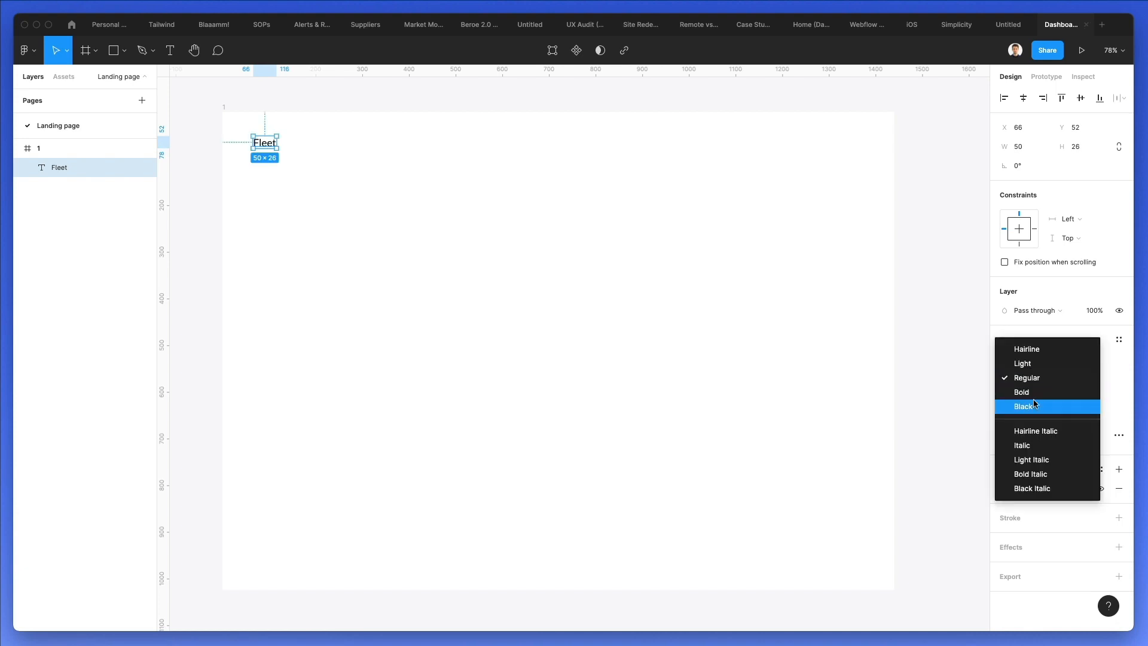
left_click(1025, 405)
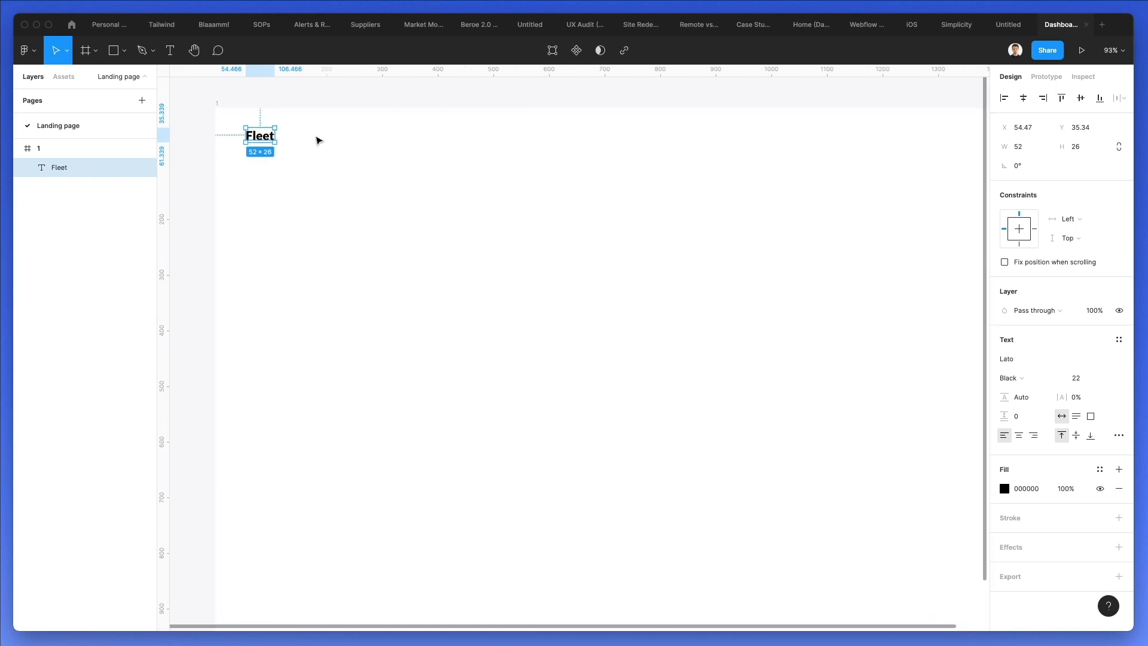
left_click(1083, 378)
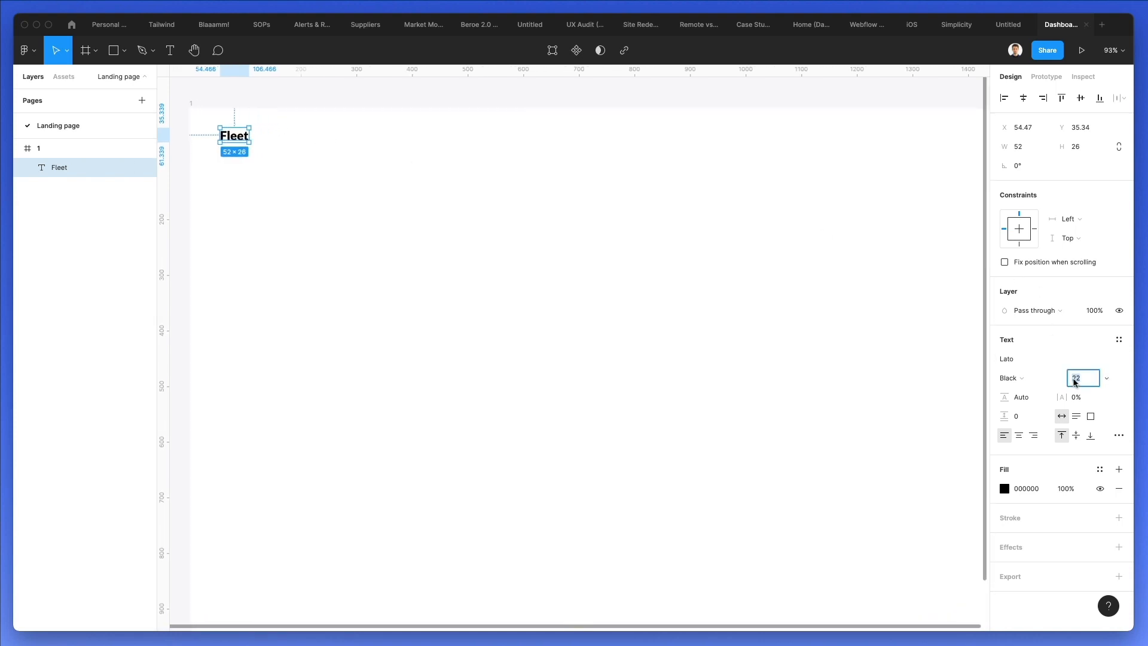
type("29")
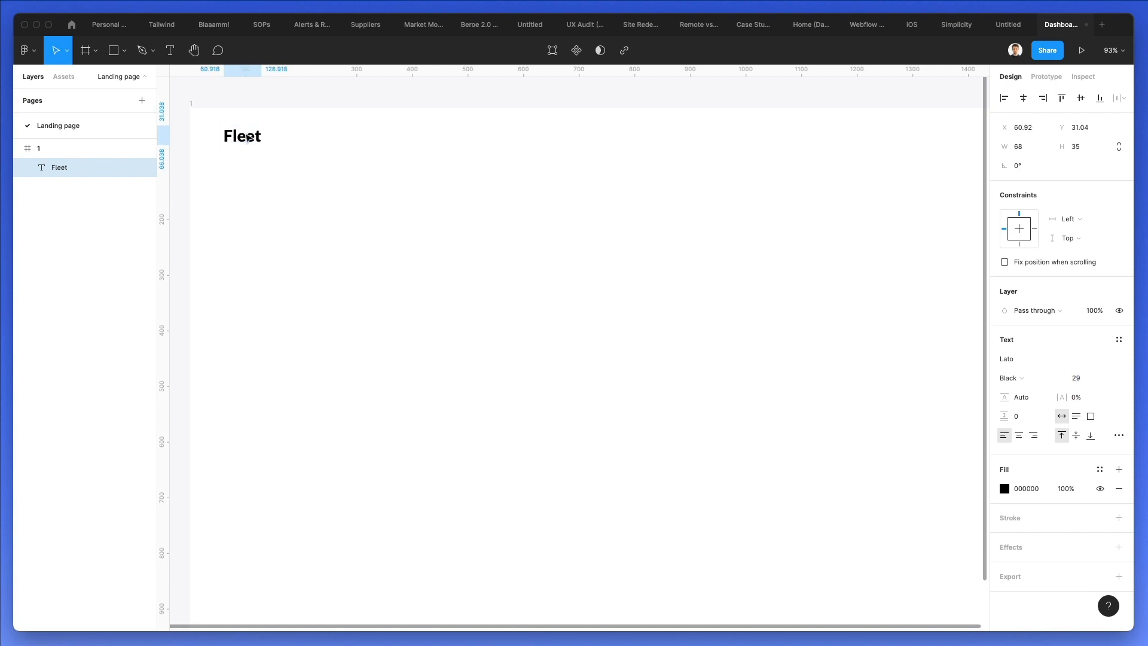
Place a copy of Fleet to its right, changed to 'Travellers' at 14 px
left_click_drag(241, 137, 303, 136)
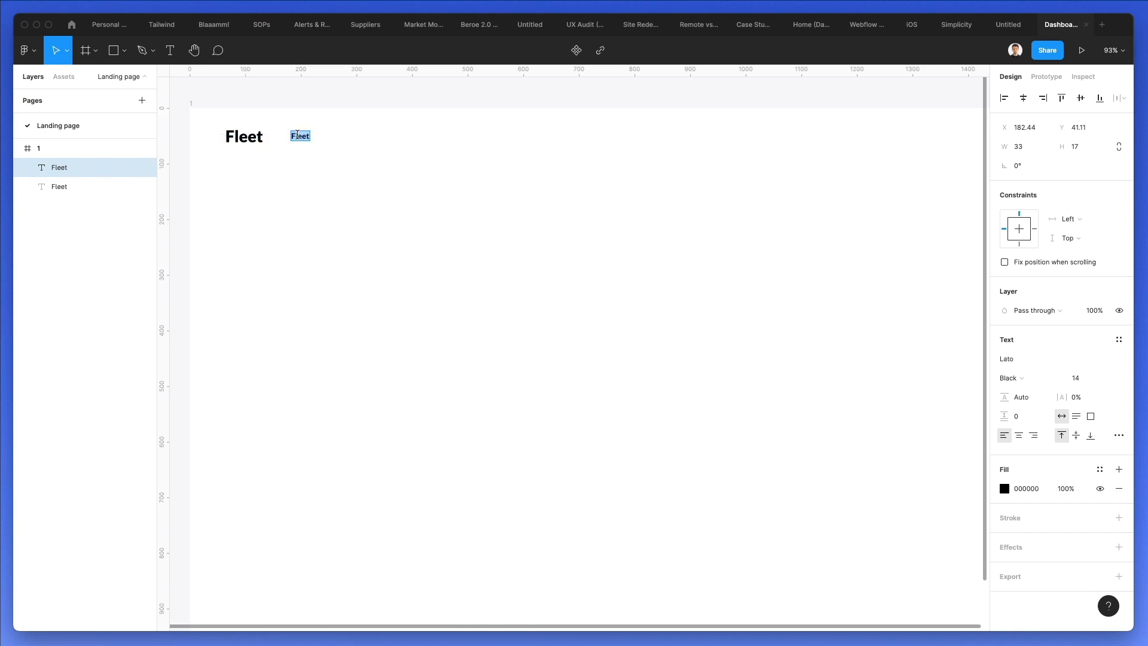
type("Travellers")
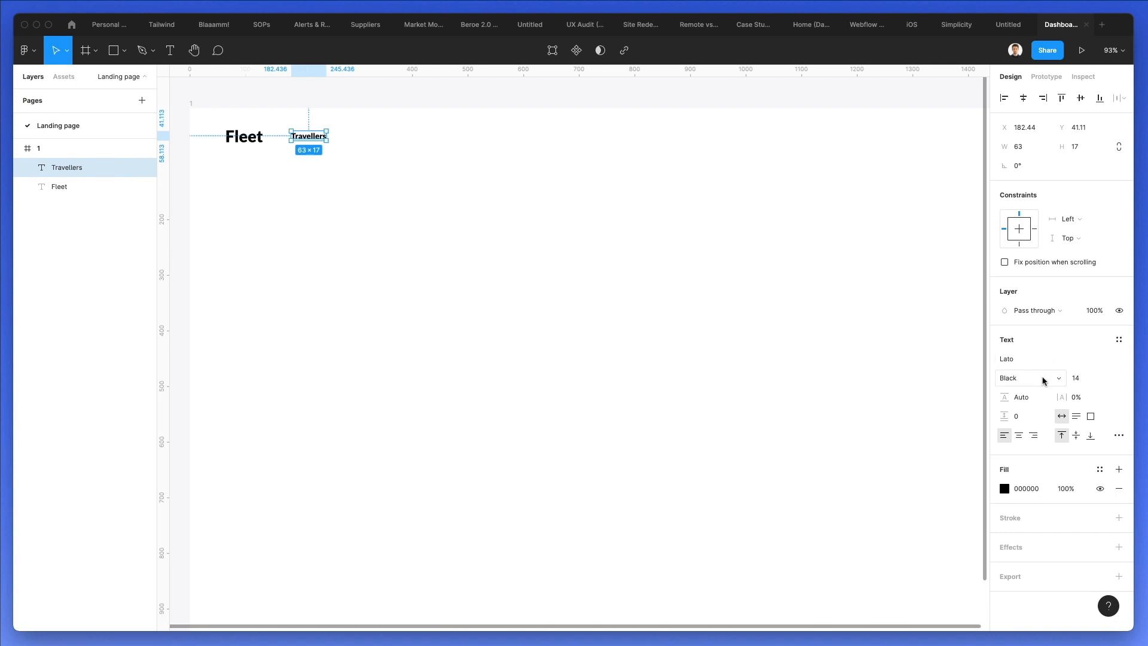
left_click(1028, 378)
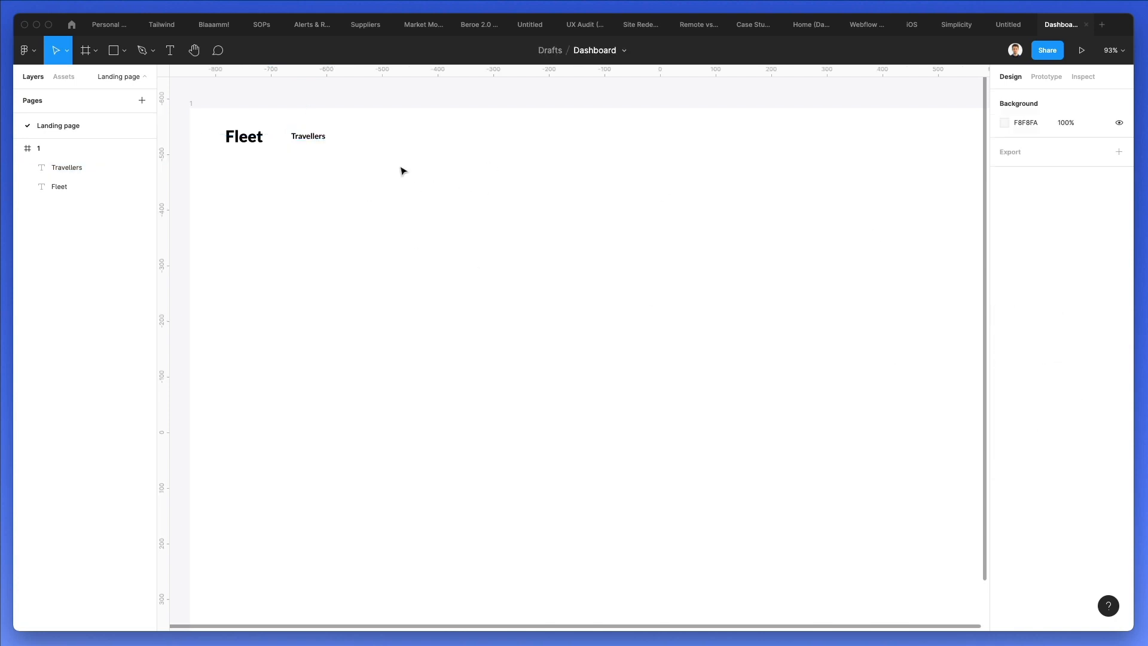
left_click(309, 136)
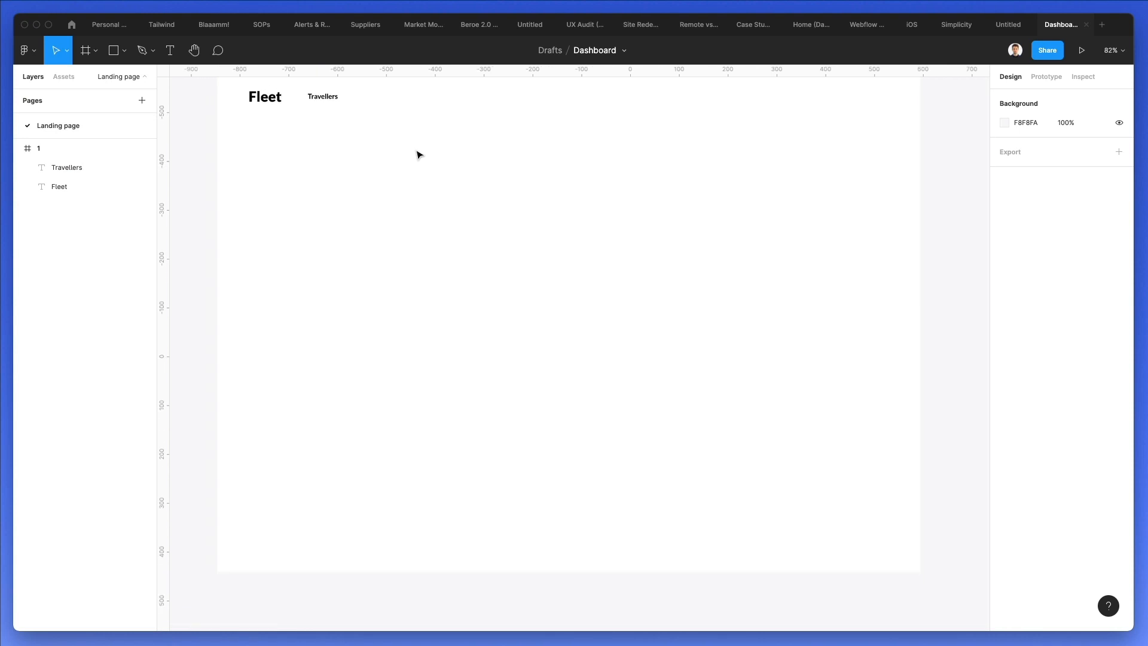
Give frame 1 a 12-column grid with 65 margins, 20 gutters and F1E7E7 colour
left_click(323, 130)
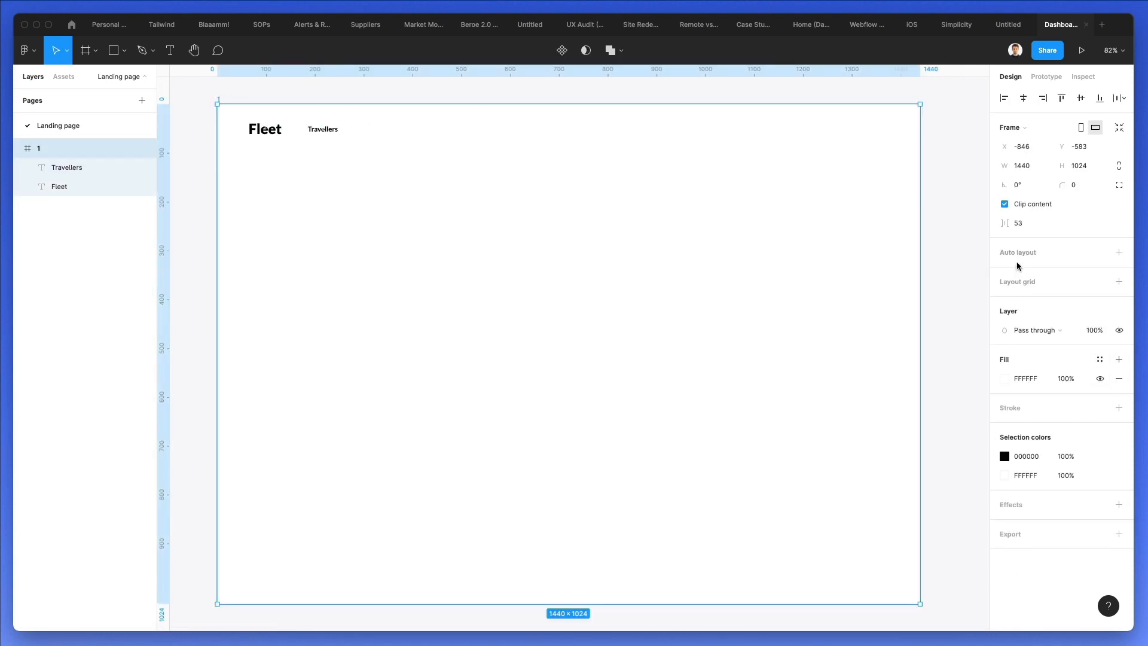
left_click(1118, 281)
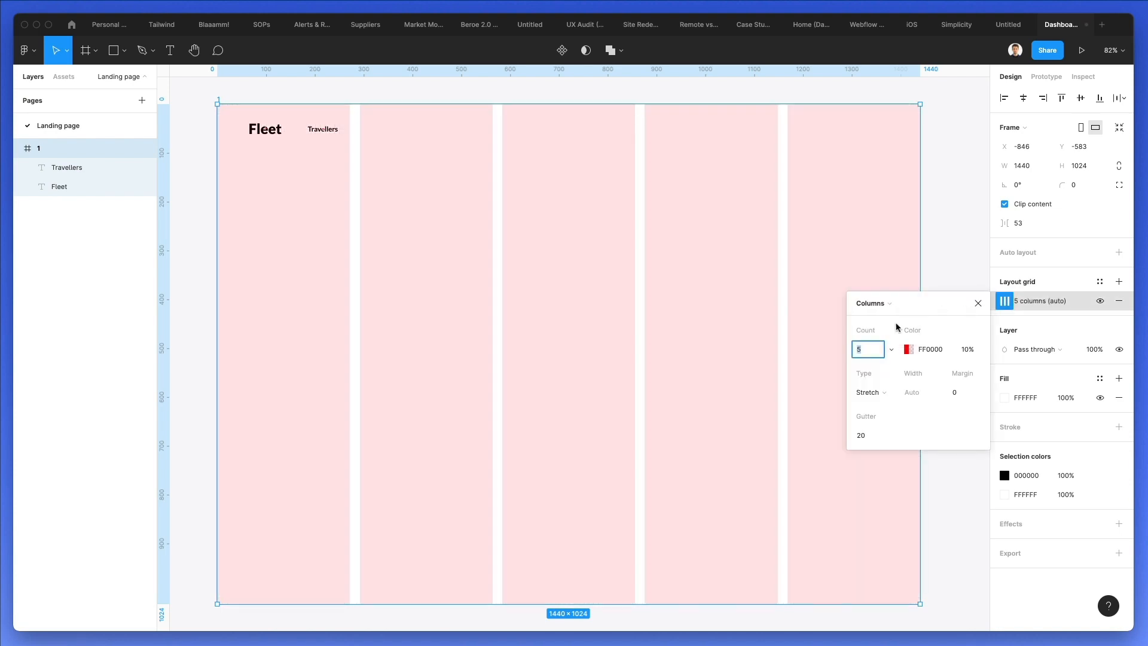
type("12")
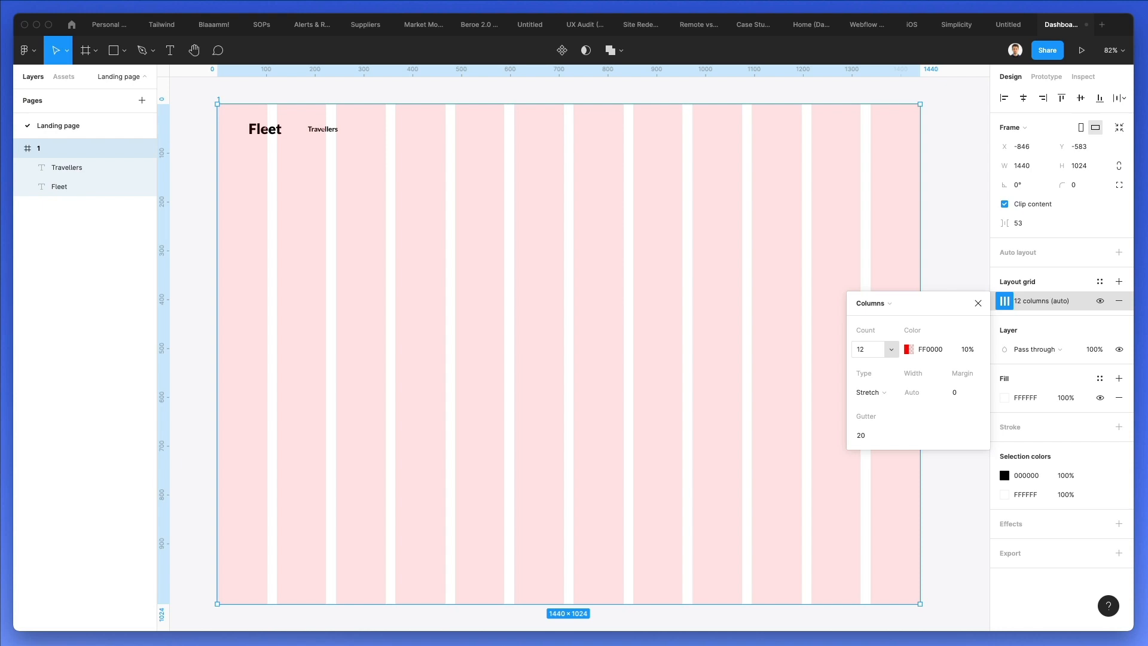
left_click(965, 391)
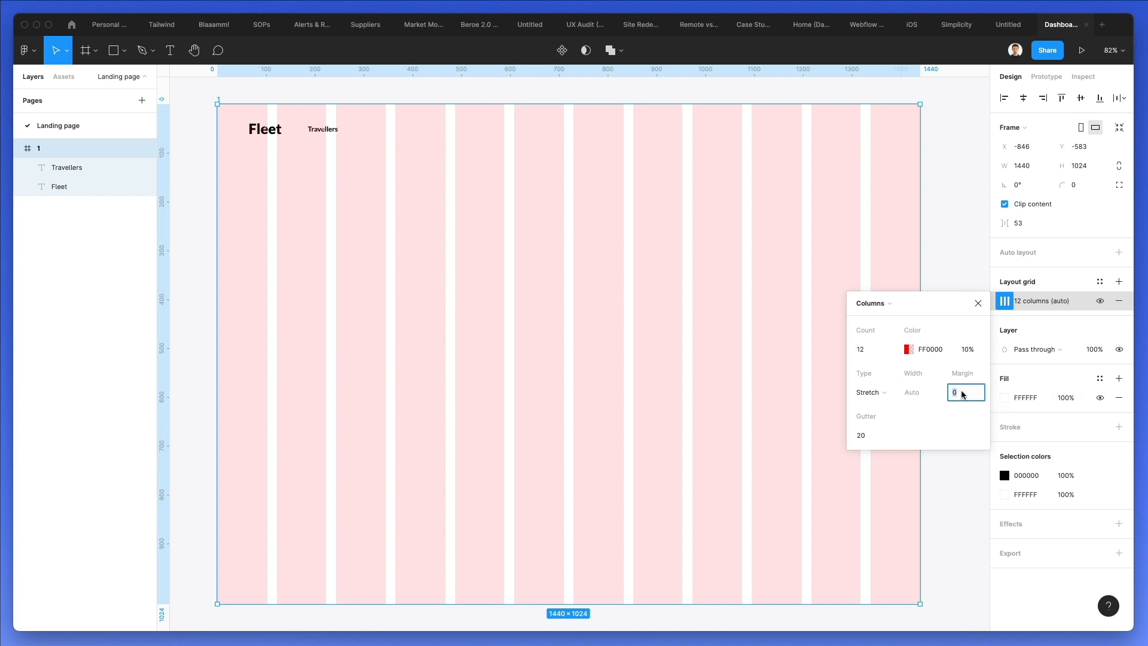
type("40")
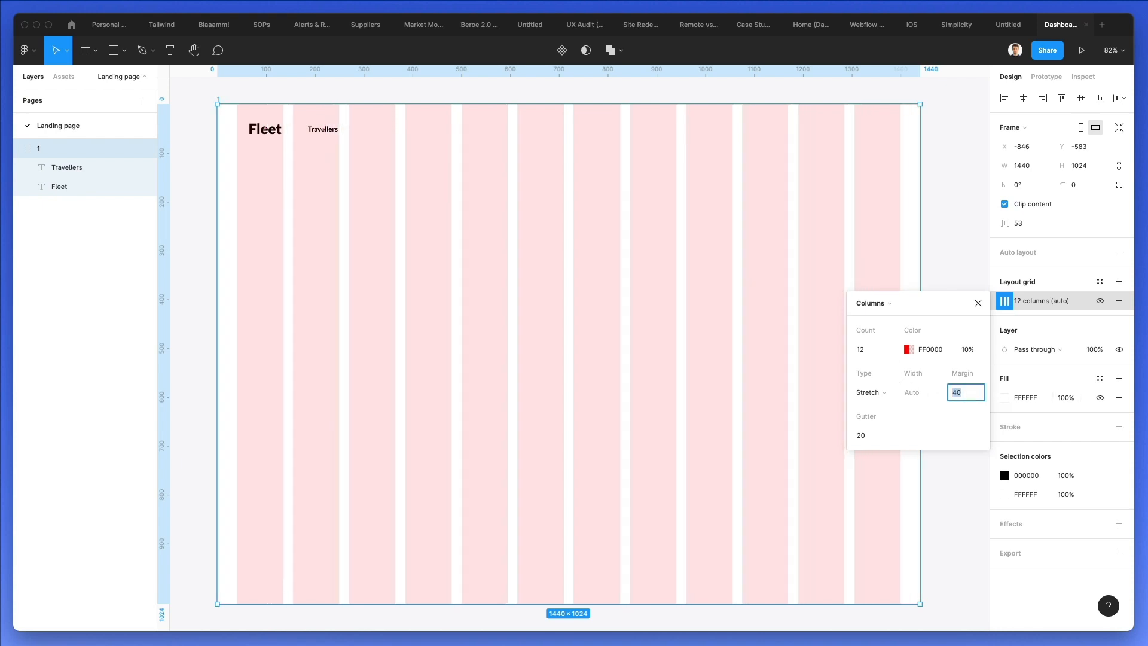
type("43")
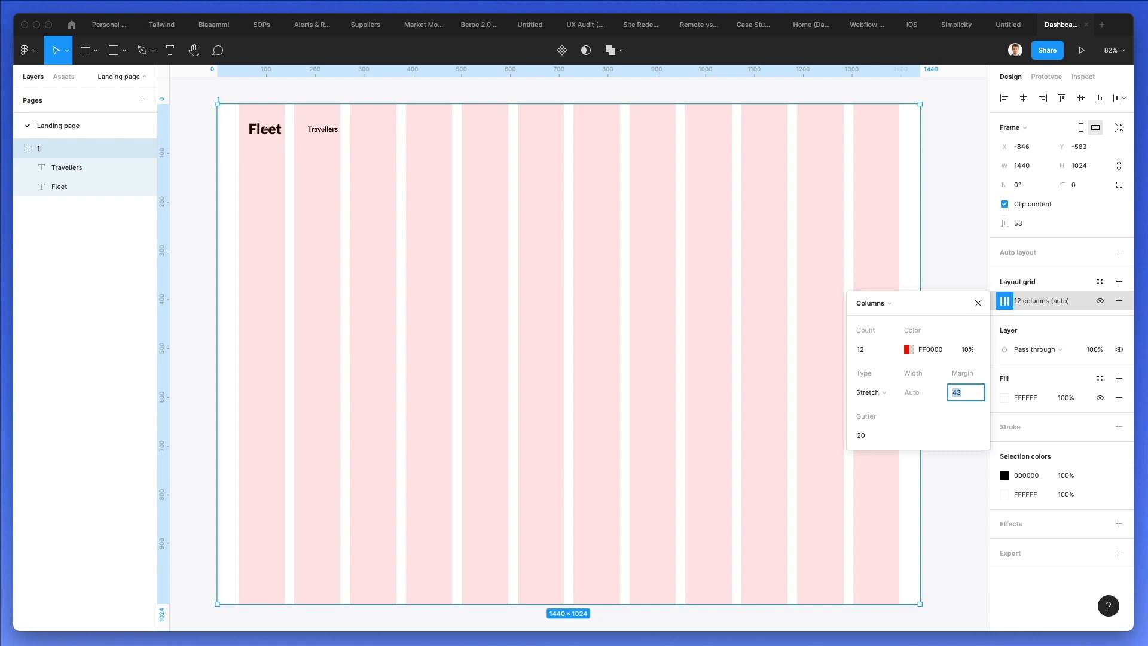
type("68")
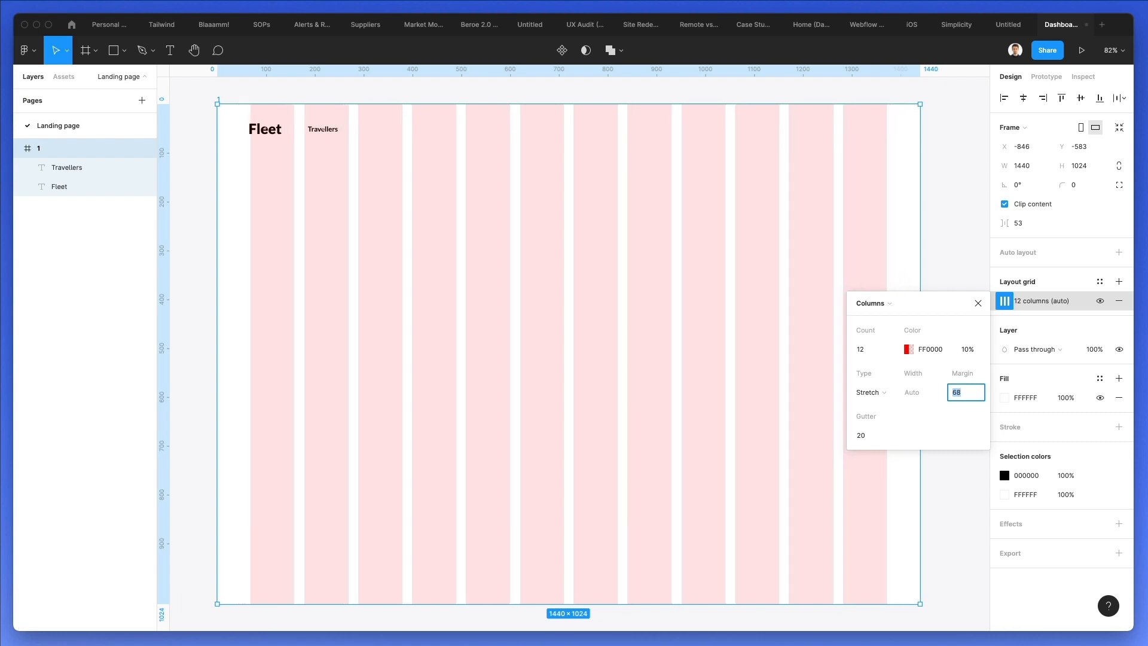
type("64")
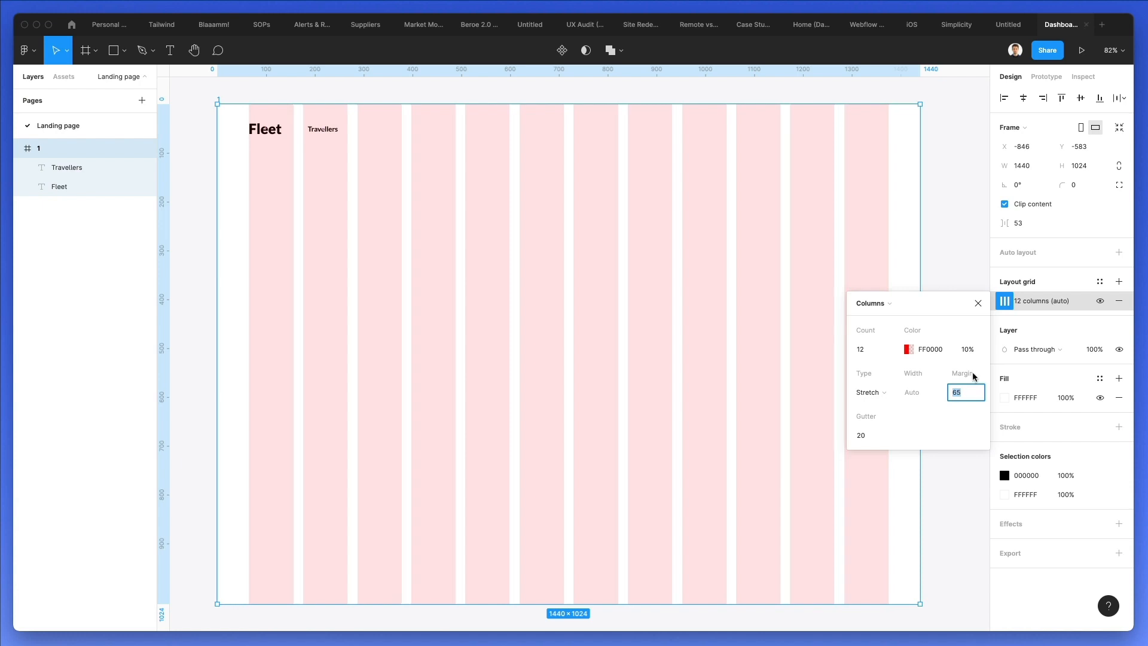
left_click(907, 349)
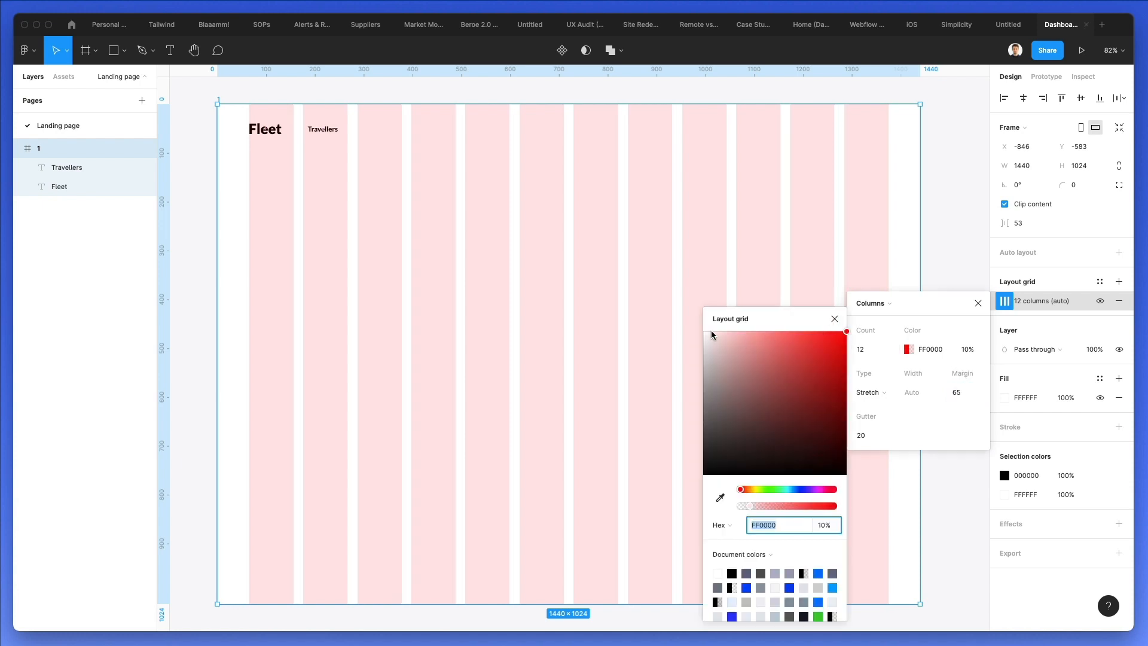
left_click(708, 343)
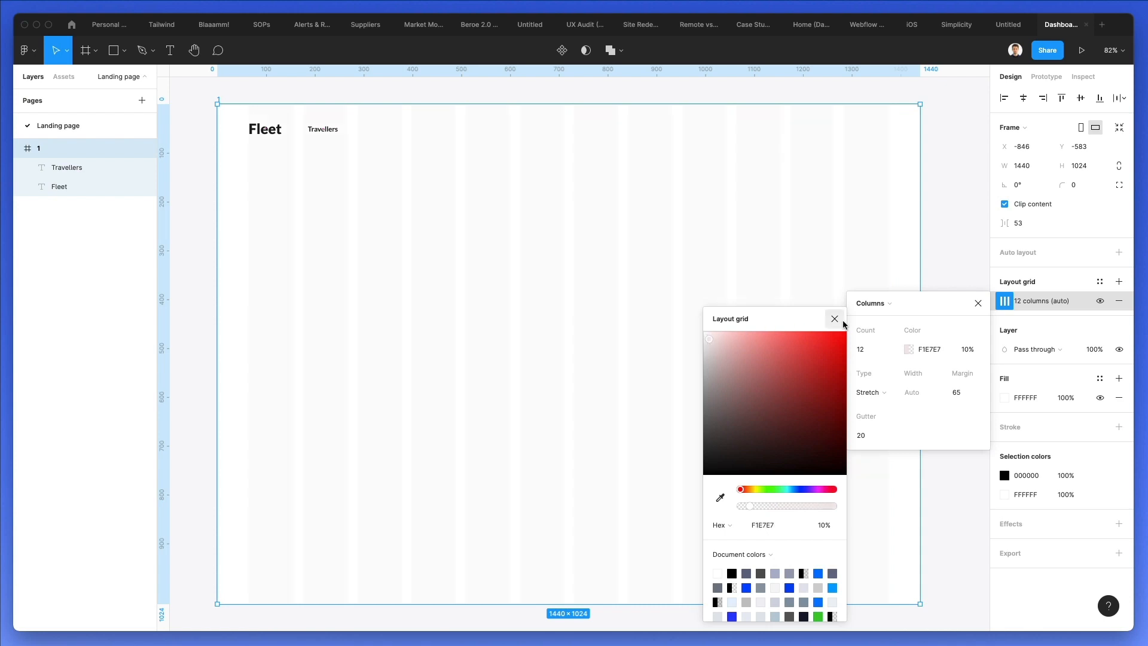
Duplicate the Travellers label further right across the header
left_click(323, 129)
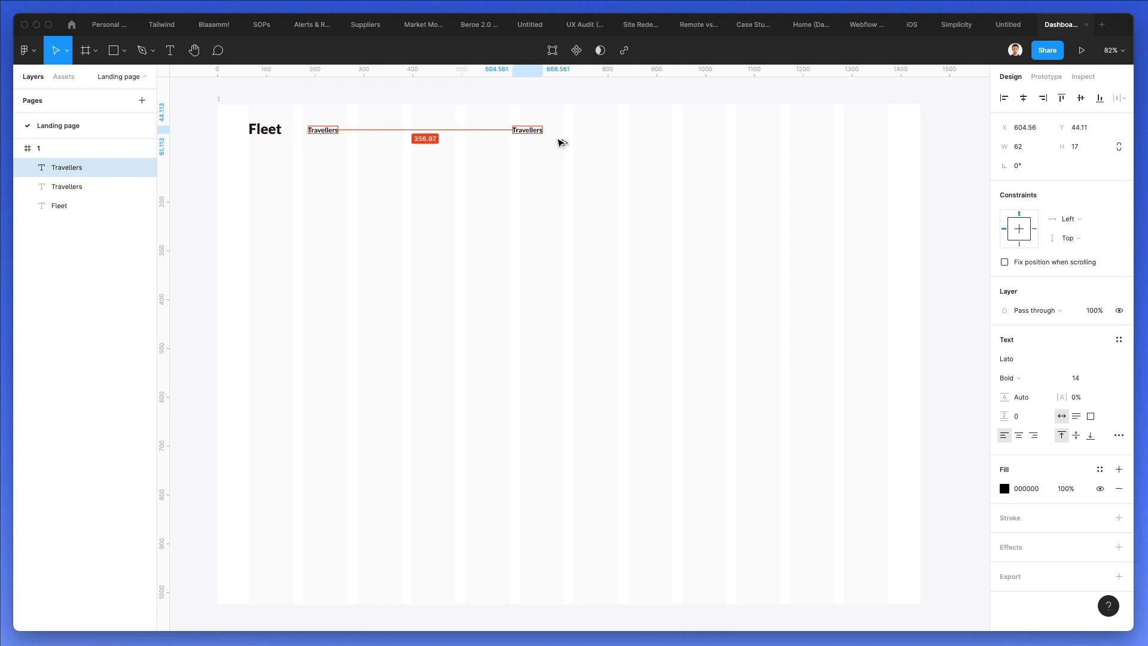
left_click_drag(527, 130, 705, 130)
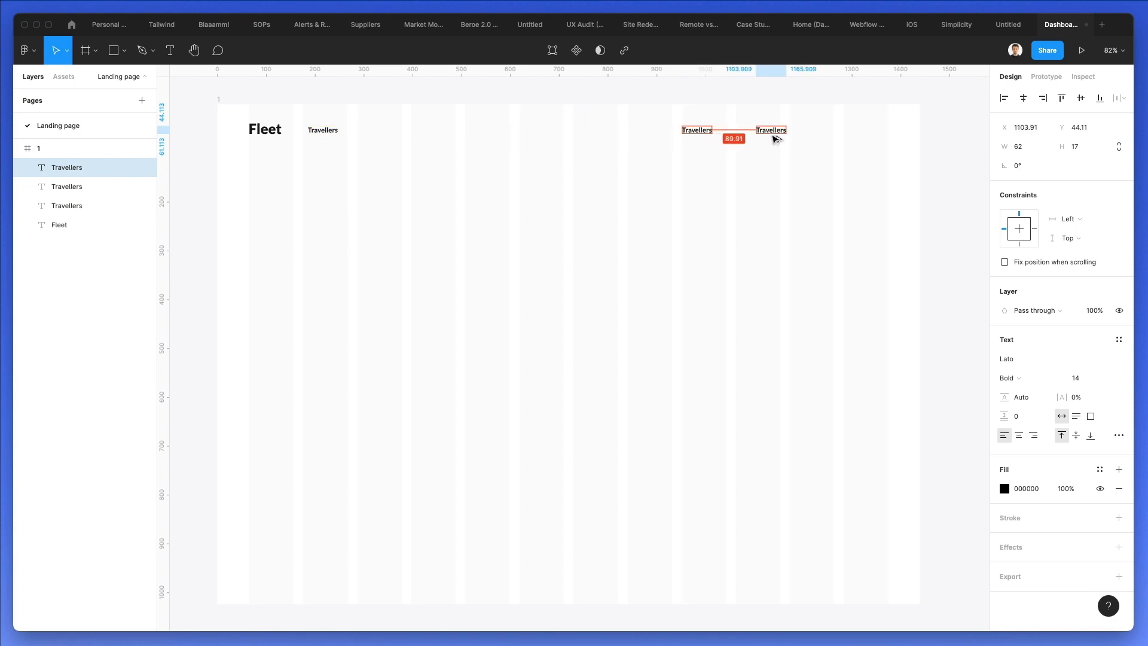
left_click_drag(770, 130, 753, 130)
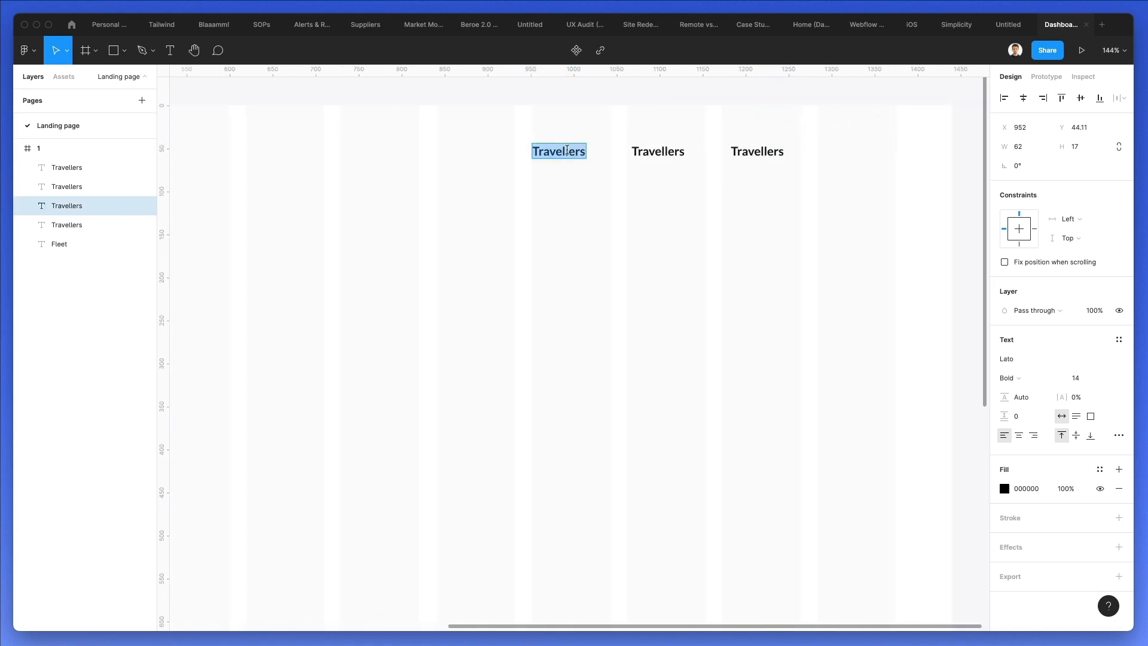
Retype the copied labels as Support, Language and List your property
type("Support")
left_click(657, 151)
type("Language")
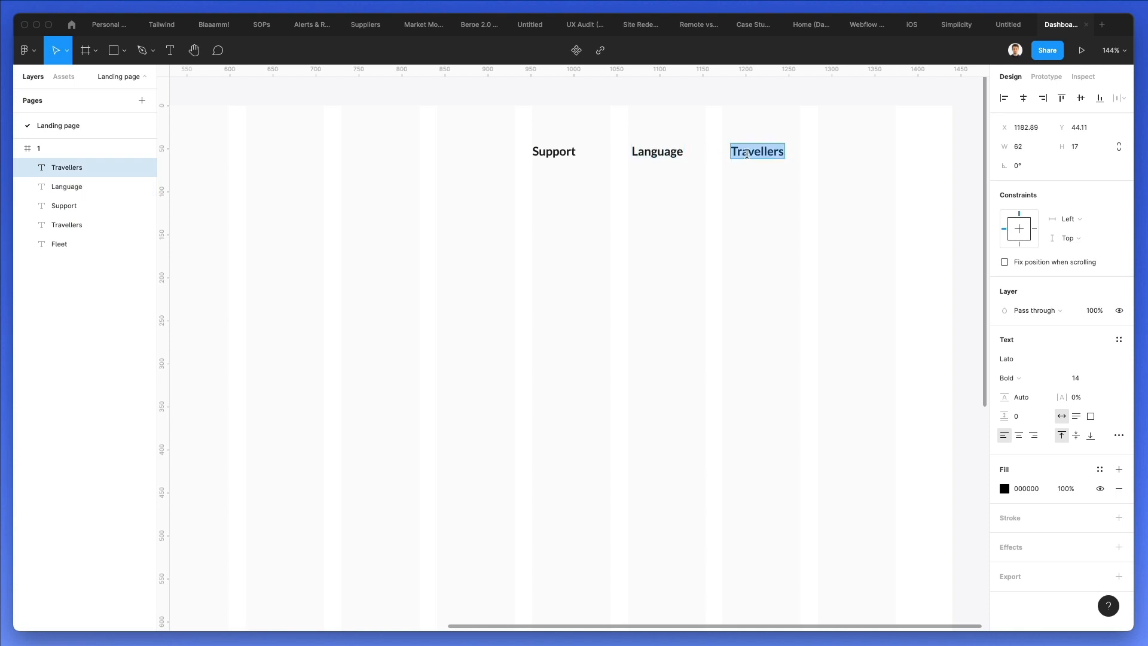
type("List y")
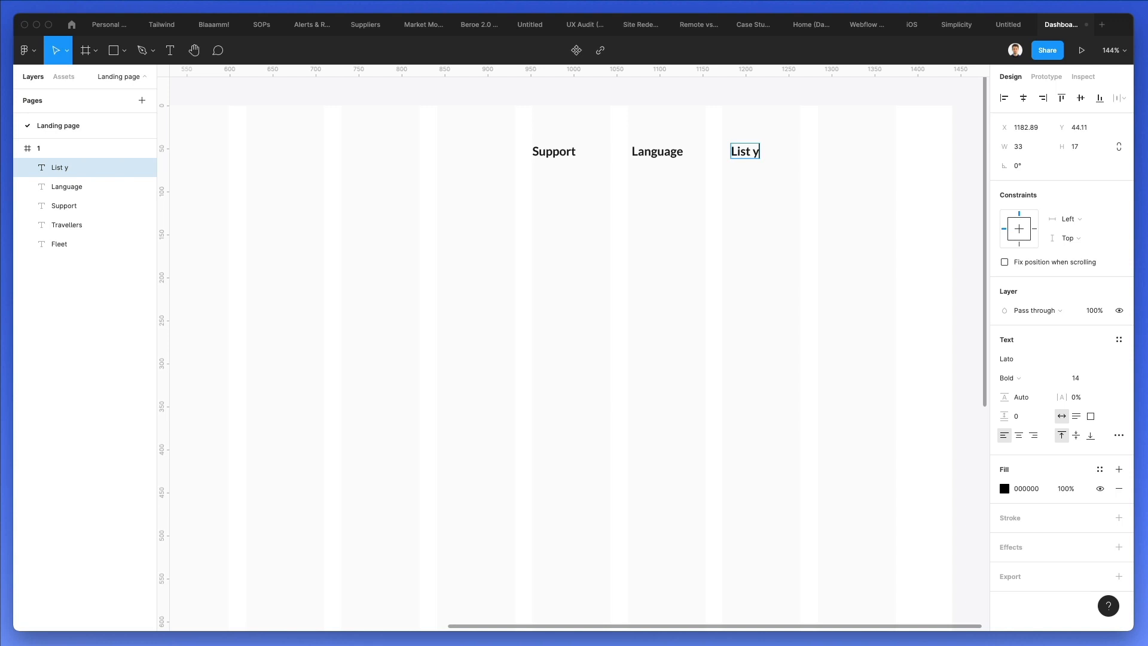
type("our p")
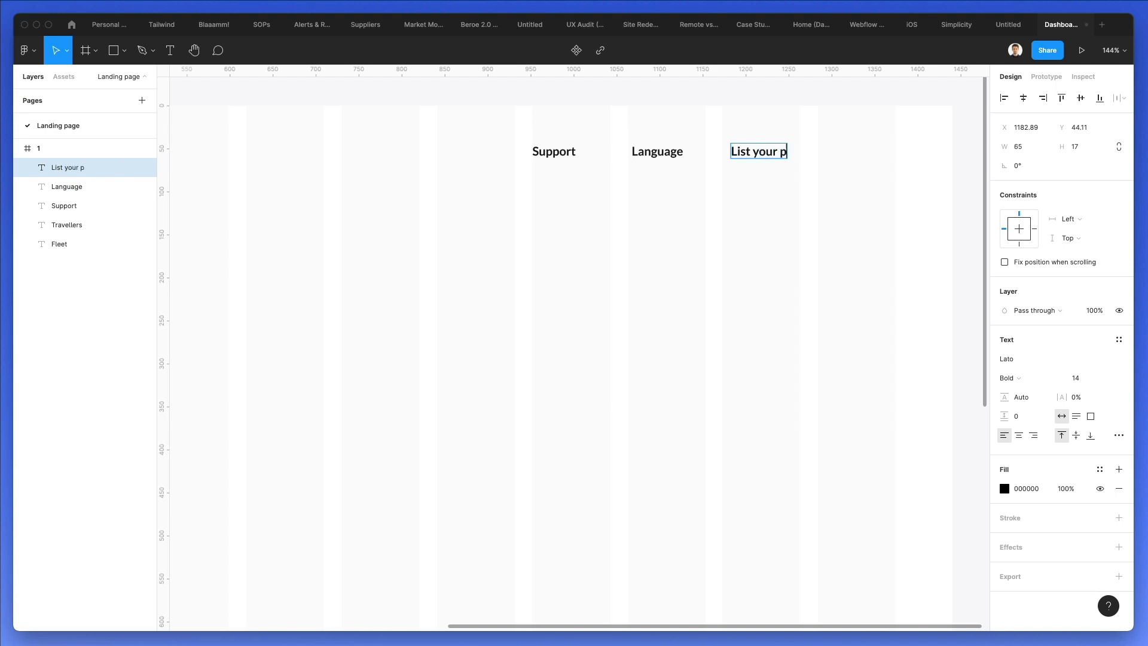
type("roperty")
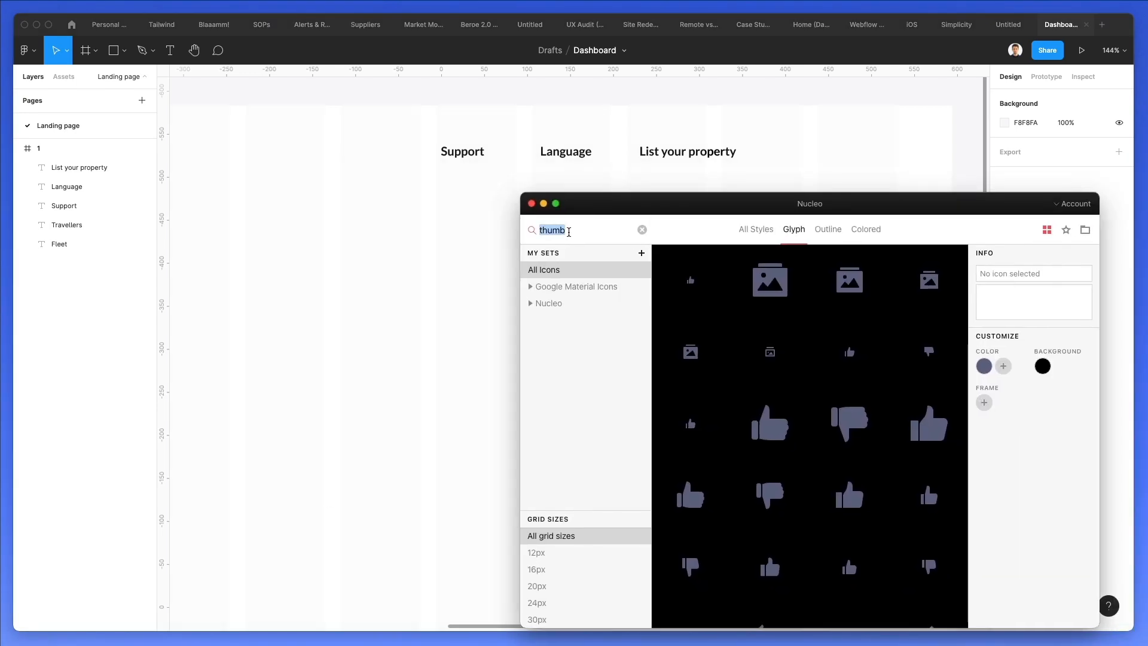
Search Nucleo for 'world' and 'alert' to get globe and bell icons for the header
type("world")
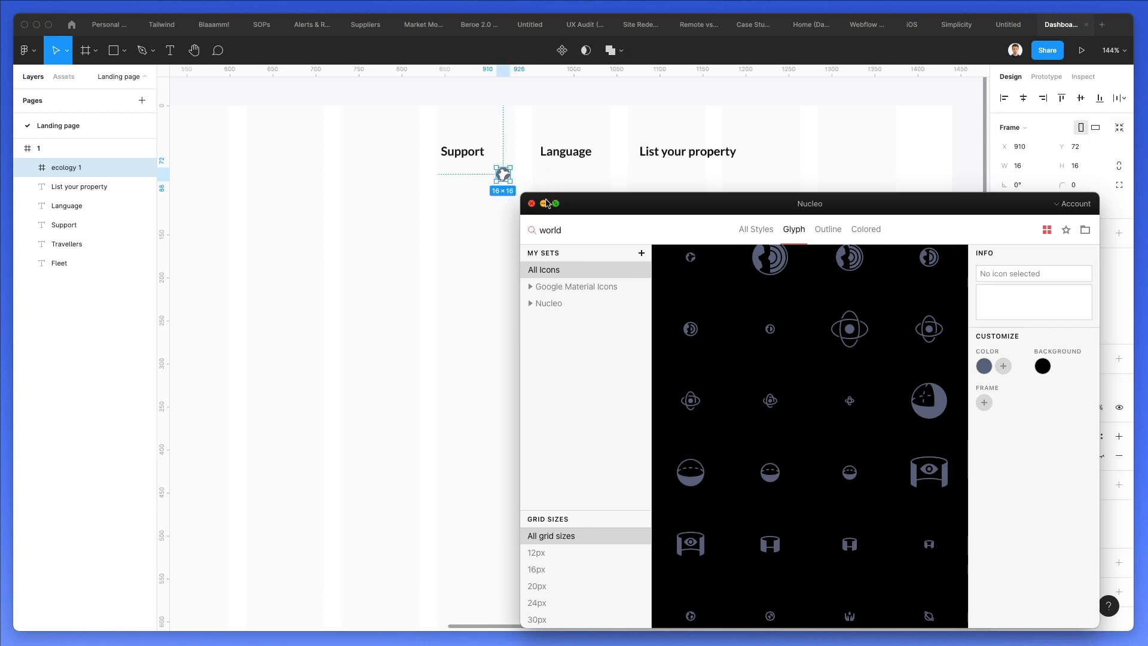
double_click(548, 230)
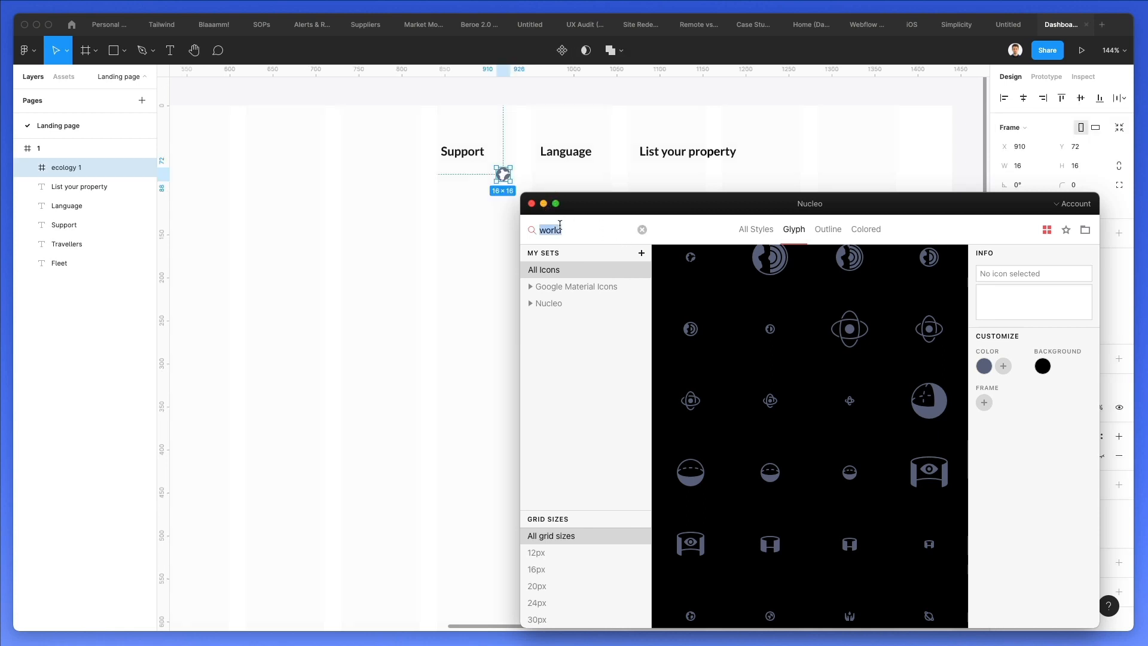
type("alert")
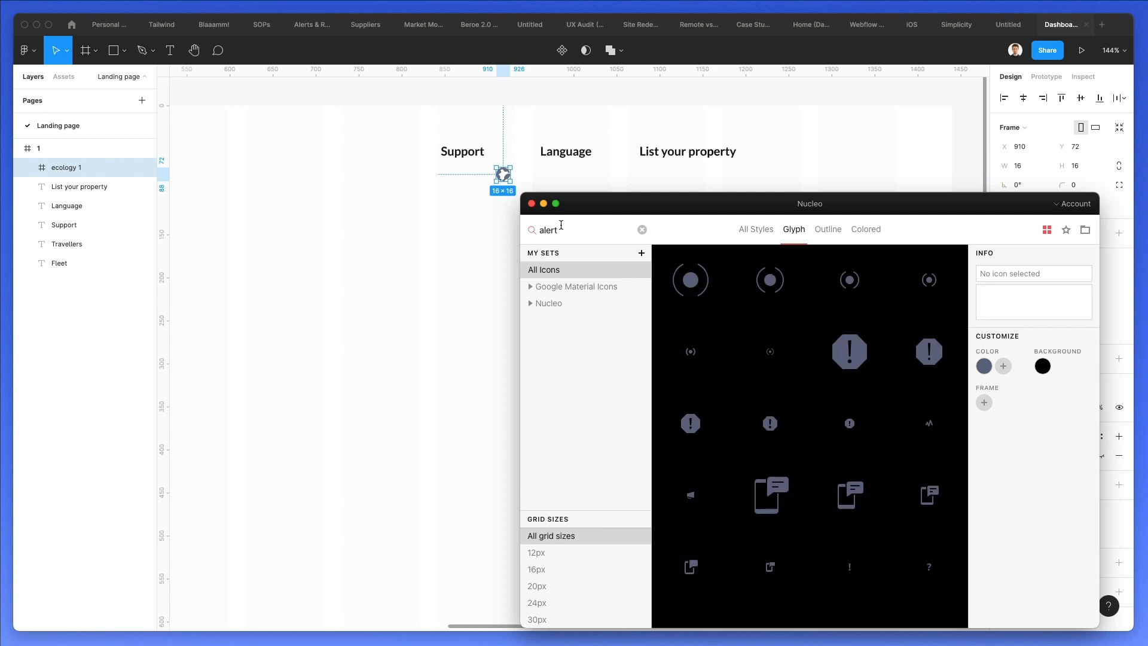
scroll("down", 3)
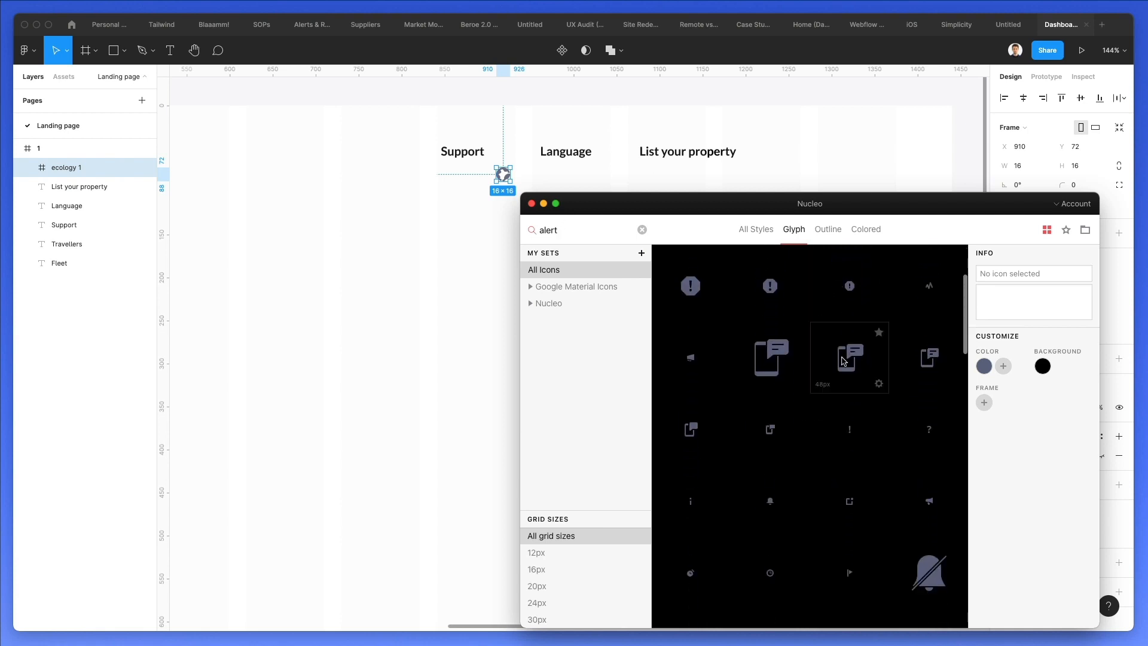
scroll("down", 3)
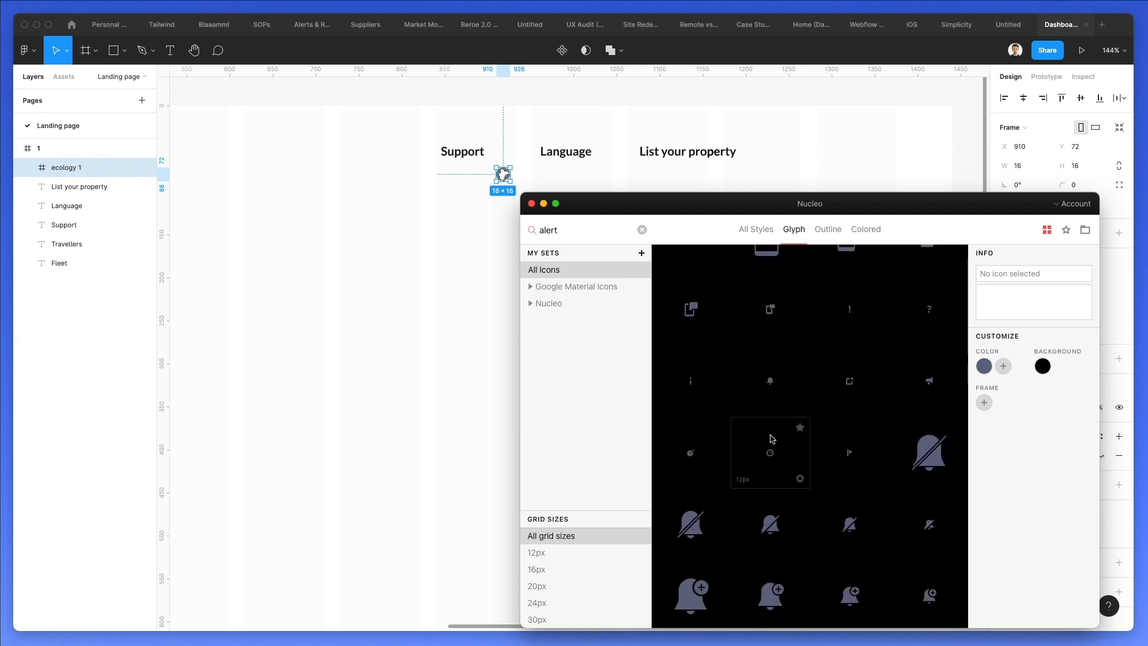
scroll("down", 3)
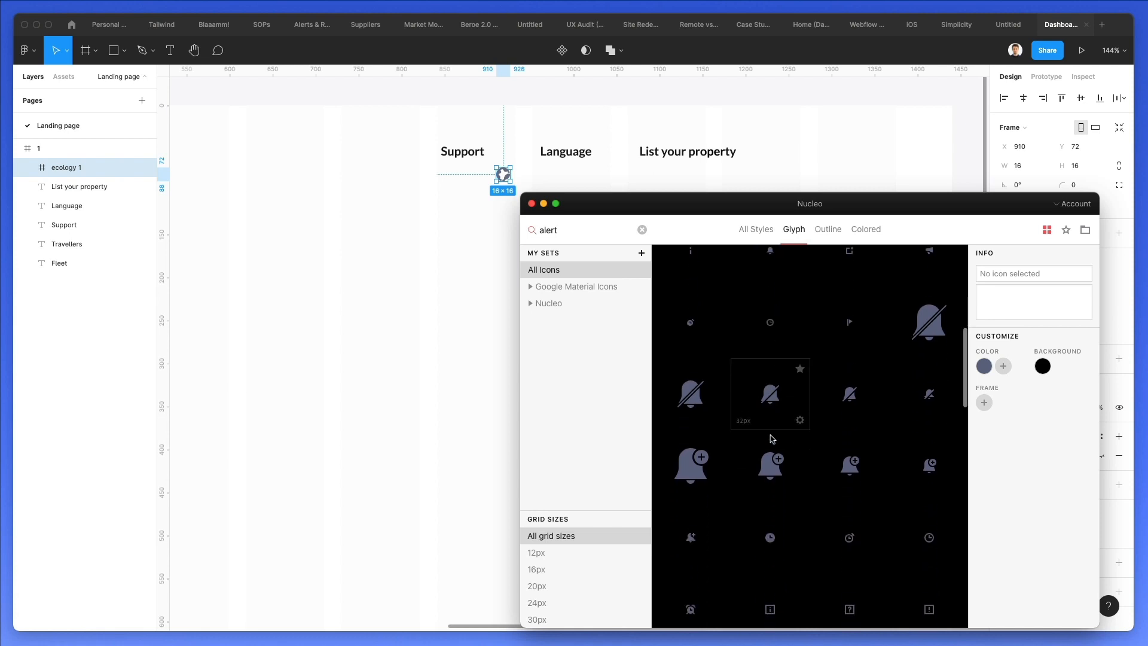
scroll("down", 3)
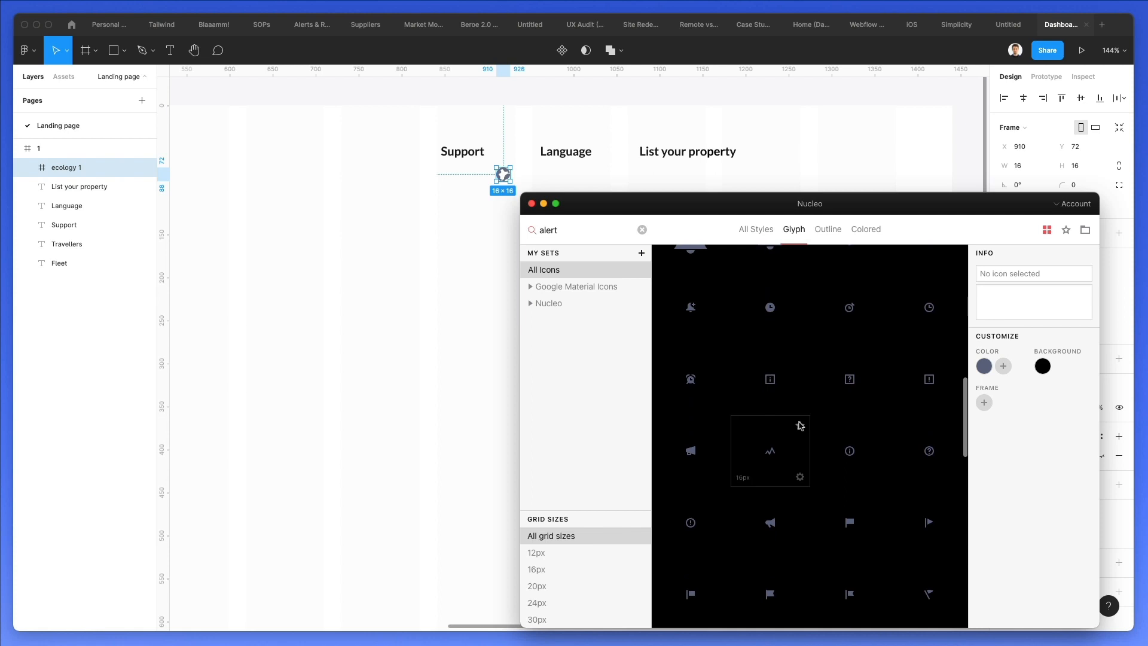
scroll("down", 3)
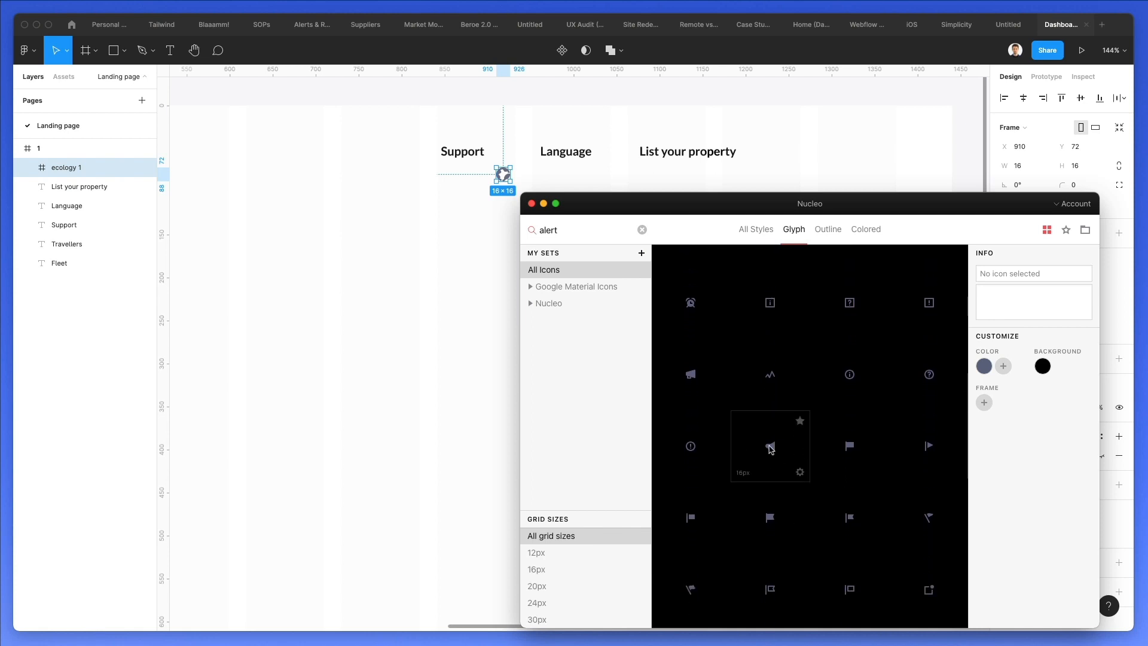
scroll("down", 3)
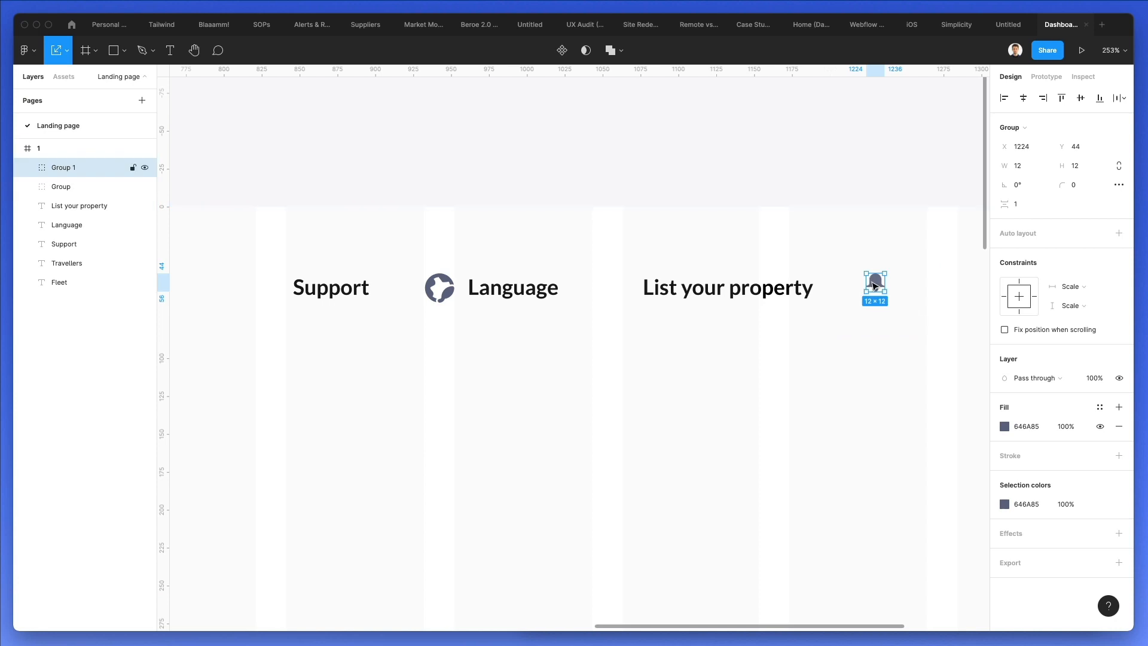
Enlarge the bell to about 19×19 and place it right of List your property
left_click_drag(874, 286, 410, 286)
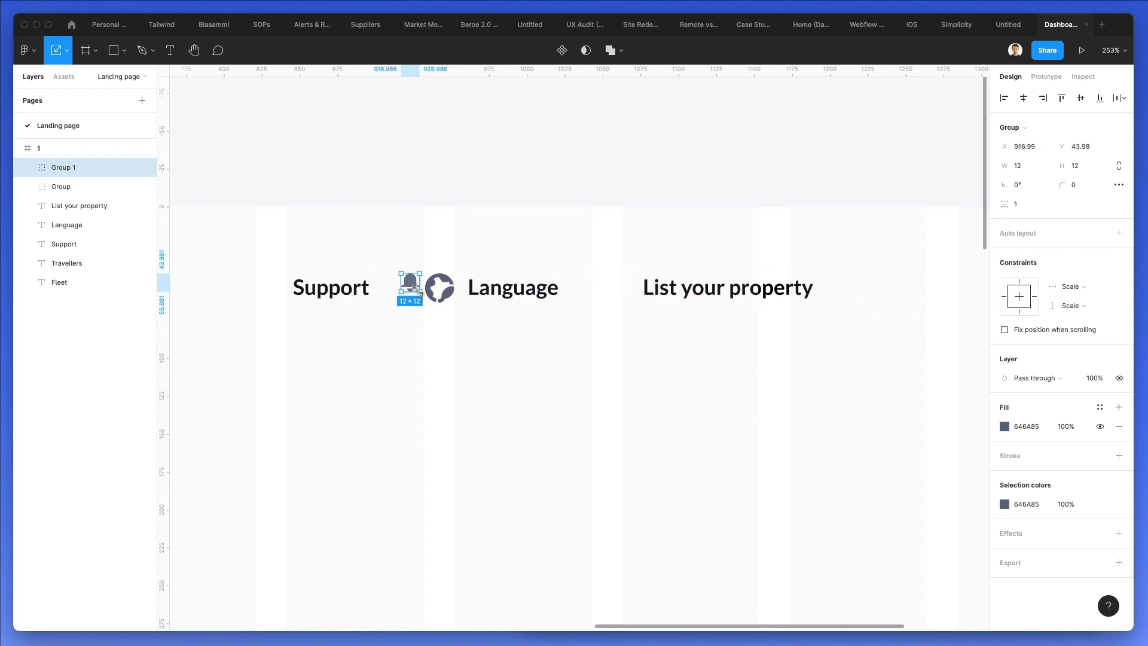
left_click_drag(419, 277, 431, 303)
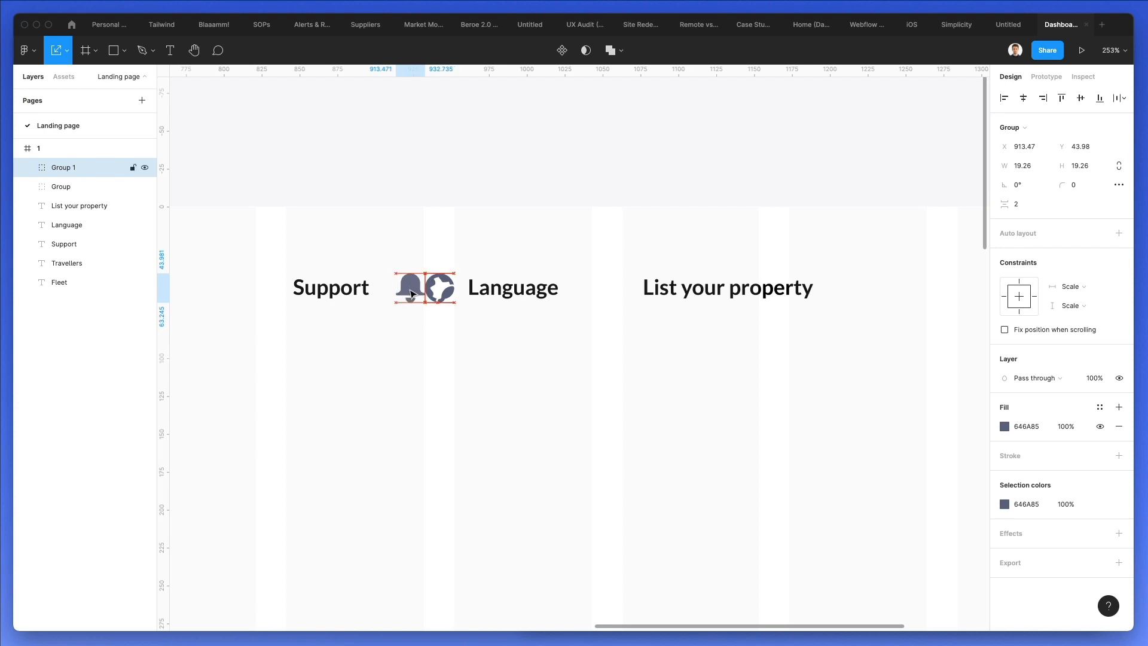
left_click_drag(423, 288, 421, 288)
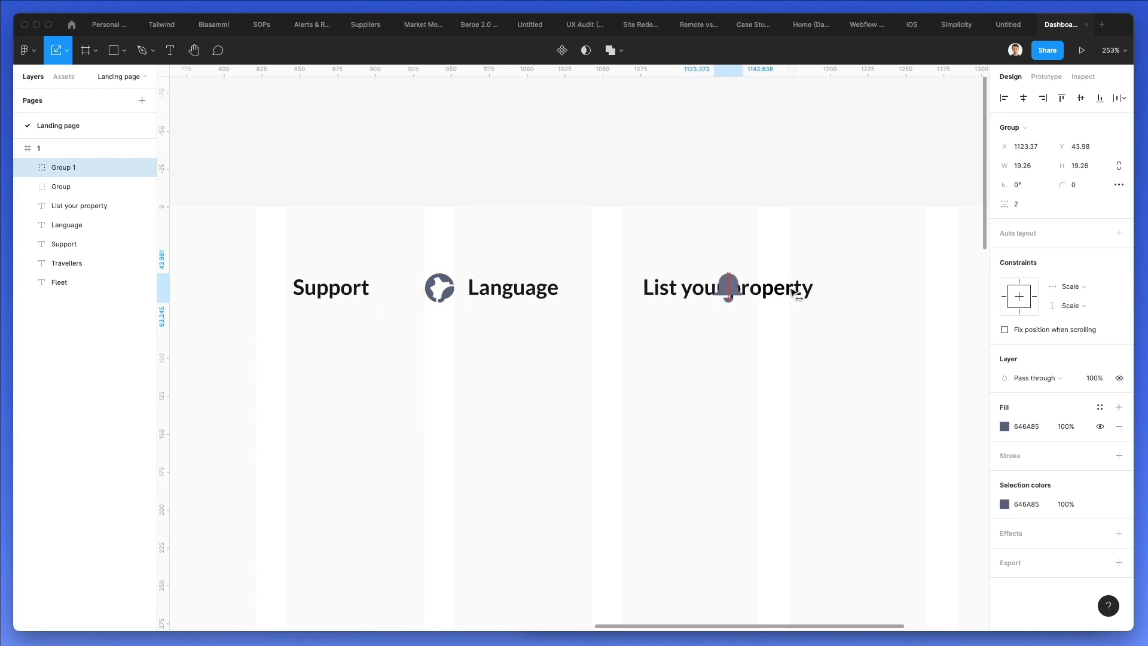
left_click_drag(728, 287, 871, 287)
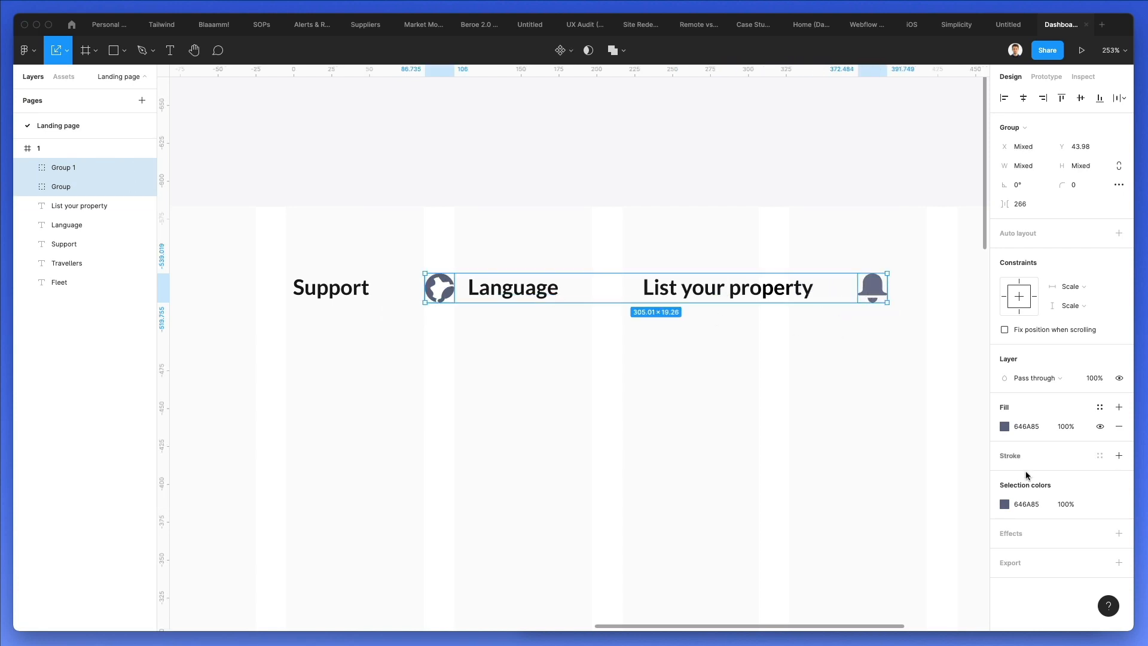
Set the globe and bell icon fill to pale grey-blue 9EA4BE
left_click(1005, 426)
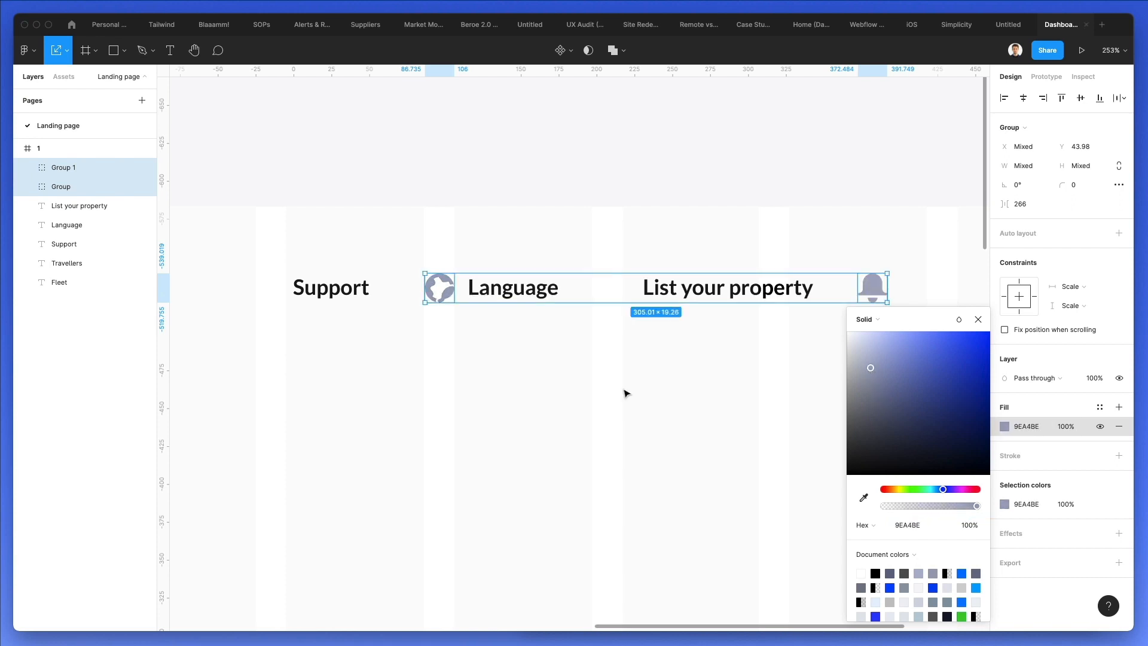
left_click(626, 393)
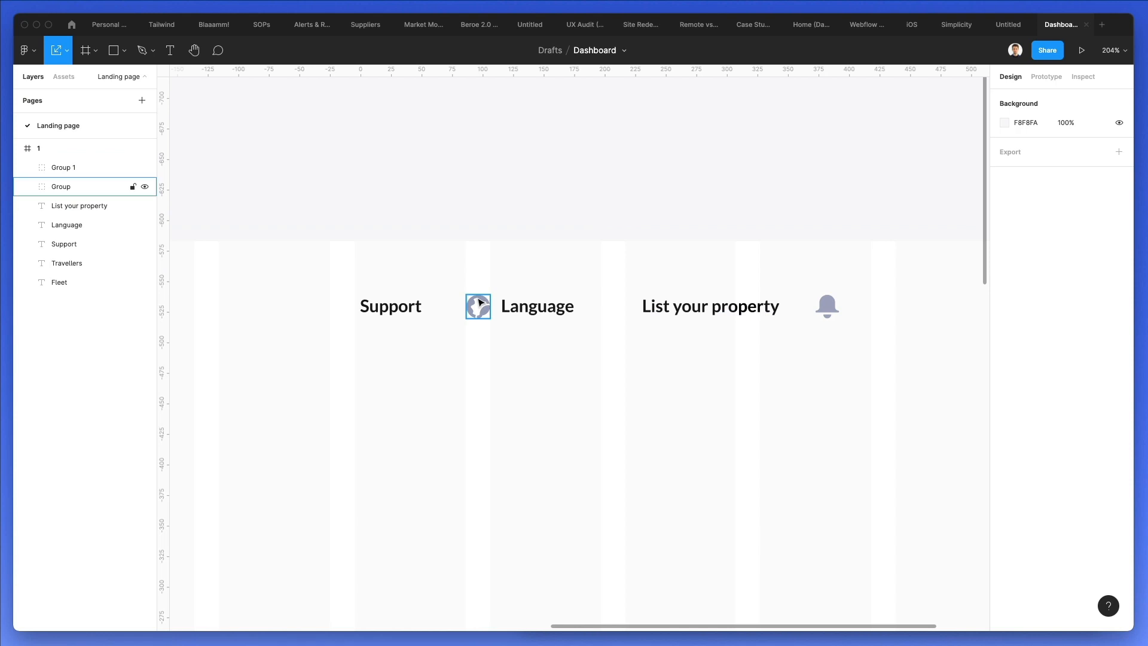
left_click(476, 306)
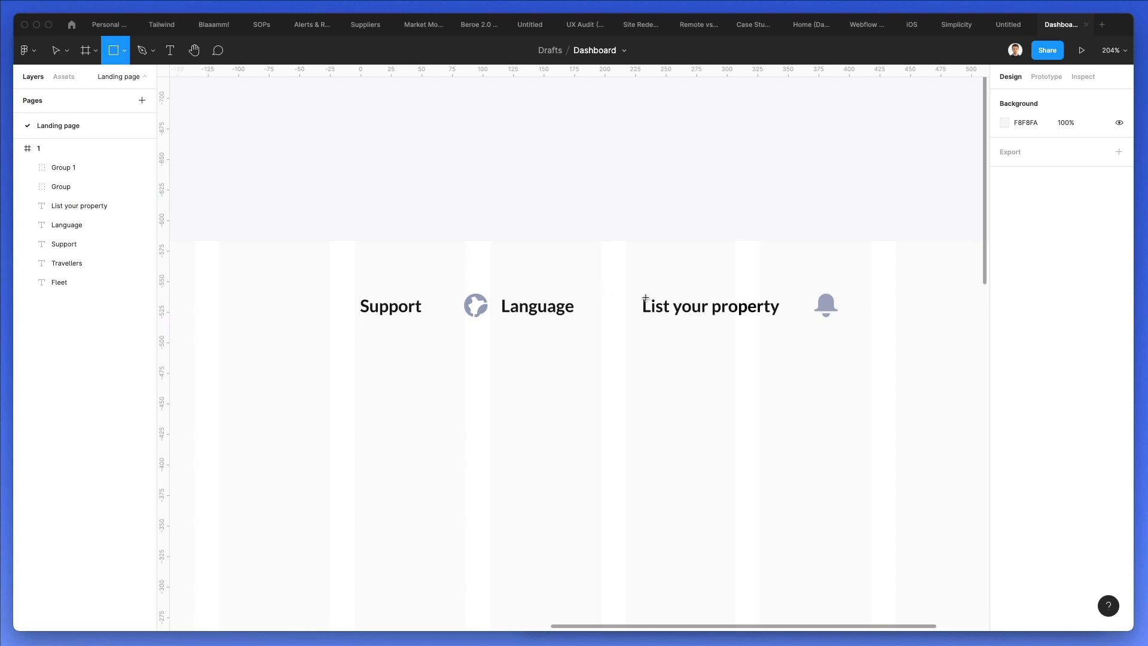
Draw a white pill behind List your property with radius 79 and a 1.5 D0D3DF stroke
left_click_drag(624, 284, 806, 330)
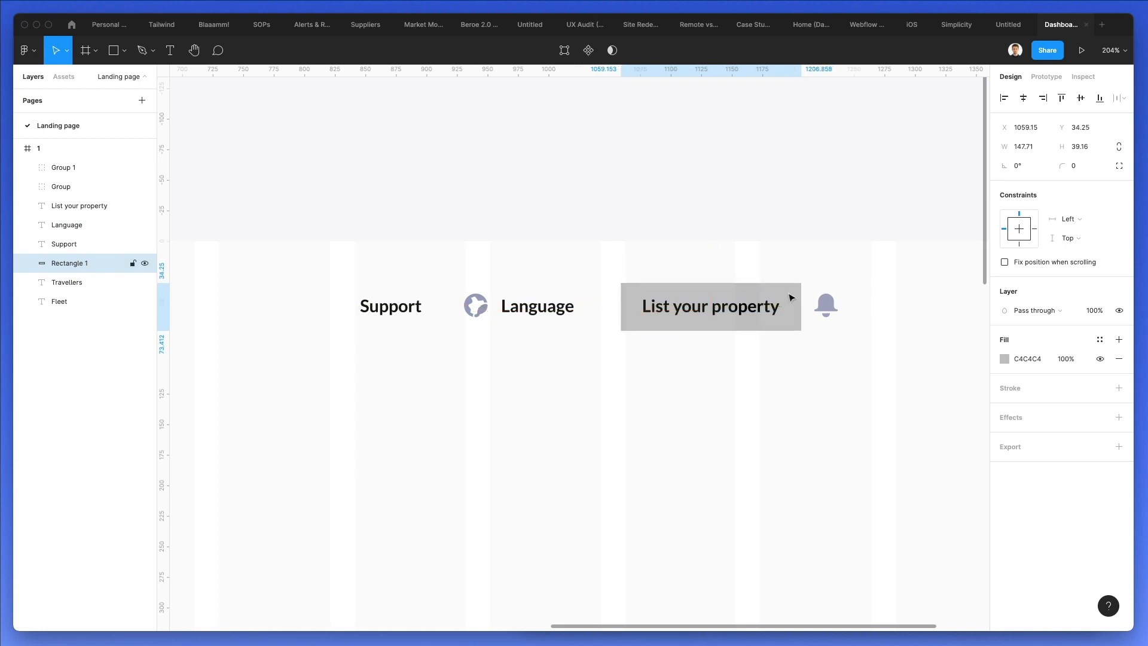
left_click(709, 305)
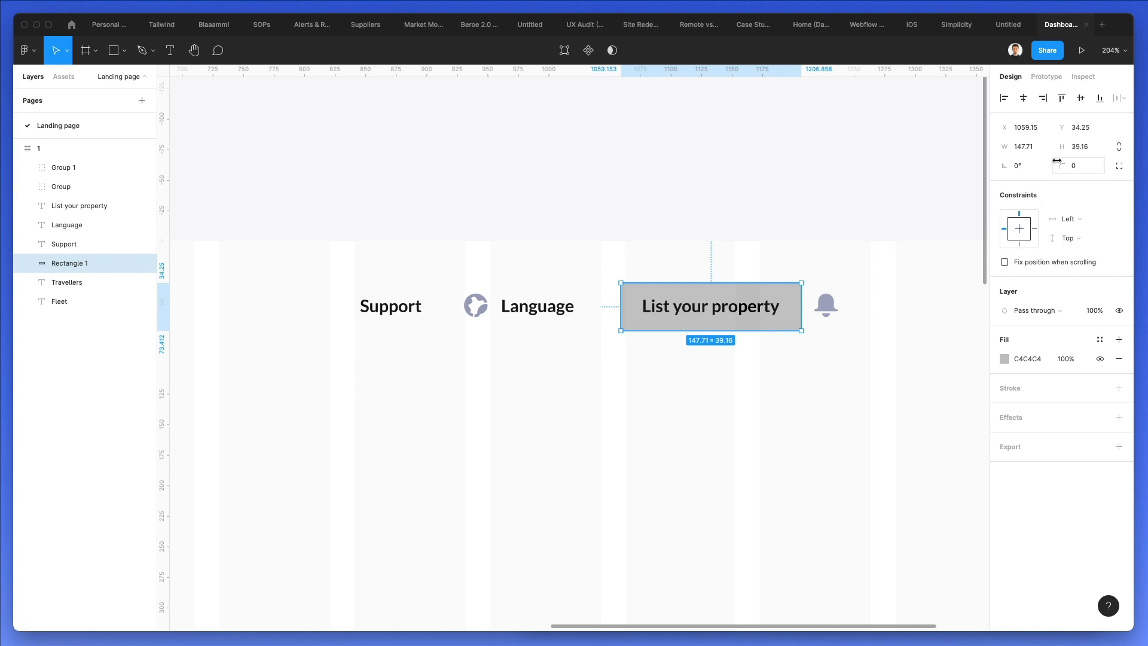
type("79")
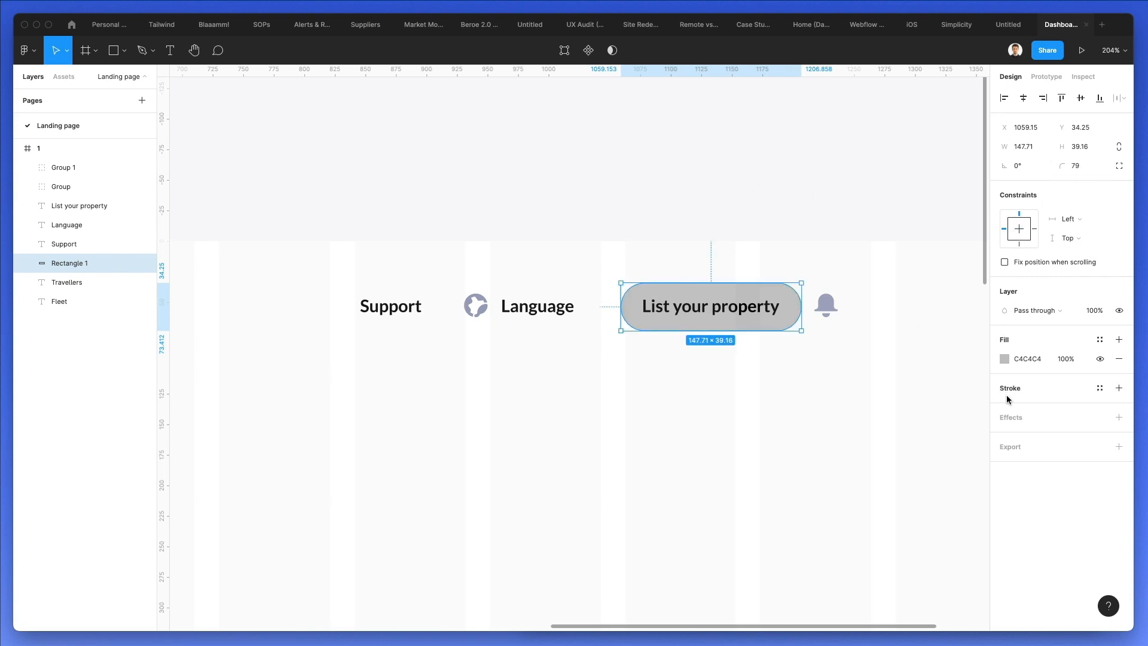
left_click(1005, 359)
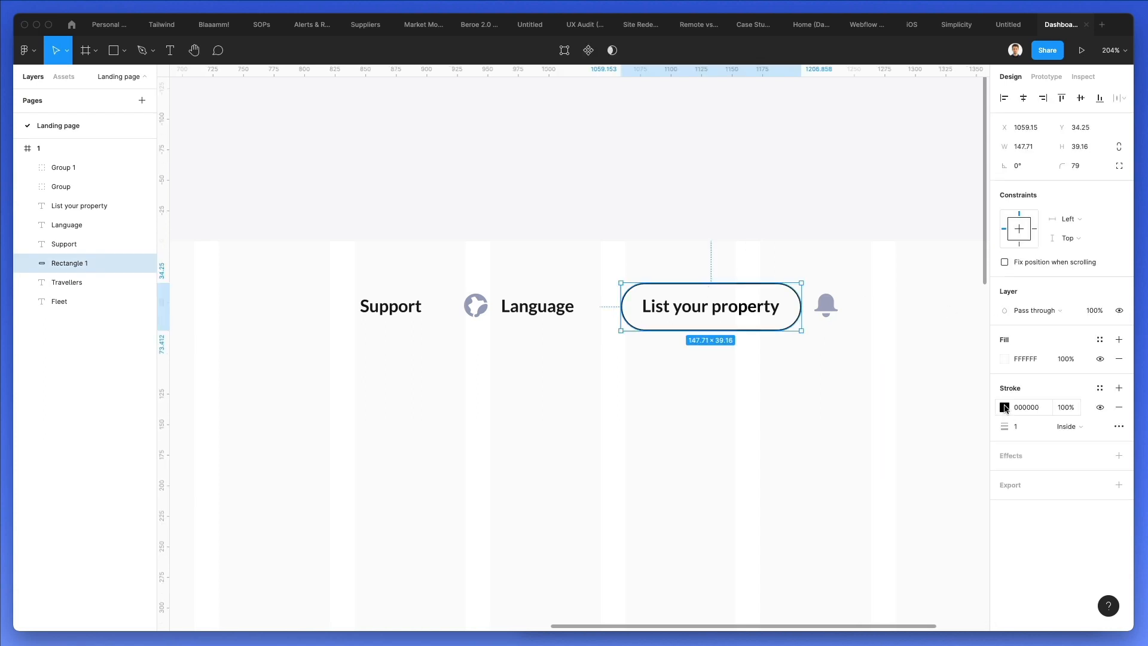
left_click(1004, 407)
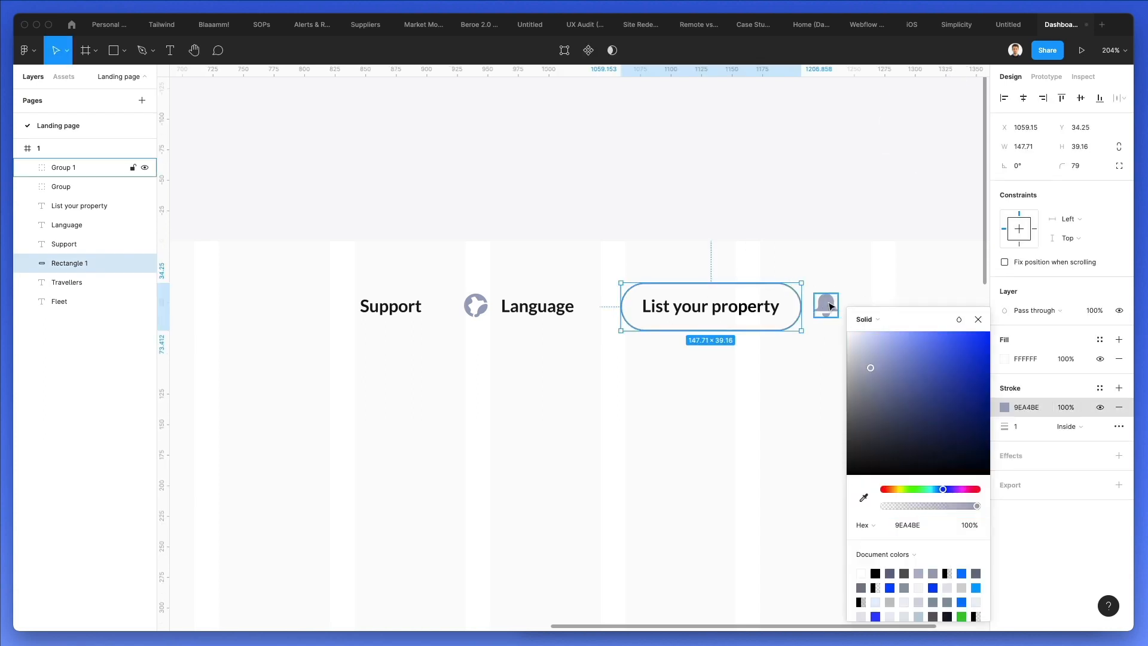
left_click_drag(870, 367, 866, 352)
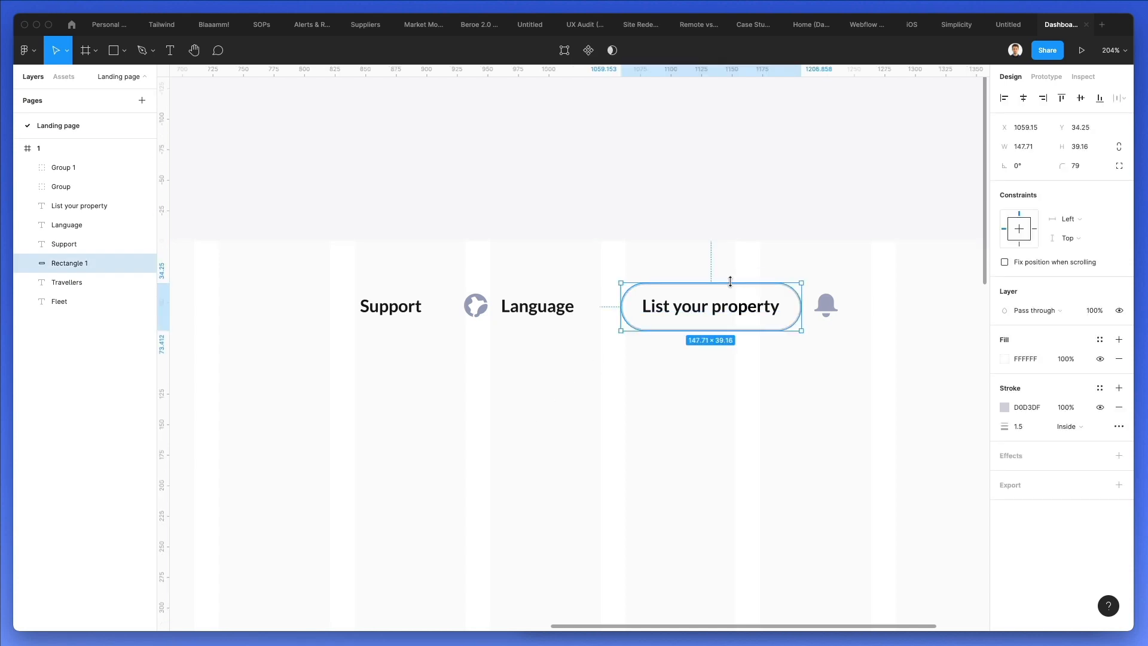
left_click_drag(710, 283, 711, 280)
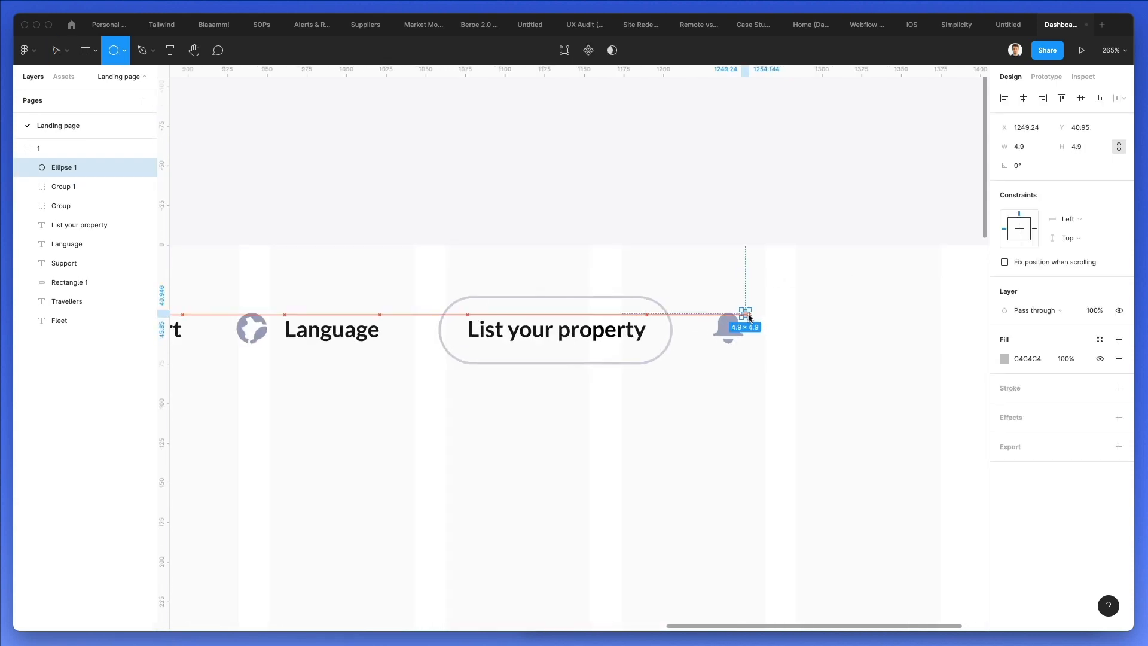
Colour the small dot on the bell's top-right green as a notification badge
left_click(1005, 358)
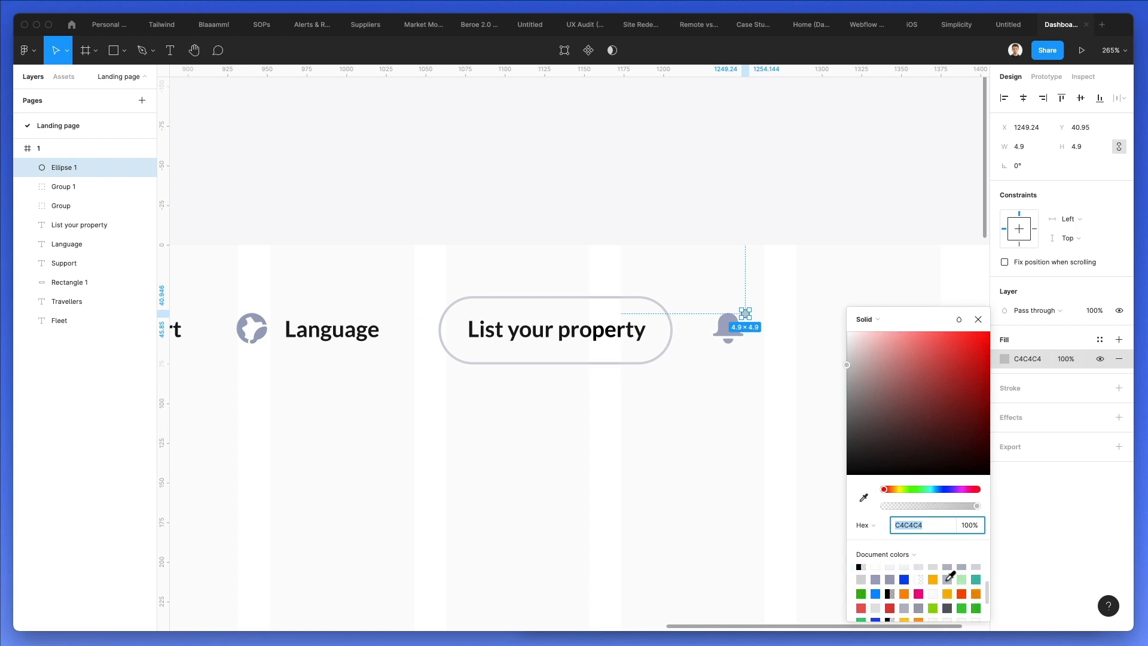
left_click(937, 345)
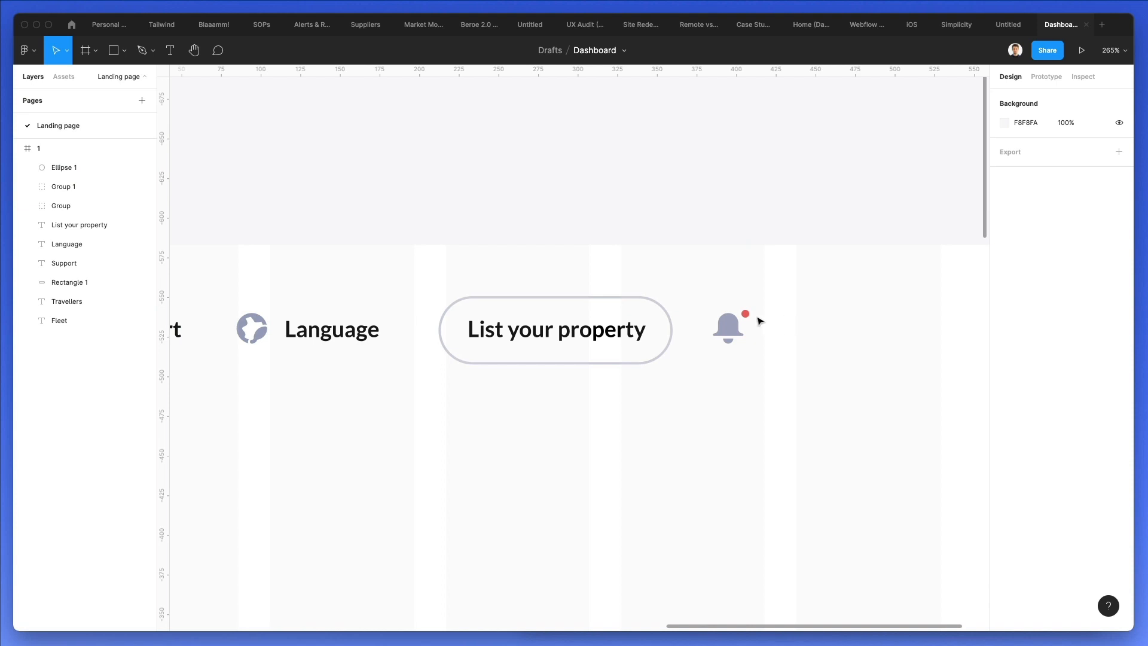
left_click(746, 313)
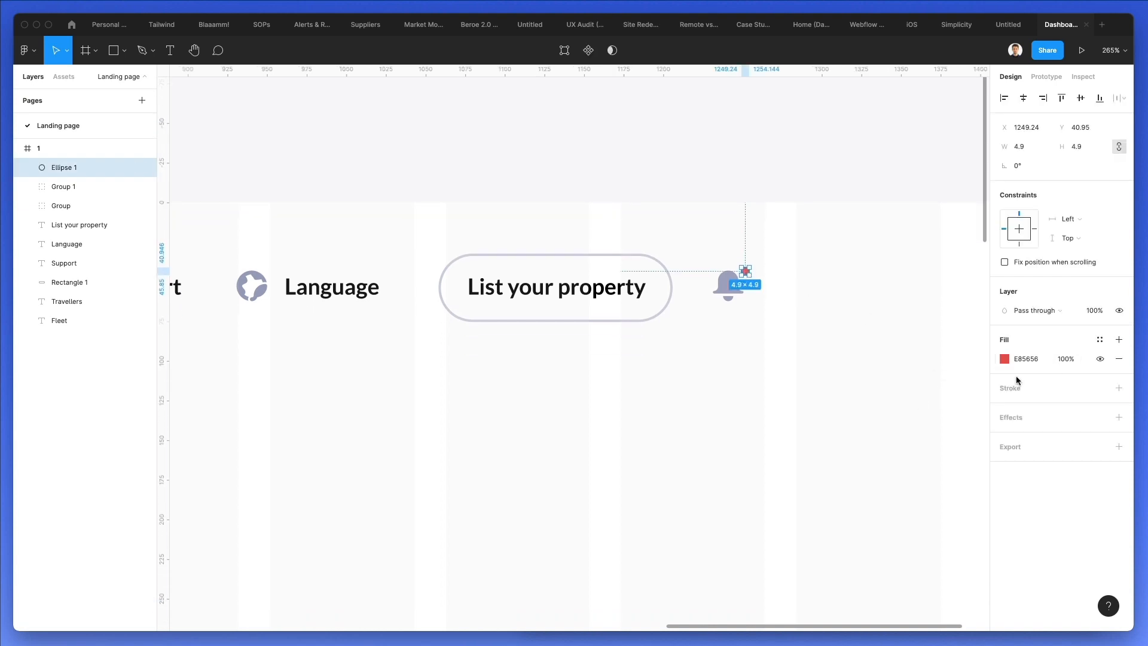
left_click(1004, 359)
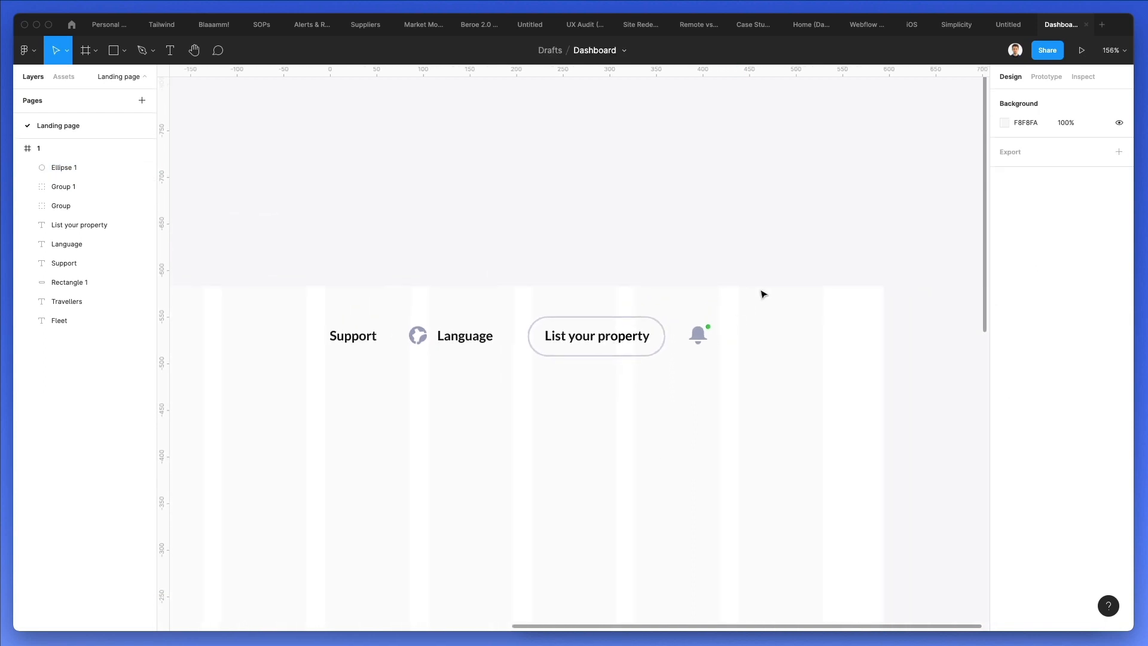
left_click(697, 335)
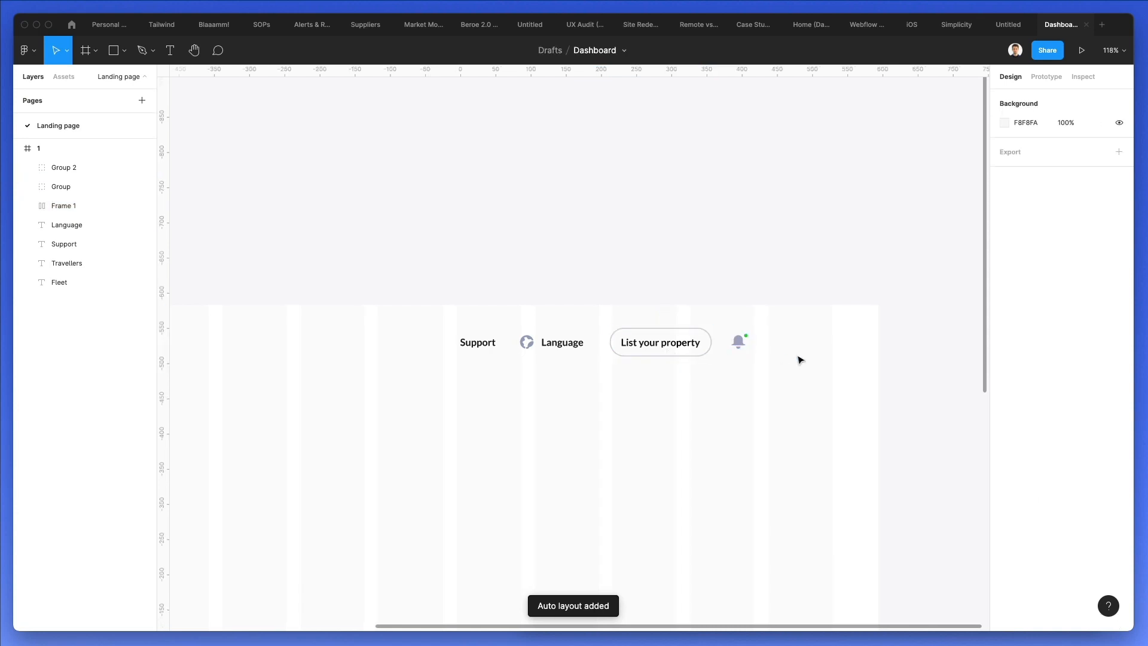
Draw a grey 40×40 avatar circle to the right of the bell
left_click(111, 50)
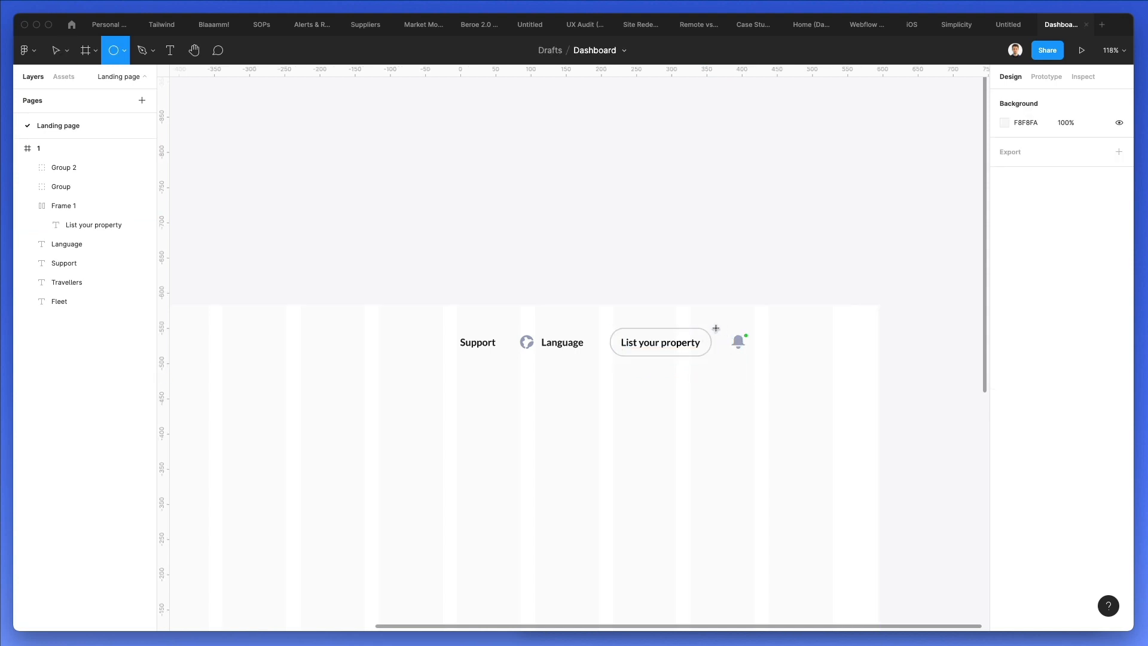
left_click_drag(721, 328, 741, 355)
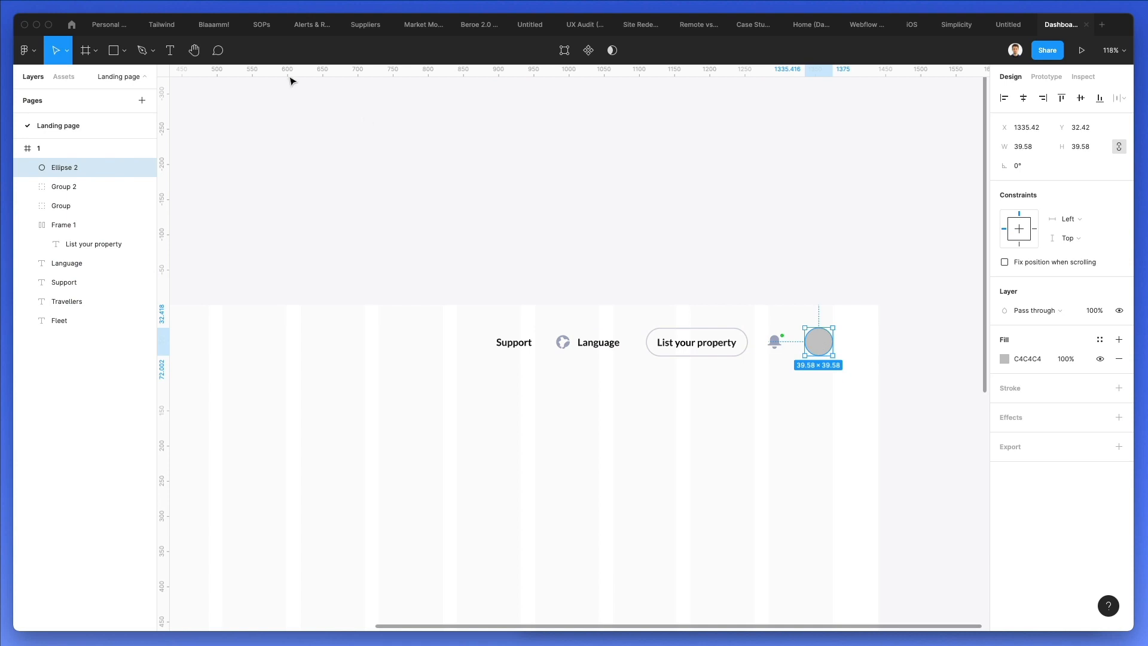
left_click(28, 50)
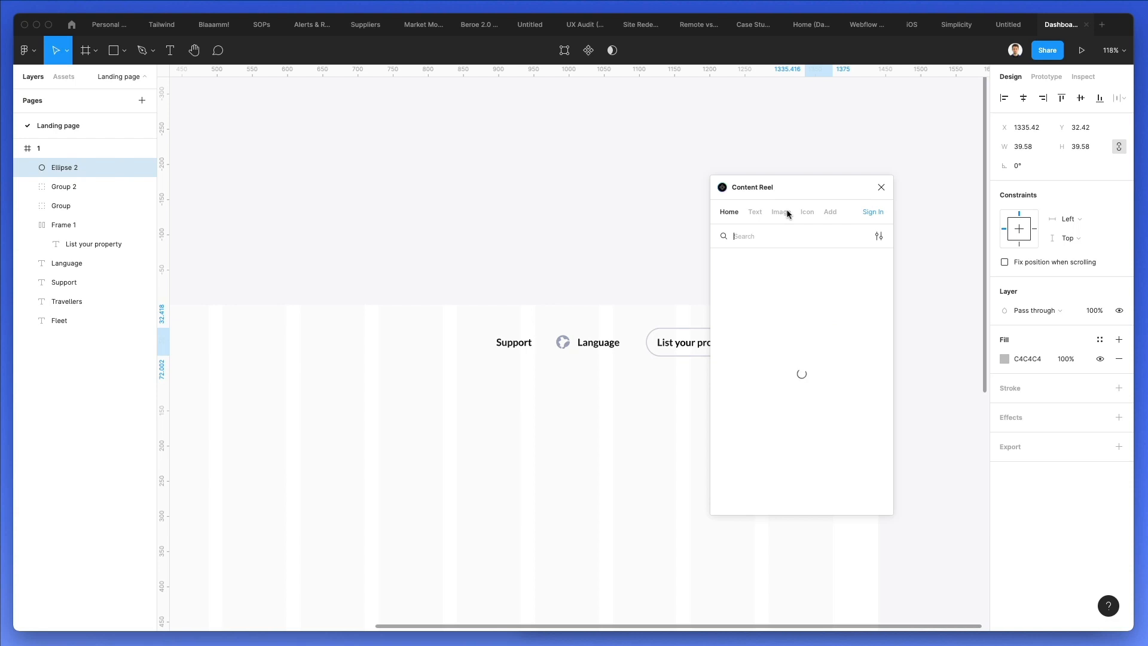
Fill the avatar circle with a man's portrait from Content Reel's Avatars collection
left_click(780, 212)
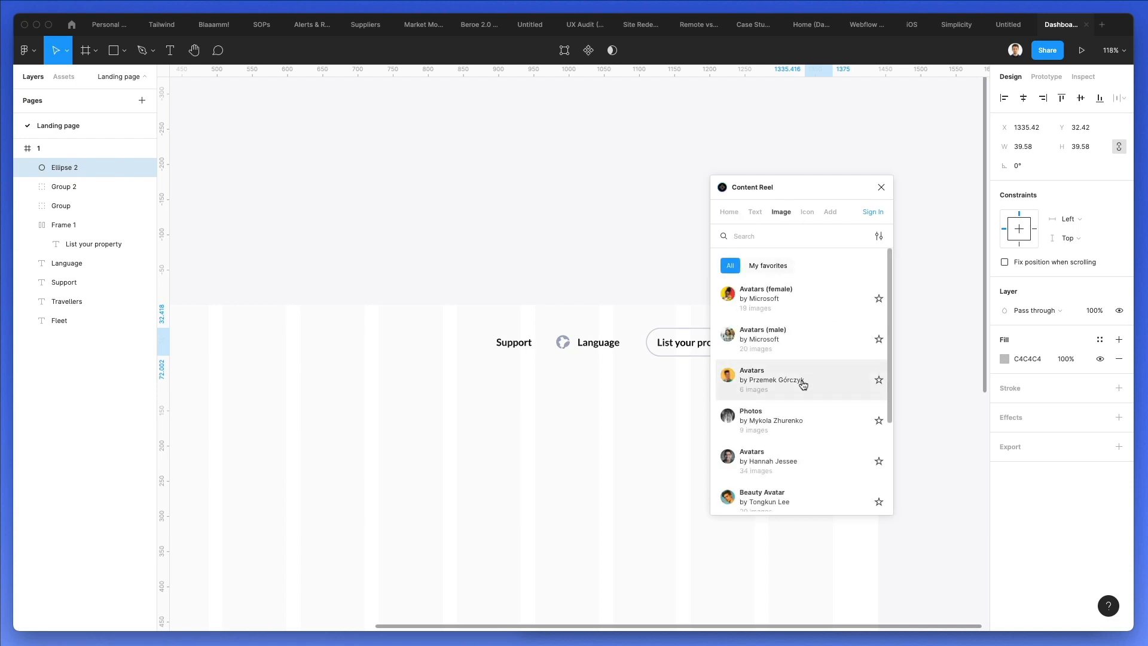
left_click(801, 379)
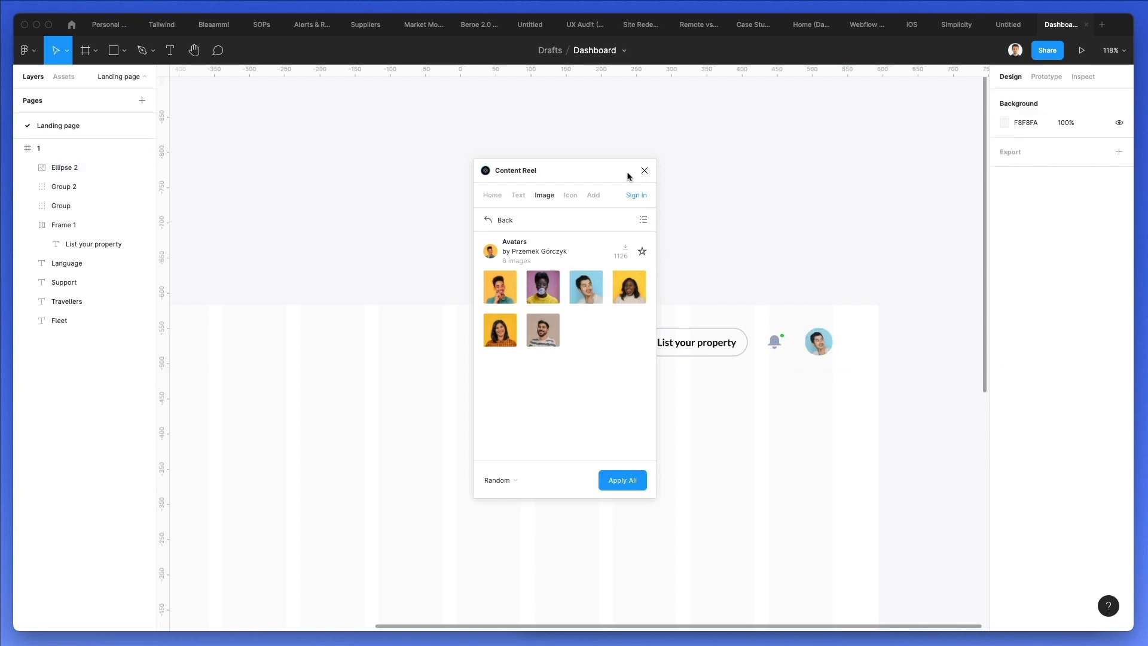
left_click(644, 170)
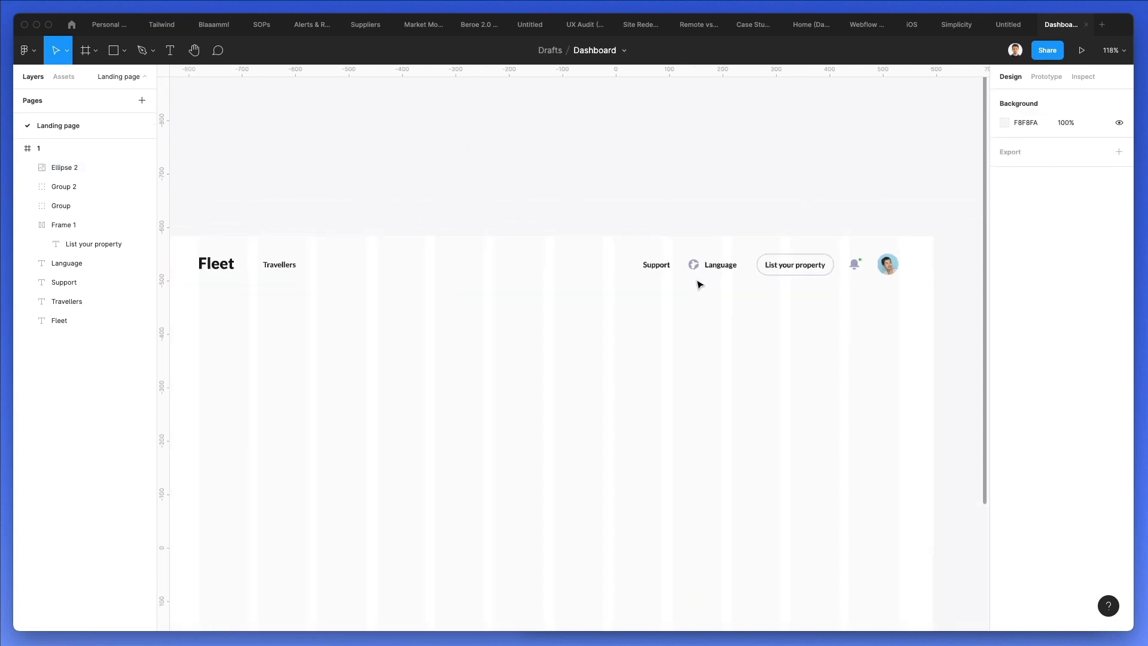
scroll("down", 3)
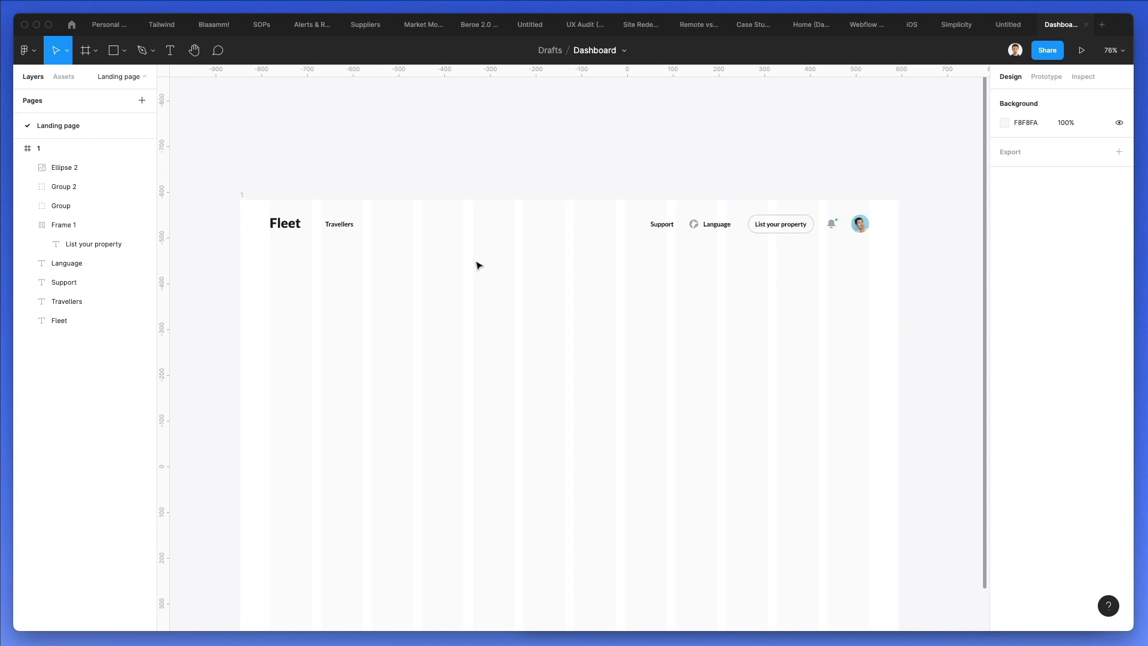
mouse_move(470, 271)
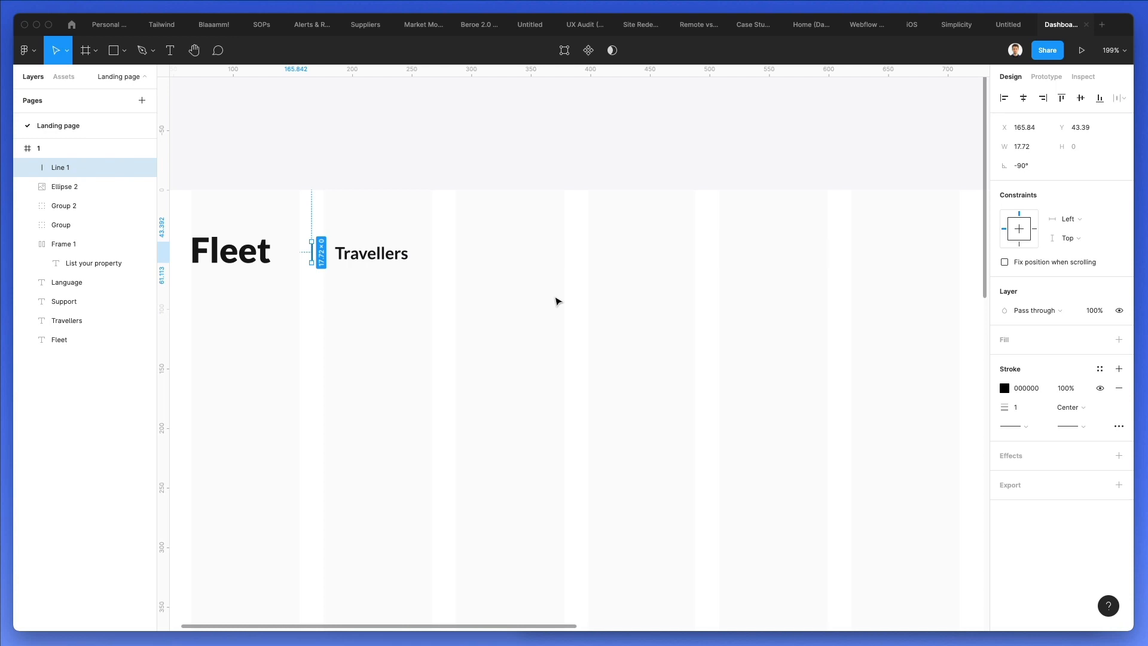
Zoom out to view the header with the new Fleet–Travellers divider line
key("2")
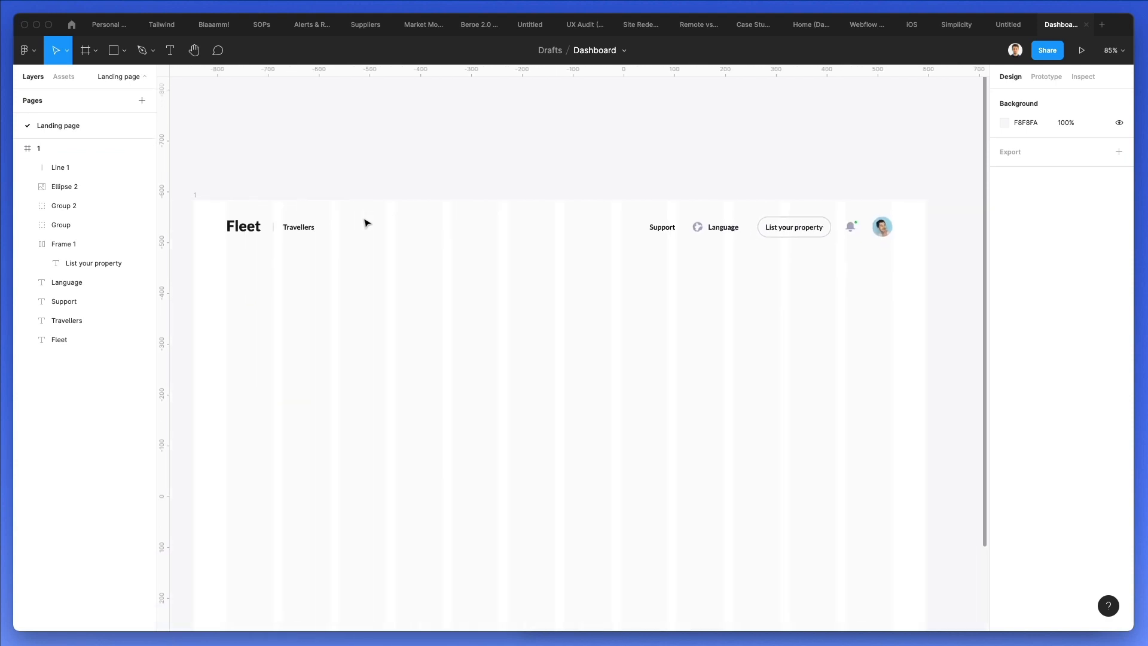
Draw a grey hero rectangle below the nav to the right edge, corner radius 27 rounded further
left_click(115, 49)
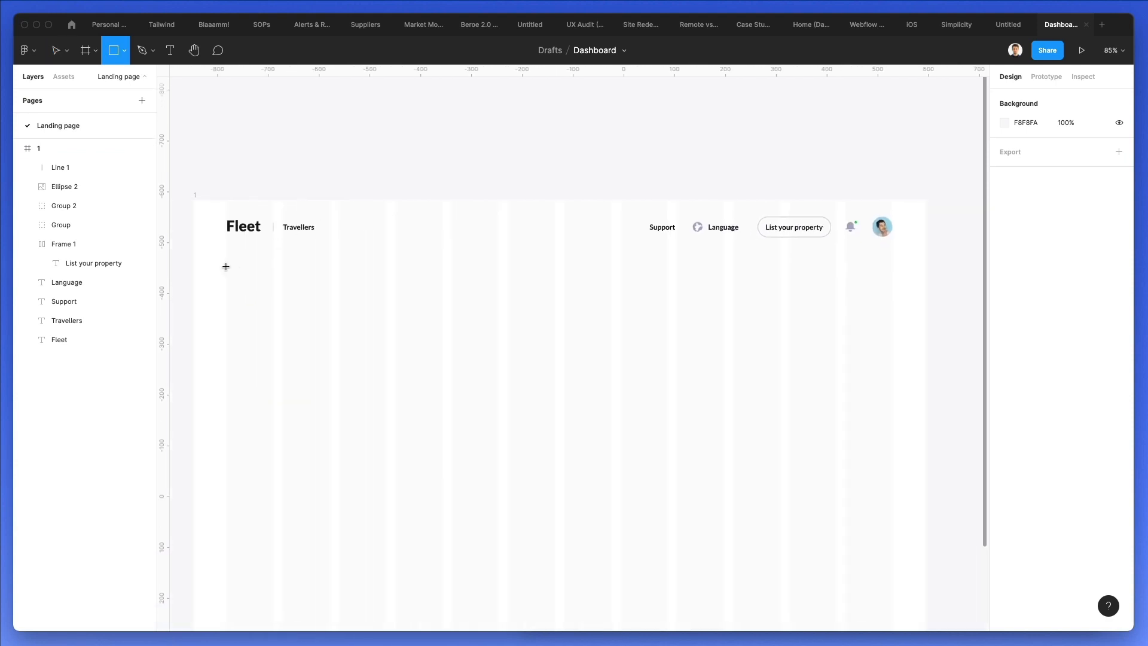
left_click_drag(227, 206, 867, 507)
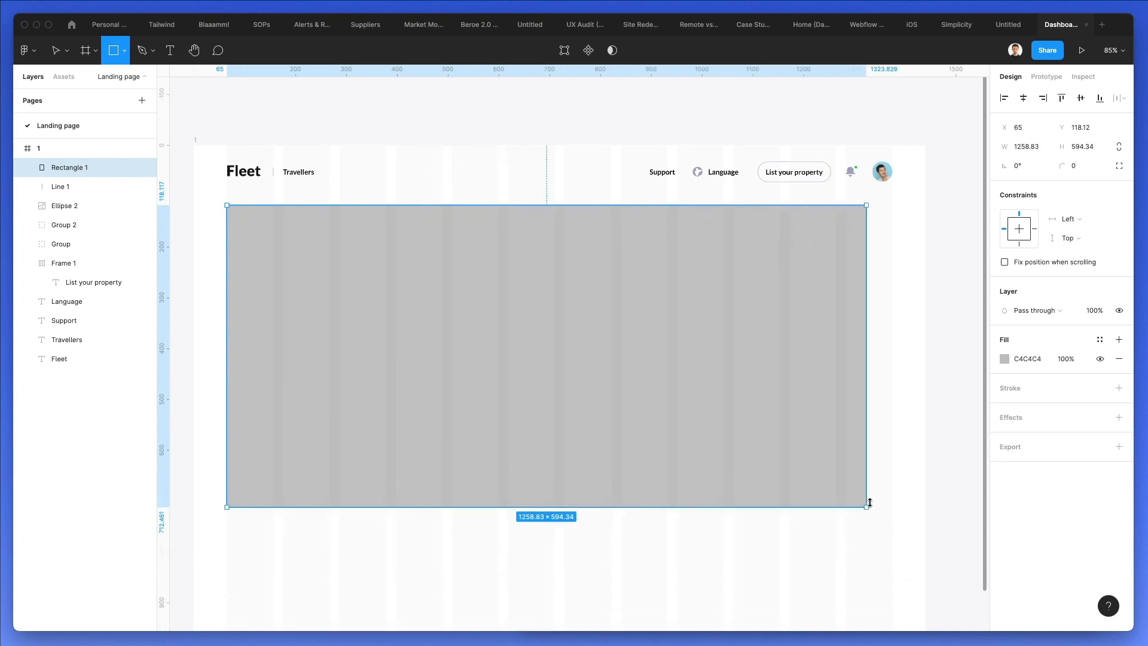
left_click_drag(867, 505, 891, 524)
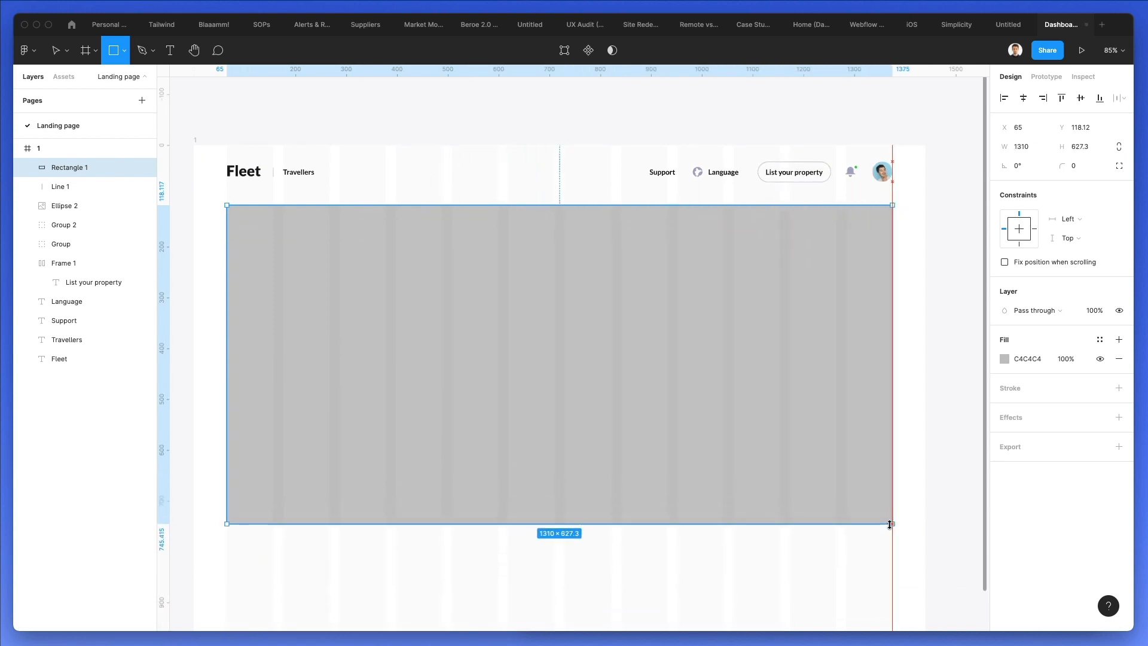
left_click_drag(890, 523, 890, 526)
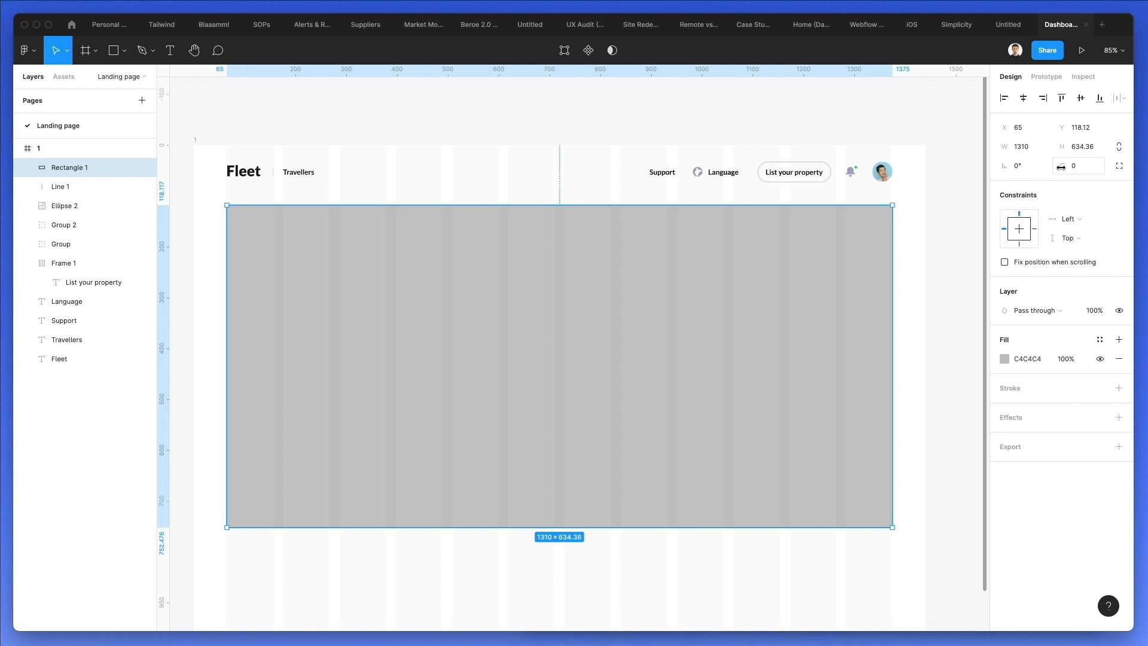
type("27")
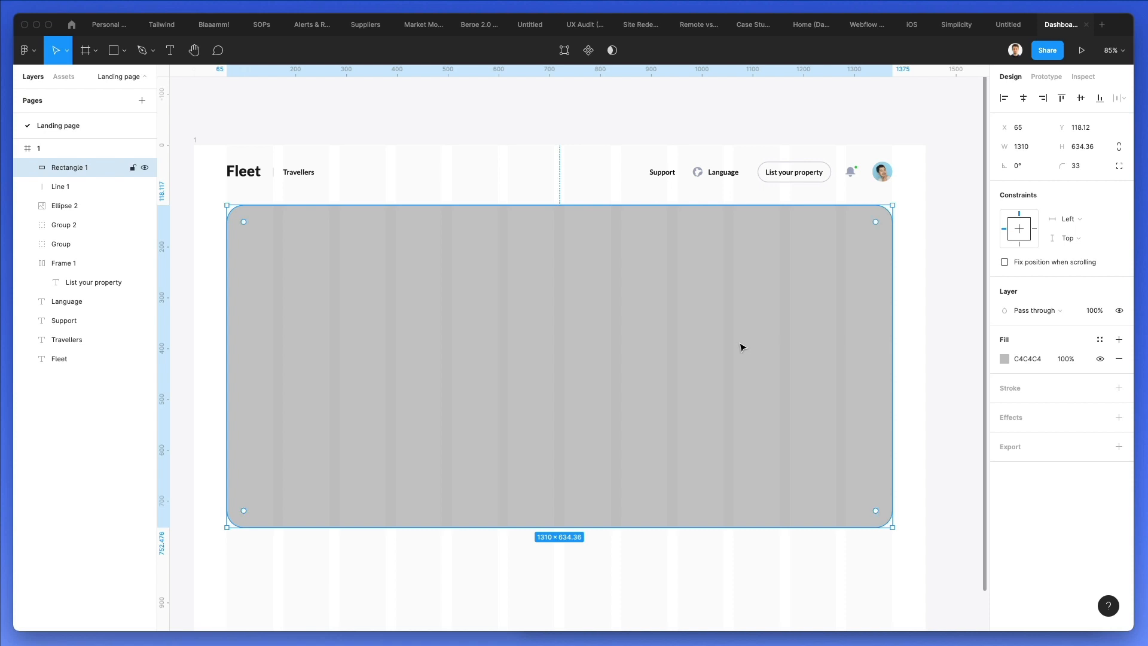
left_click_drag(559, 528, 659, 481)
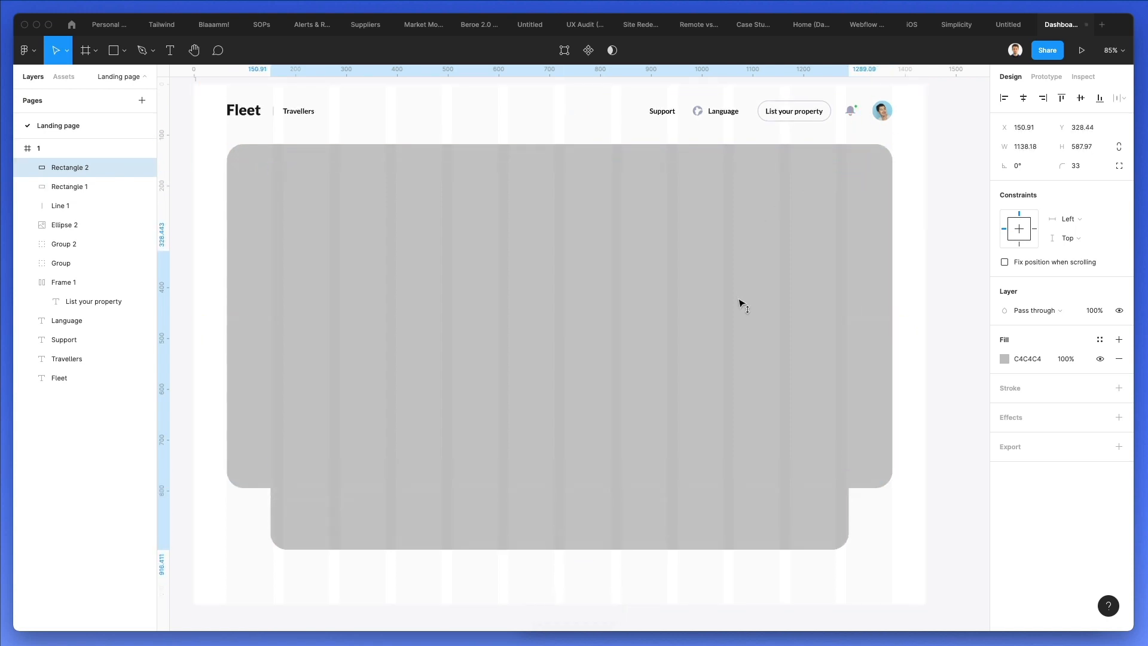
Resize the copied rectangle into a short card with a drop shadow (blur 64, Y 12)
left_click_drag(560, 144, 559, 445)
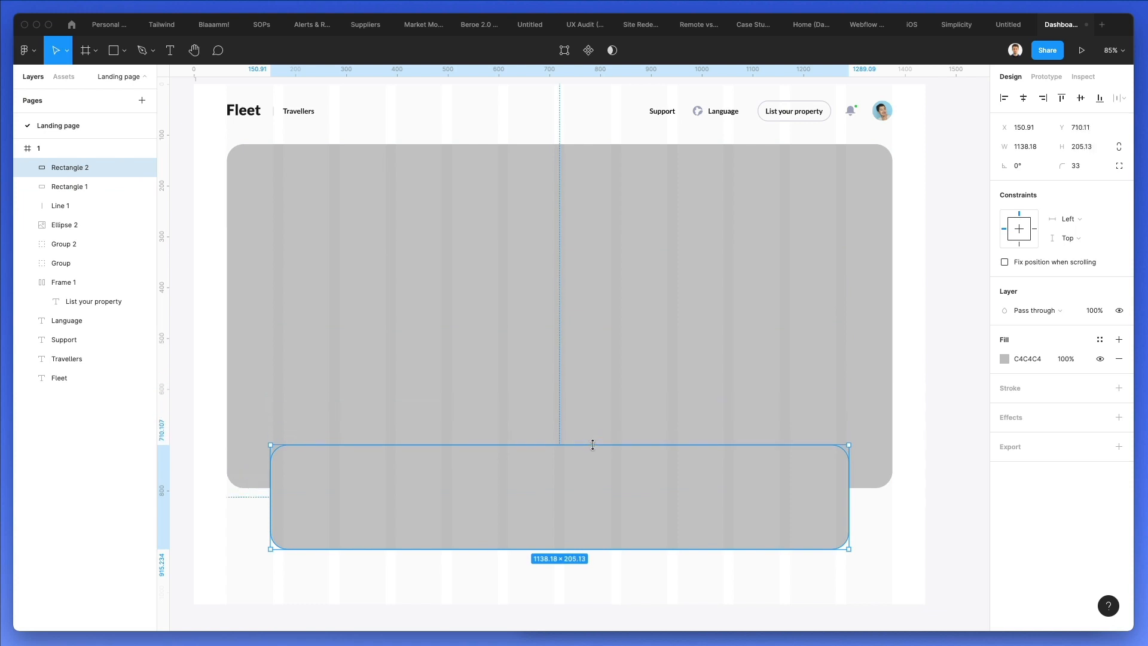
left_click_drag(561, 445, 560, 427)
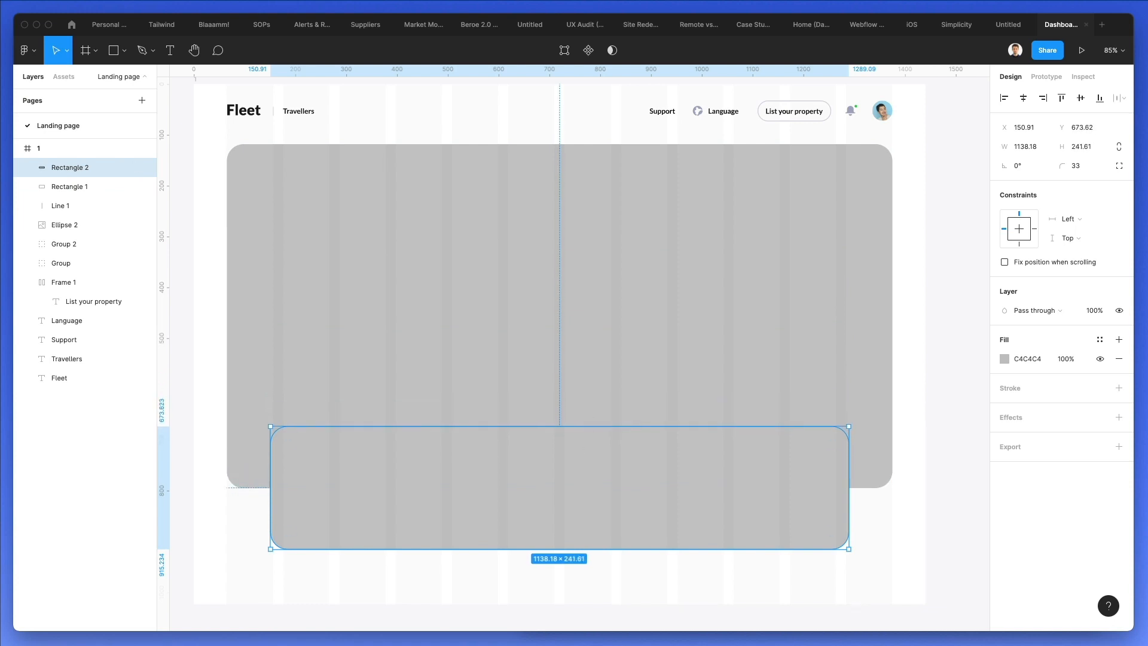
left_click(1004, 358)
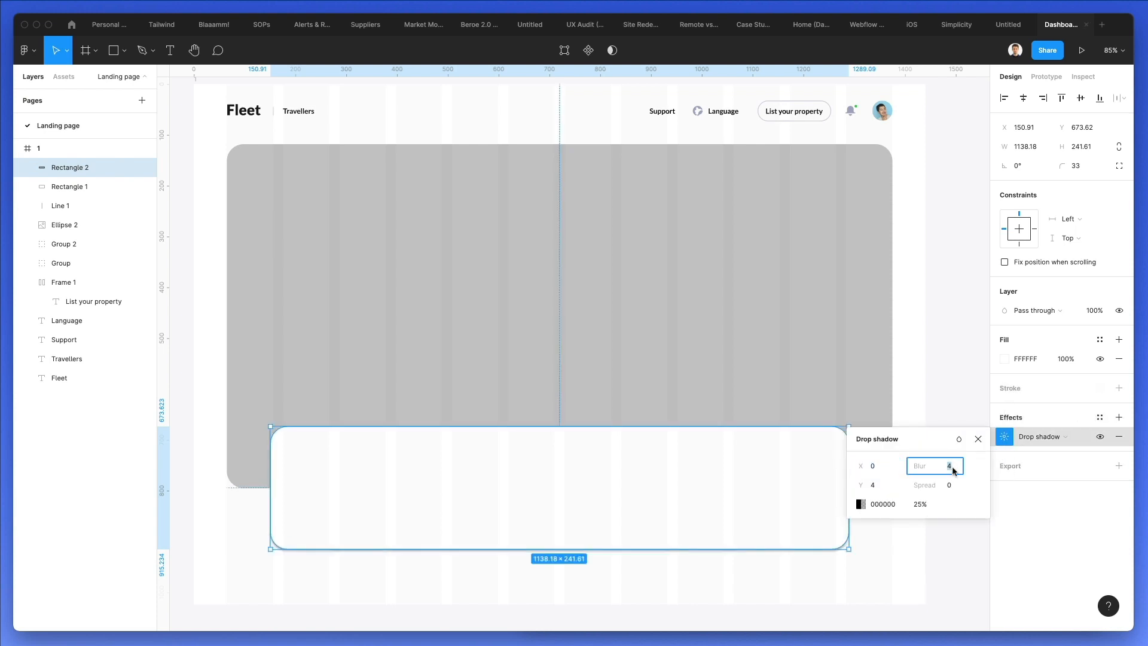
type("64")
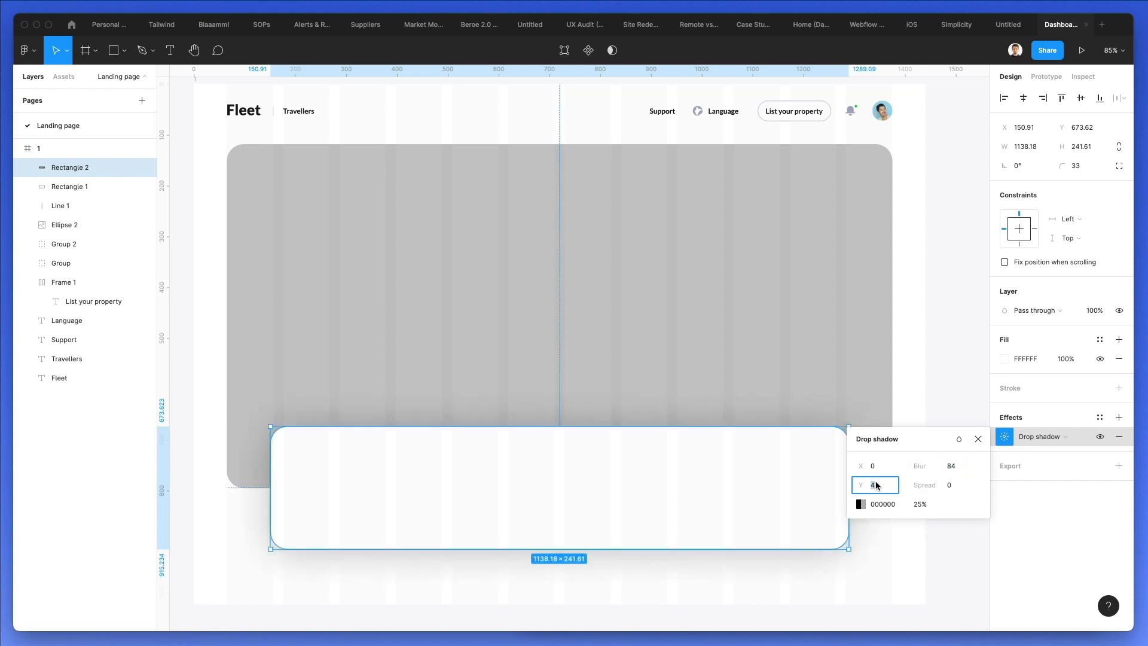
type("12")
left_click(924, 503)
type("10")
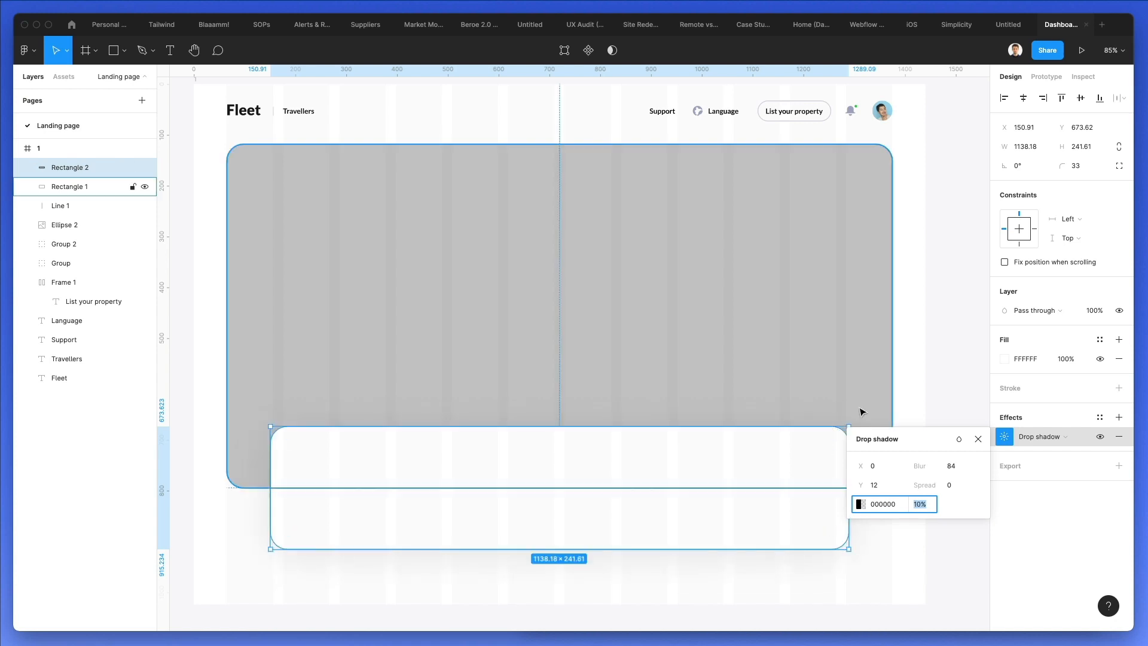
left_click(907, 401)
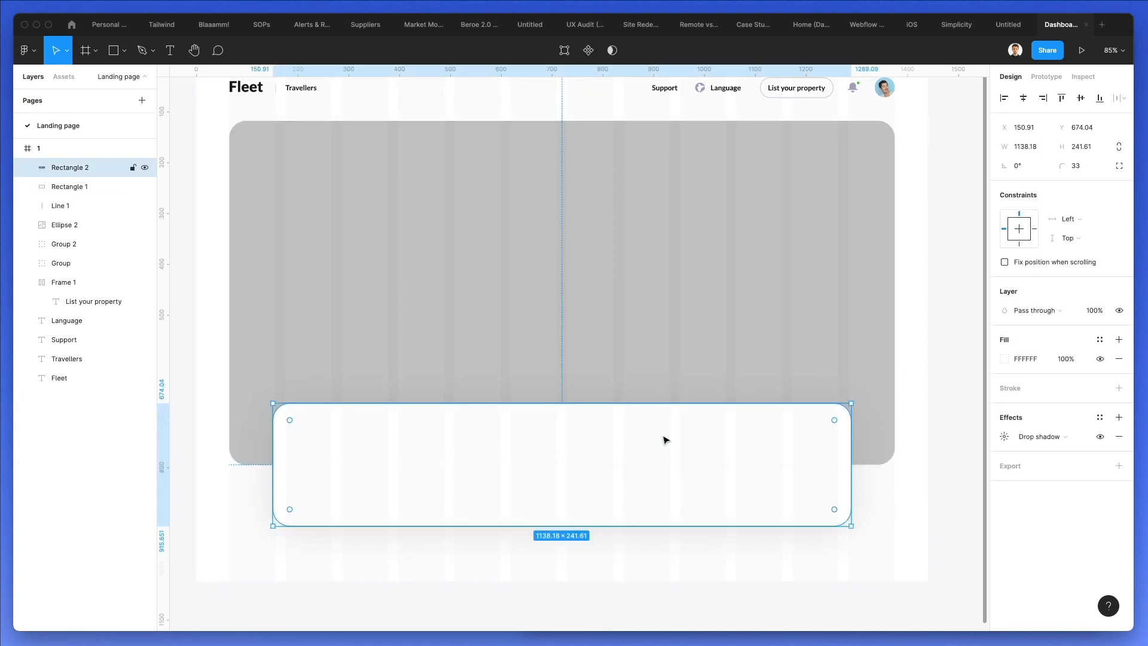
left_click(70, 186)
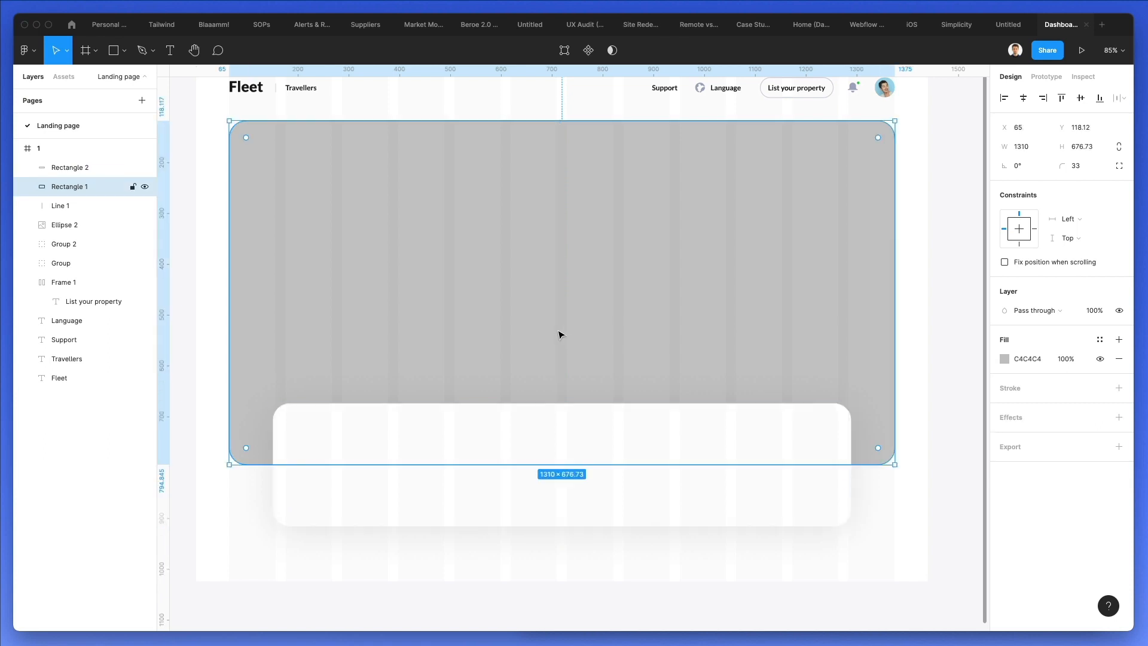
Give the hero rectangle a pale blue-grey E9EEF5 fill
left_click(1004, 358)
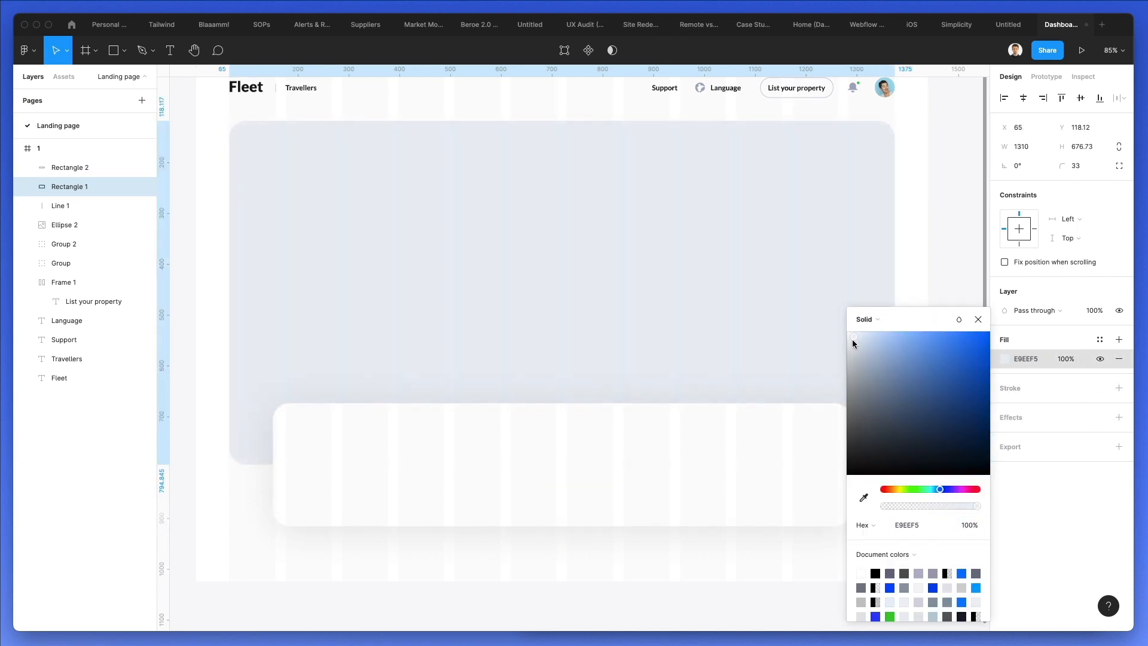
left_click(71, 166)
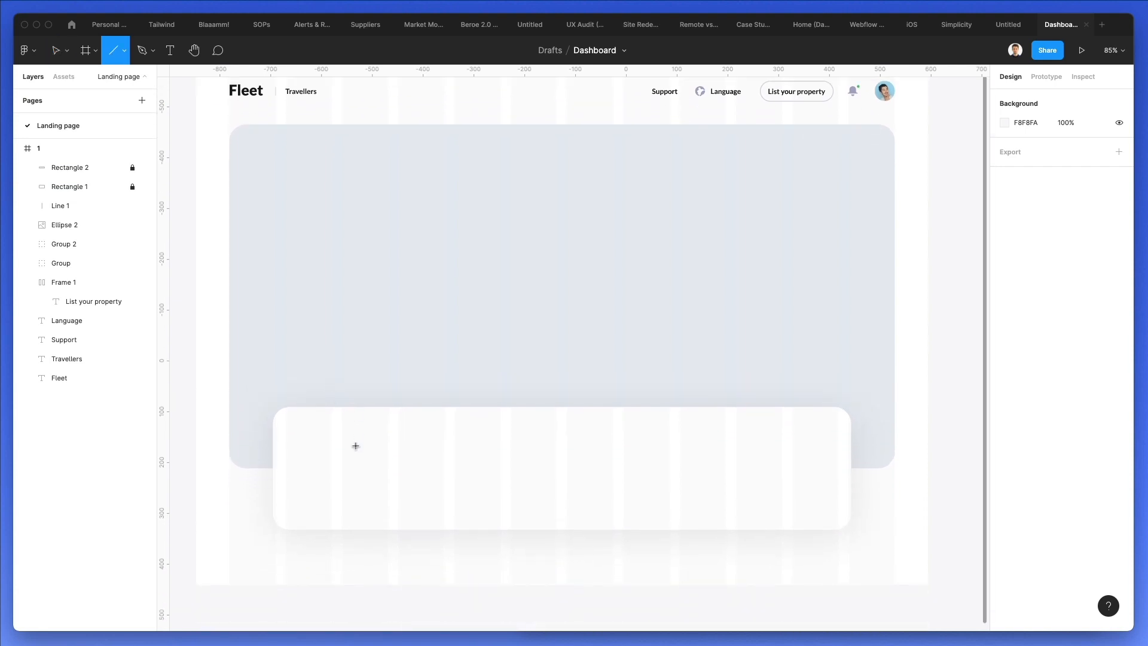
Draw a horizontal divider line spanning the full width of the white card
left_click_drag(286, 446, 656, 446)
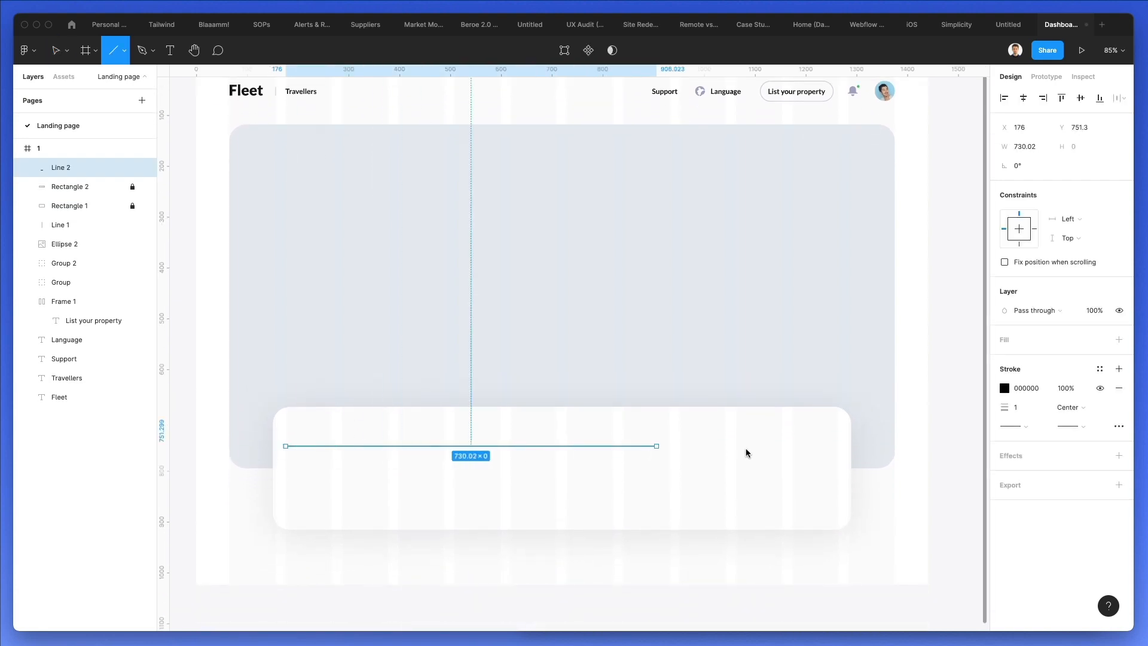
left_click_drag(656, 446, 838, 446)
type("Stays")
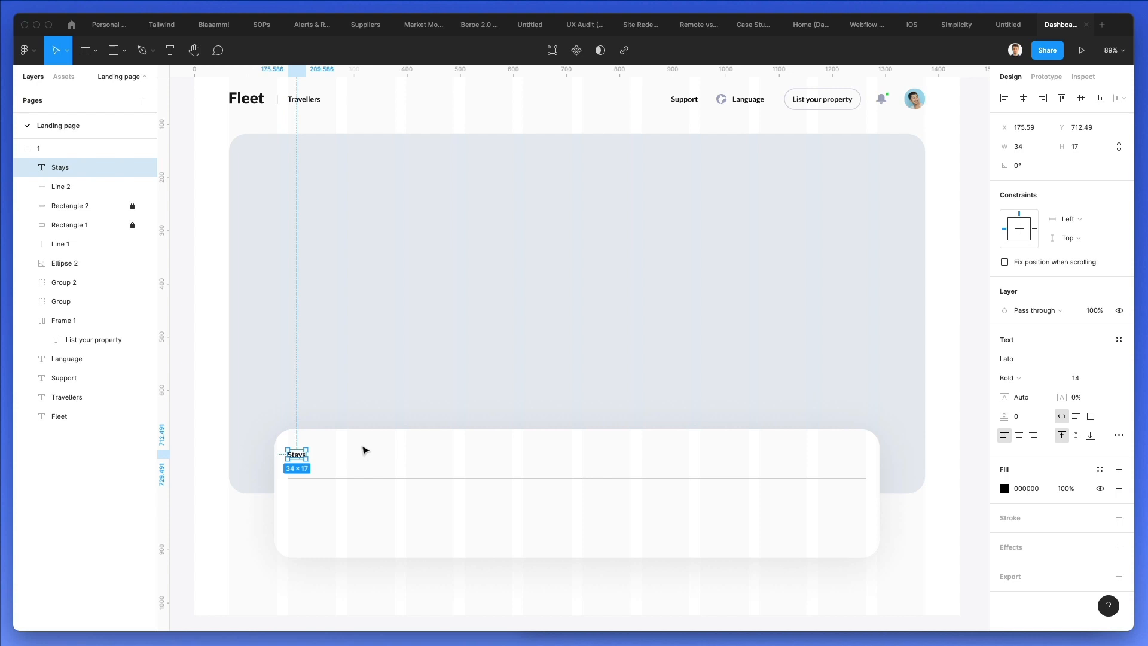
Position Stays and turn its copies into Flights, Cars and Things to do, spaced apart
left_click_drag(297, 454, 307, 454)
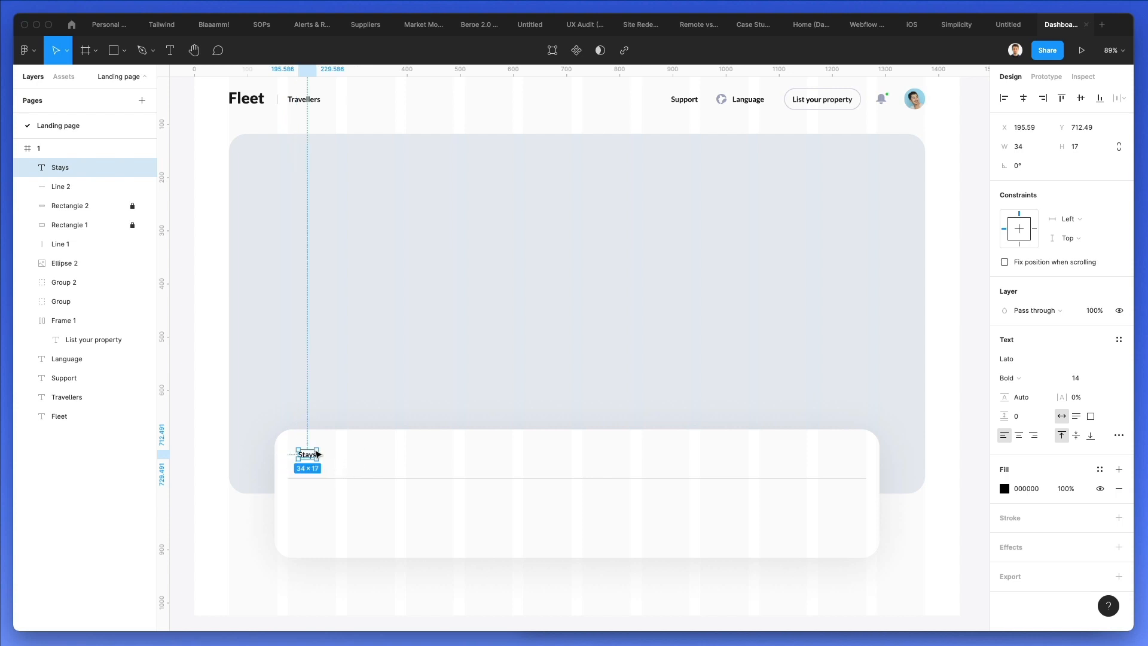
left_click_drag(306, 455, 352, 454)
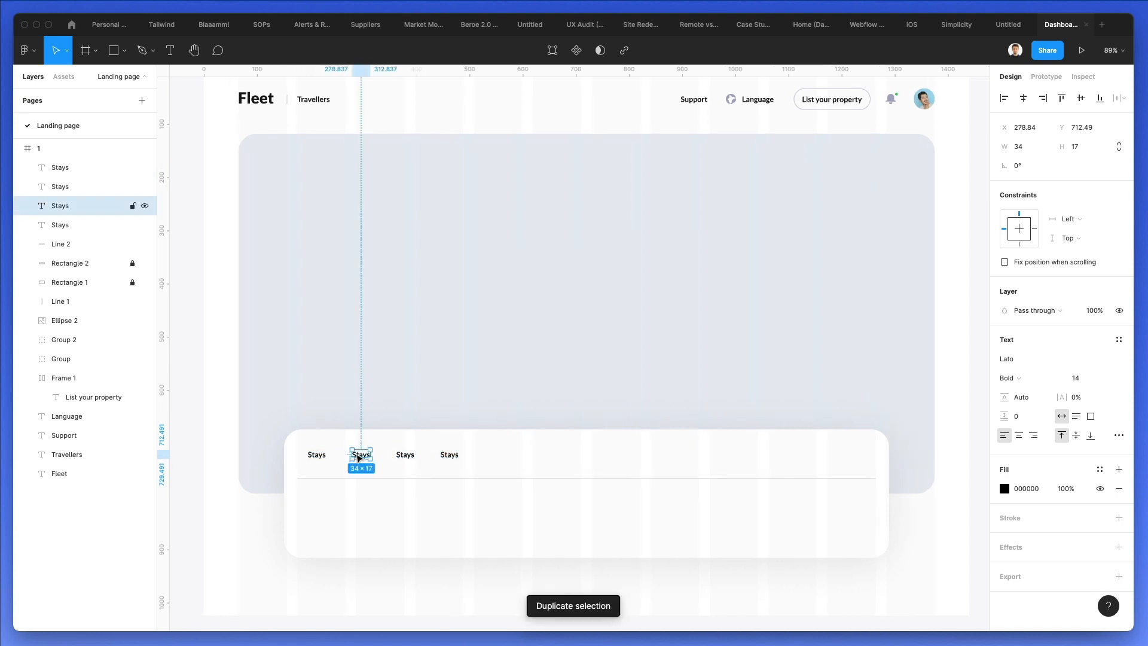
type("Flights")
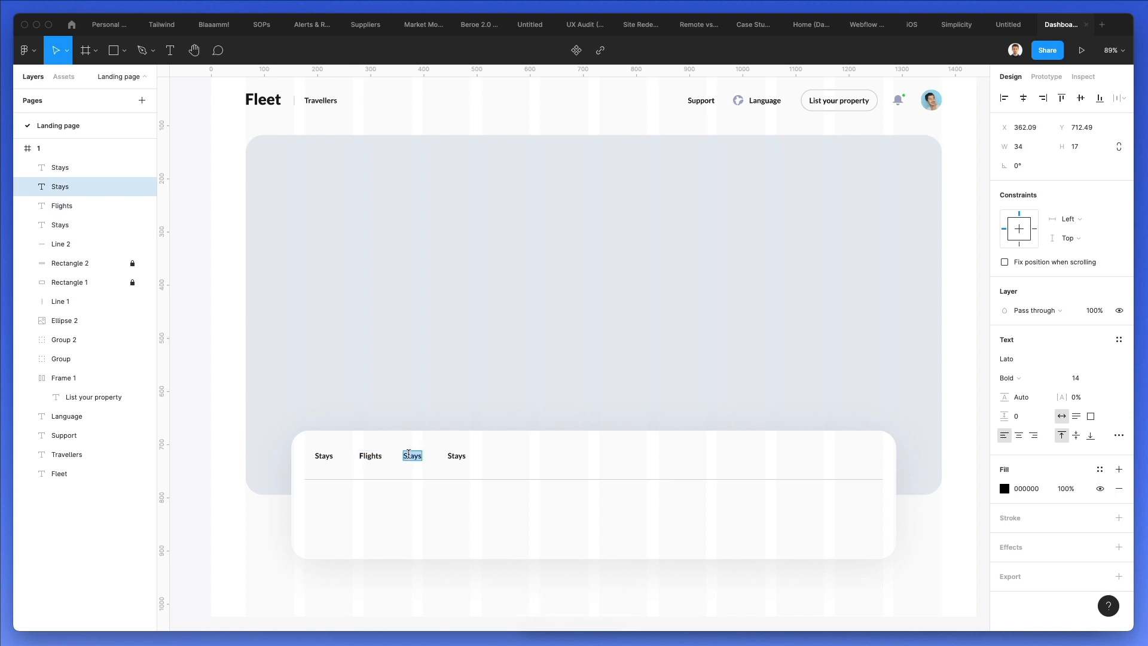
type("Cars")
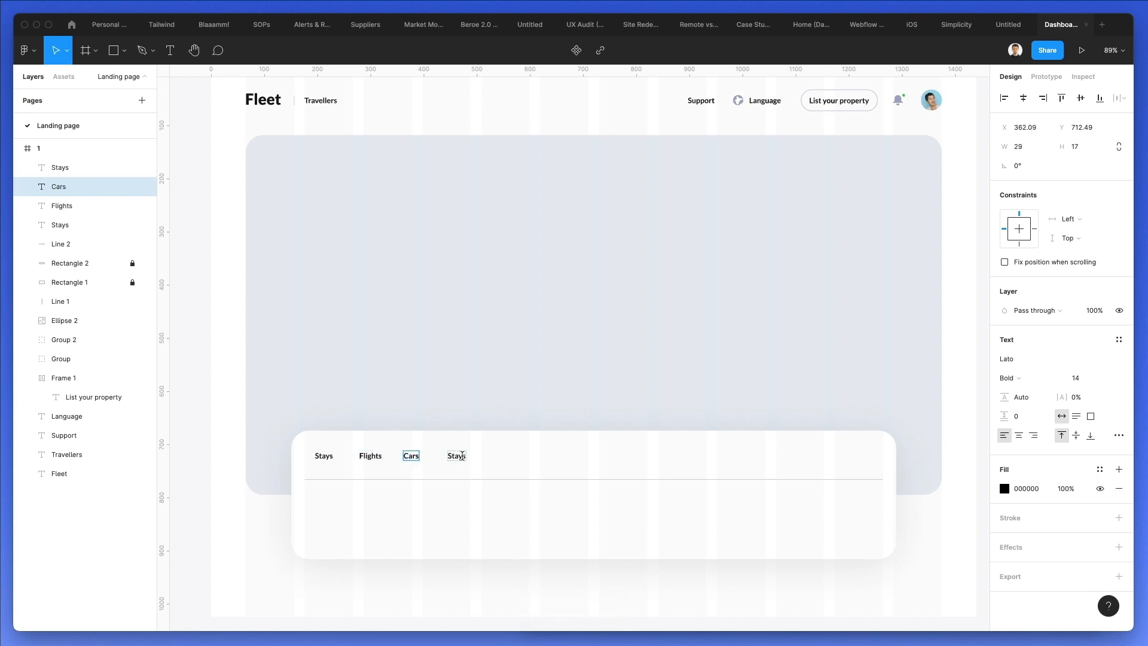
type("Things to do")
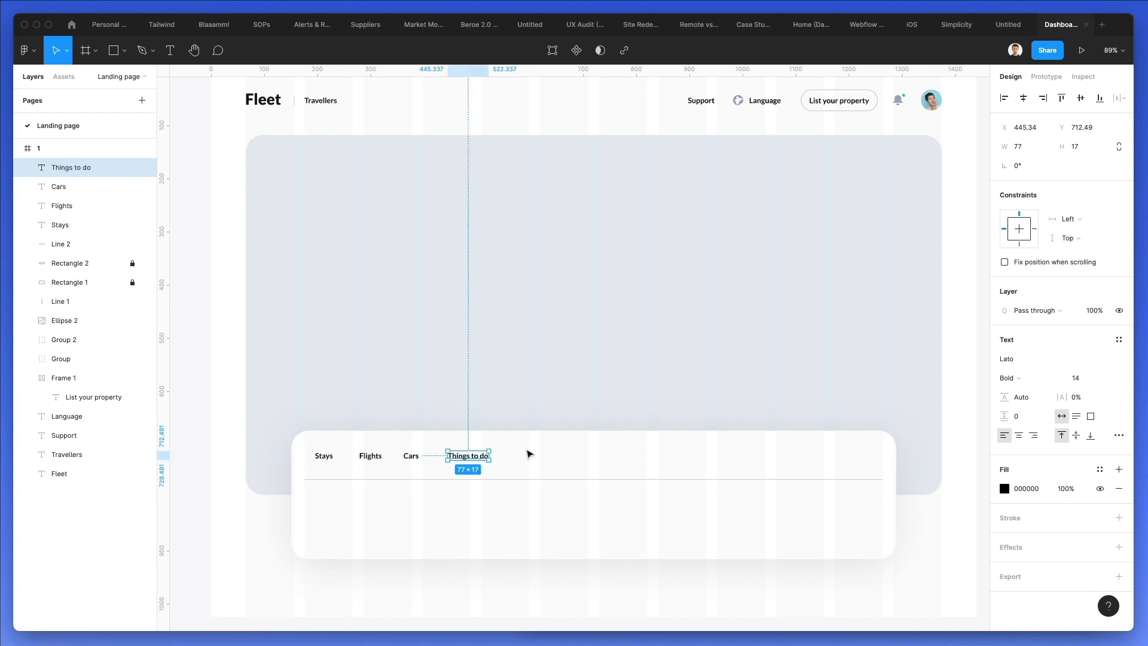
left_click_drag(467, 454, 478, 454)
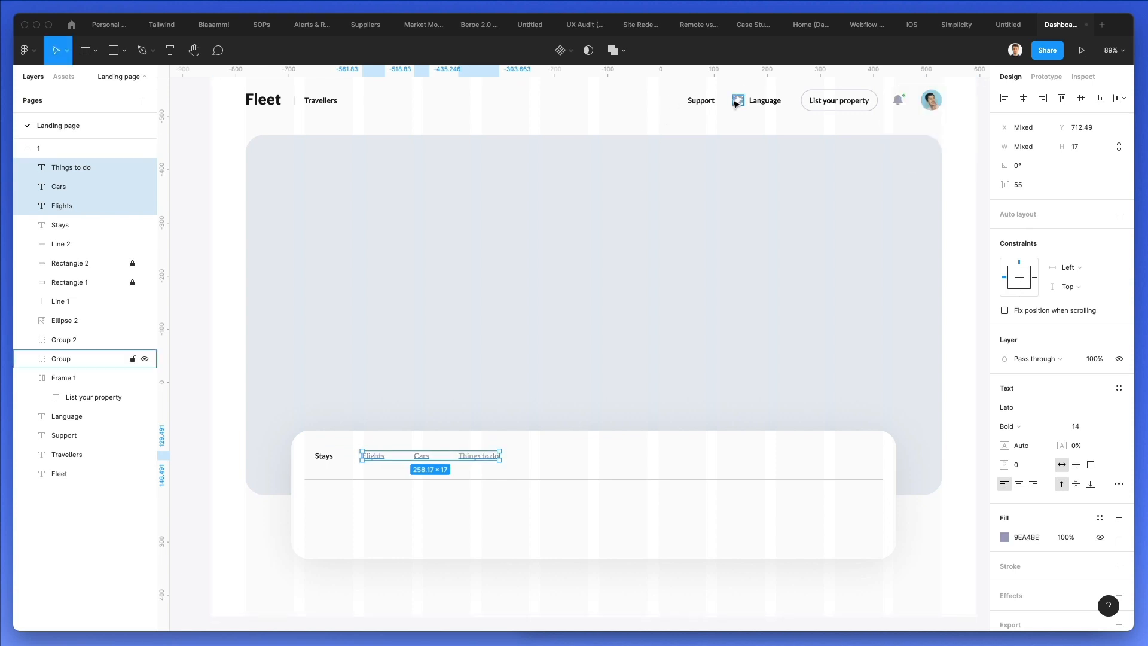
Fade the tab divider line's stroke opacity to 30 and begin a Stays underline bar
left_click(1005, 537)
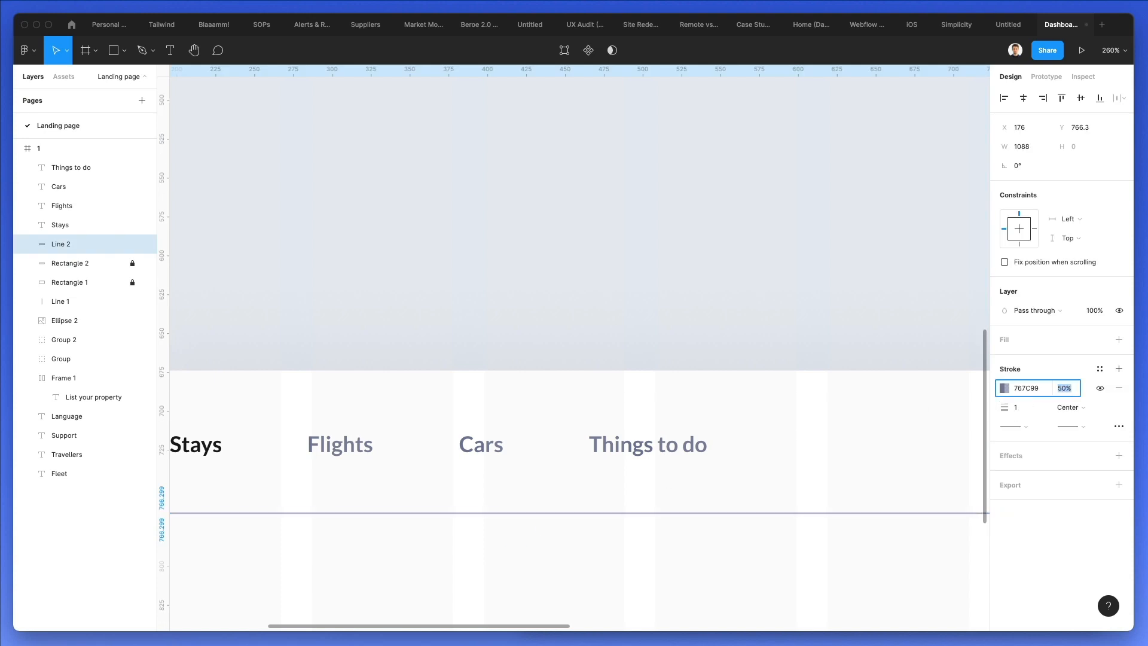
type("30")
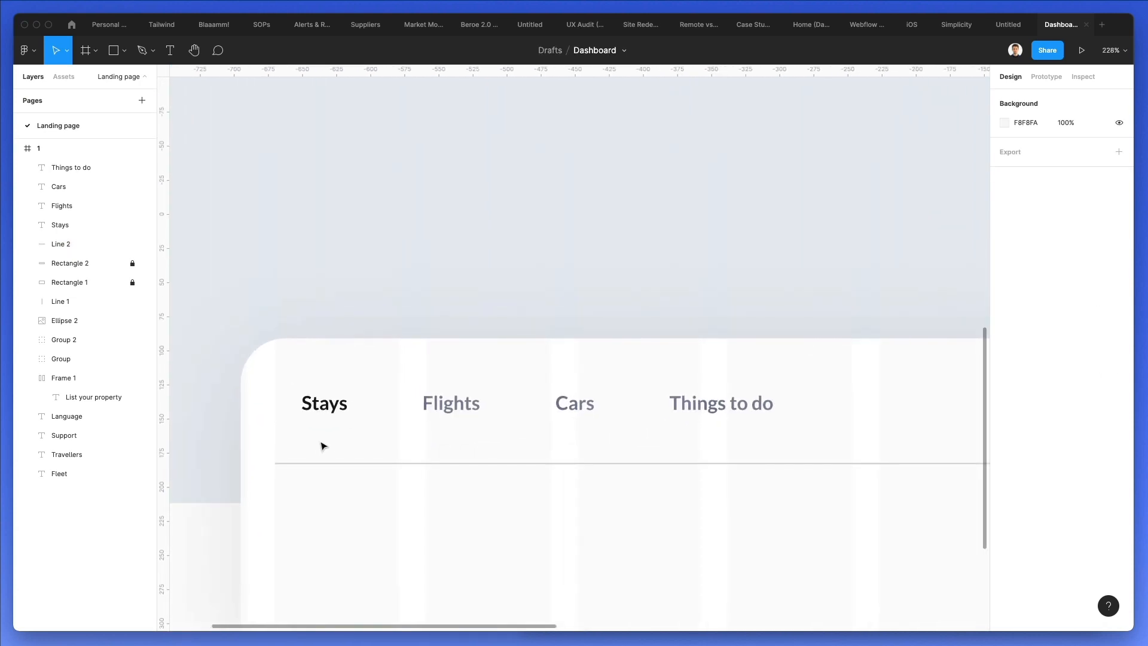
left_click(114, 49)
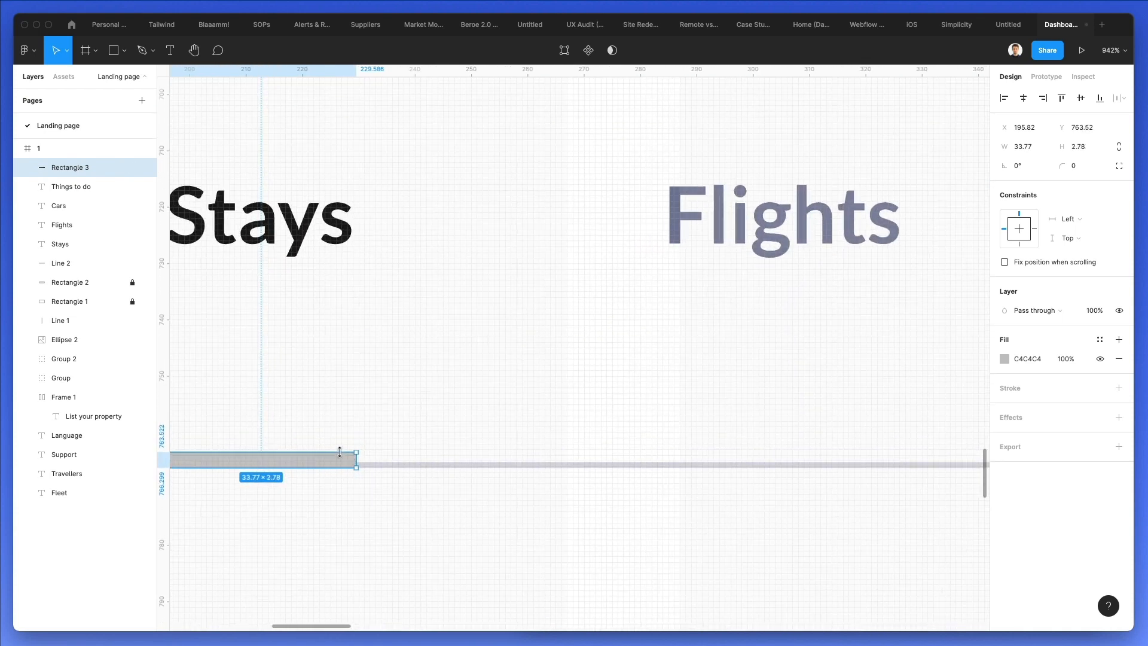
Give the underline bar beneath the Stays tab a darker grey fill
left_click(462, 404)
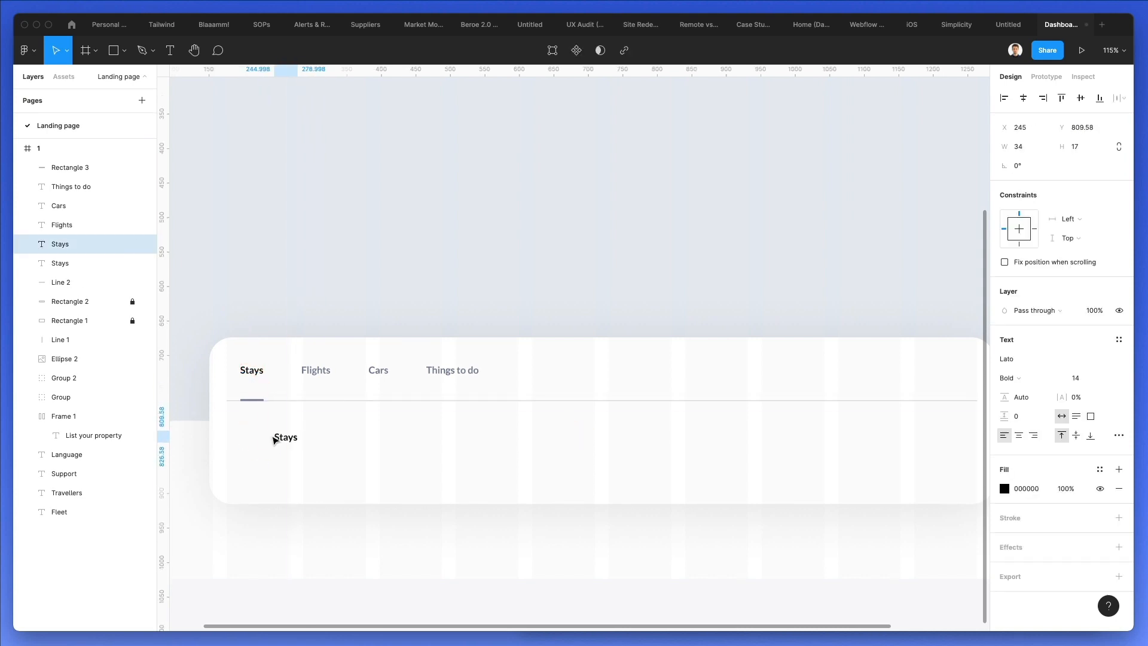
Turn Stays label copies into a size-24 'Location' heading and a 'Where are you going?' prompt
left_click_drag(285, 437, 289, 457)
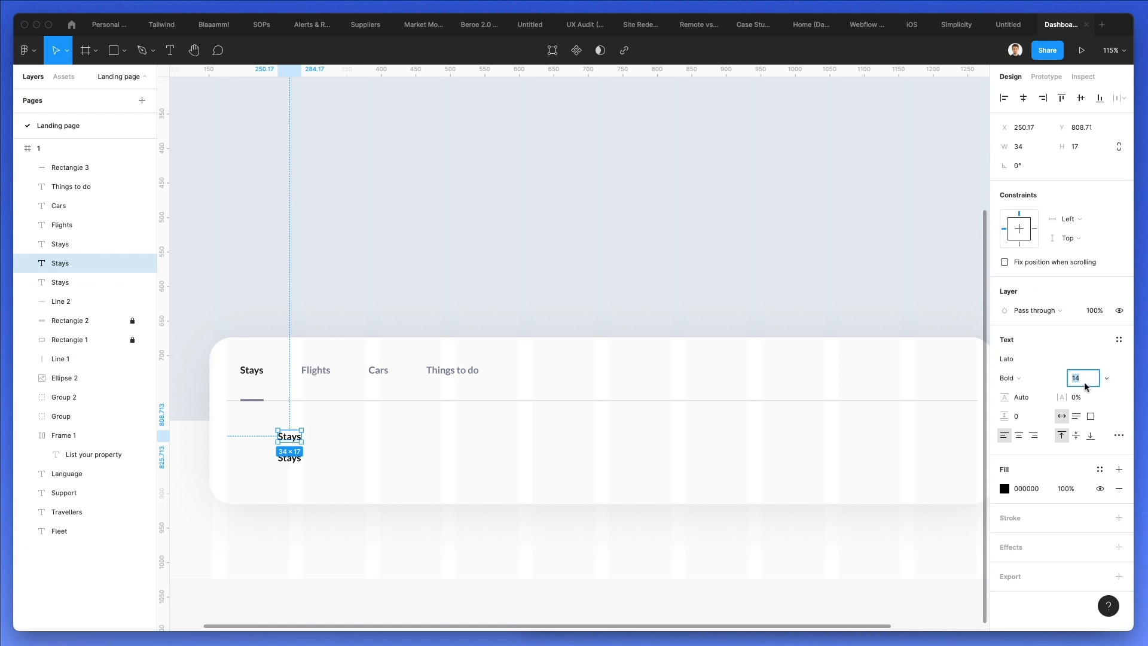
type("24")
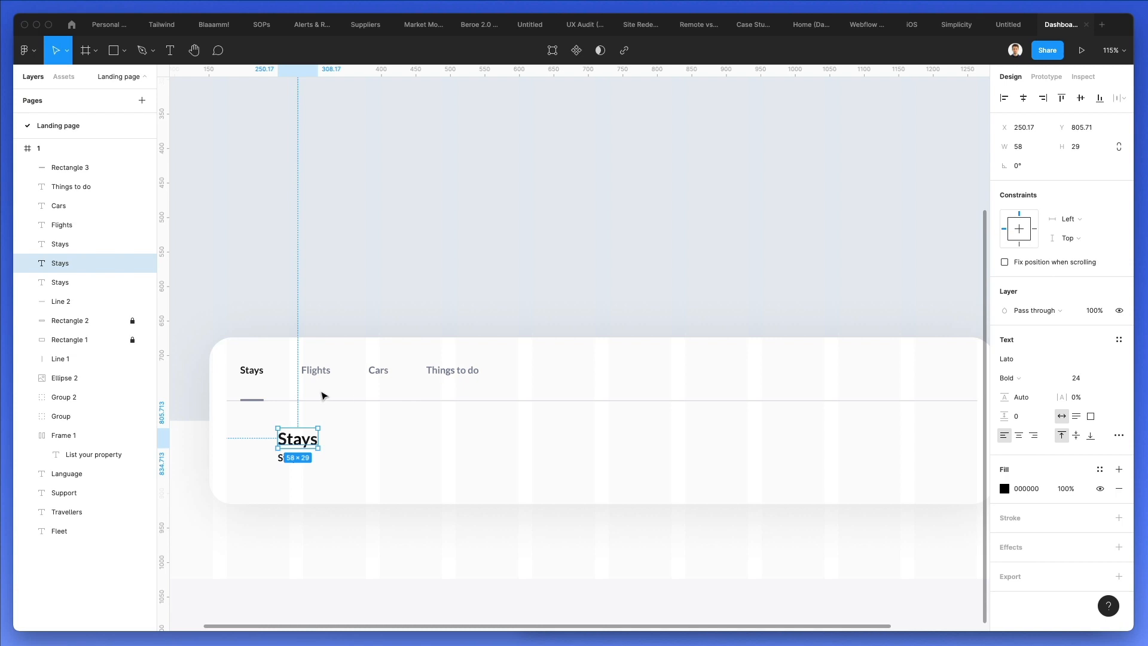
type("Loca")
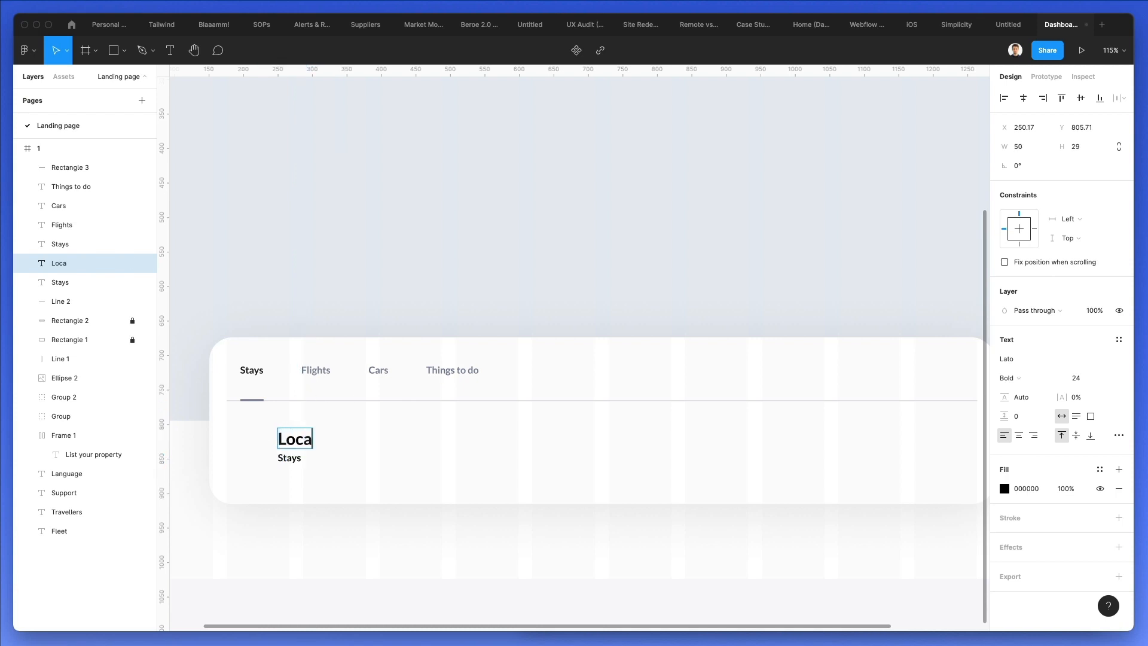
type("tion")
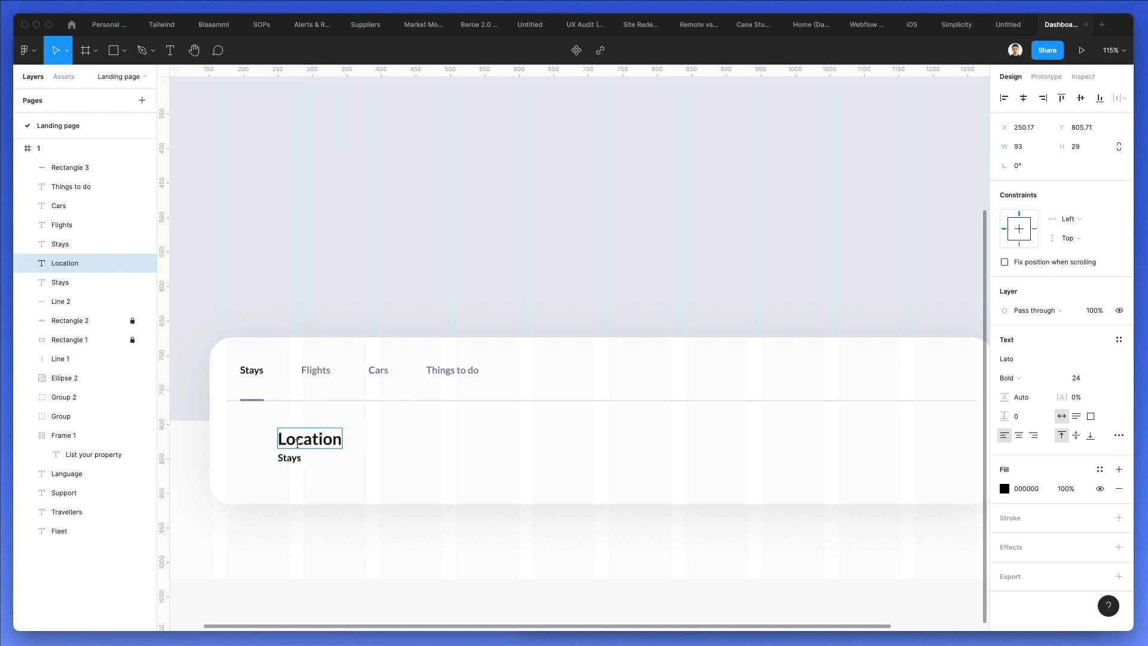
type("Where are you")
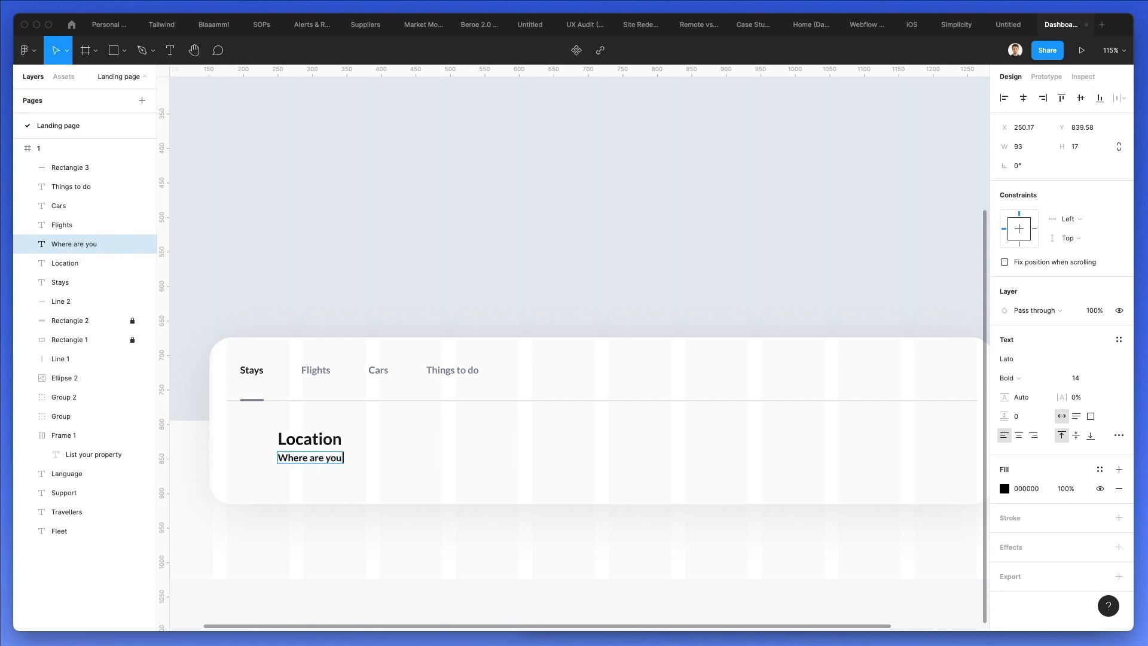
type("going?")
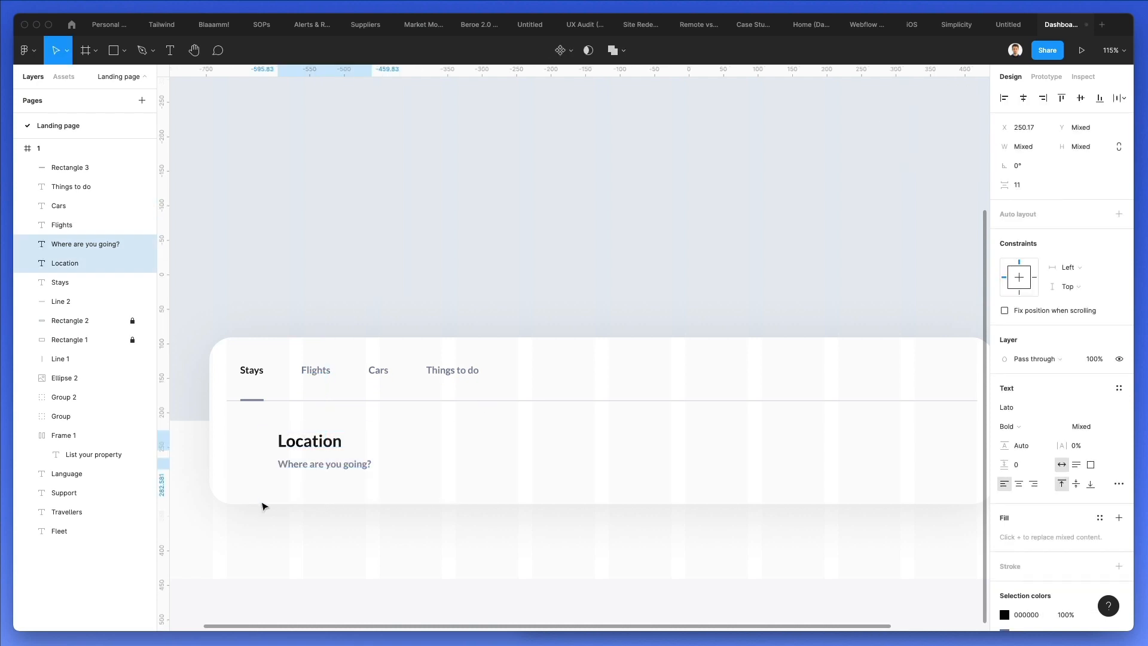
left_click(309, 440)
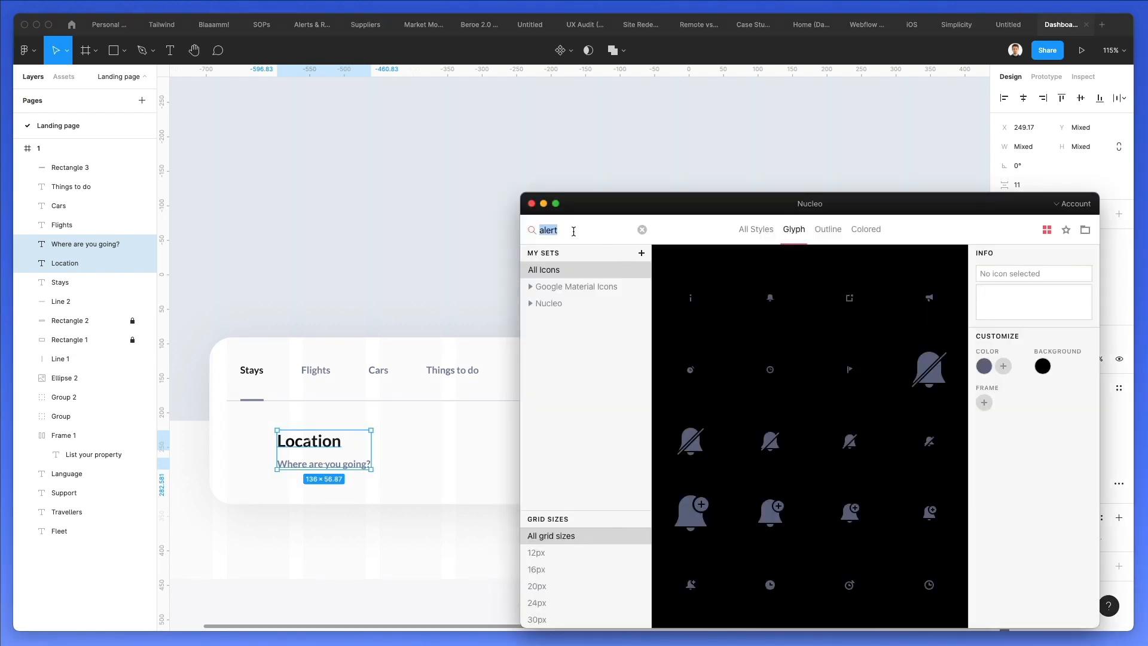
Search Nucleo for 'location' icons and filter to the Outline style
type("locati")
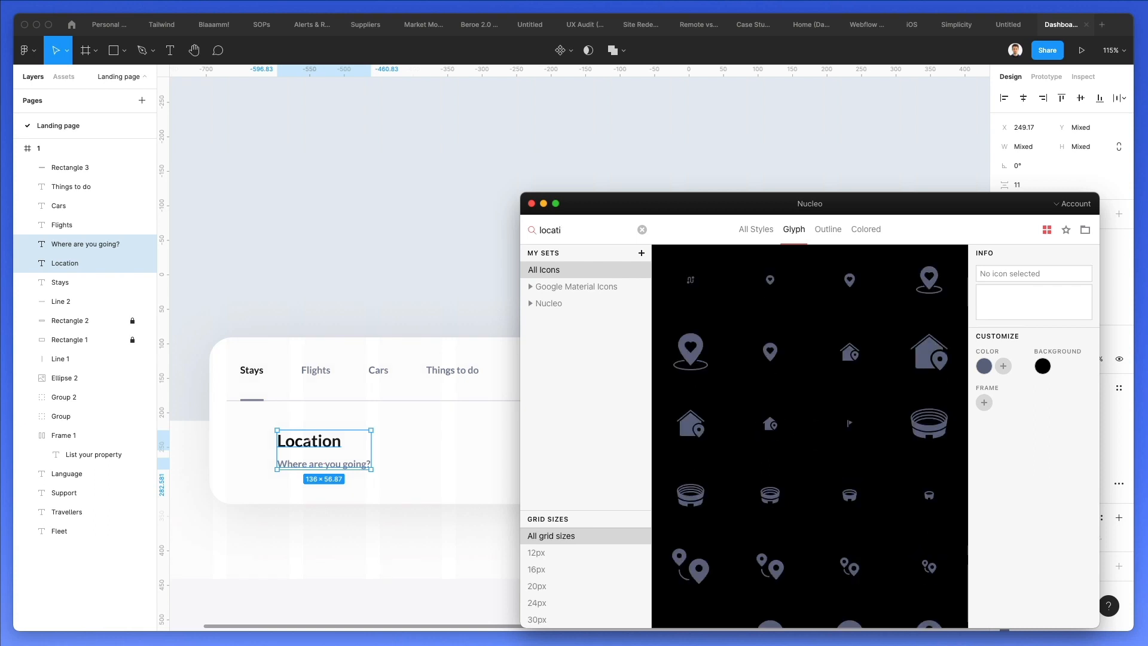
scroll("down", 3)
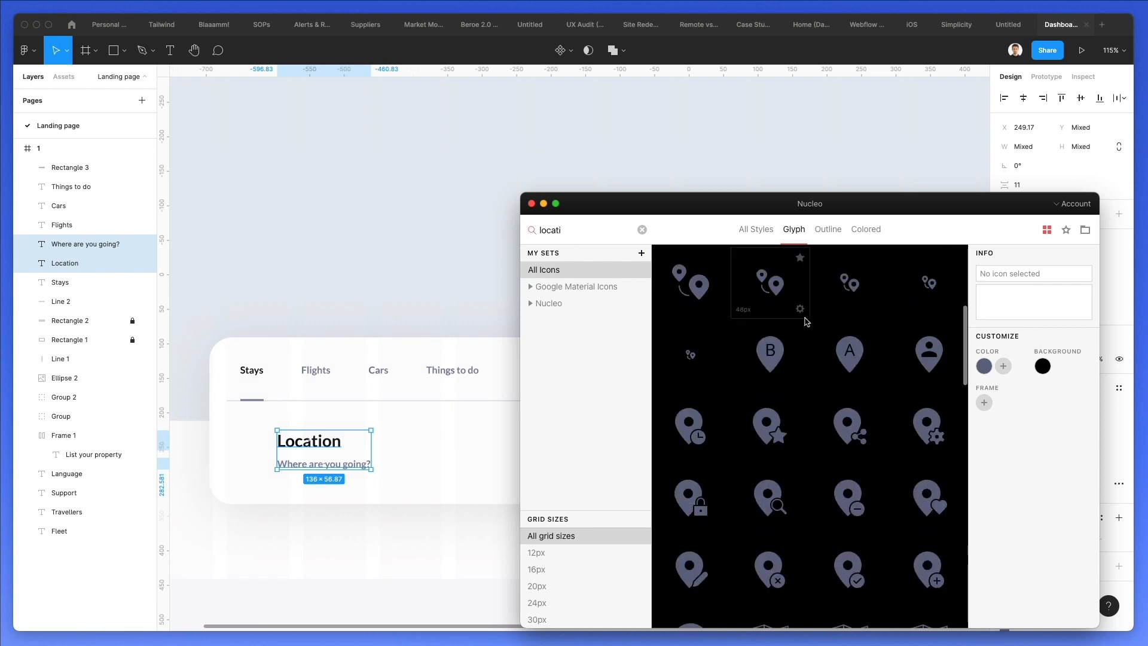
scroll("down", 3)
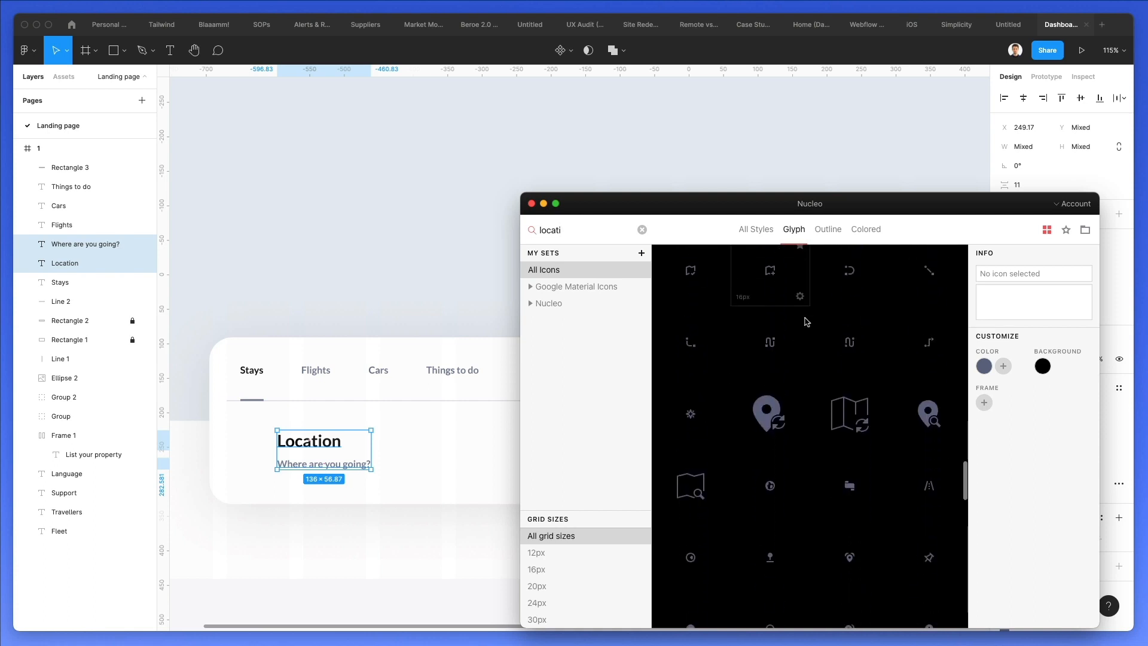
scroll("down", 3)
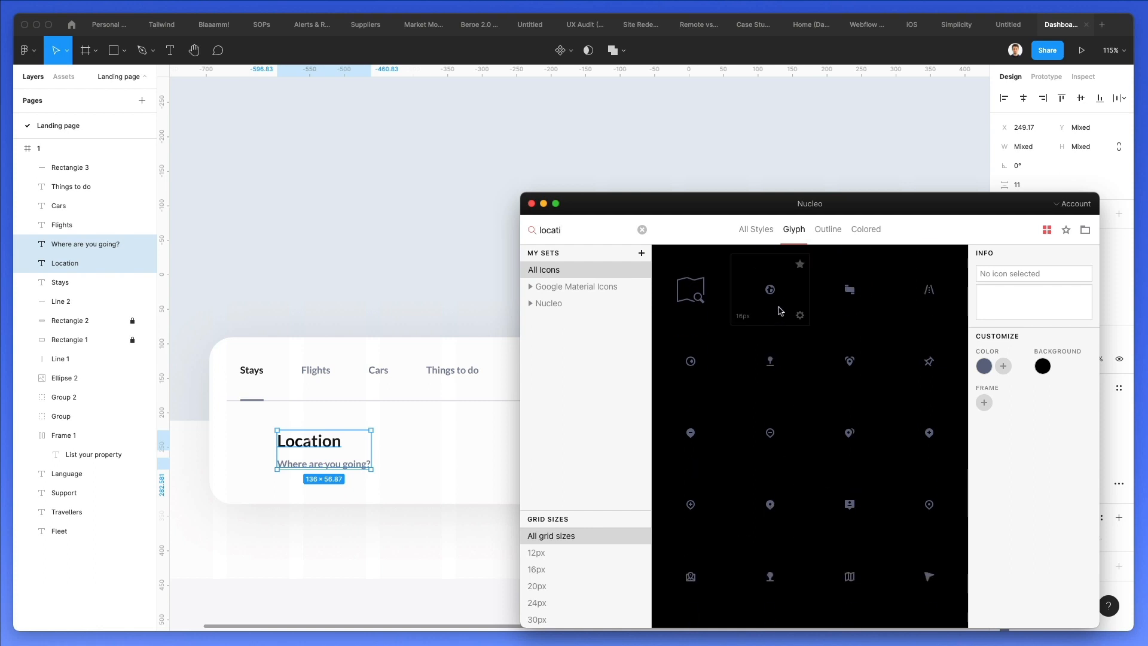
mouse_move(813, 231)
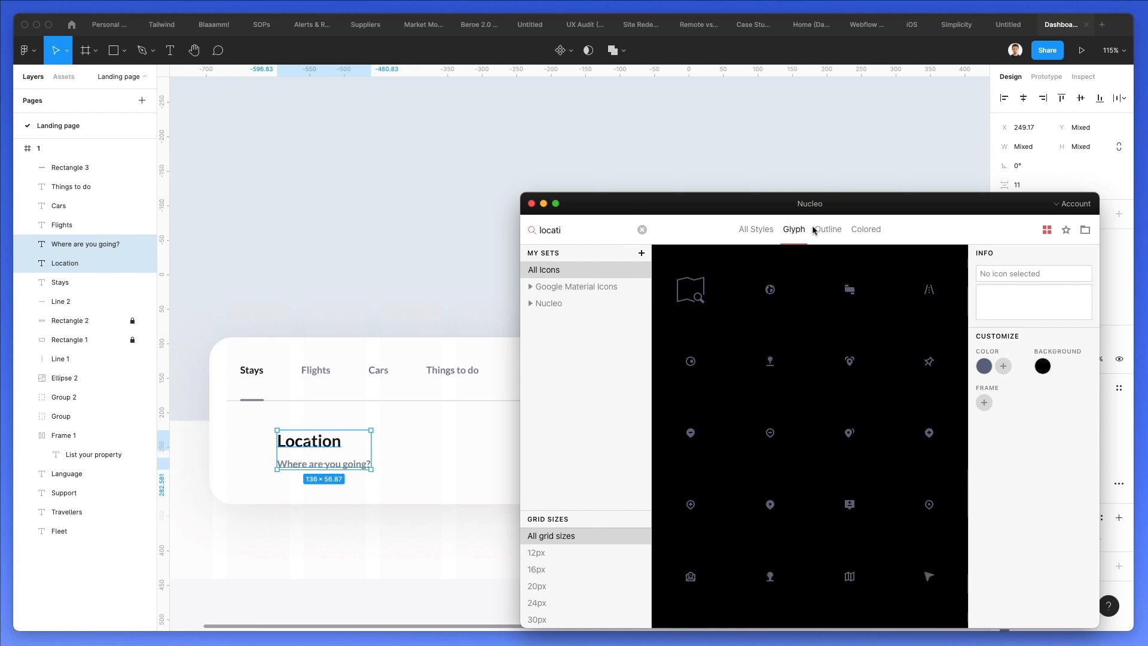
left_click(828, 229)
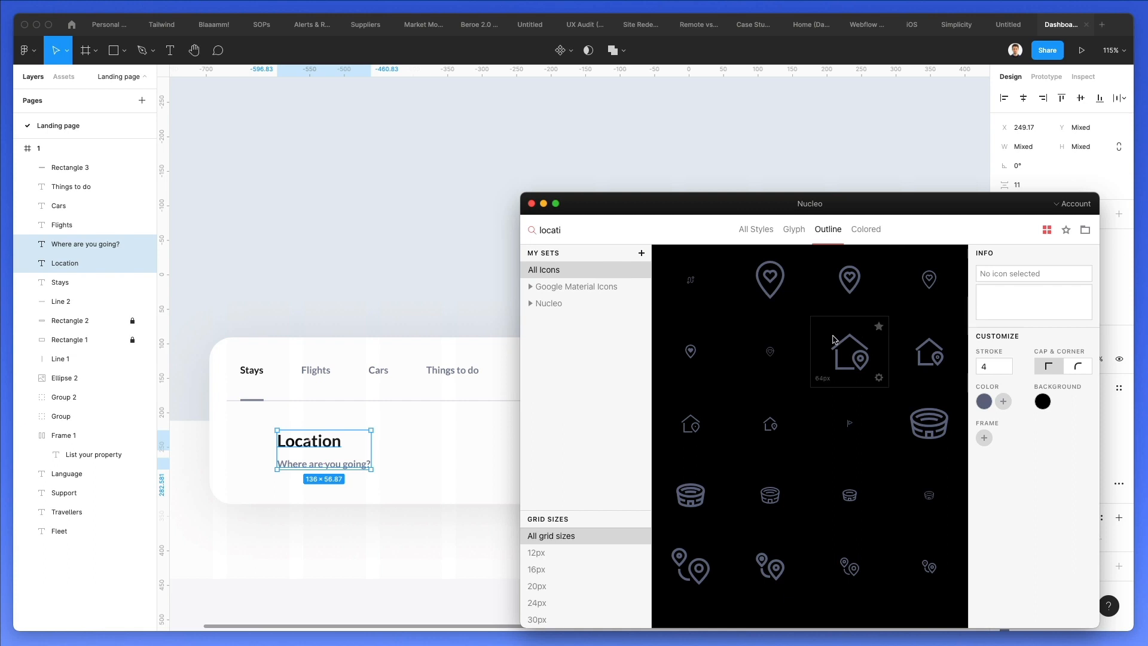
Browse the outline location results, then search Nucleo for 'user' icons
scroll("down", 3)
type("calend")
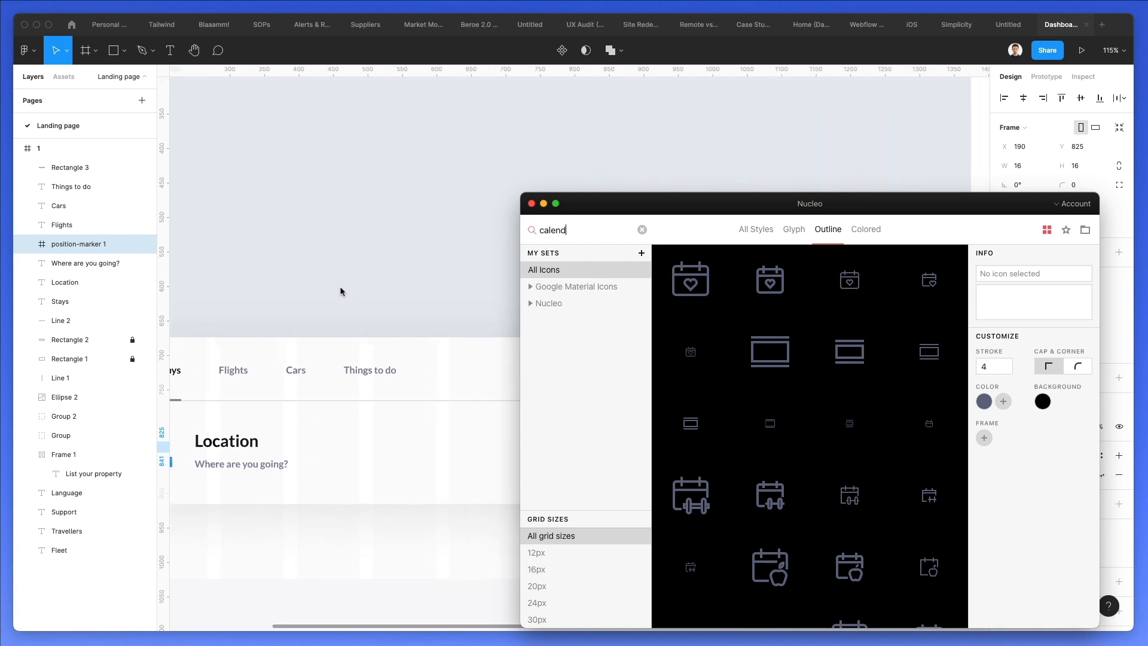
scroll("down", 3)
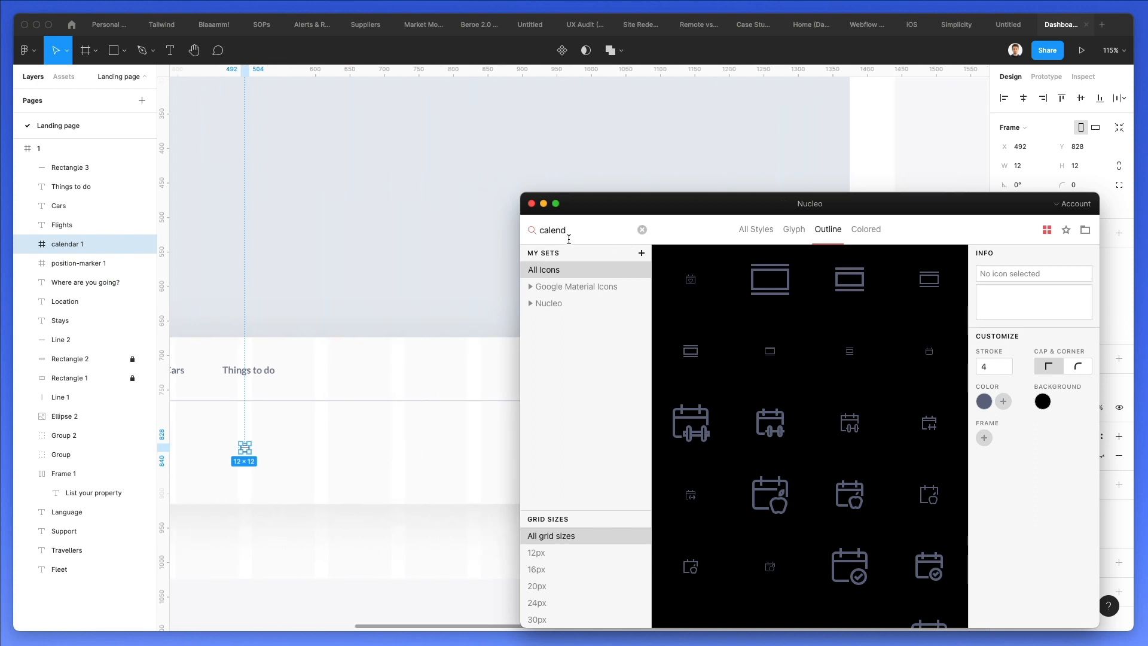
type("user")
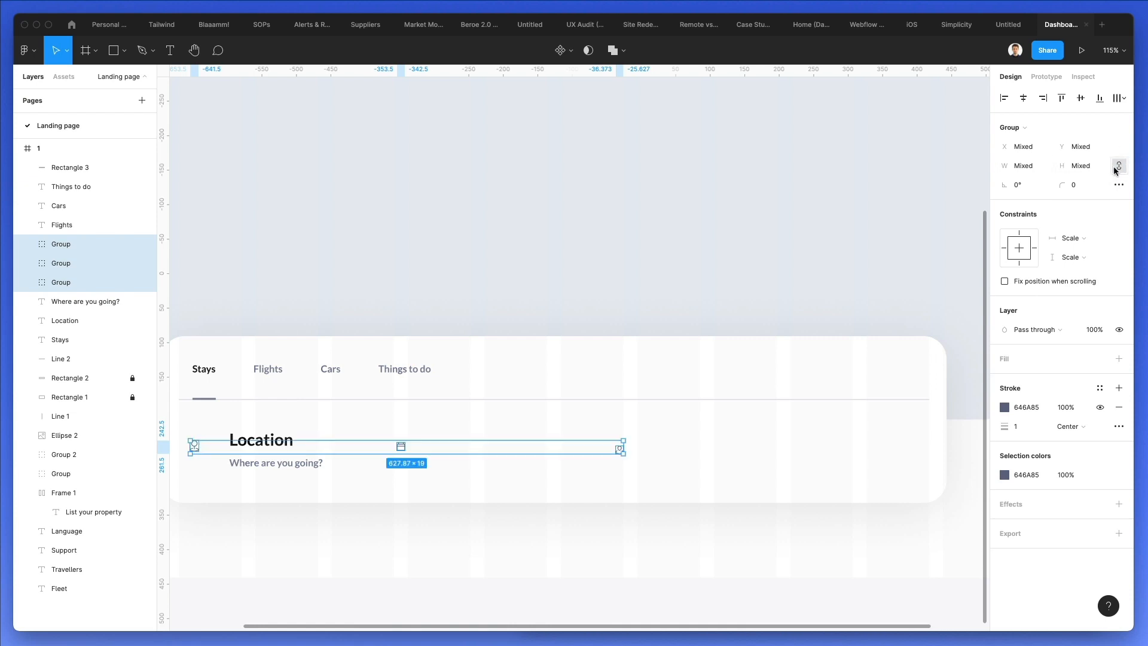
Give the three Nucleo icons a common width and a 1.5 stroke weight
left_click(1021, 166)
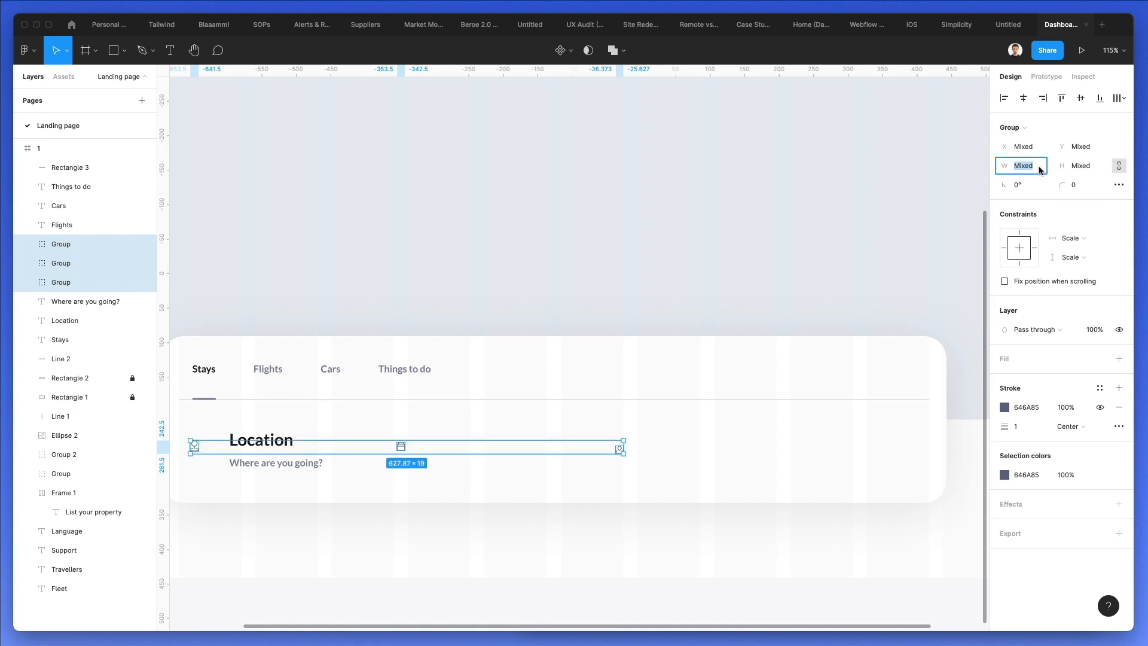
type("50")
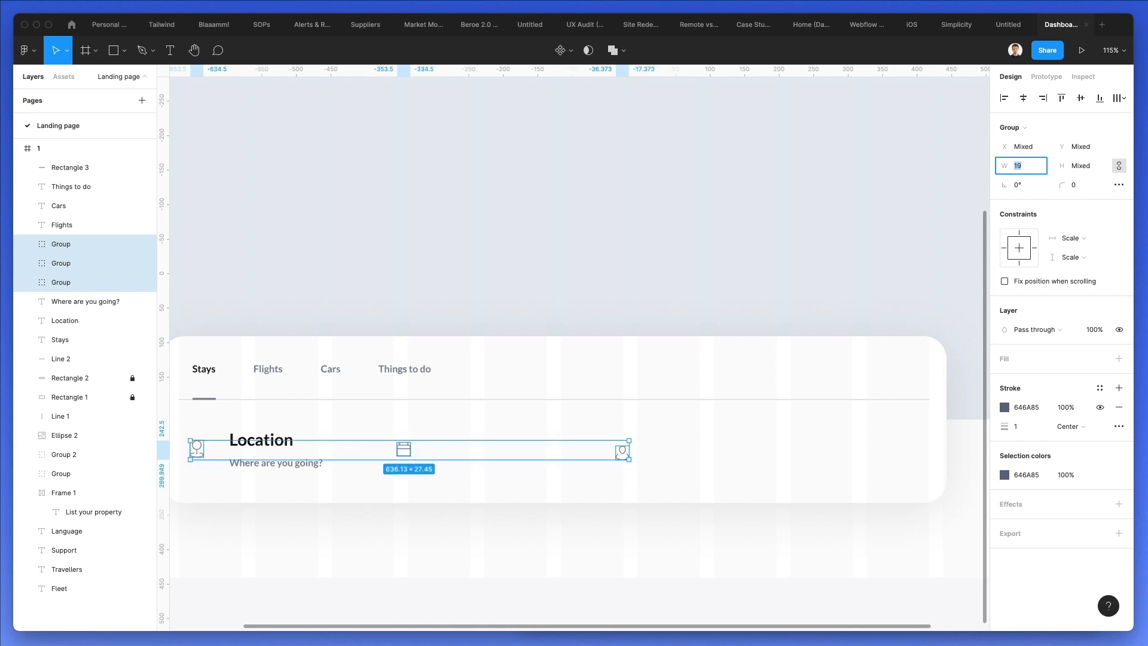
left_click(1020, 426)
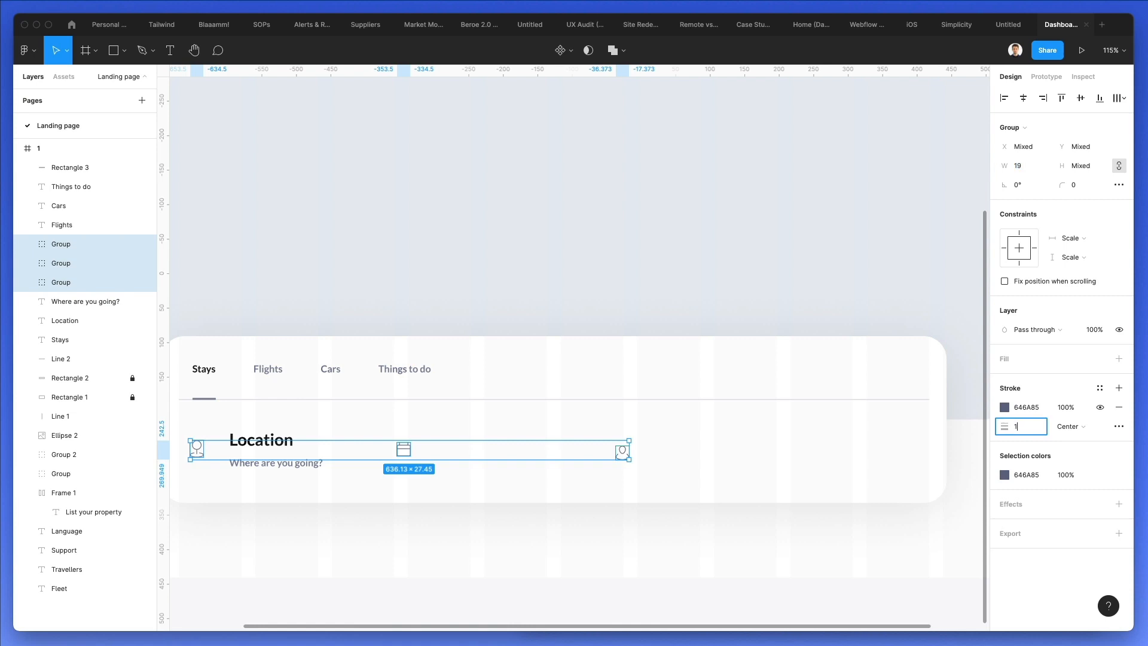
type("1.5")
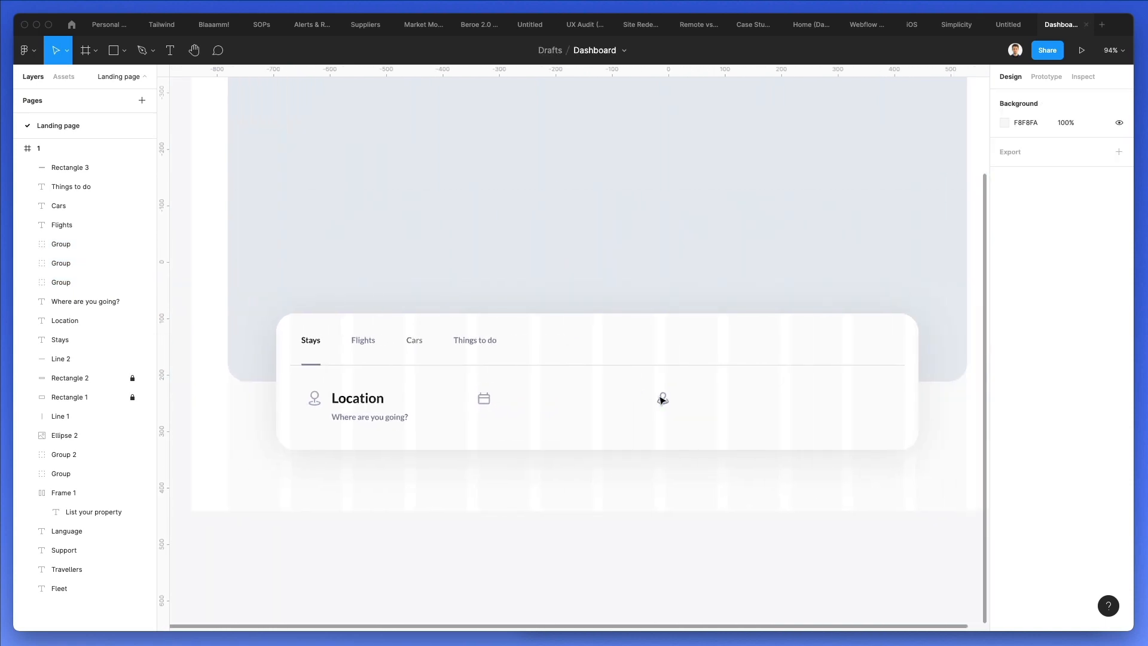
Label the duplicated field 'Check in' and rename its copy 'Check out'
left_click(369, 406)
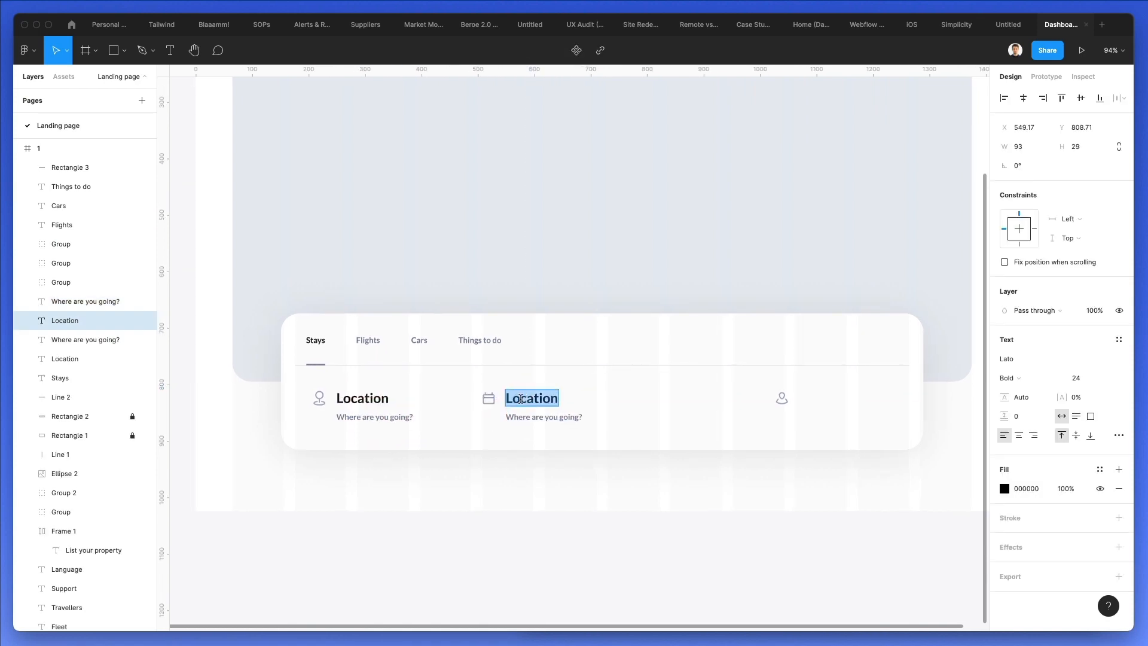
type("Check in")
left_click(543, 417)
type("Add date")
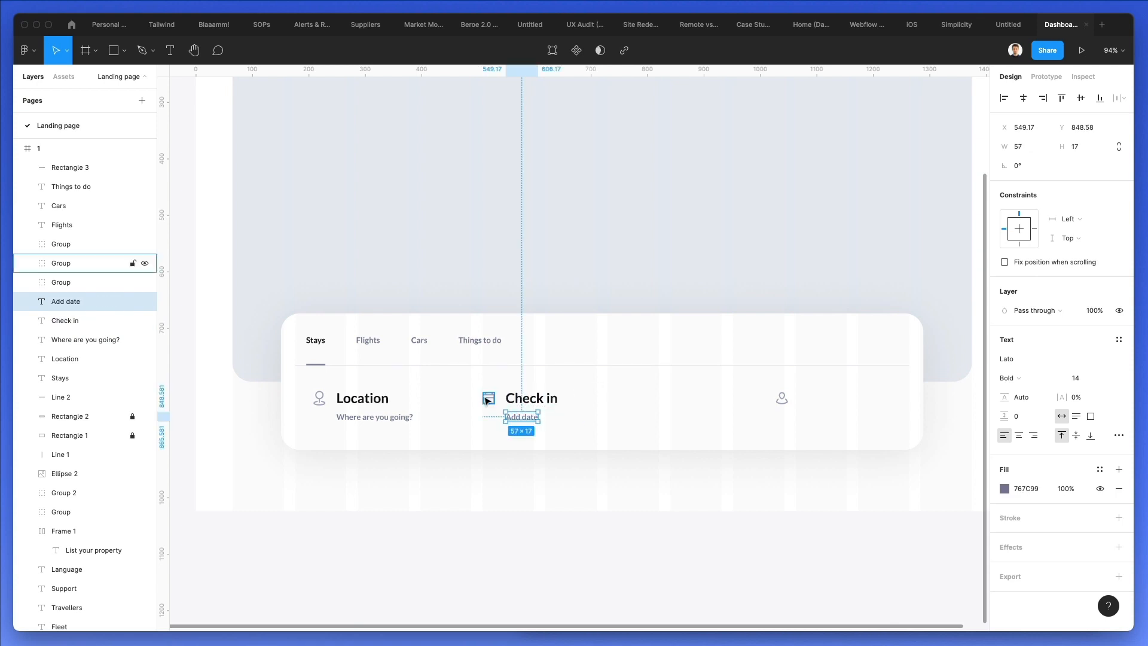
left_click(64, 320)
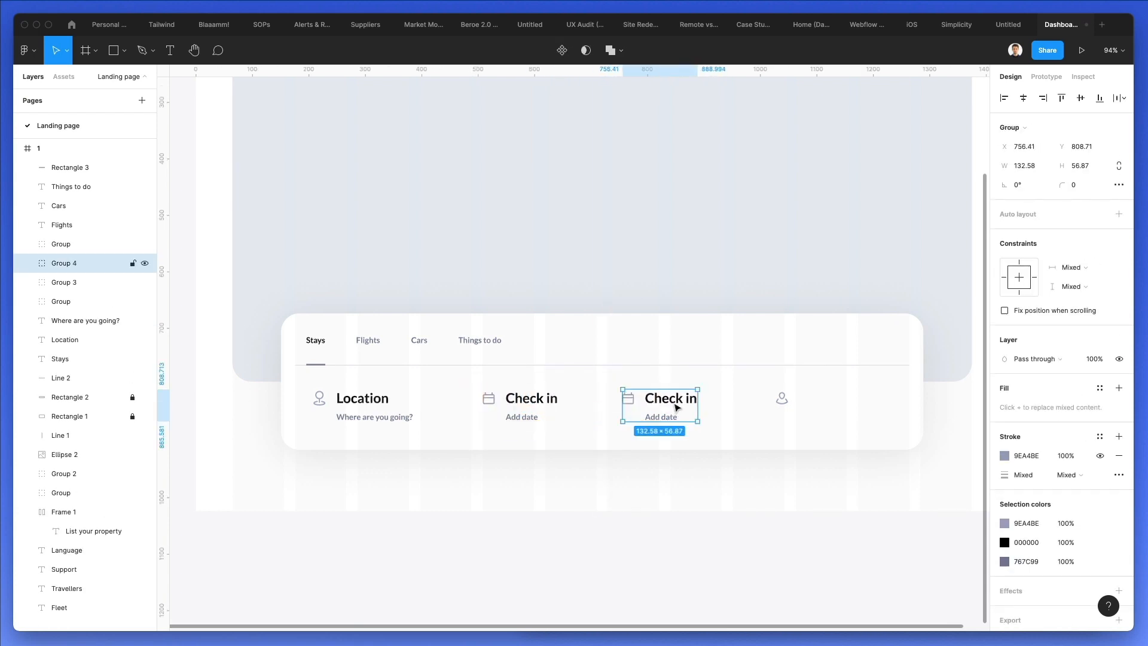
double_click(670, 398)
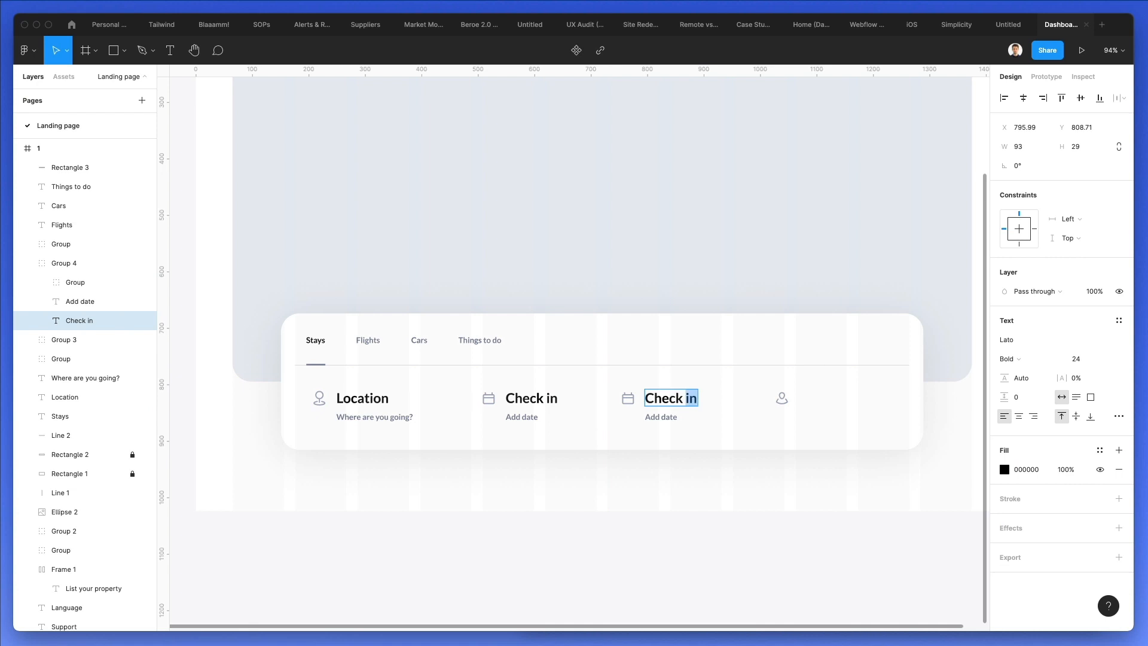
type("Check out")
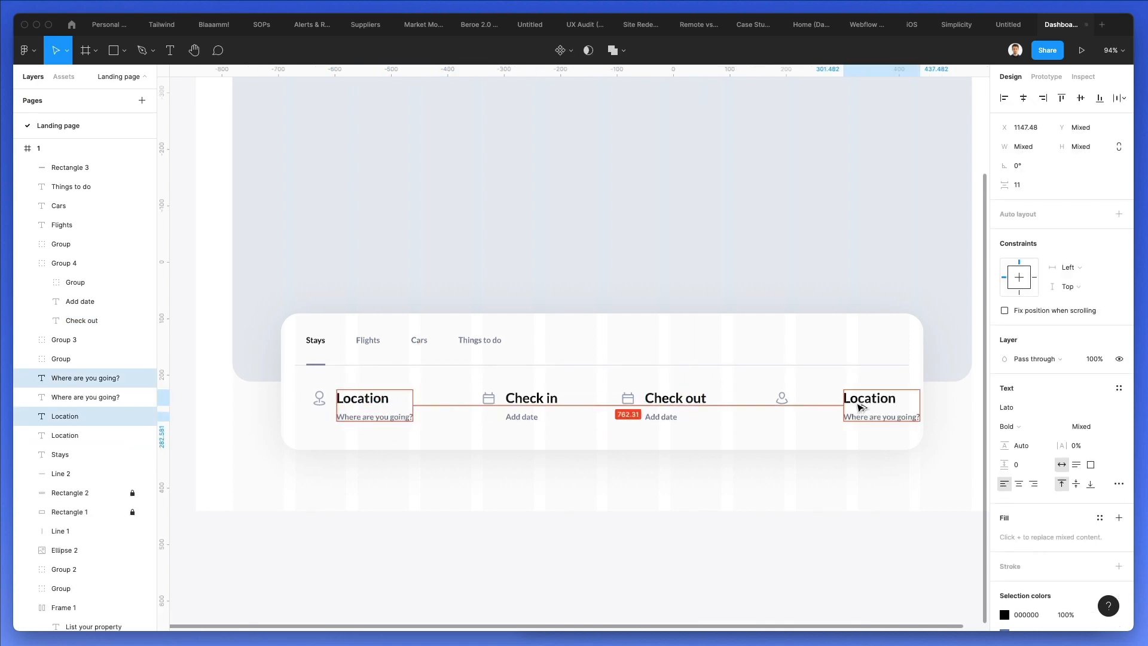
Copy Location to the bar's far right as Travelers with 'Add guest', then select the groups
left_click_drag(872, 397, 820, 398)
type("Travele")
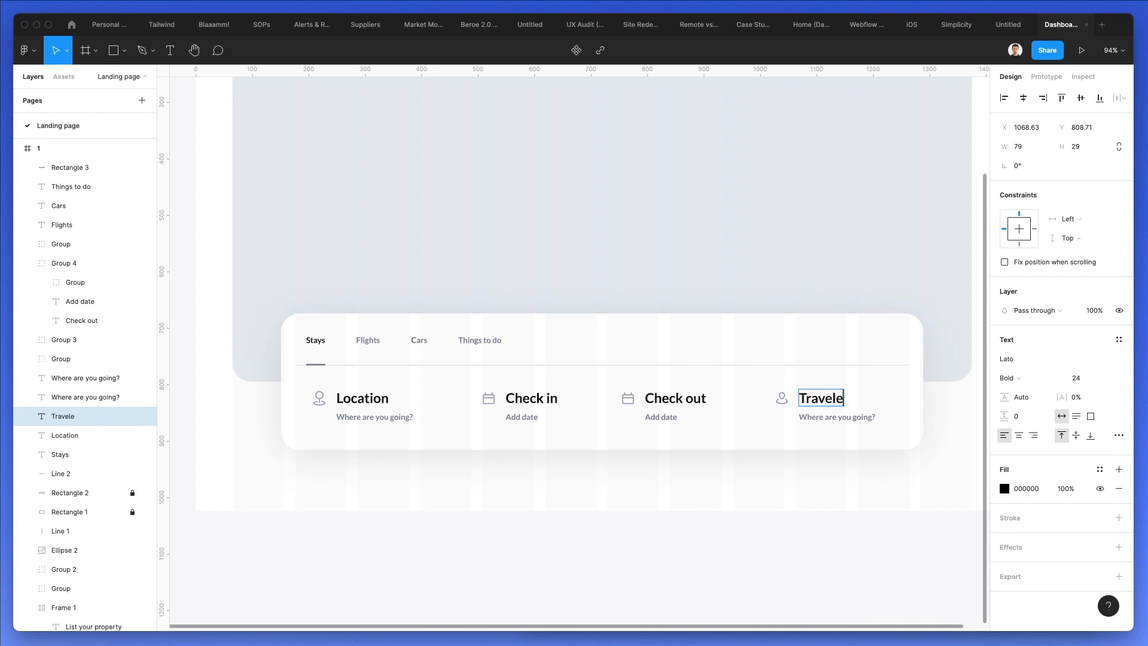
left_click(836, 416)
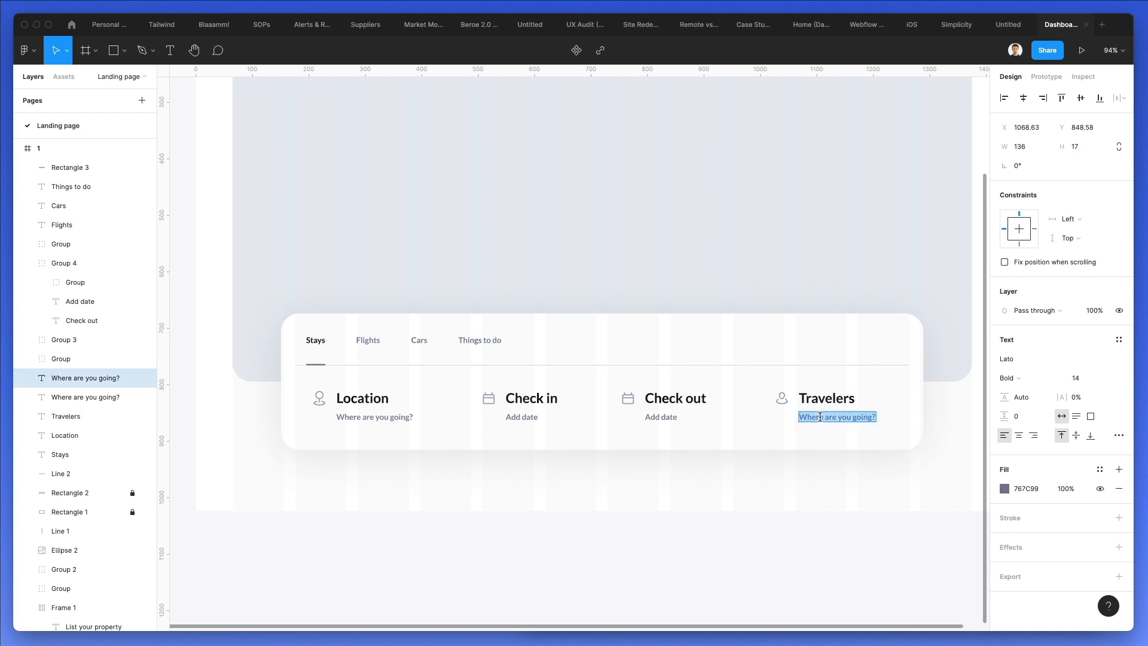
type("Add gueste")
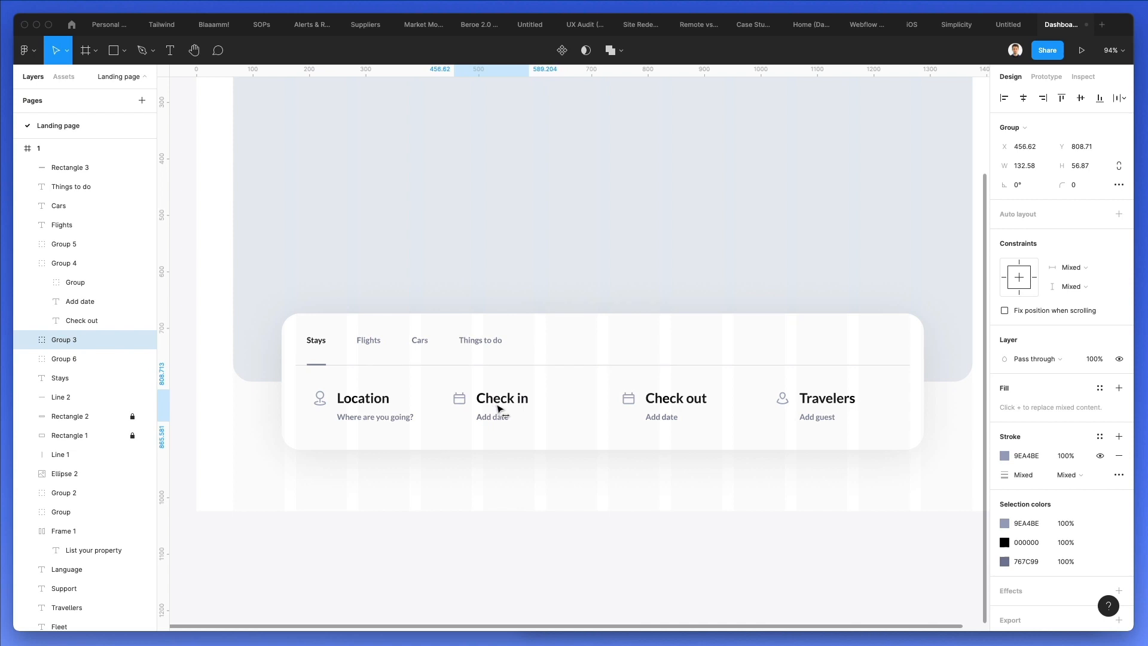
left_click(816, 405)
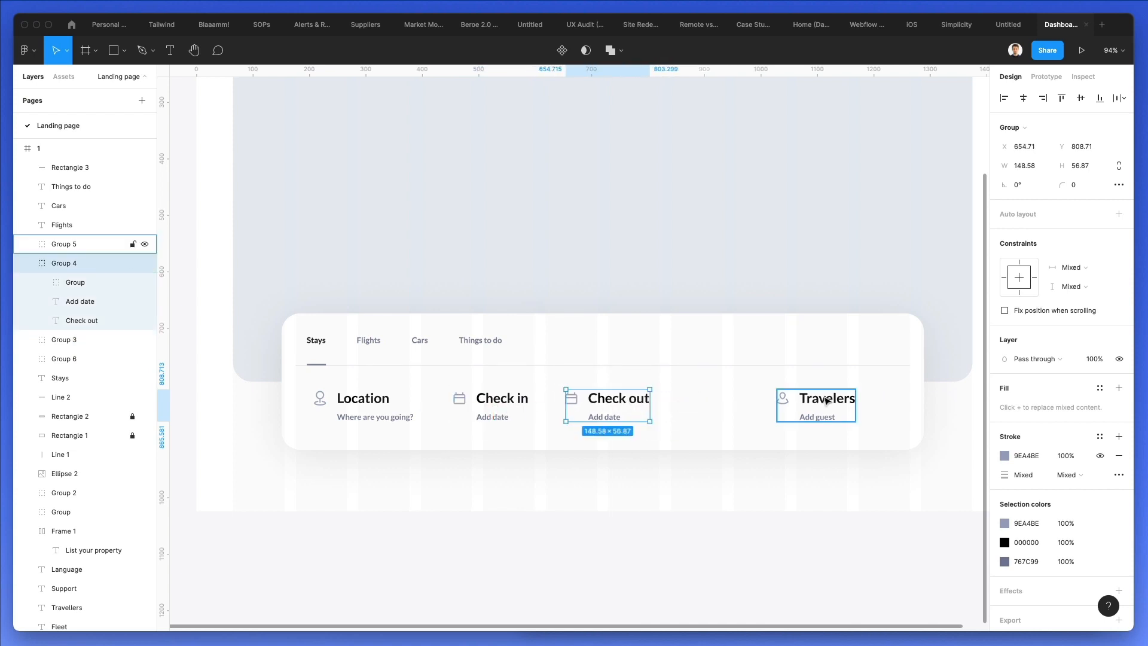
left_click(816, 402)
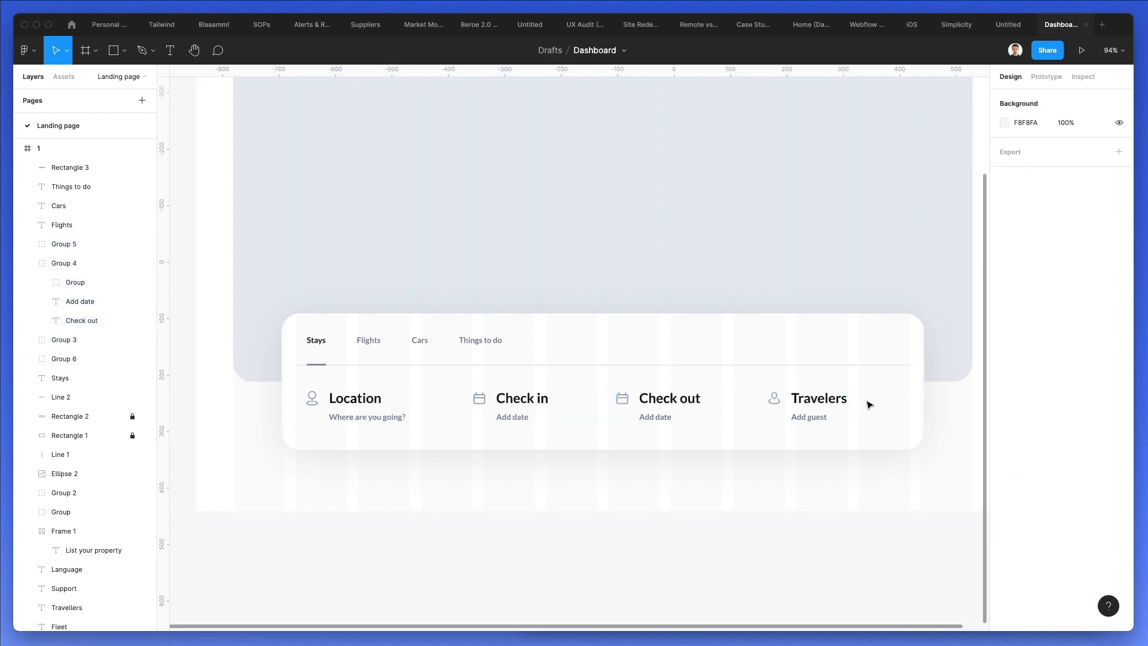
Draw a circle and nudge it to the search bar's right end beside Travelers
left_click(112, 50)
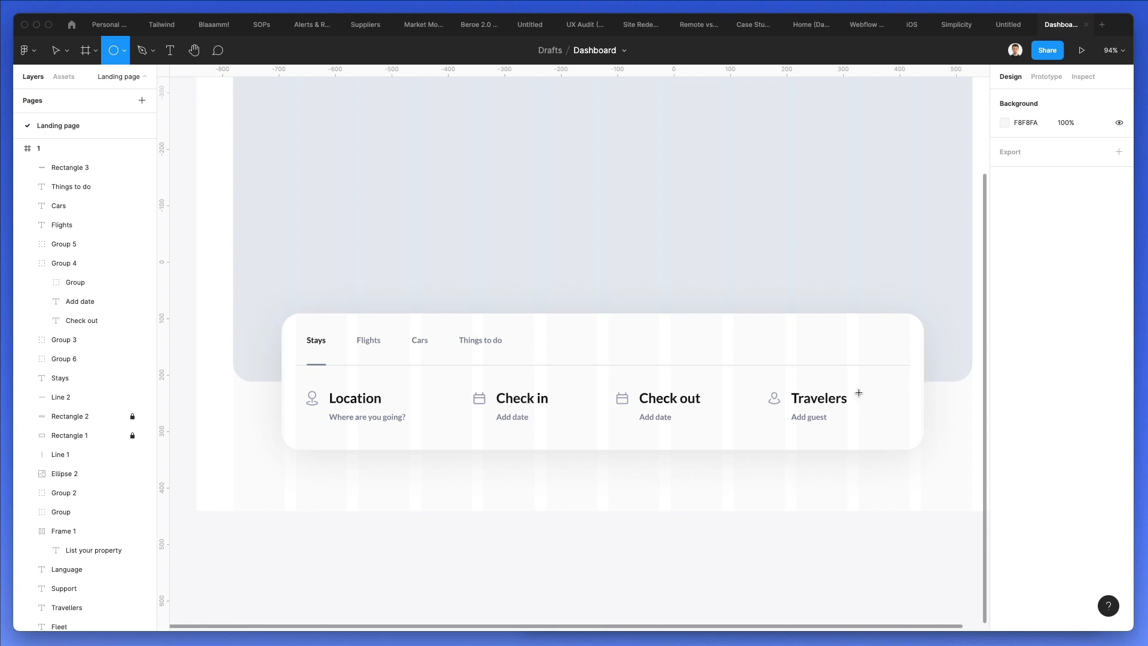
left_click_drag(857, 388, 892, 424)
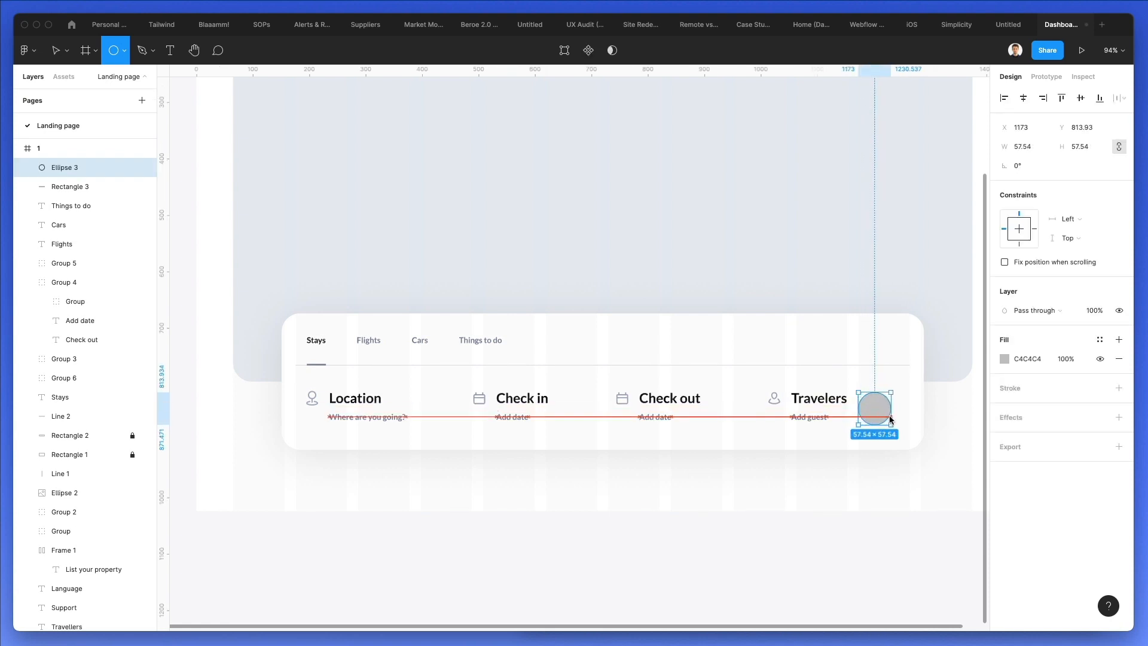
left_click_drag(874, 417, 875, 402)
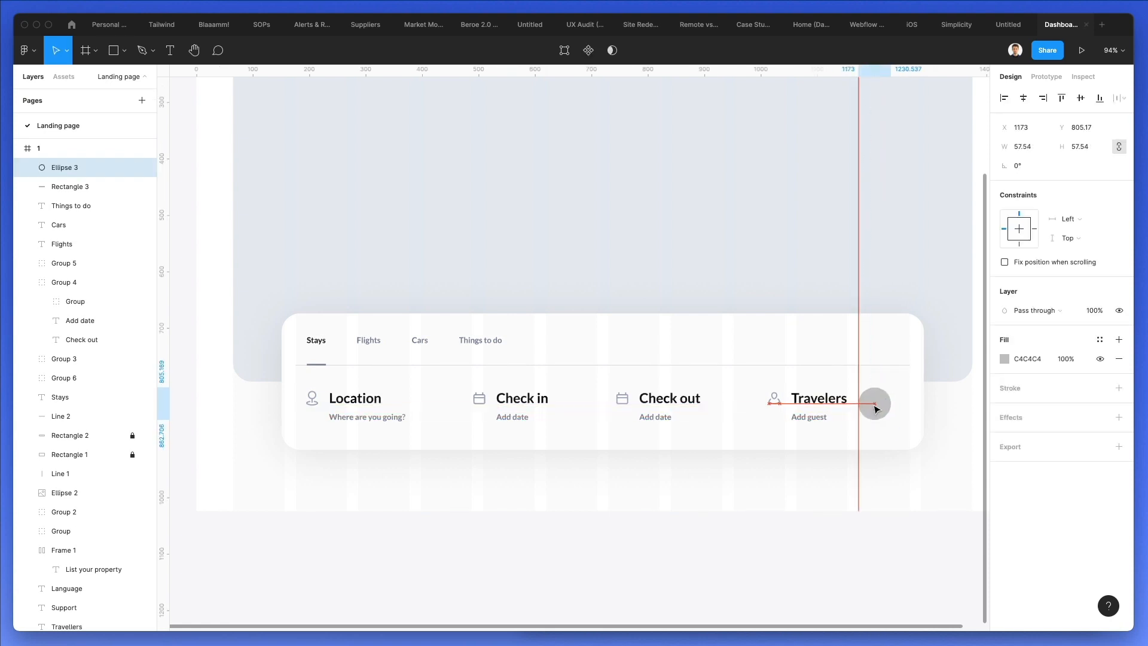
left_click_drag(873, 402, 884, 408)
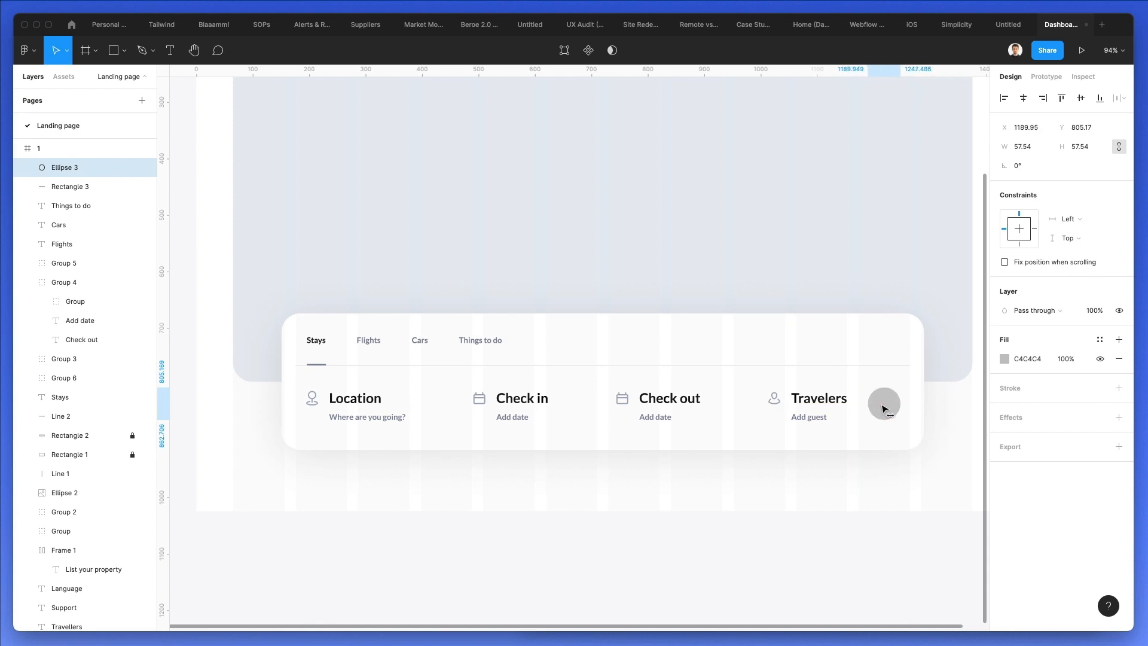
left_click_drag(883, 405, 884, 404)
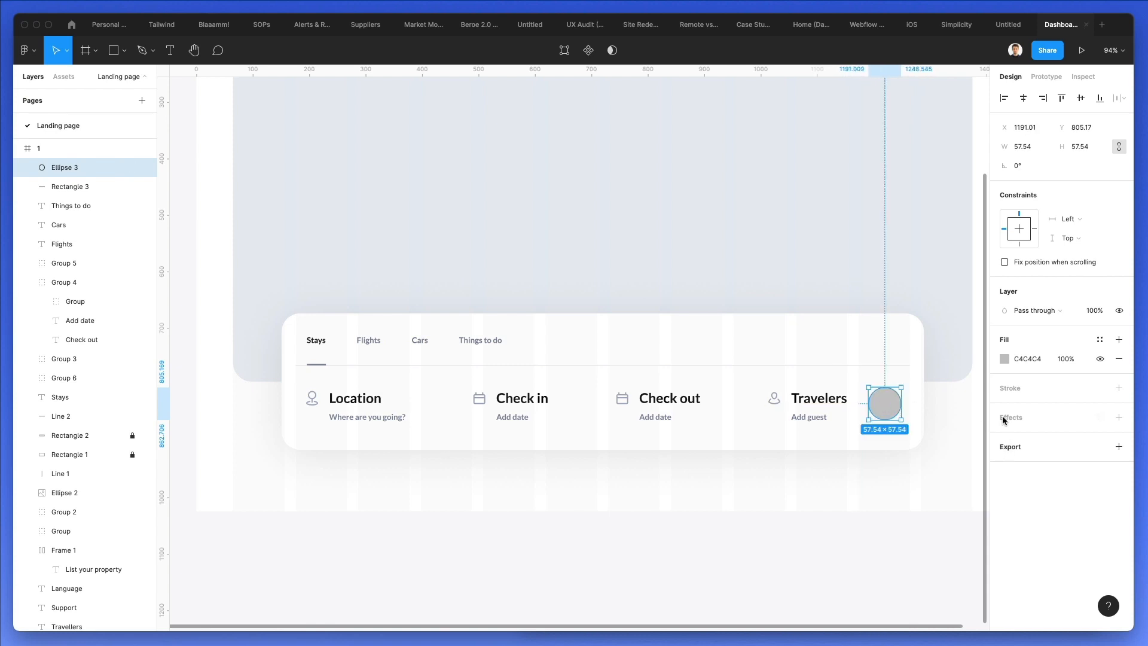
left_click(1005, 359)
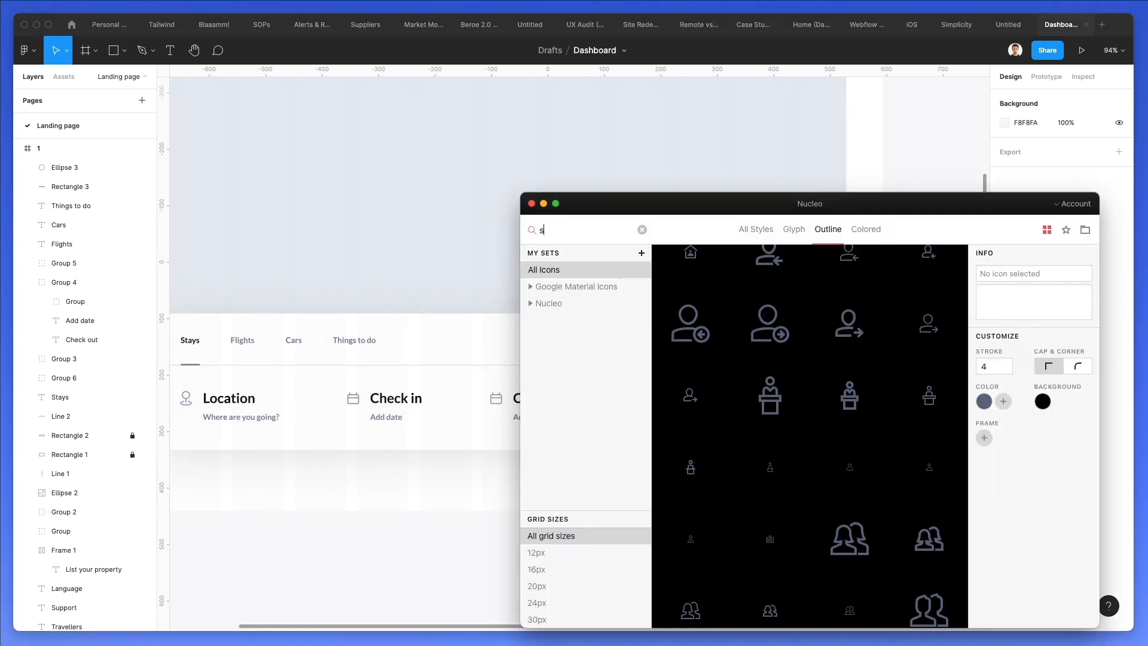
Search Nucleo for 'search' and scroll the outline results for a magnifier
type("earch")
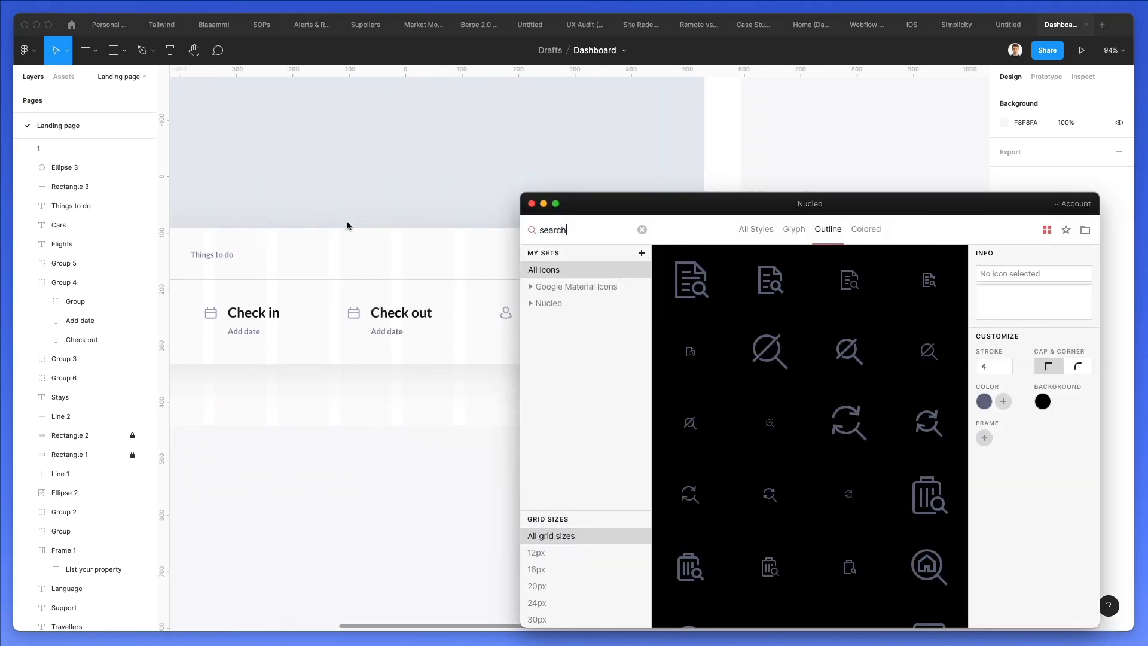
scroll("down", 3)
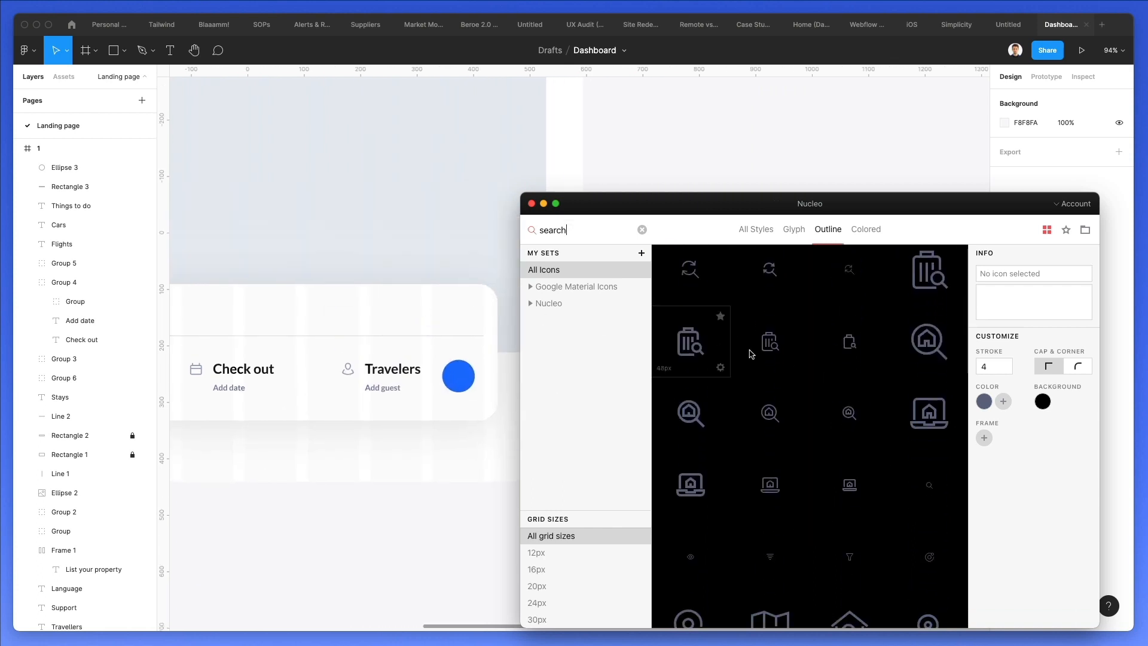
scroll("down", 3)
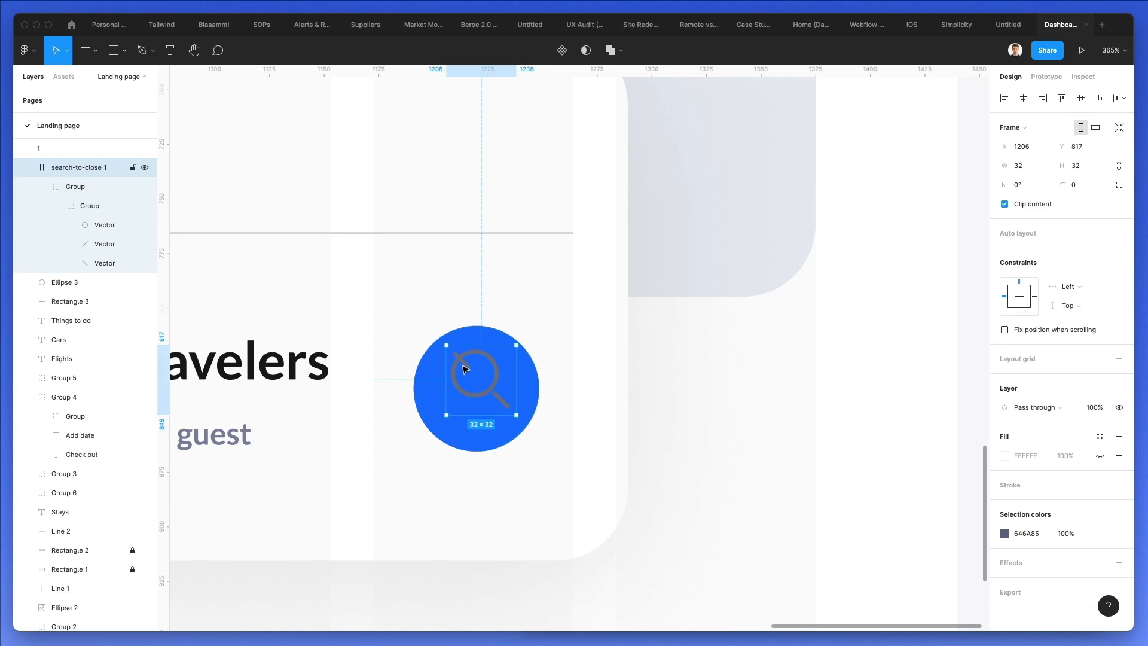
Adjust the placed magnifier's handle line and colour the icon white
left_click(104, 263)
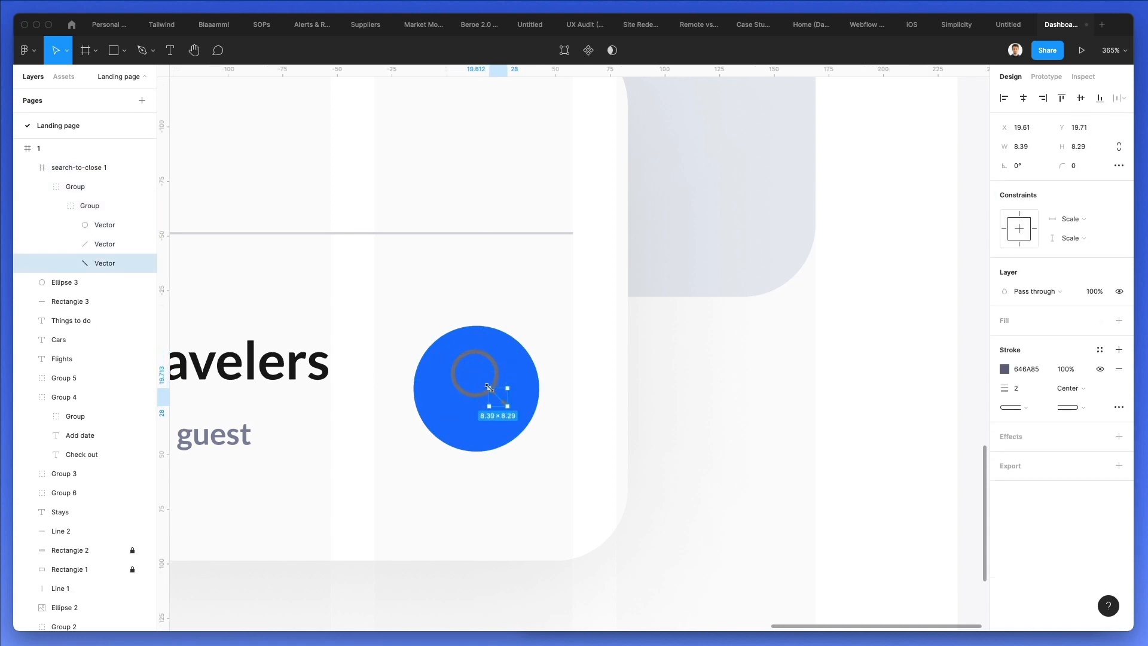
left_click_drag(510, 407, 506, 395)
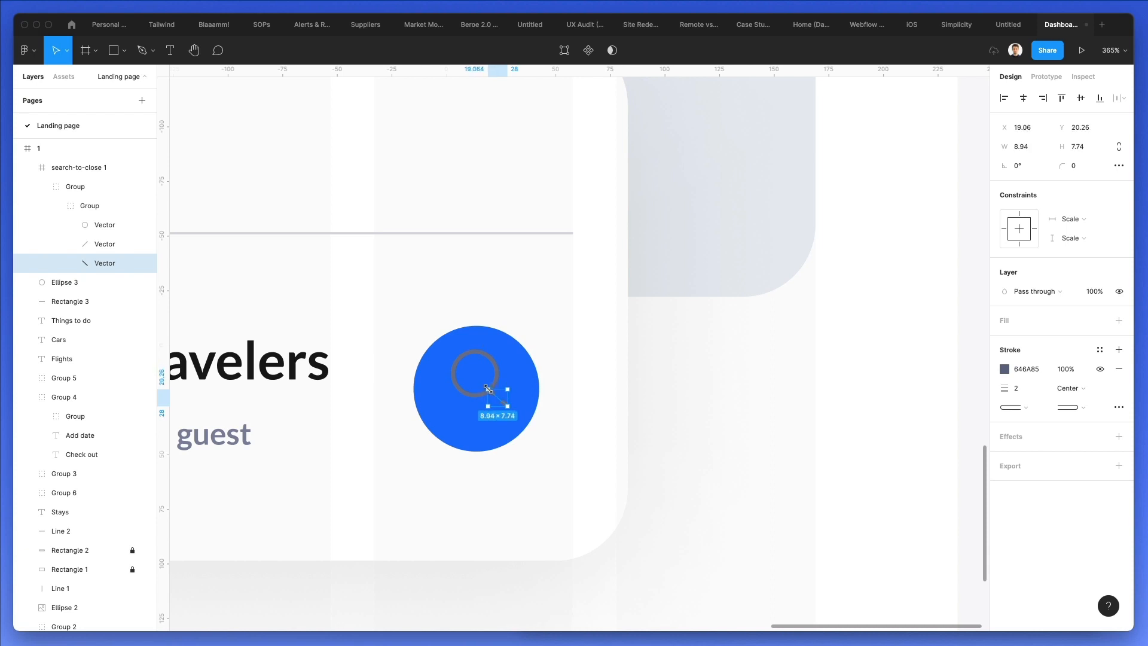
left_click(582, 412)
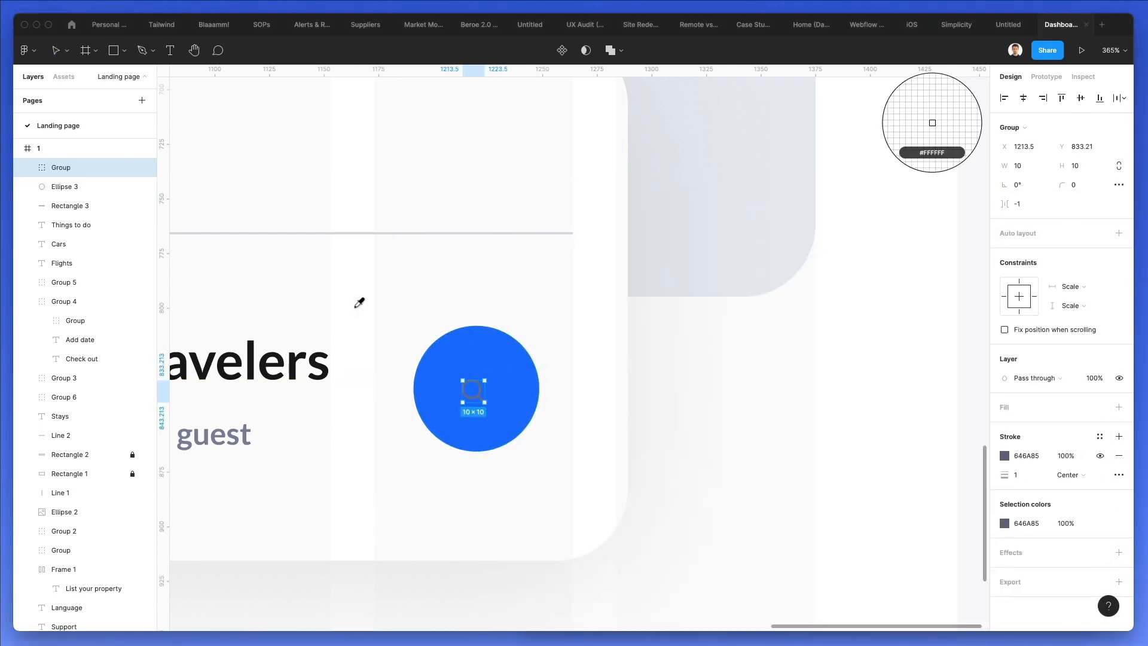
left_click(58, 49)
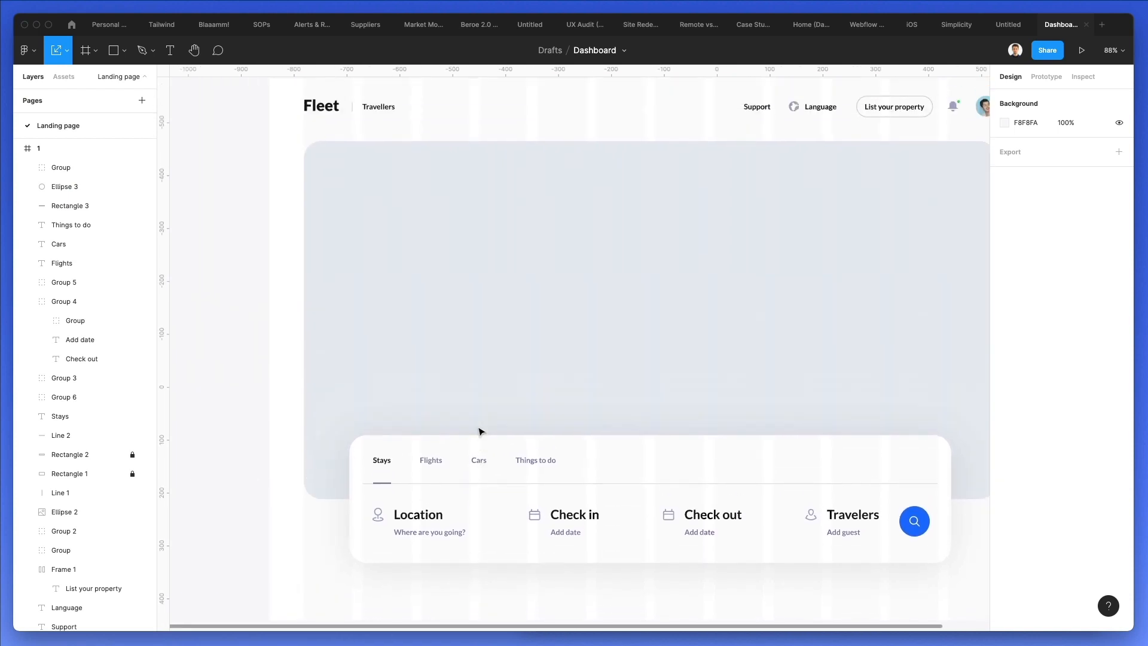
Add 'Air, sleep, dream' to the hero, enlarged, Black weight, with a wider text box
scroll("down", 3)
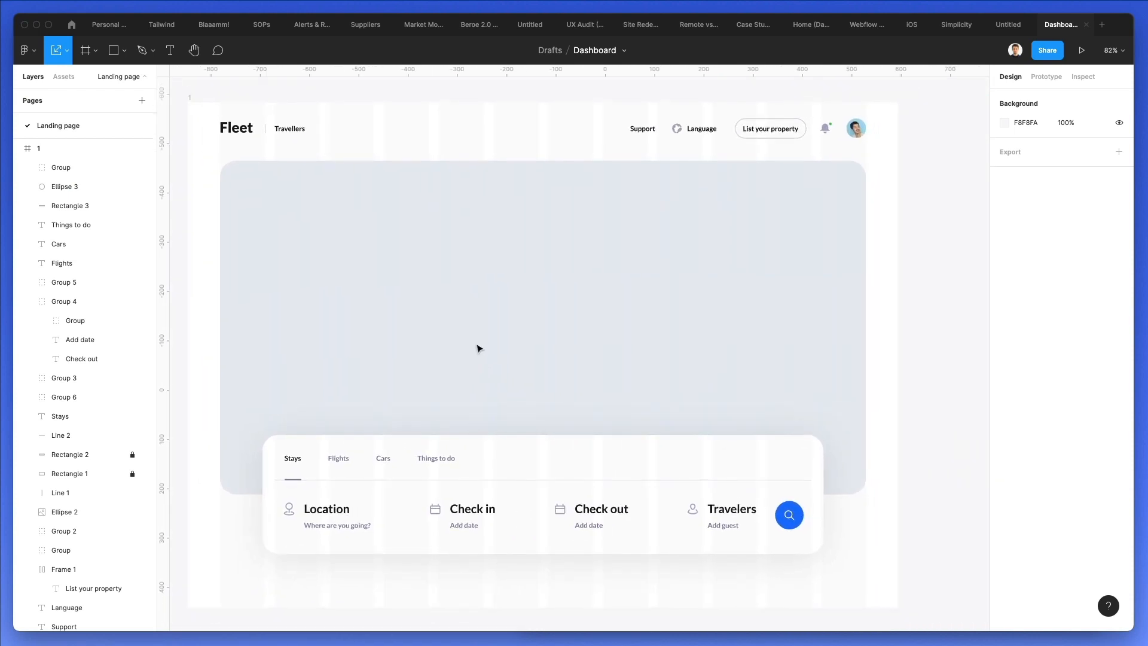
left_click(326, 508)
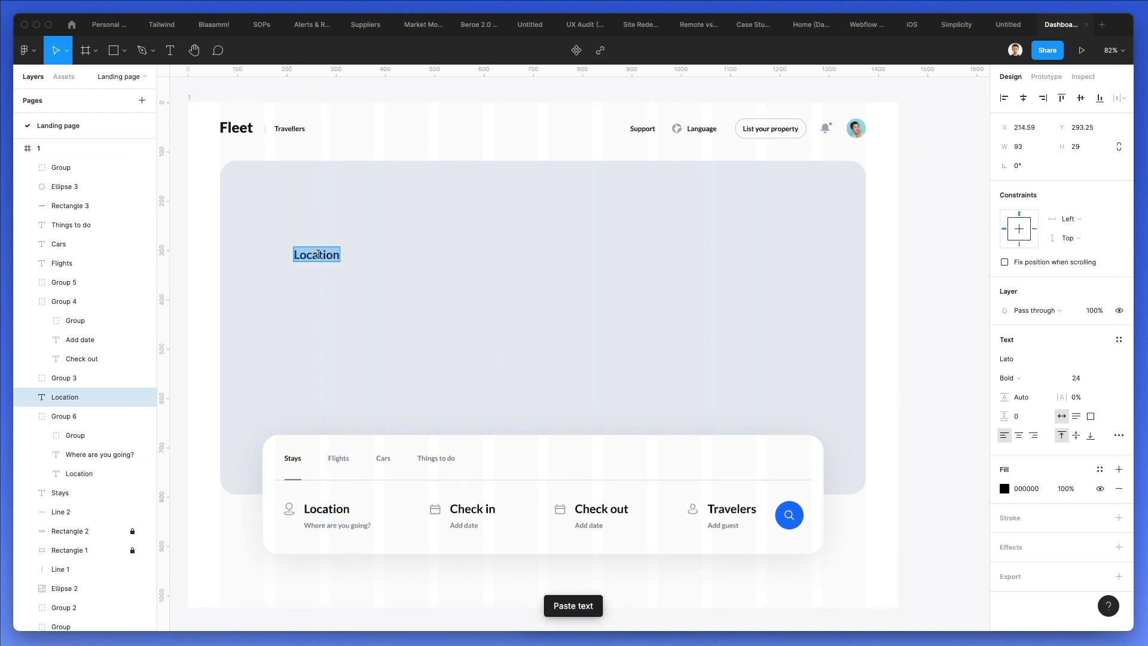
type("Air,")
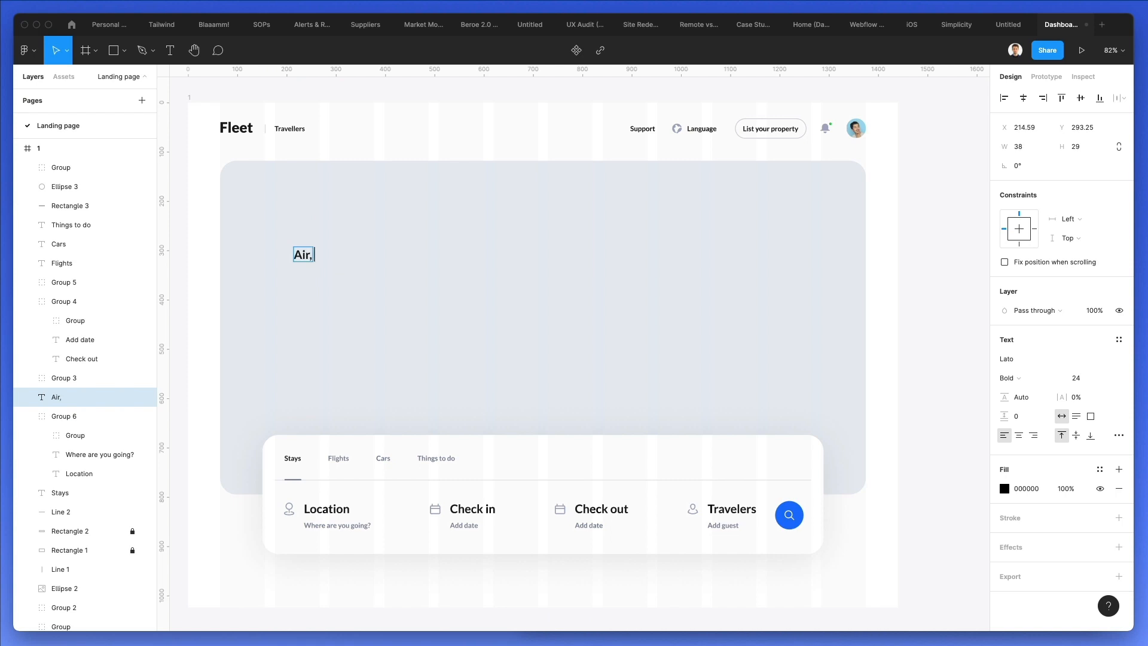
type("sleep,")
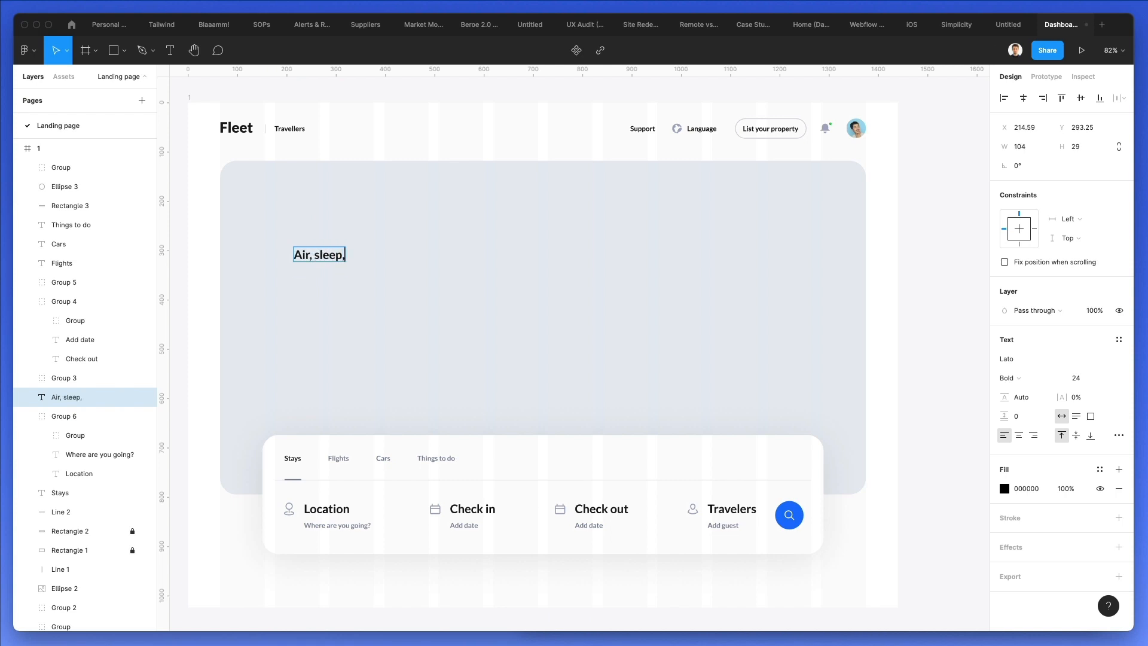
type("dream")
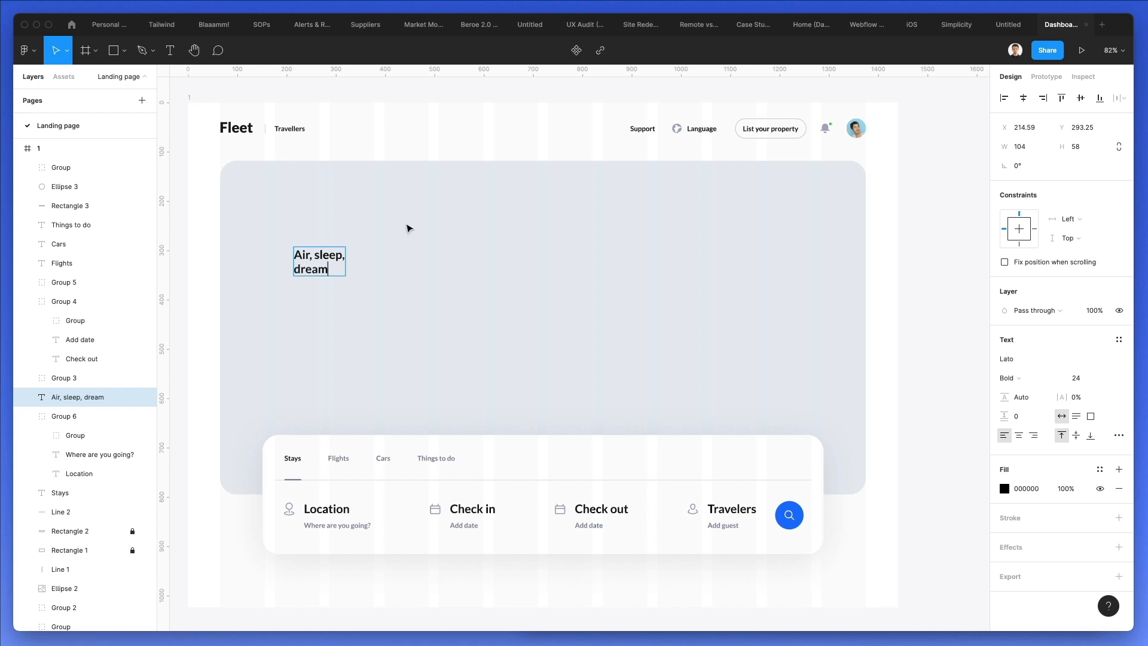
left_click_drag(348, 279, 439, 337)
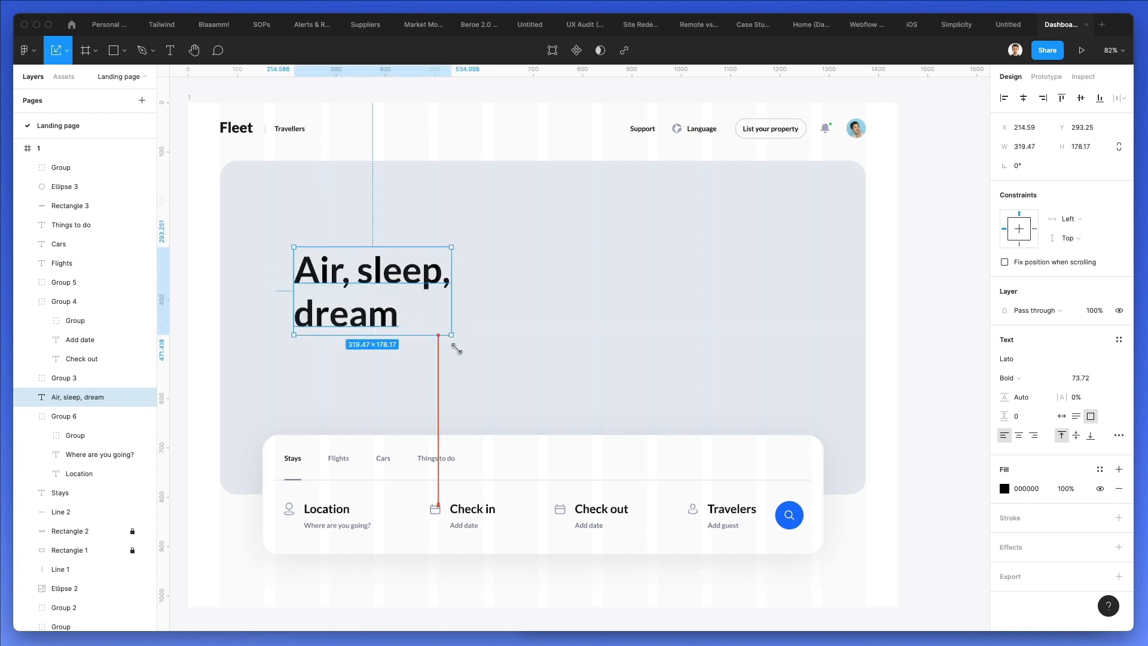
left_click(1010, 378)
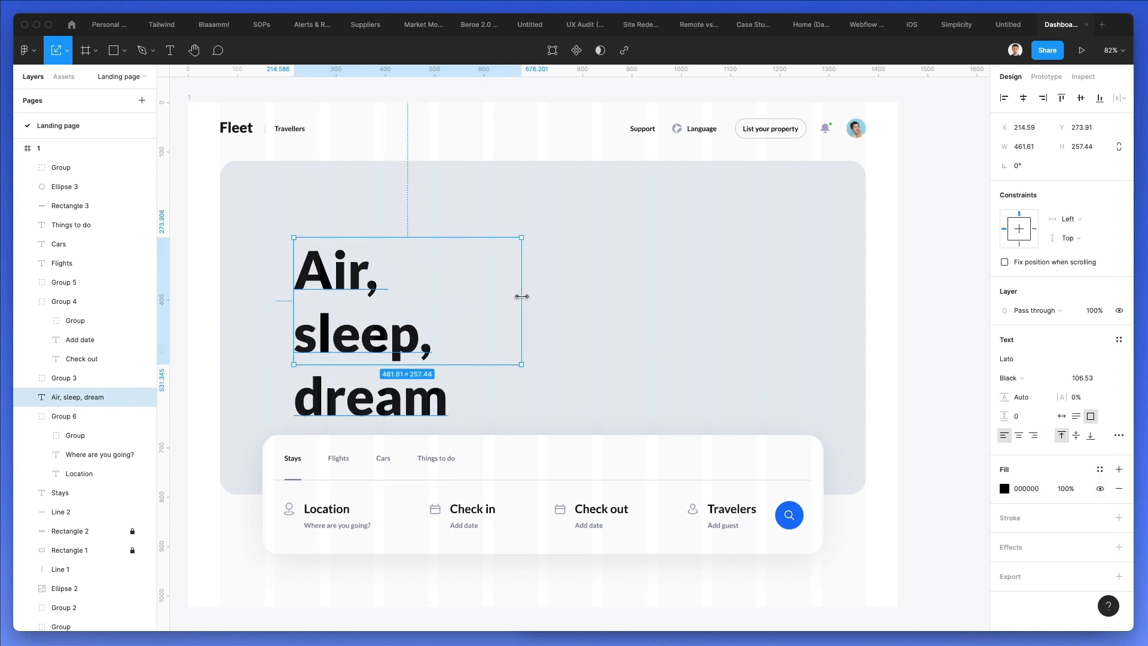
left_click_drag(523, 297, 487, 297)
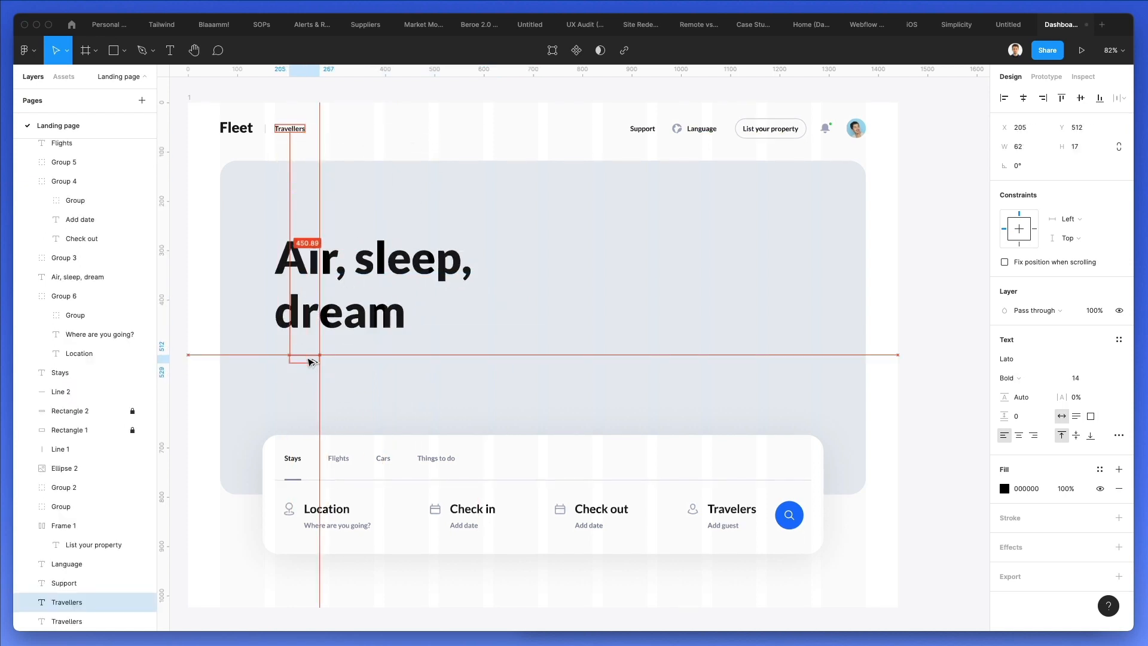
Retype a Travellers text copy under the headline as 'Find and book a great experience', widened
left_click_drag(307, 361, 291, 350)
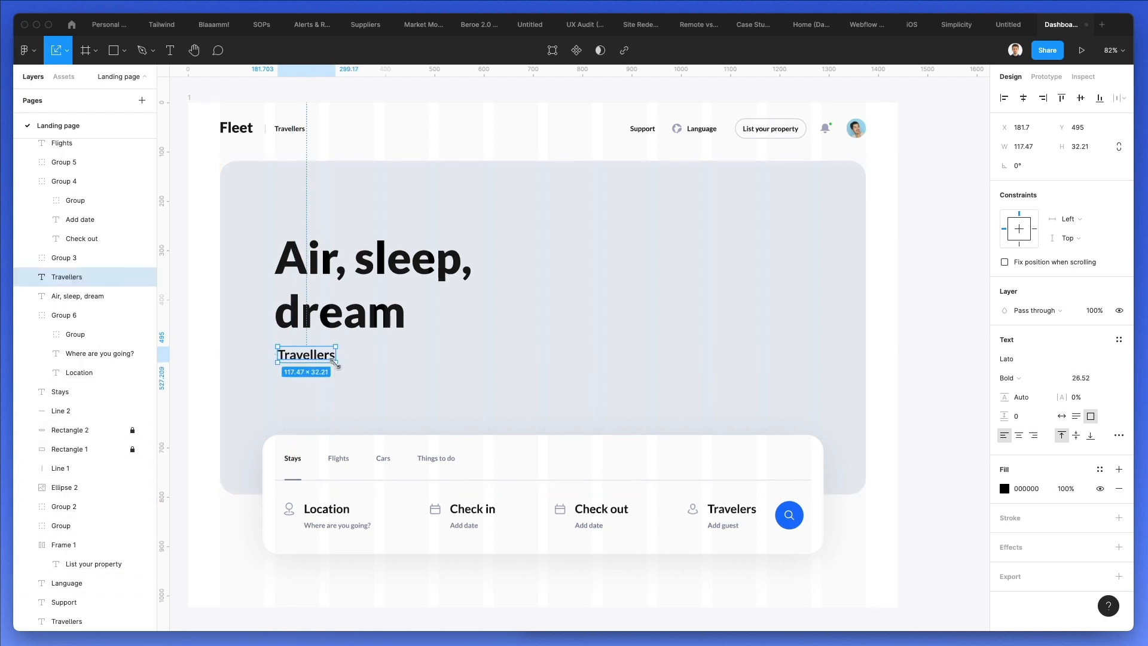
left_click_drag(306, 355, 303, 355)
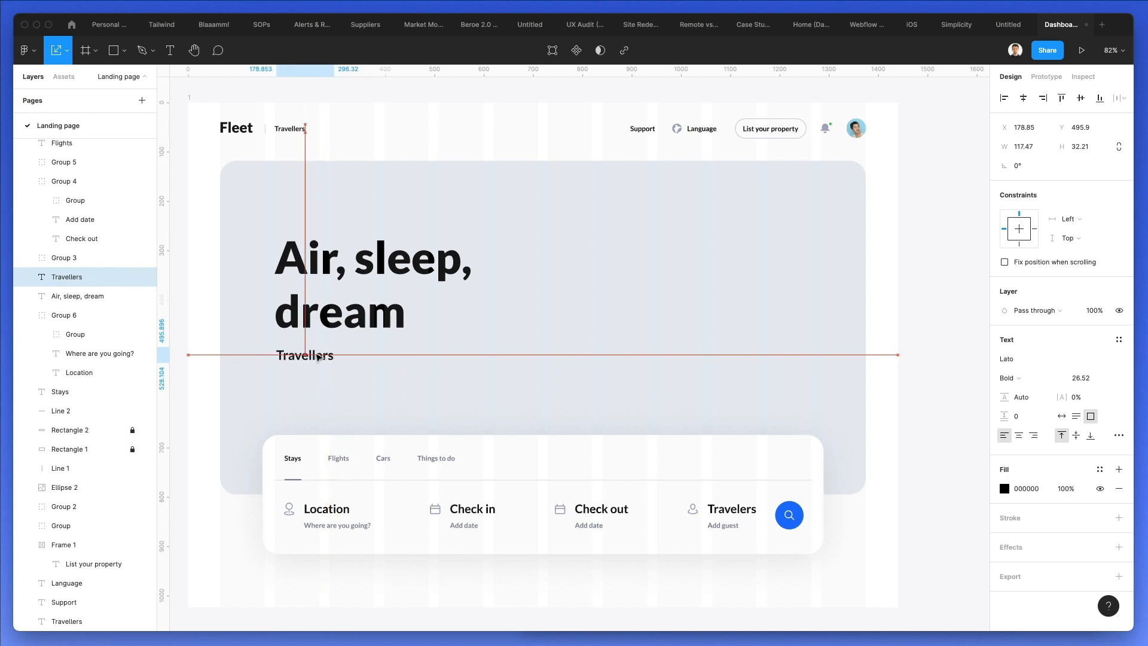
type("Find and book a great")
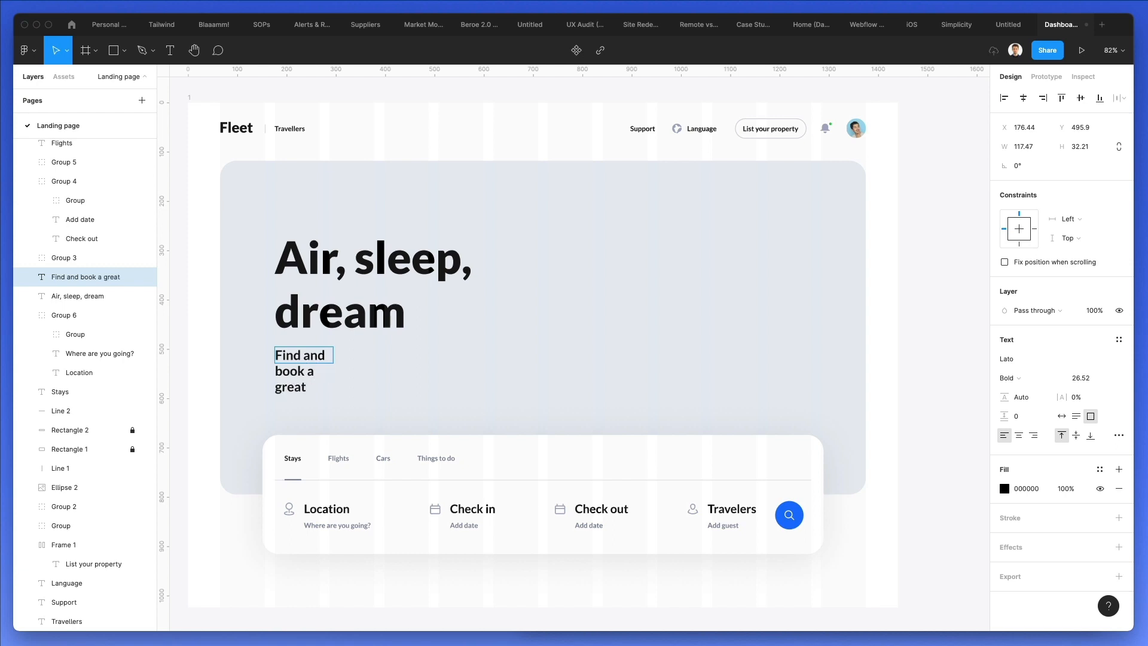
type("experie")
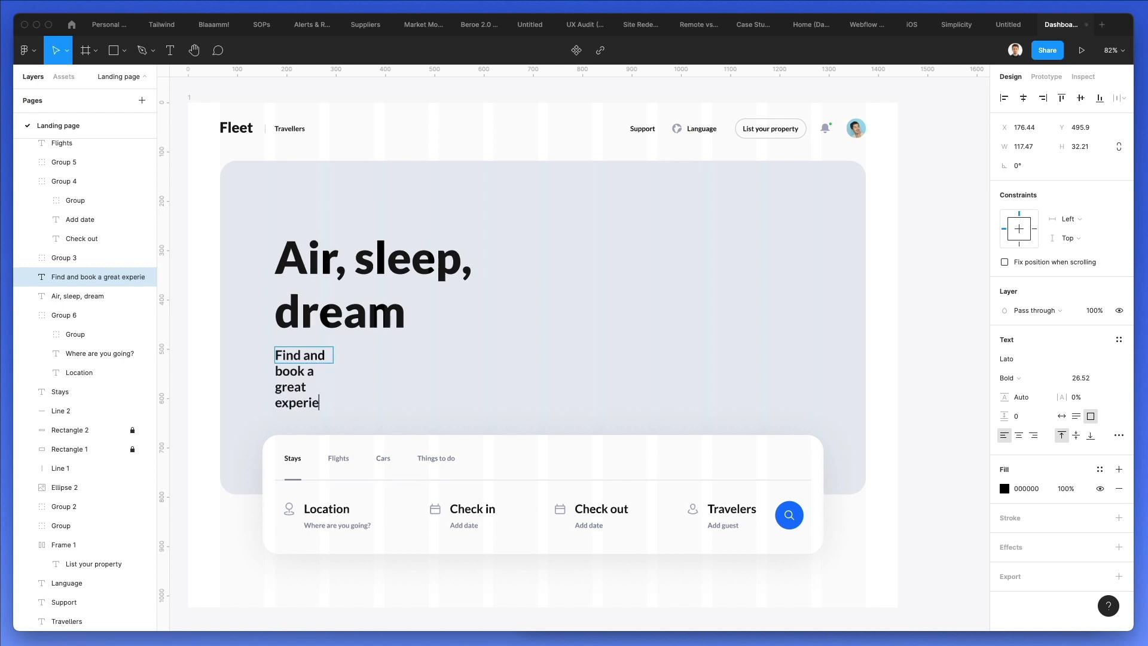
type("nce")
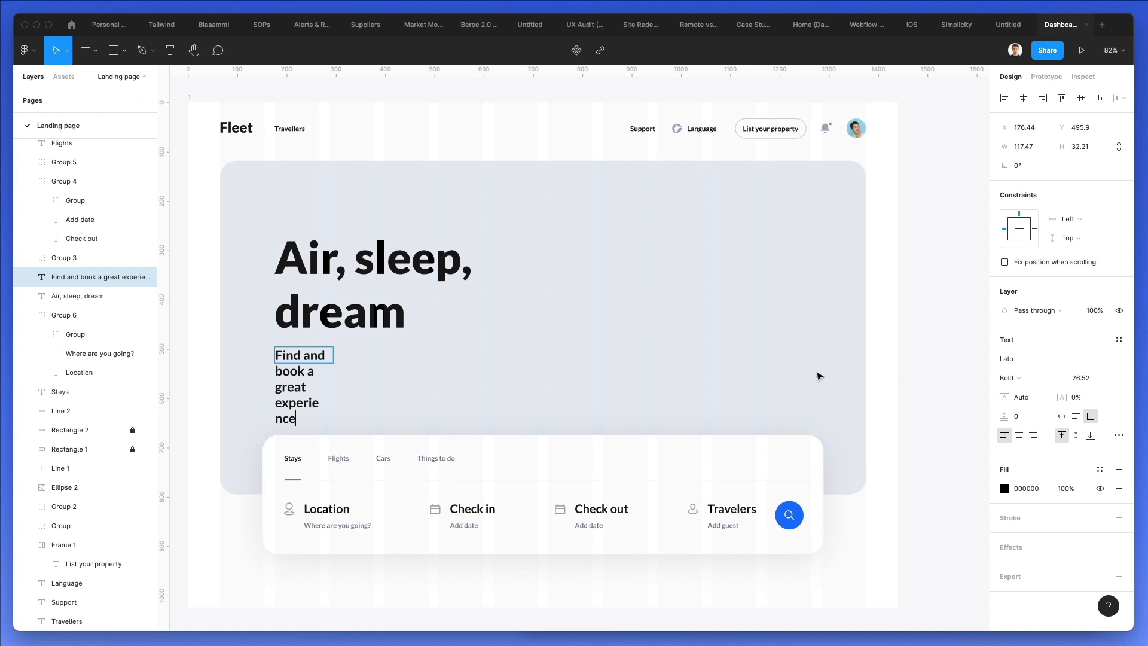
left_click_drag(331, 355, 470, 355)
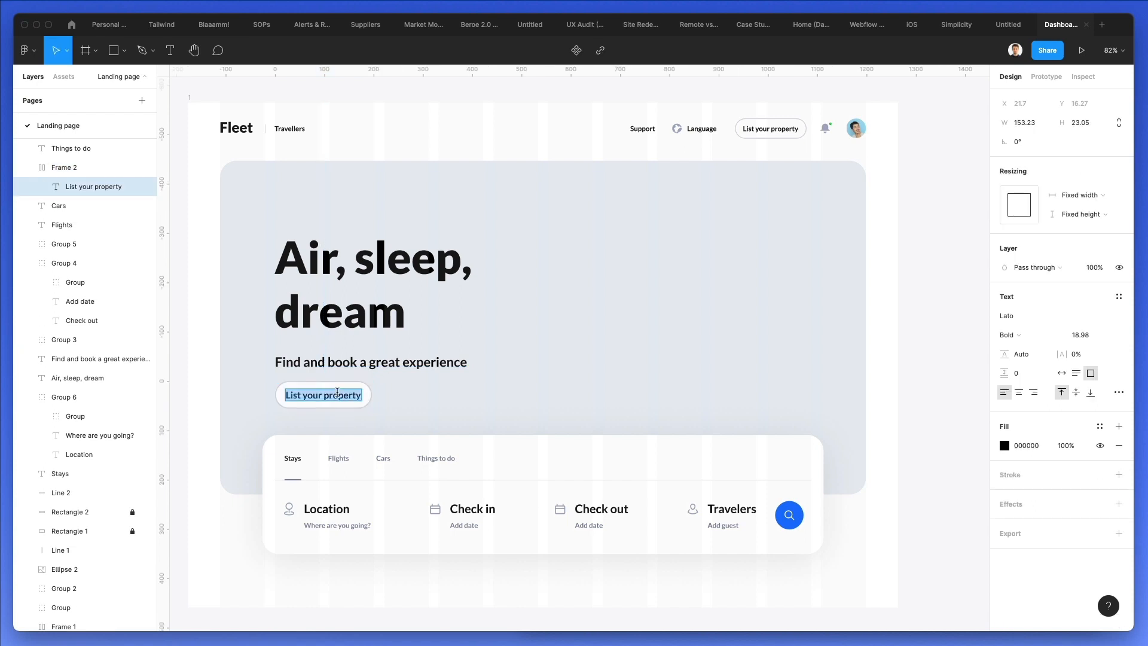
Relabel the copied button 'Start your search', resize its label and fill it blue
type("Stat")
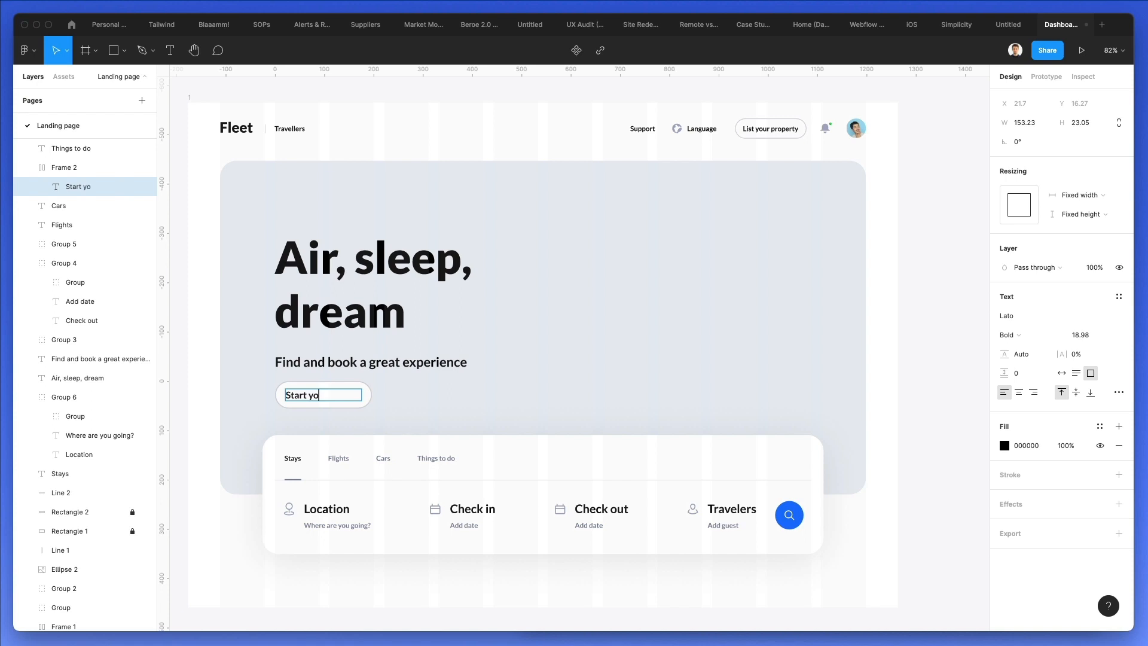
type("ur search")
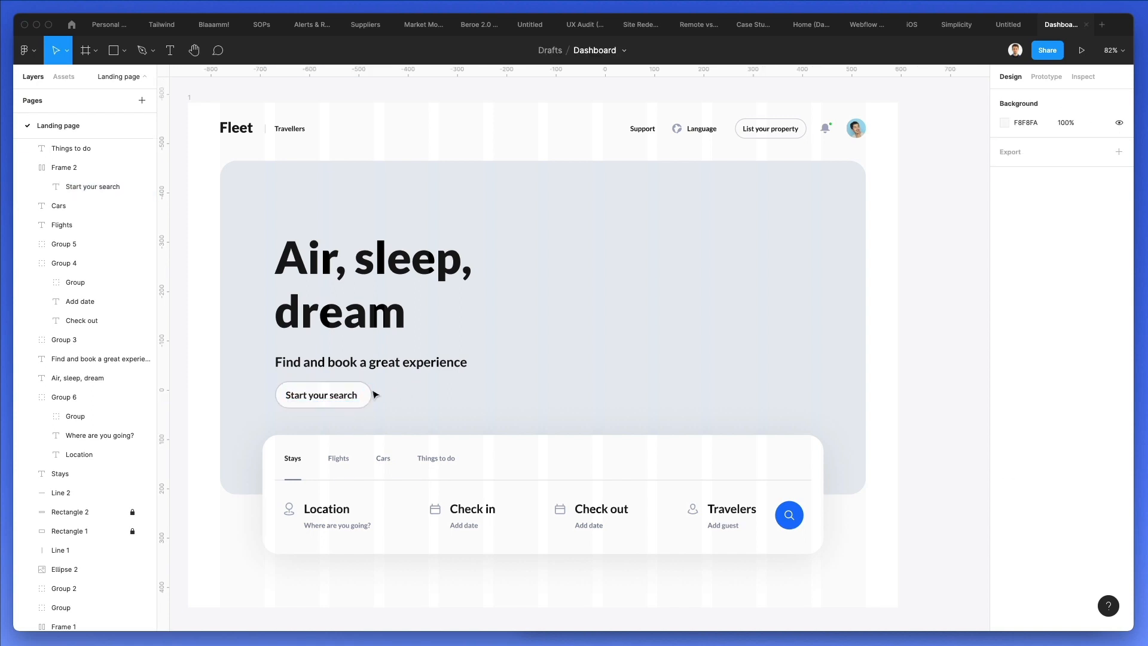
left_click(323, 395)
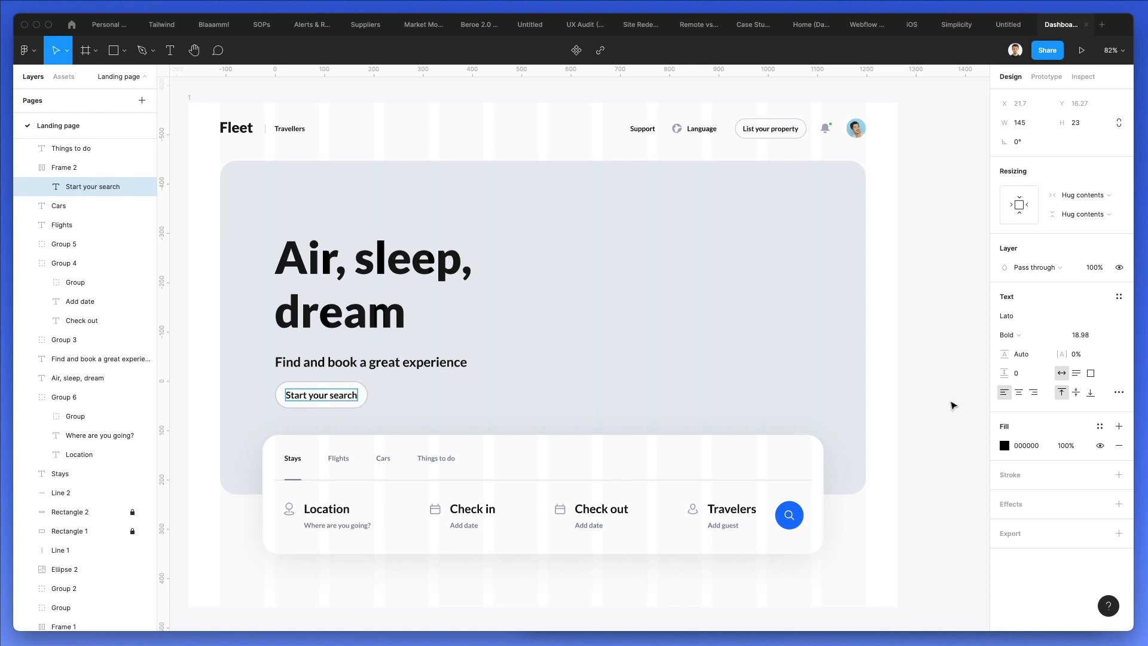
mouse_move(1061, 373)
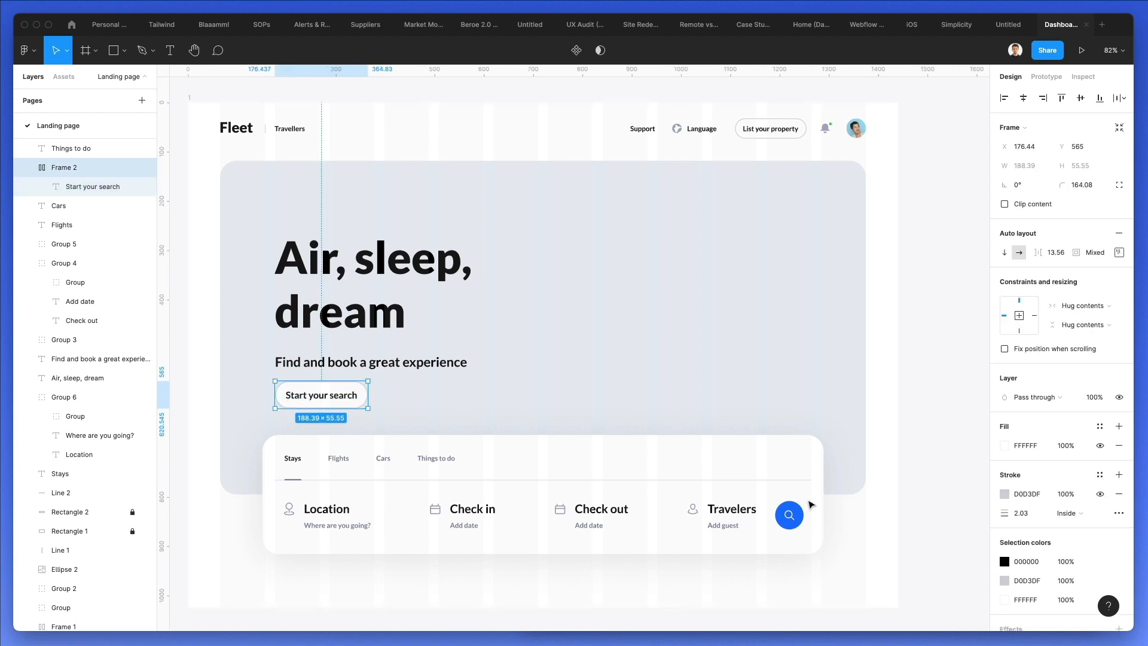
double_click(320, 394)
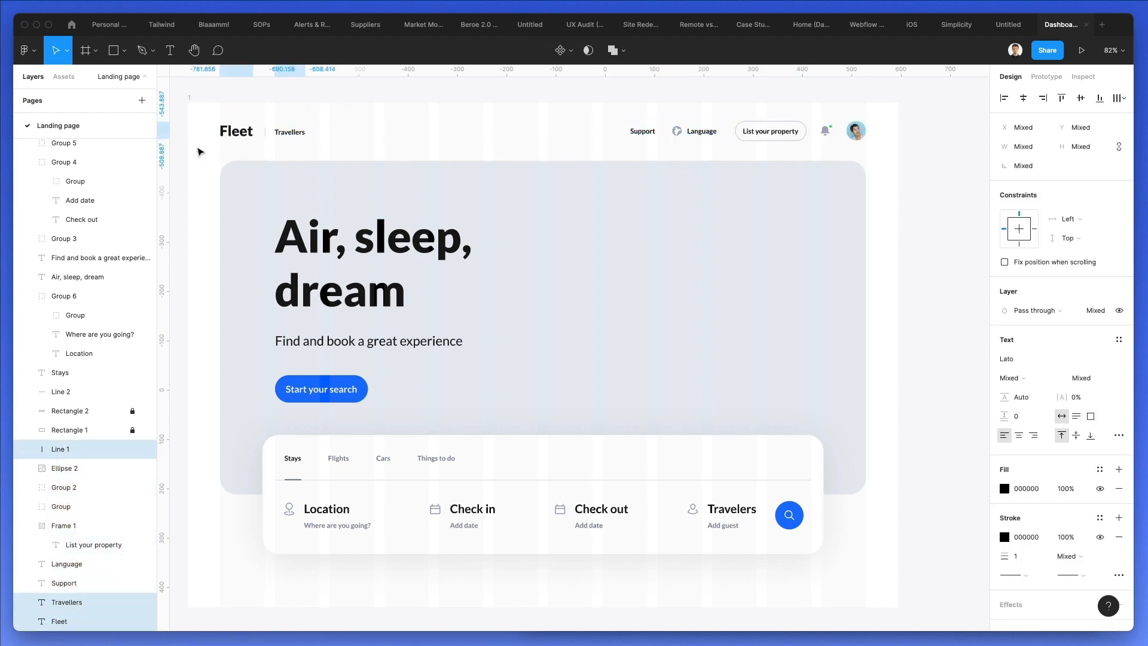
Select Rectangle 1, the hero's grey background, in the Layers panel
left_click(402, 118)
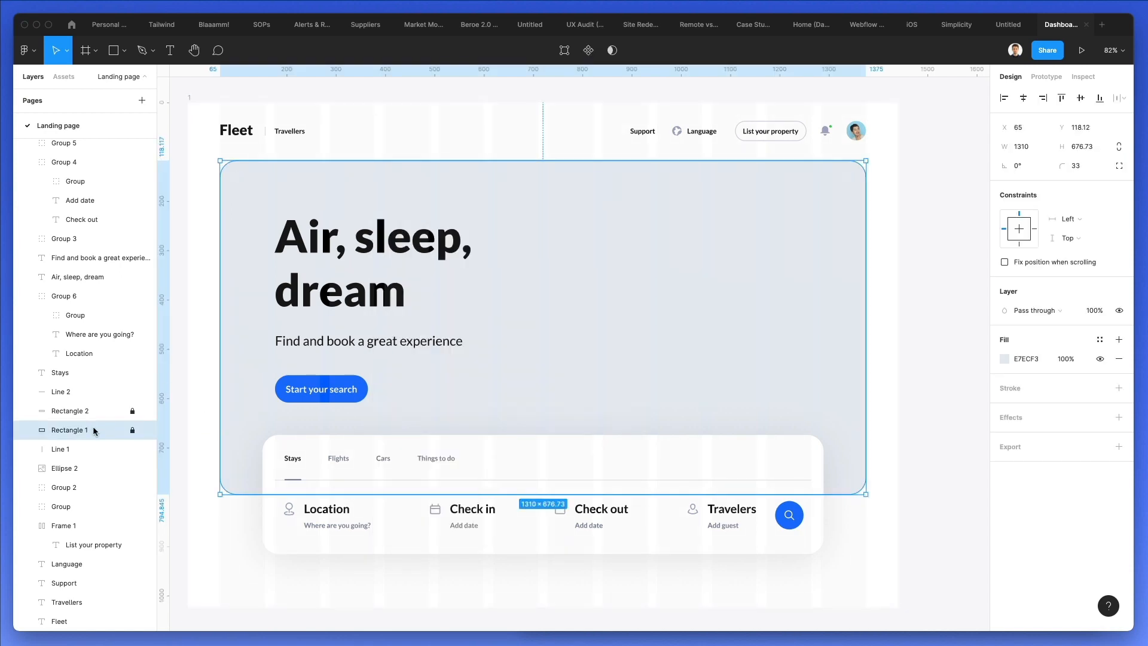
Fill the hero with Unsplash's nature photo of a granite cliff and pines
left_click(28, 50)
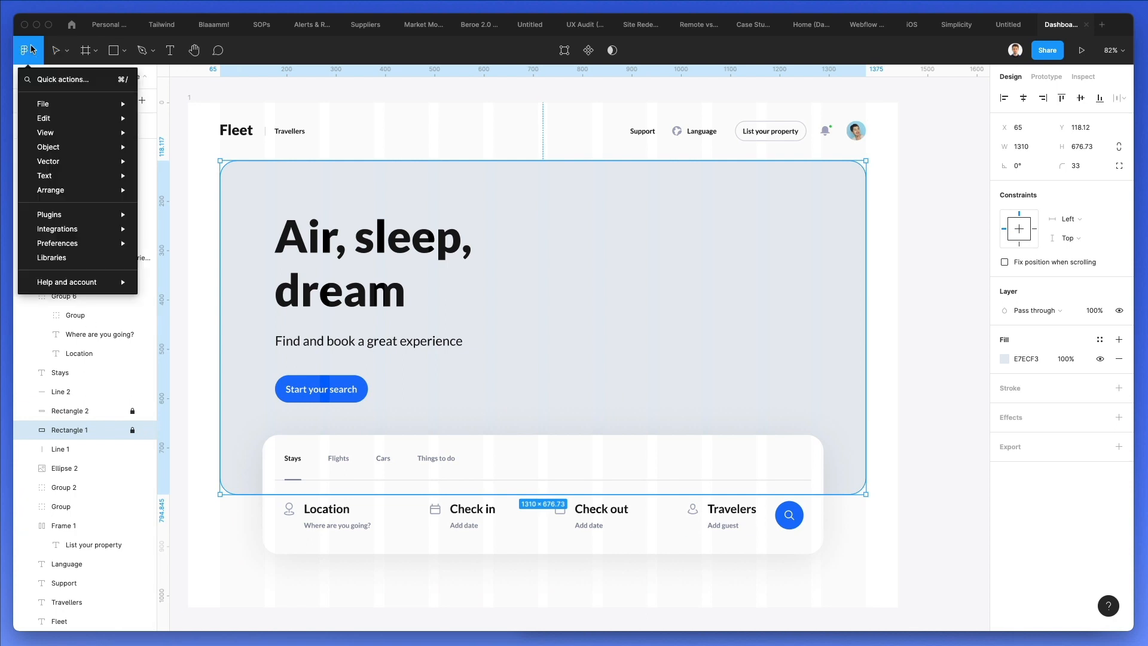
mouse_move(49, 215)
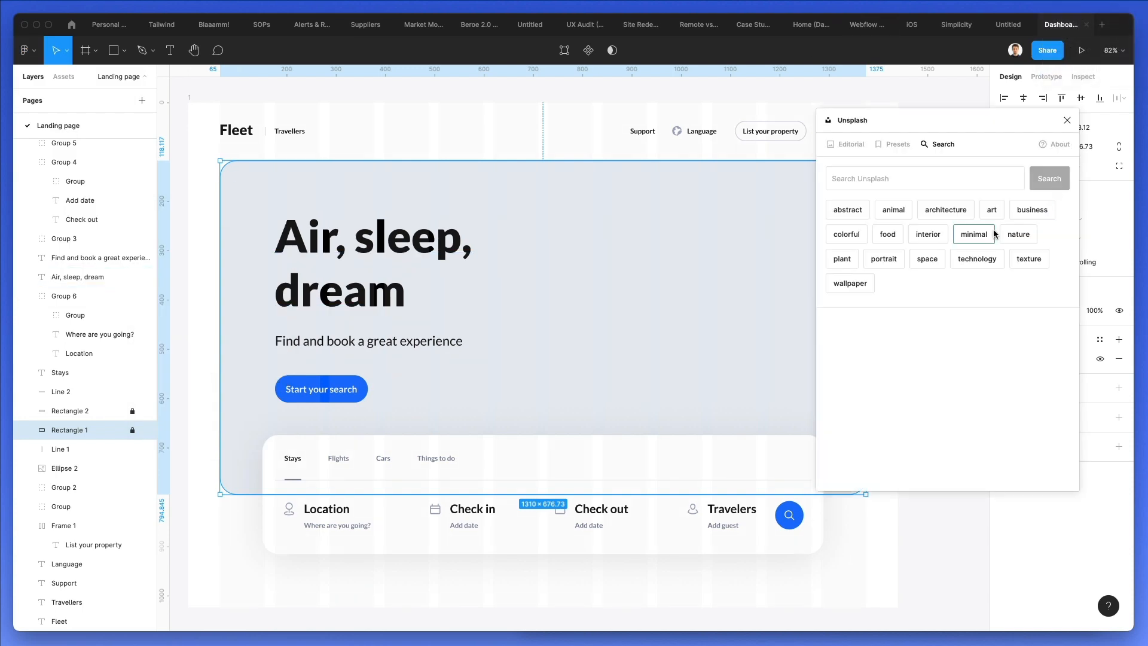
left_click(1018, 234)
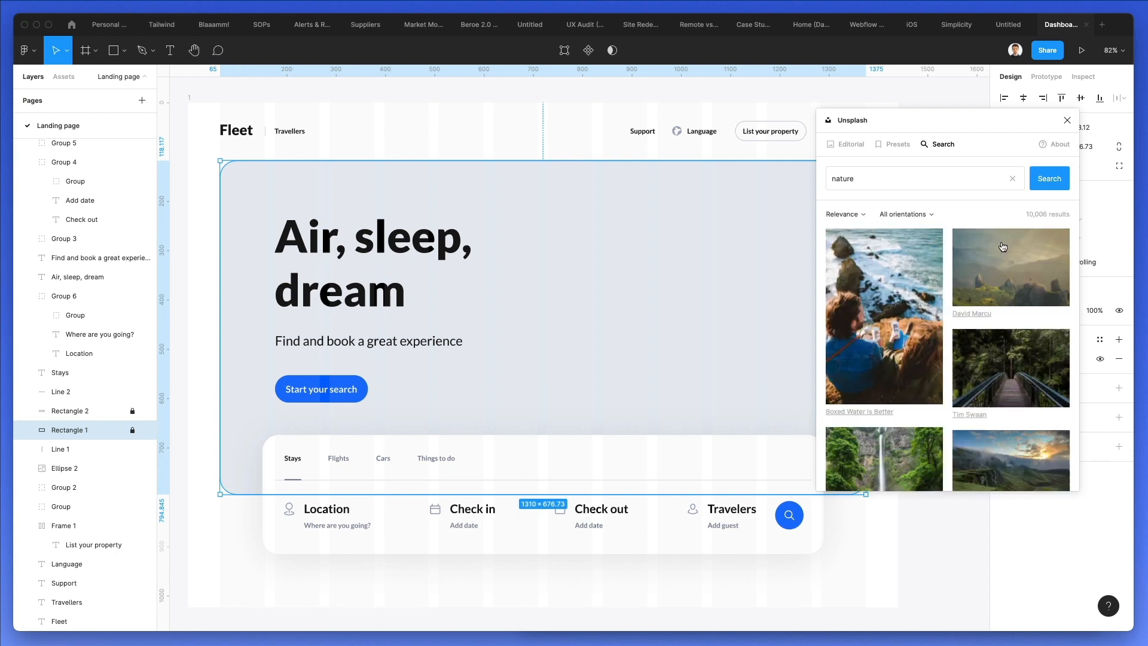
scroll("down", 3)
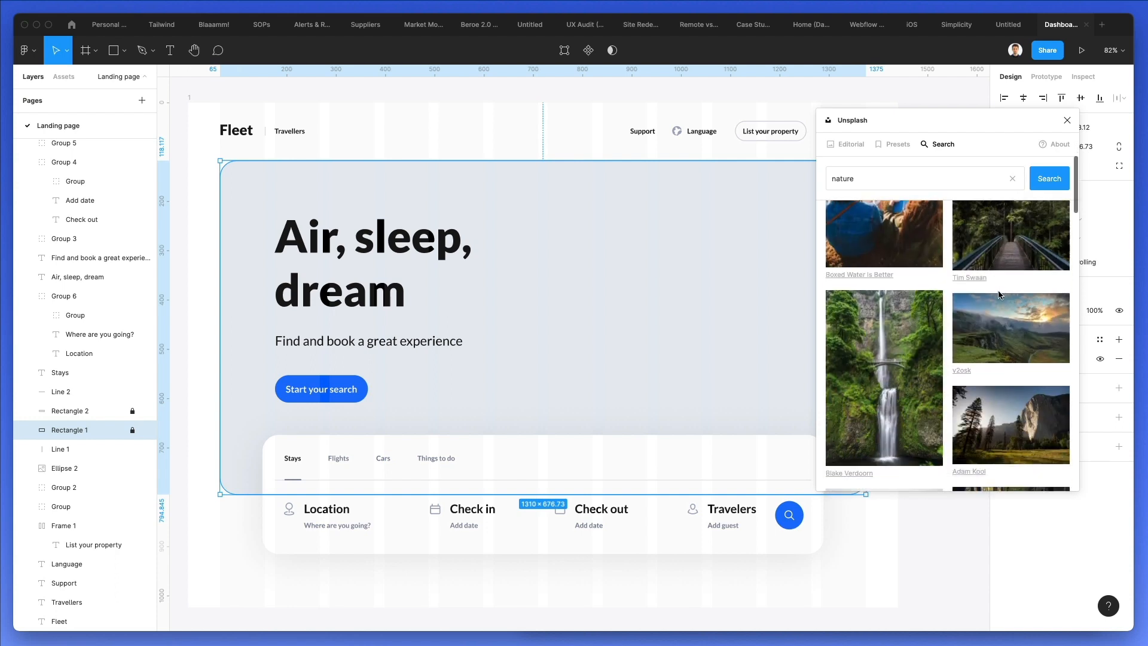
scroll("down", 3)
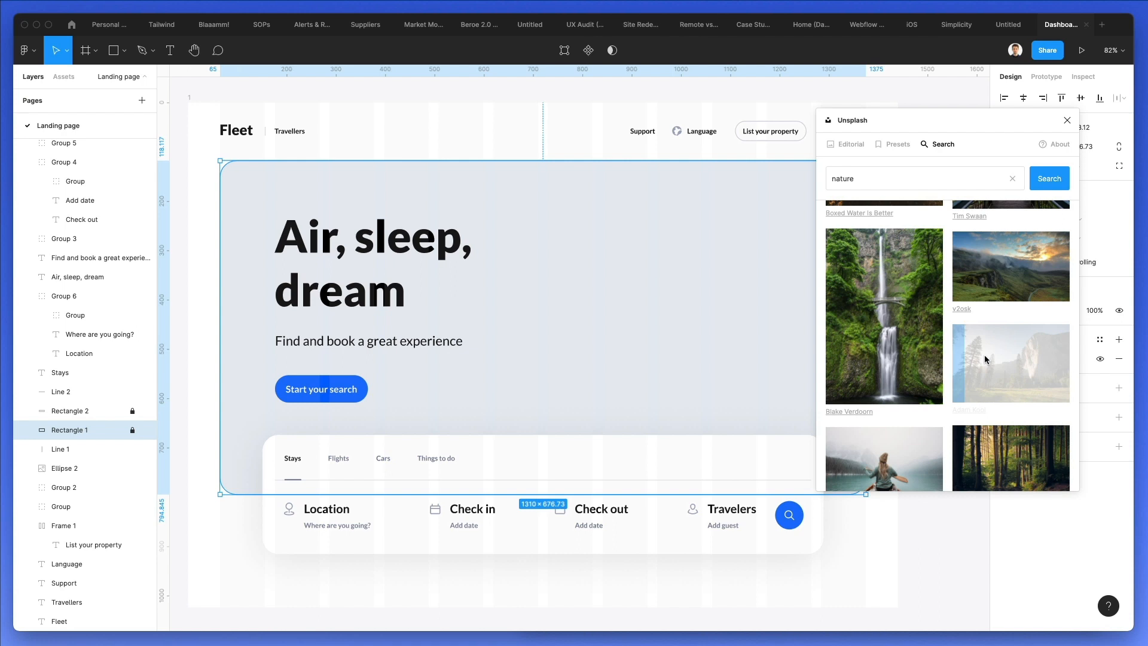
mouse_move(738, 326)
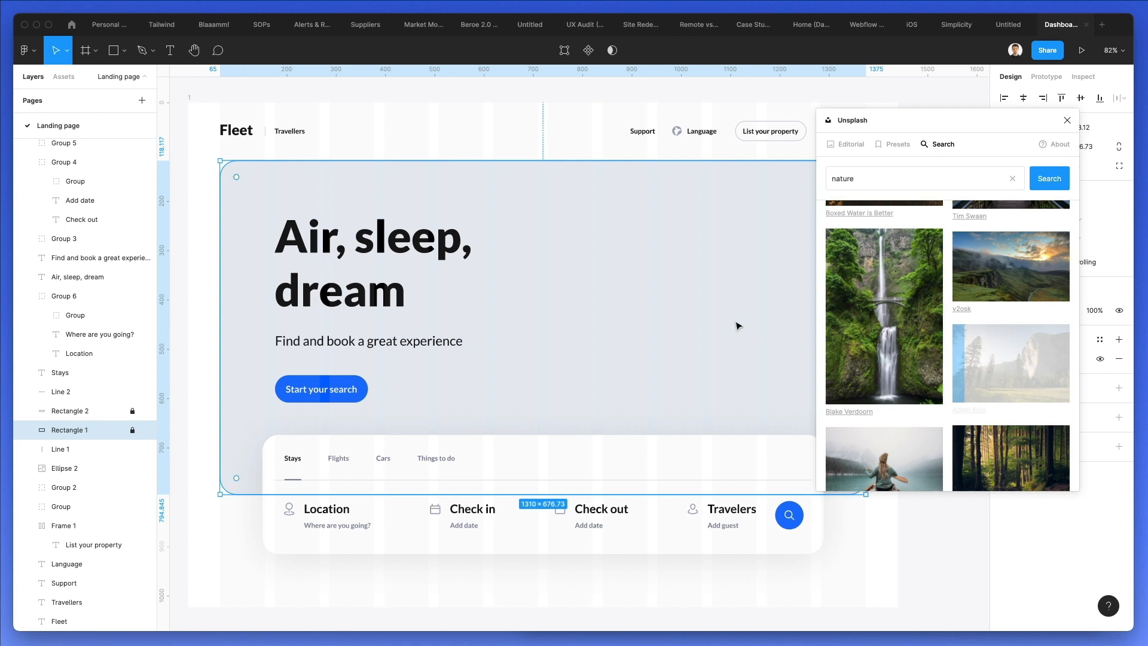
left_click(1010, 364)
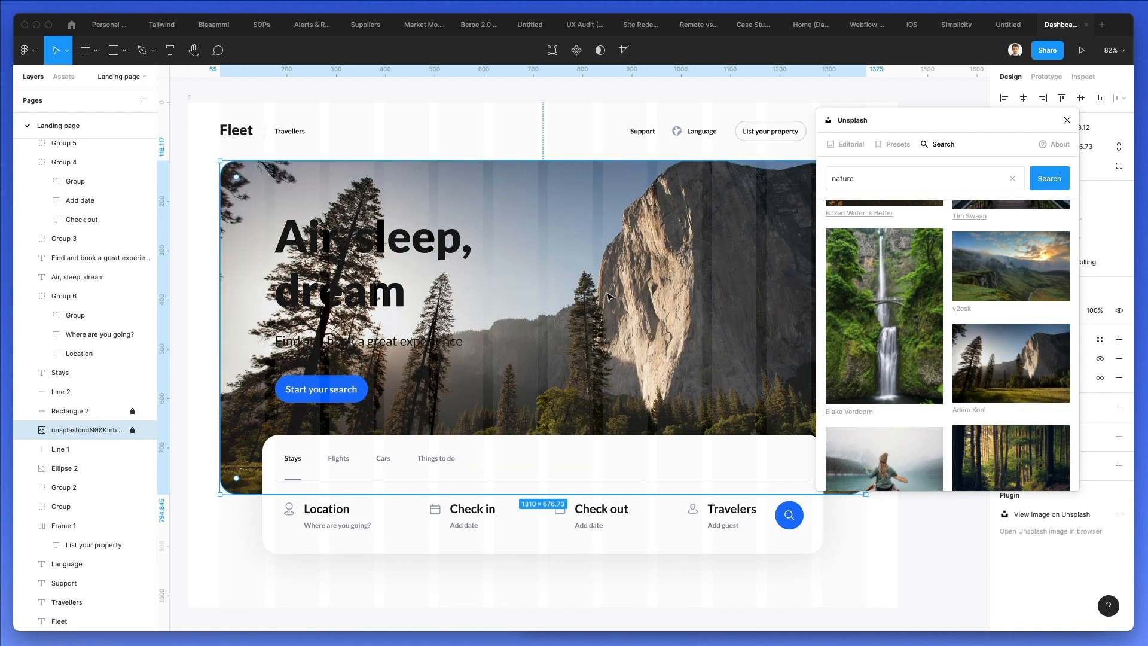
Fill the hero with the sunset lake photo from the Unsplash plugin
scroll("down", 3)
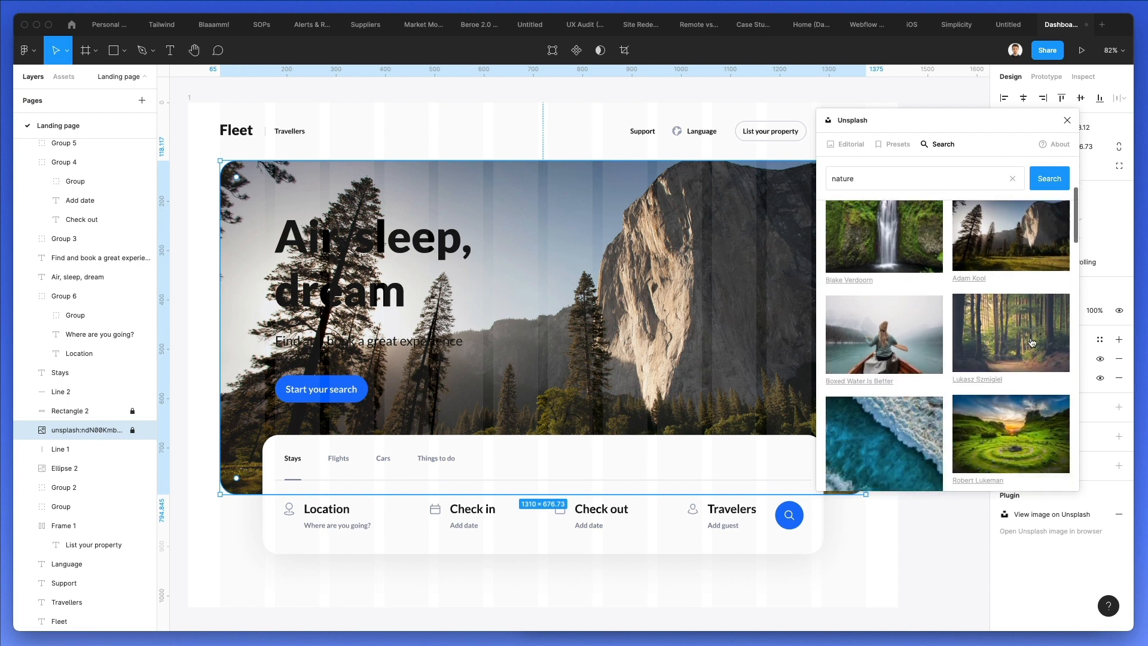
scroll("down", 3)
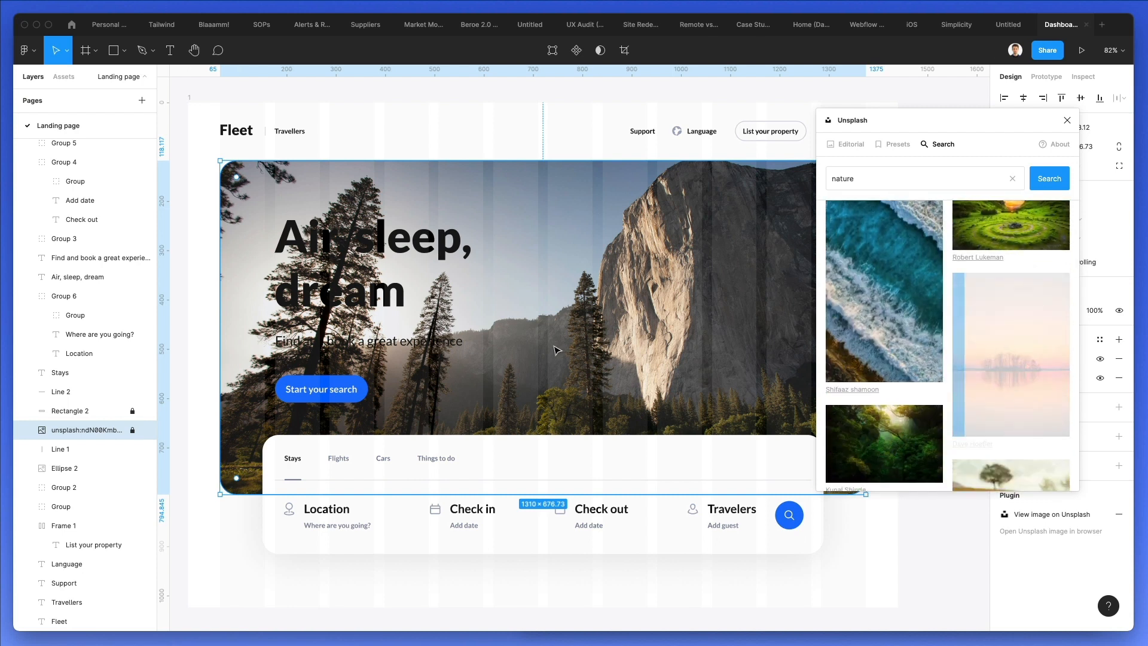
left_click(1010, 353)
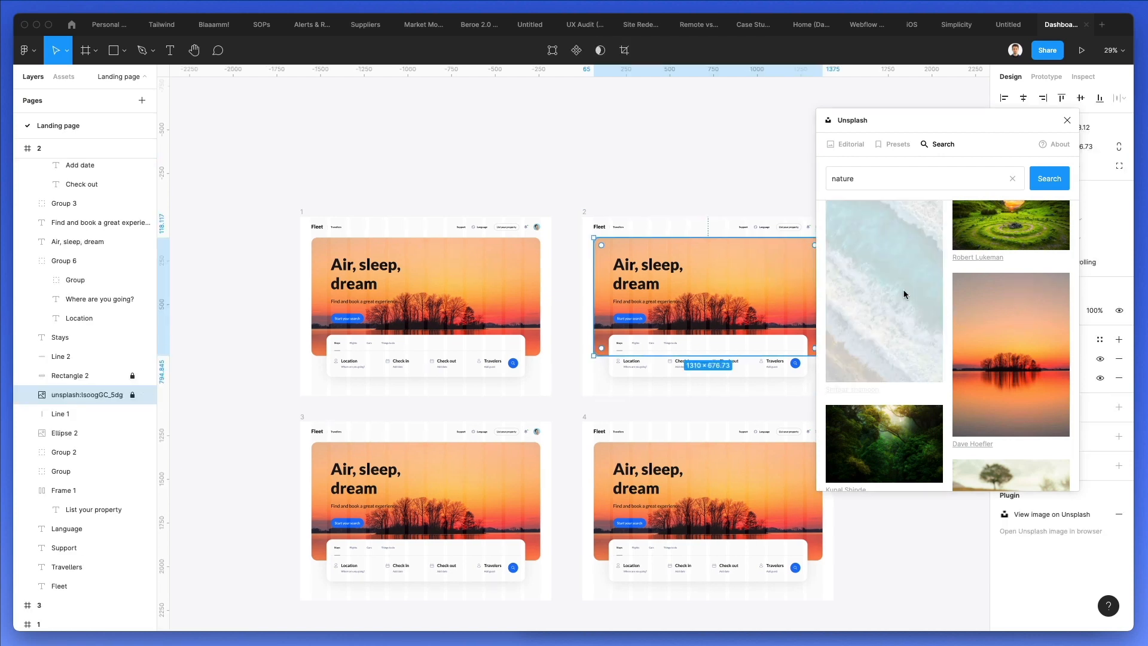
Select frame 2's nested hero image and fill it with the Andreas Gücklhorn forest-lake photo
scroll("down", 3)
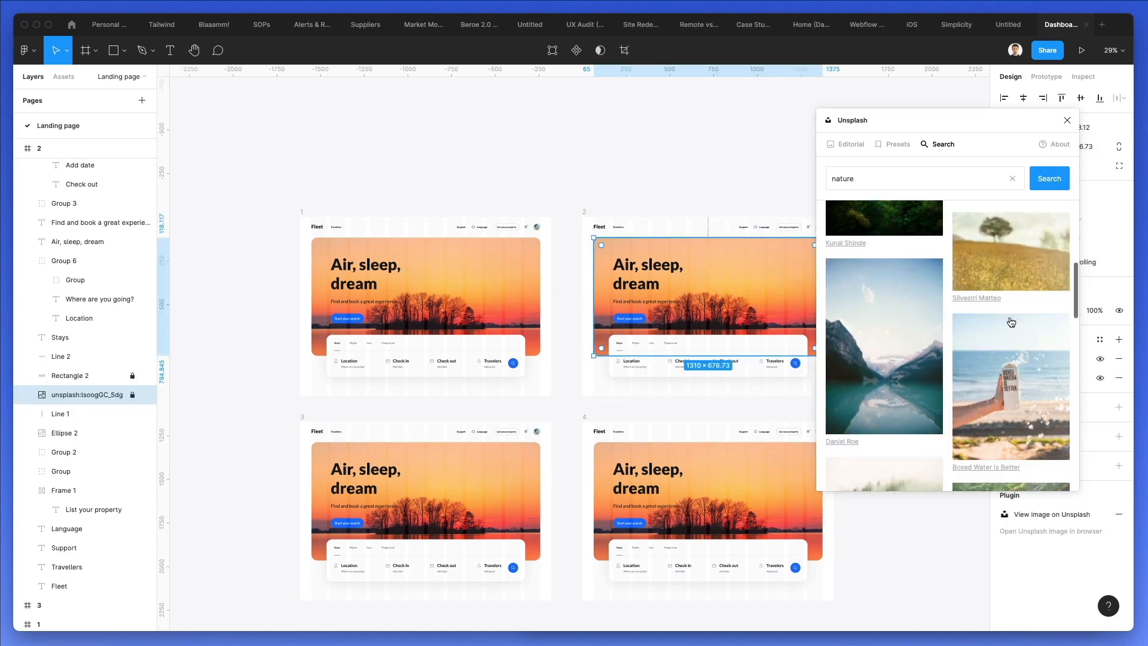
left_click(884, 345)
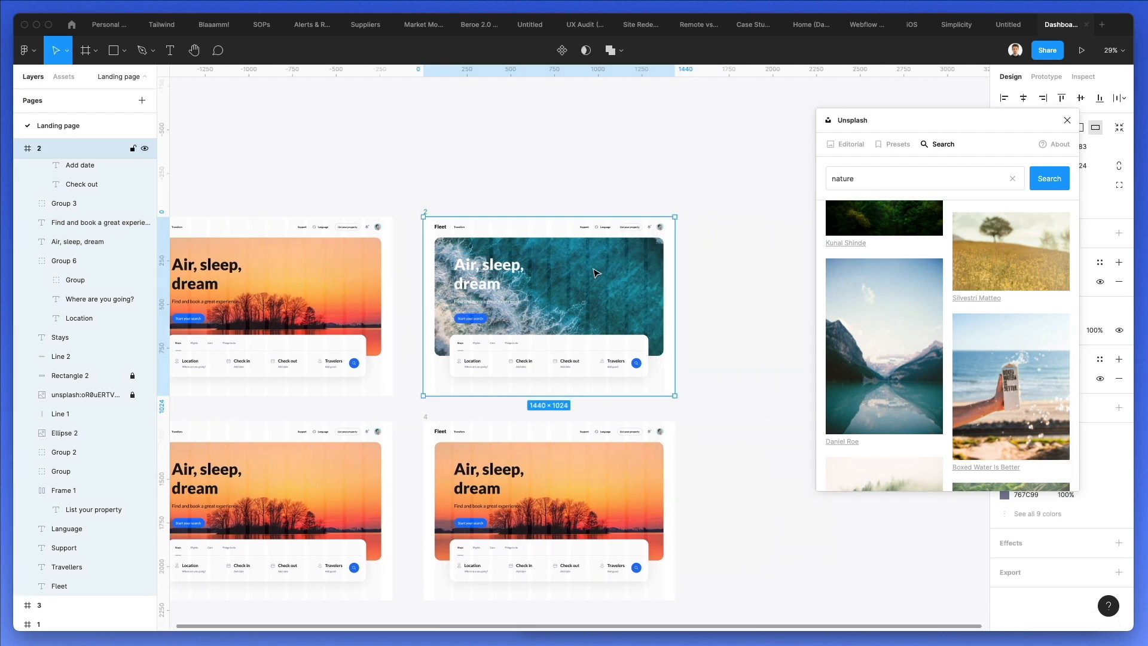
right_click(595, 274)
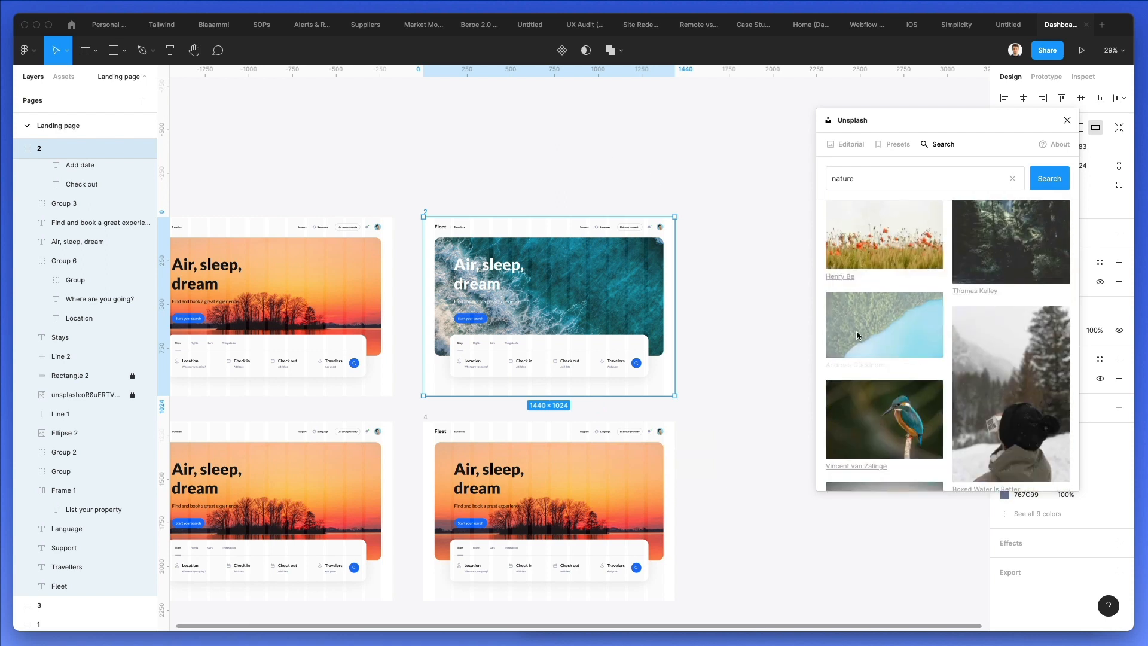
left_click(883, 324)
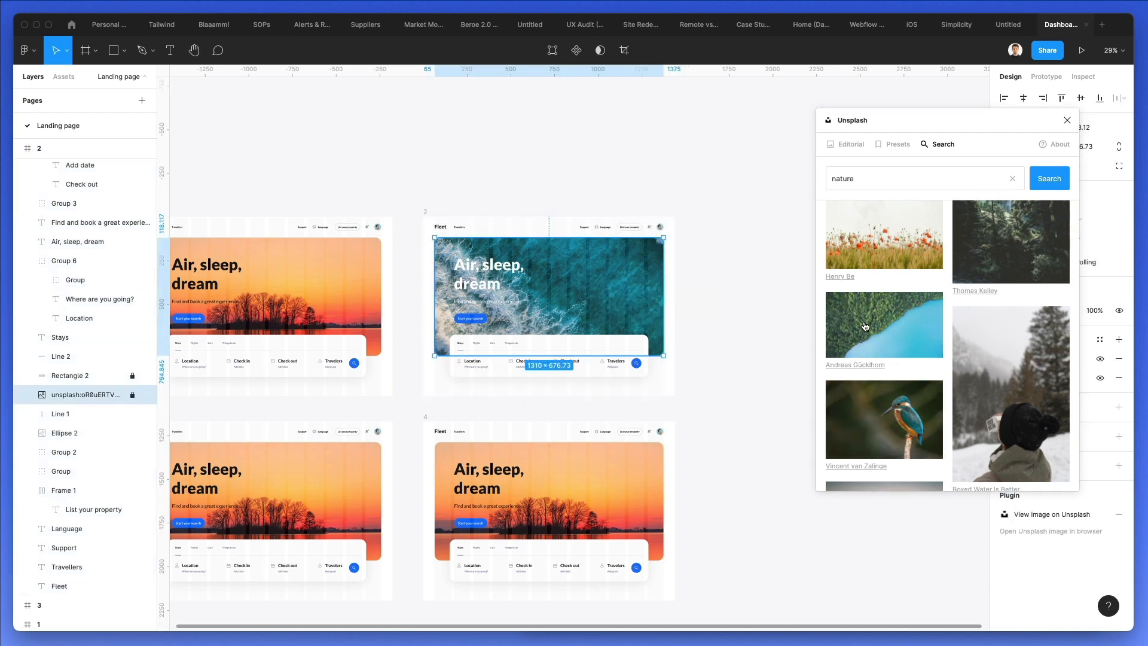
left_click(884, 324)
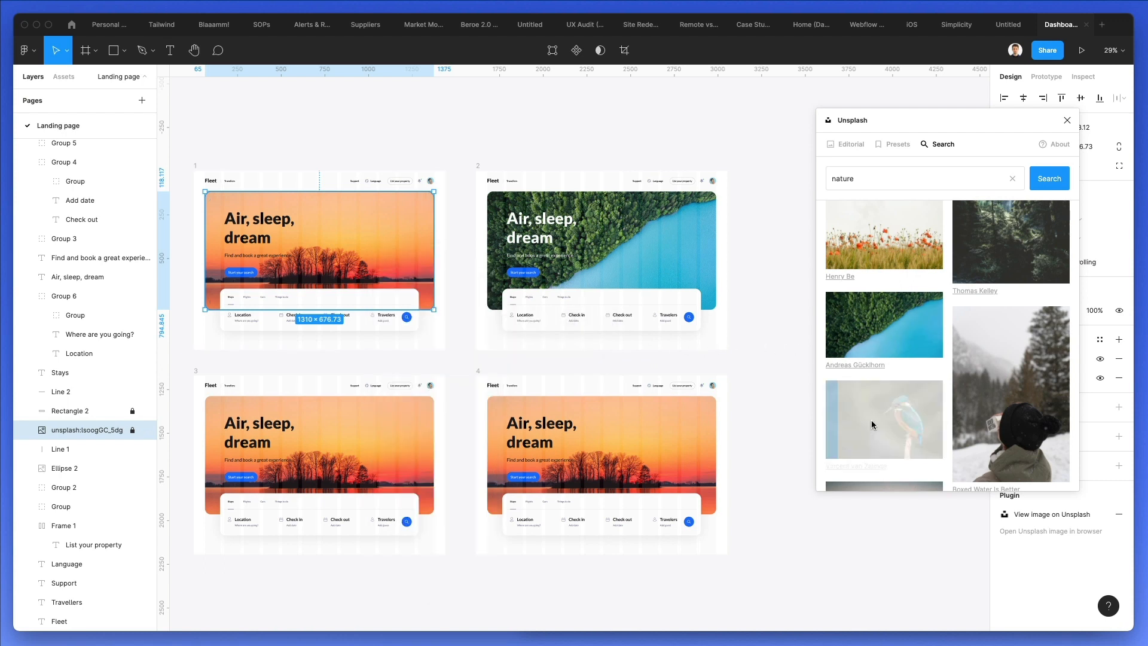
left_click(884, 418)
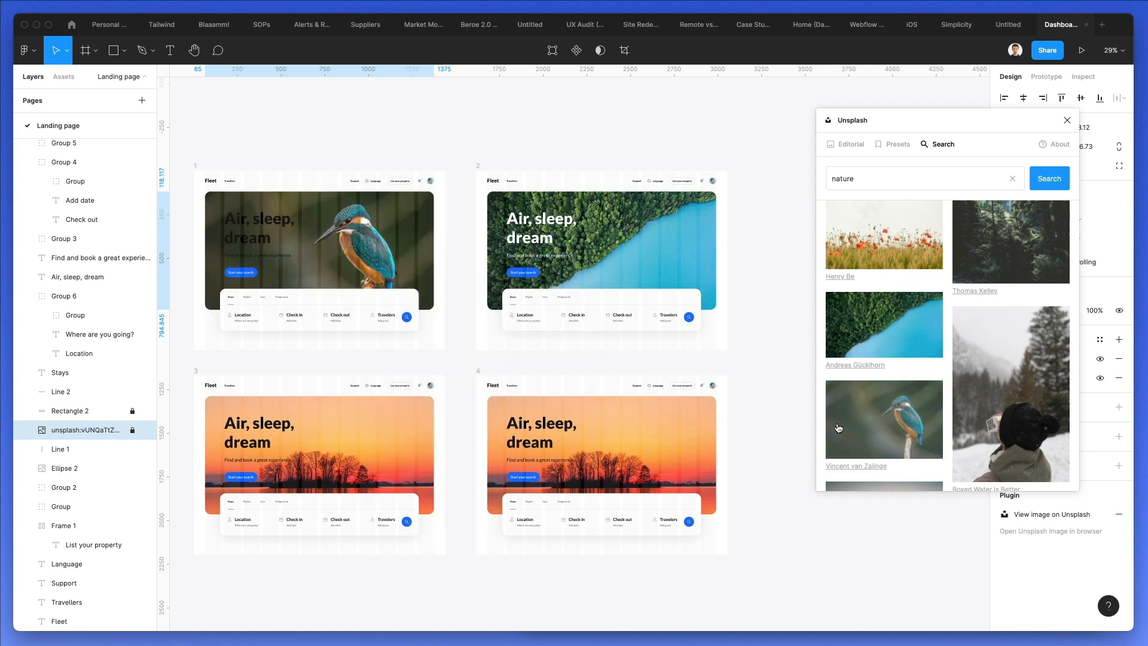
left_click(267, 226)
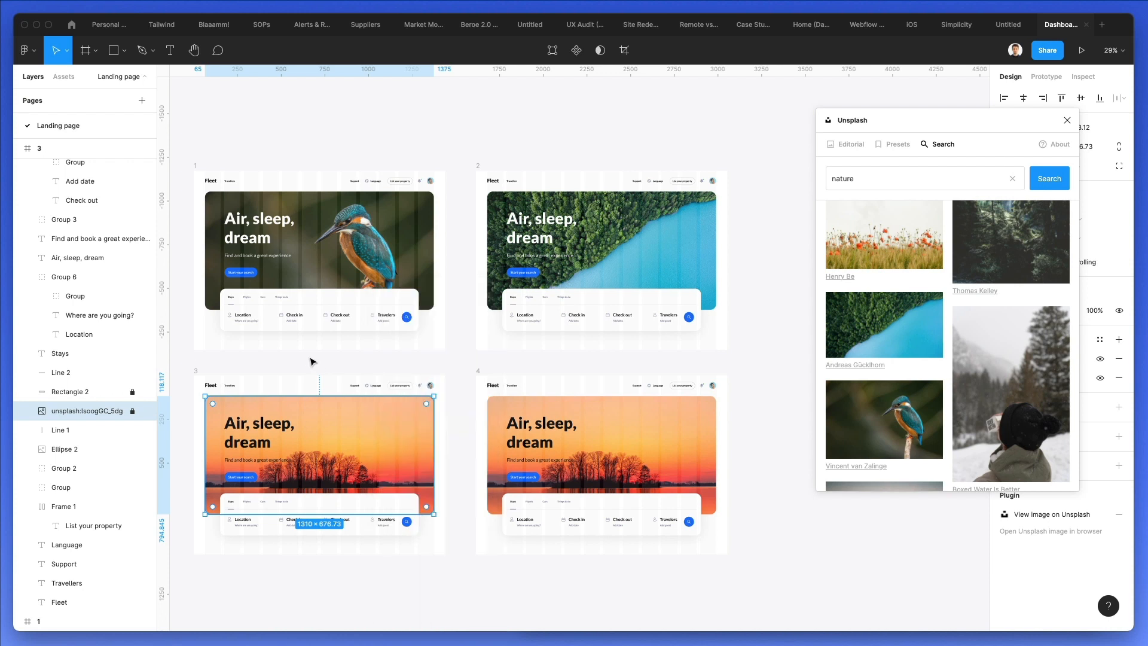
mouse_move(408, 234)
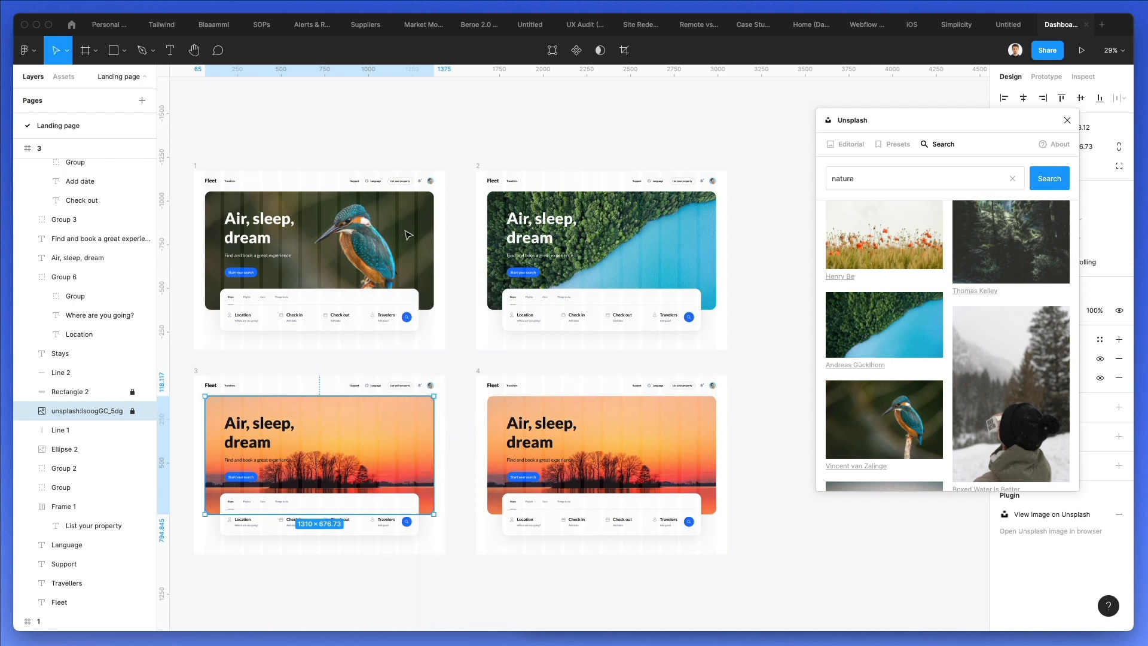
right_click(305, 317)
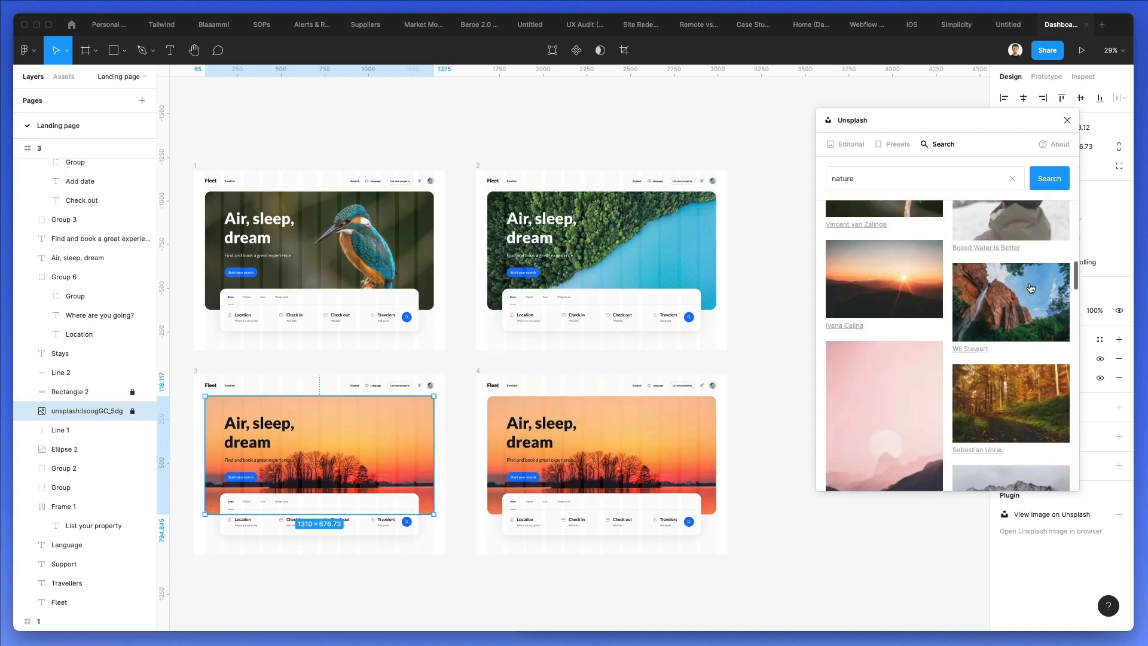
scroll("down", 3)
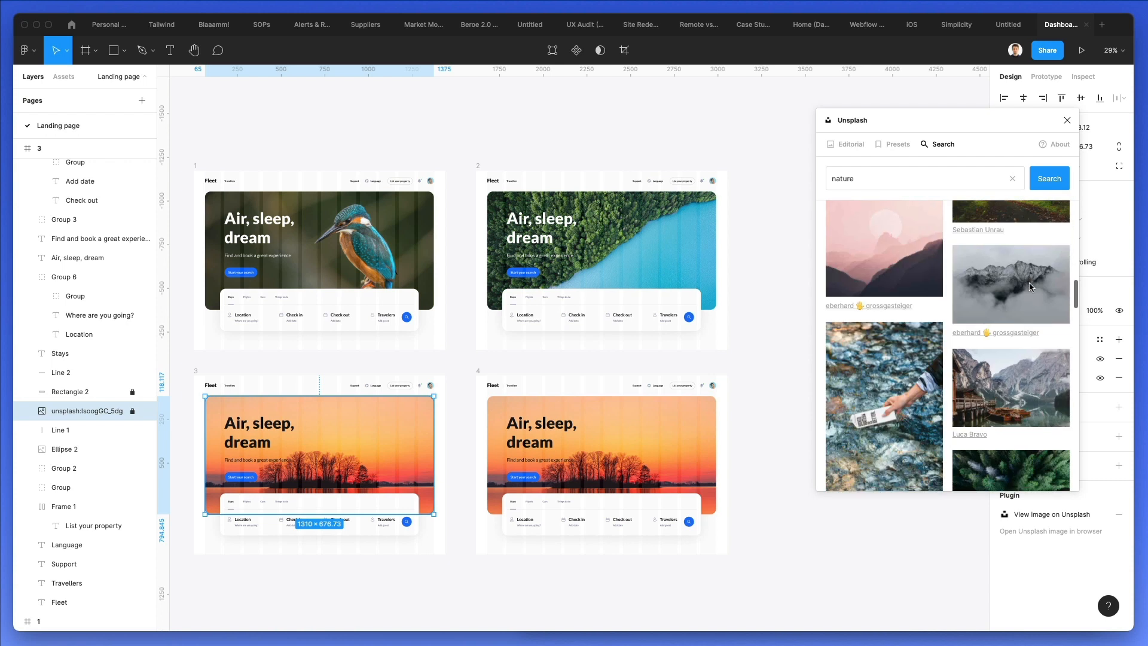
scroll("down", 3)
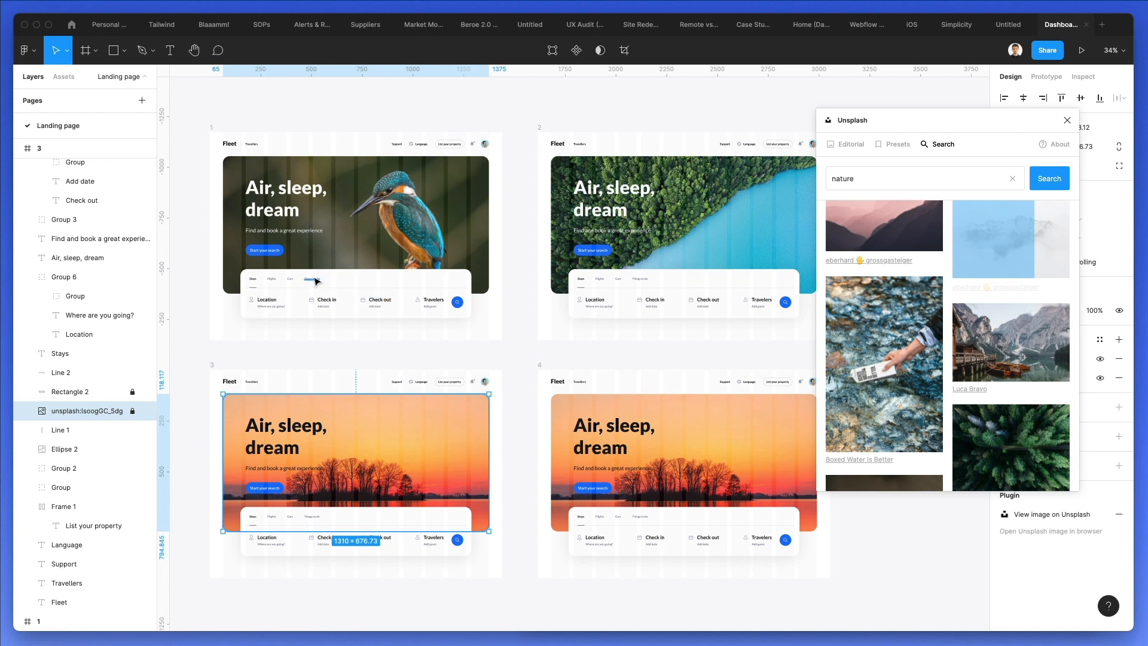
mouse_move(375, 290)
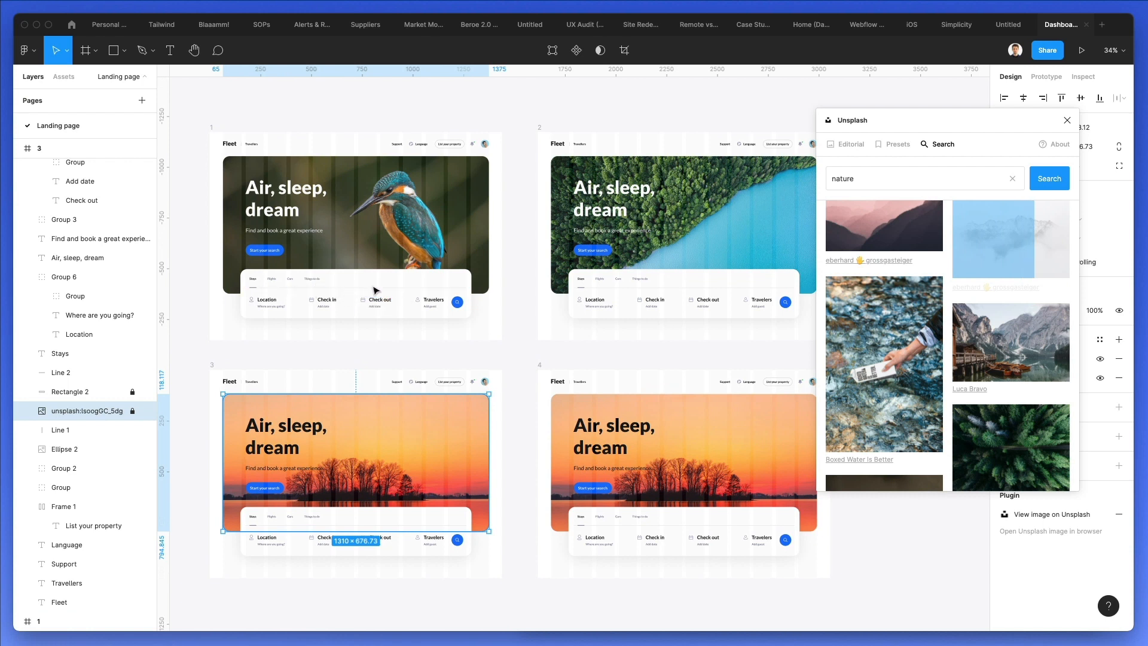
Try a mountain lake photo as the third variant's hero
scroll("down", 3)
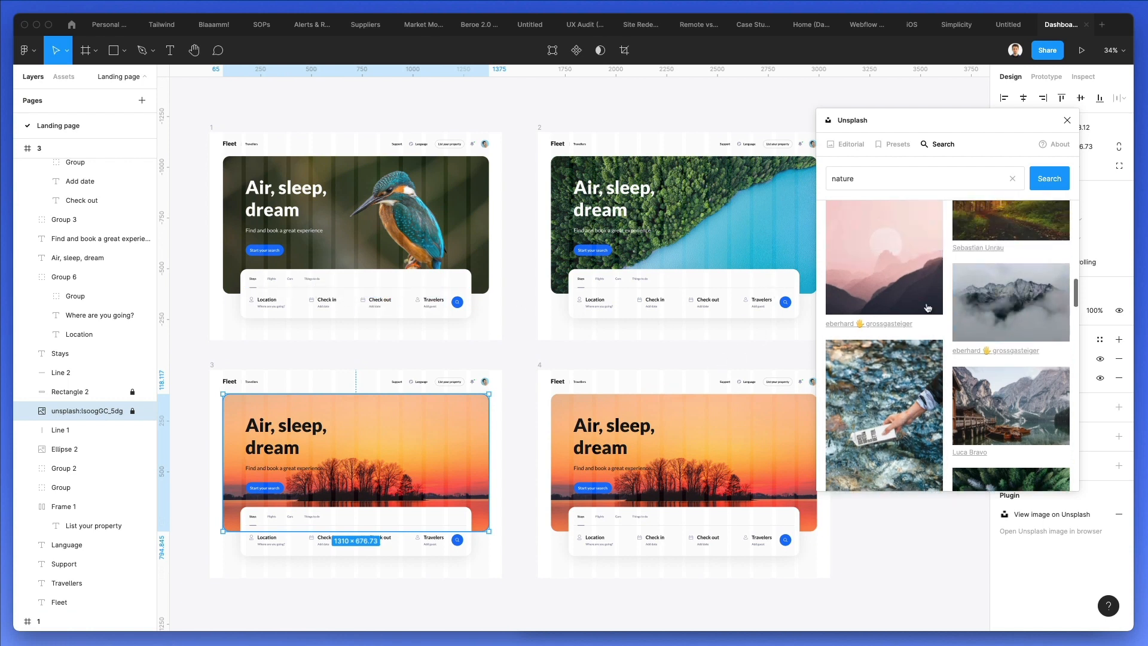
mouse_move(908, 277)
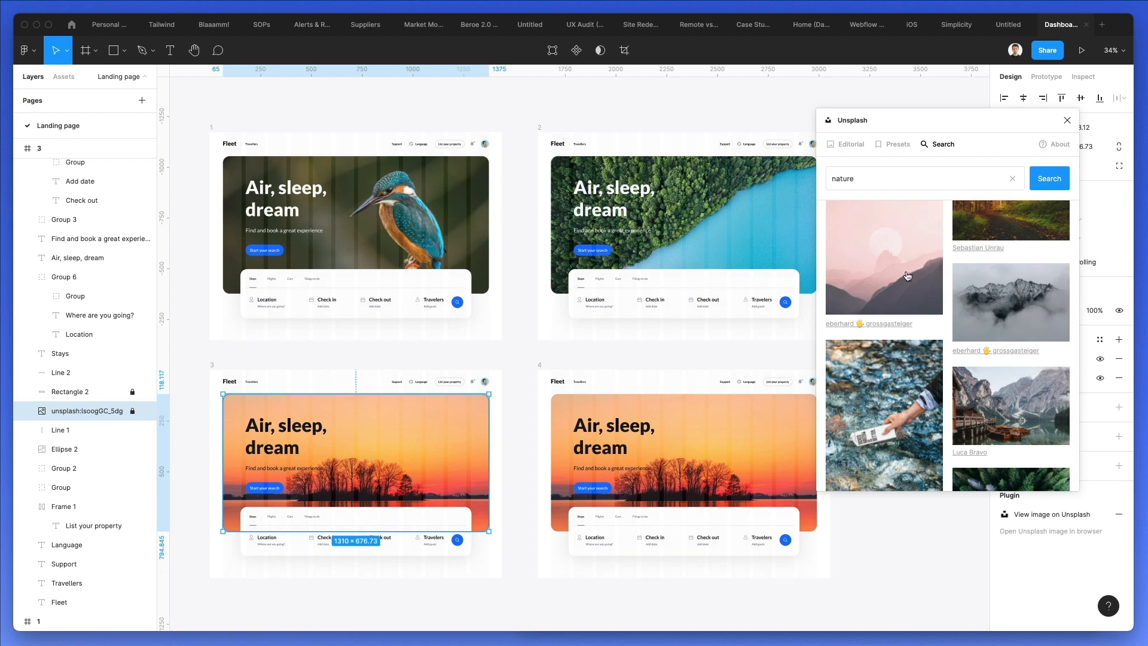
mouse_move(985, 324)
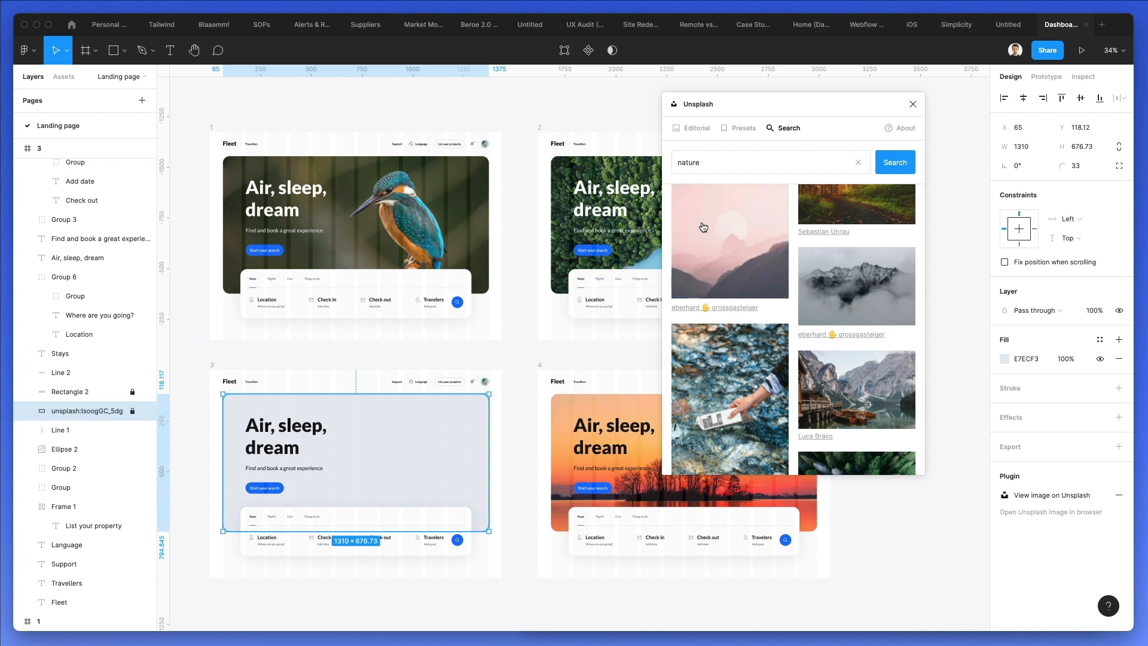
scroll("down", 3)
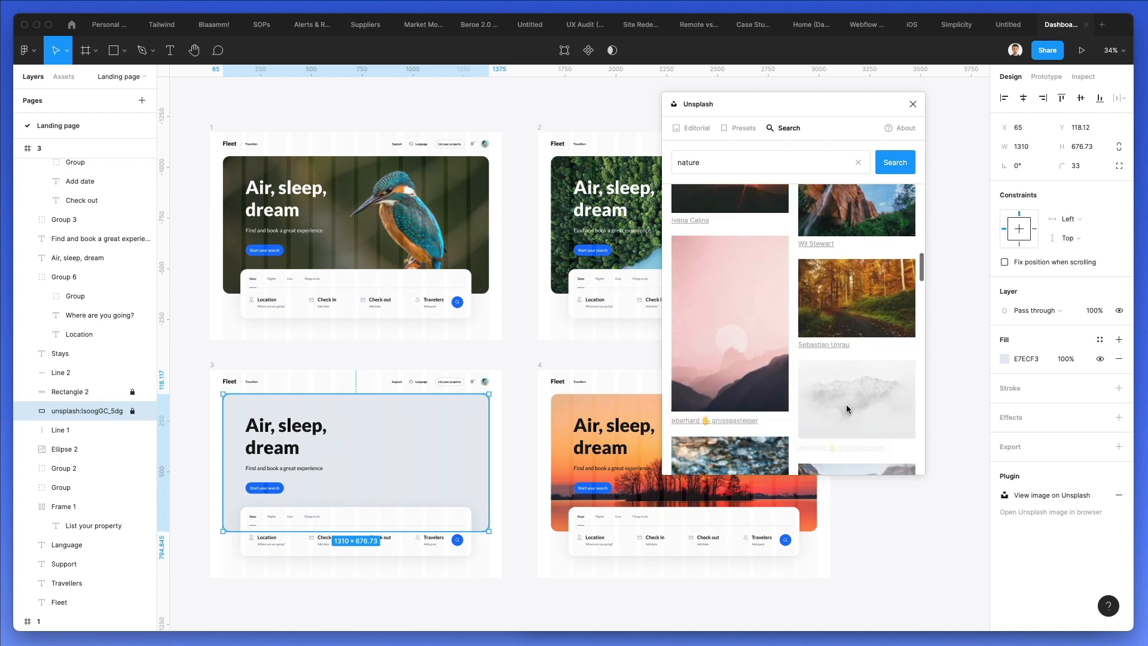
scroll("down", 3)
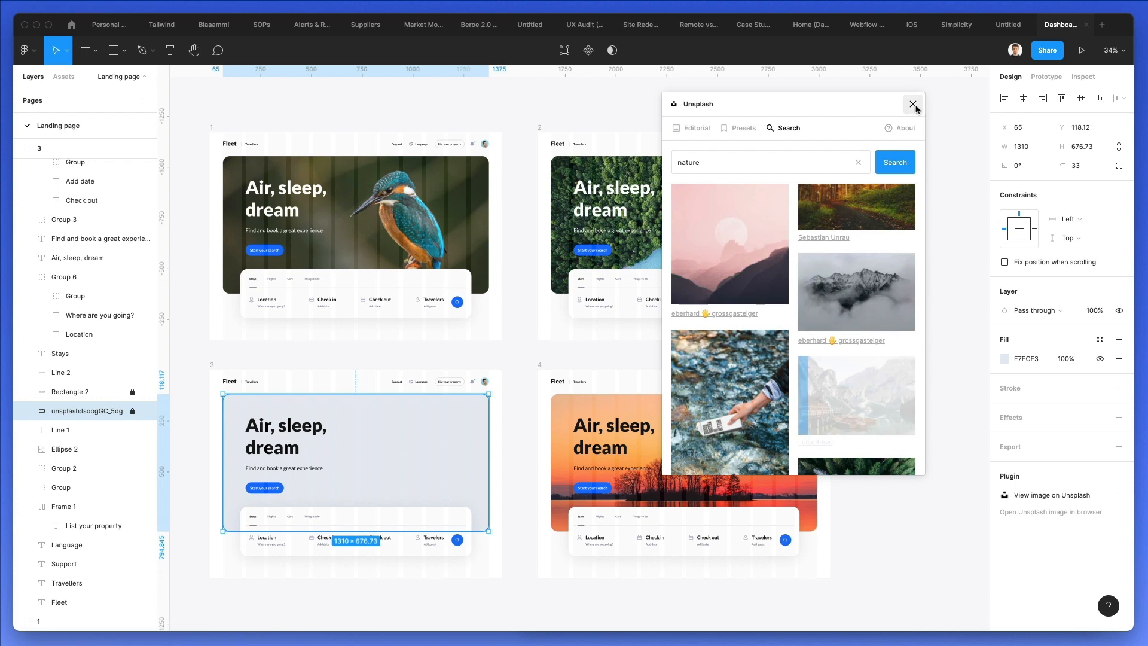
left_click(856, 396)
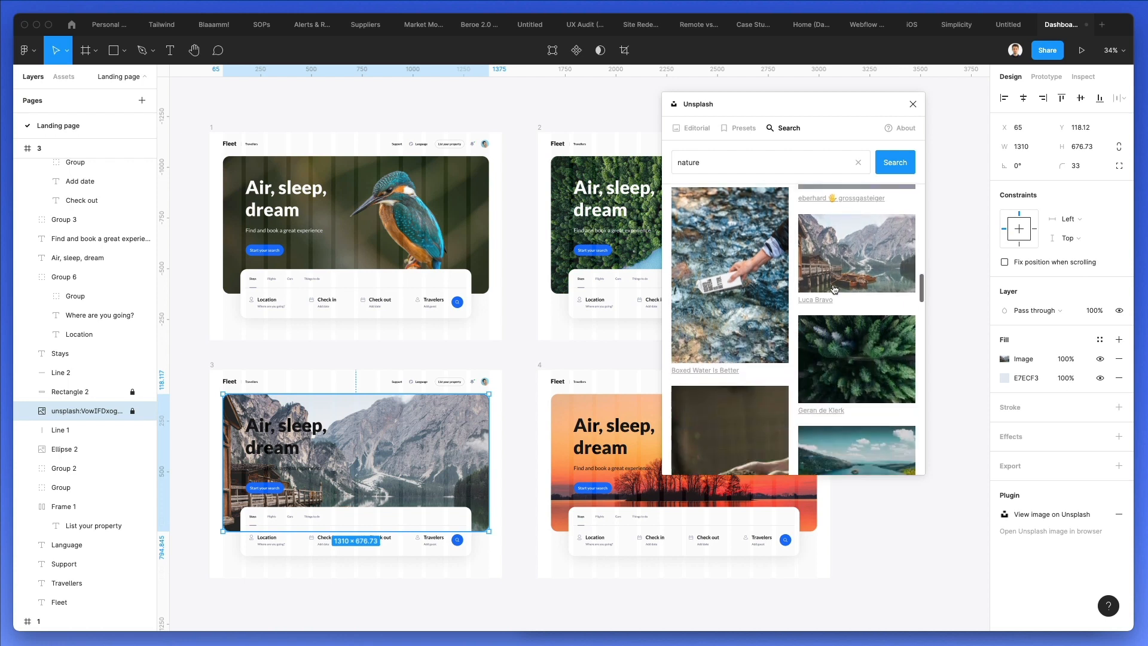
Replace the third hero with the fern photo
scroll("down", 3)
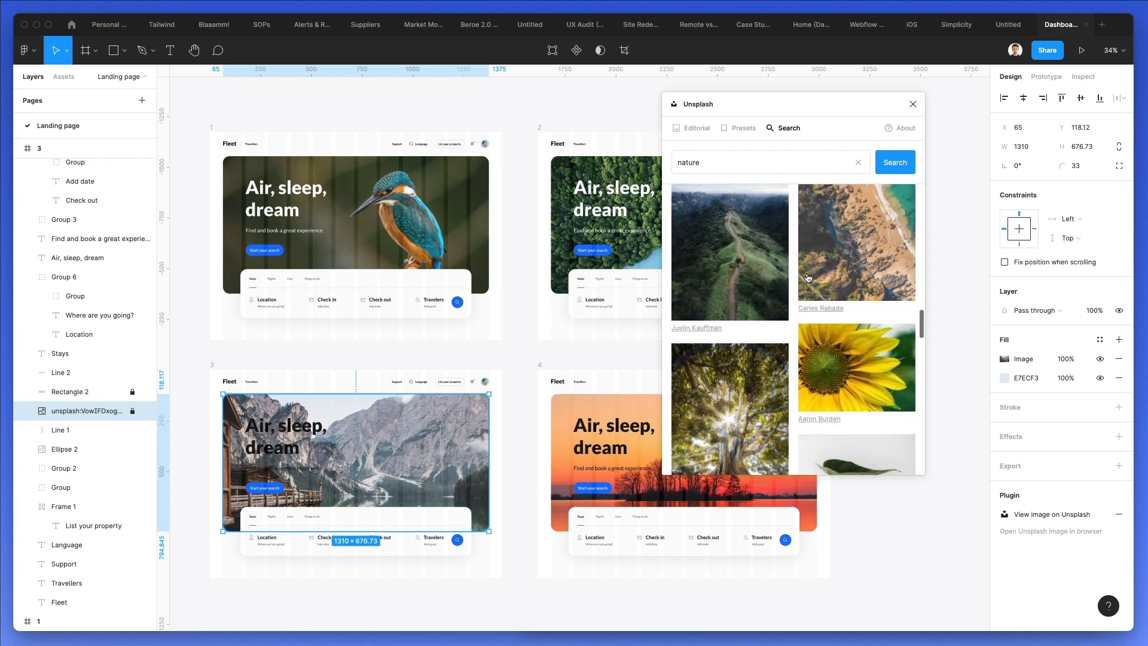
scroll("down", 3)
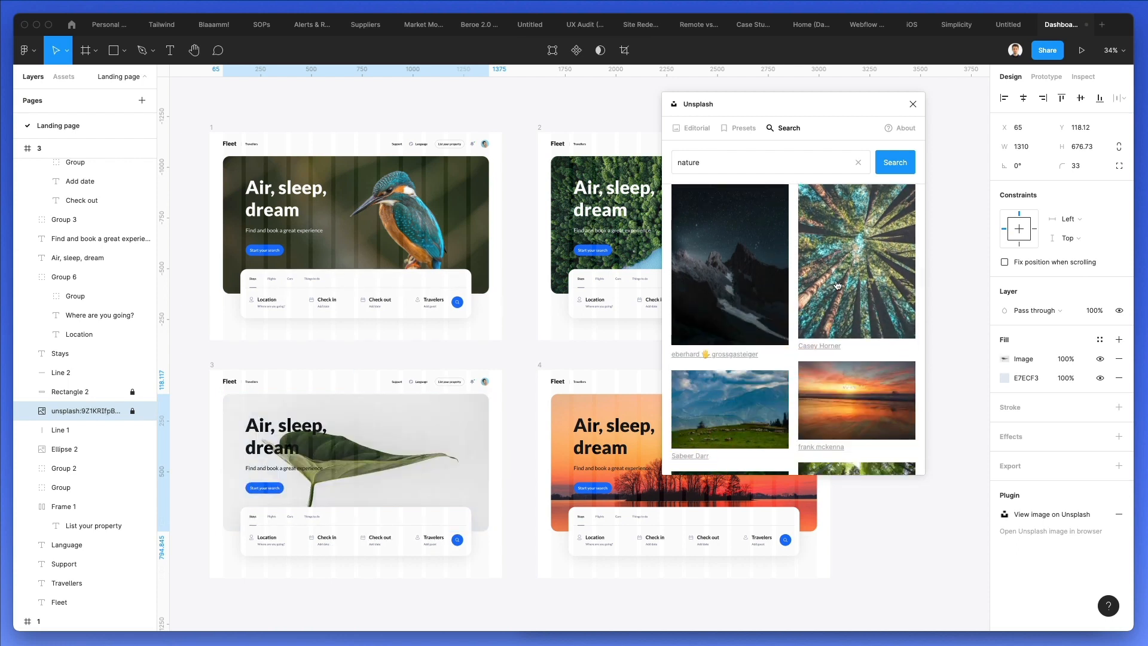
scroll("down", 3)
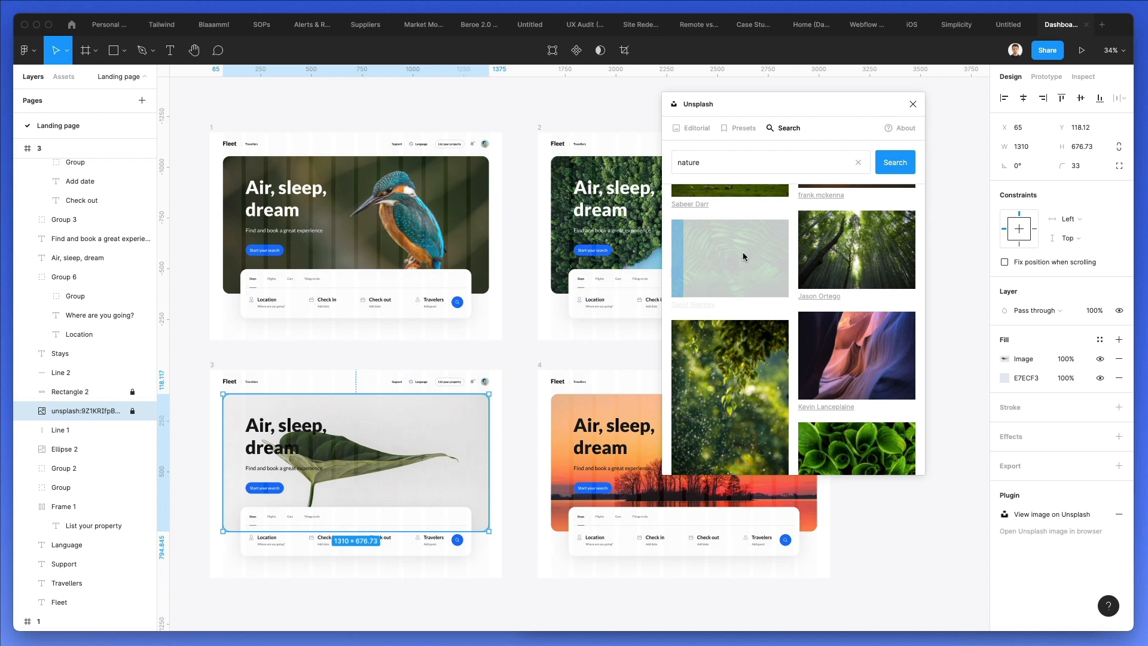
left_click(729, 258)
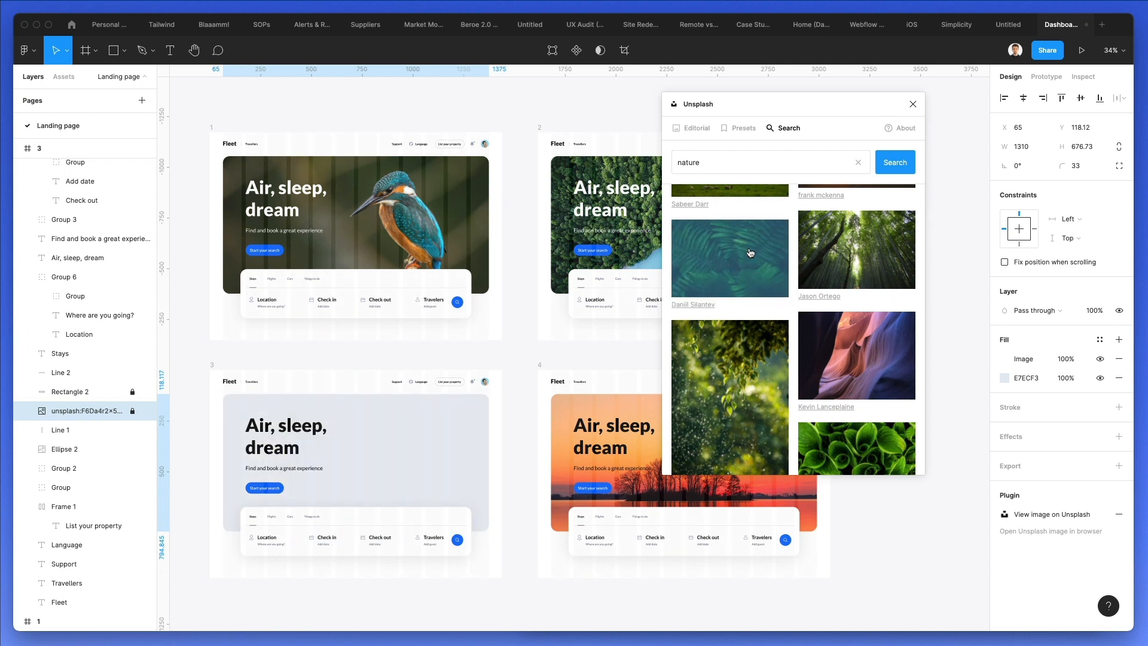
left_click(730, 257)
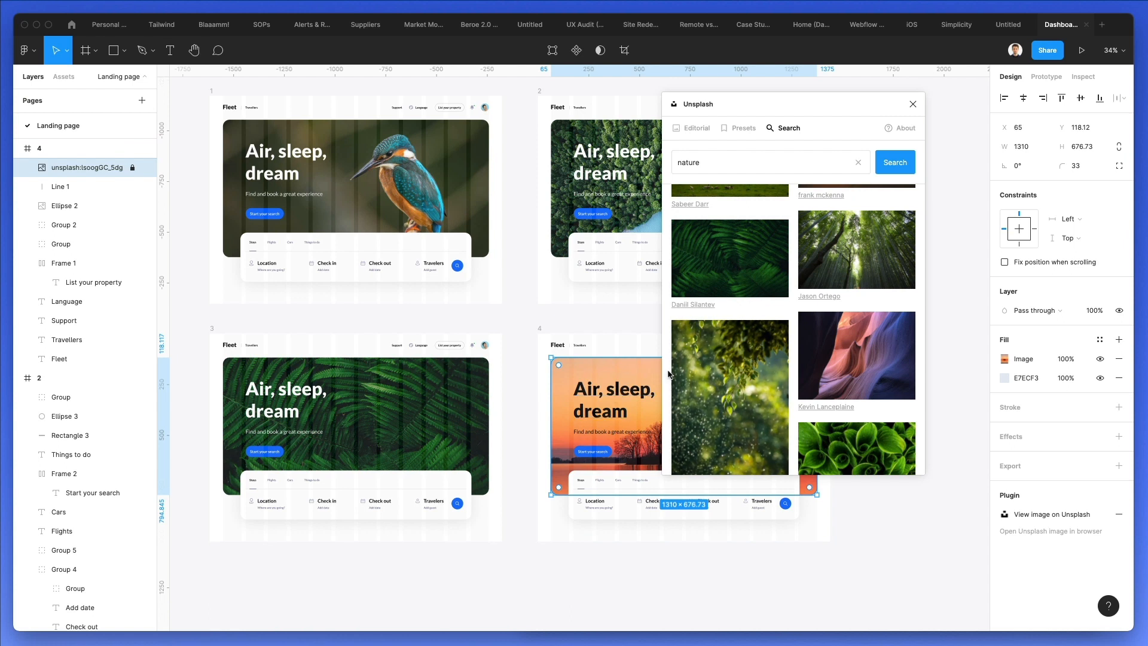
Scroll the Unsplash thumbnails for frame 4's Ibrahim Rifath beach photo, then deselect the hero
scroll("down", 3)
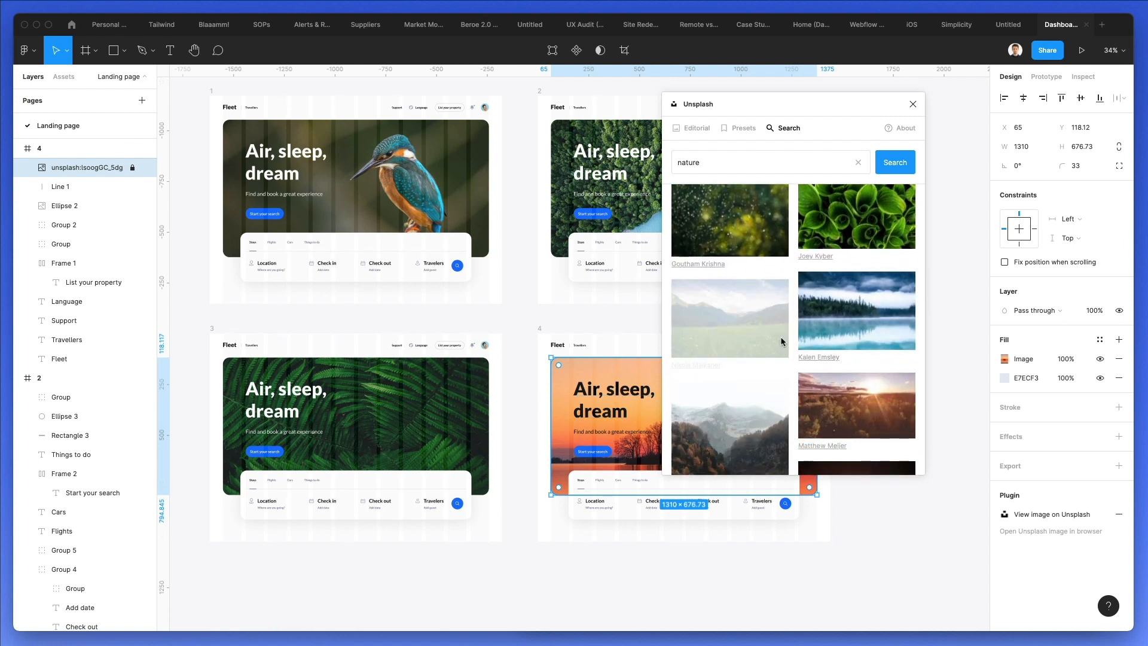
scroll("down", 3)
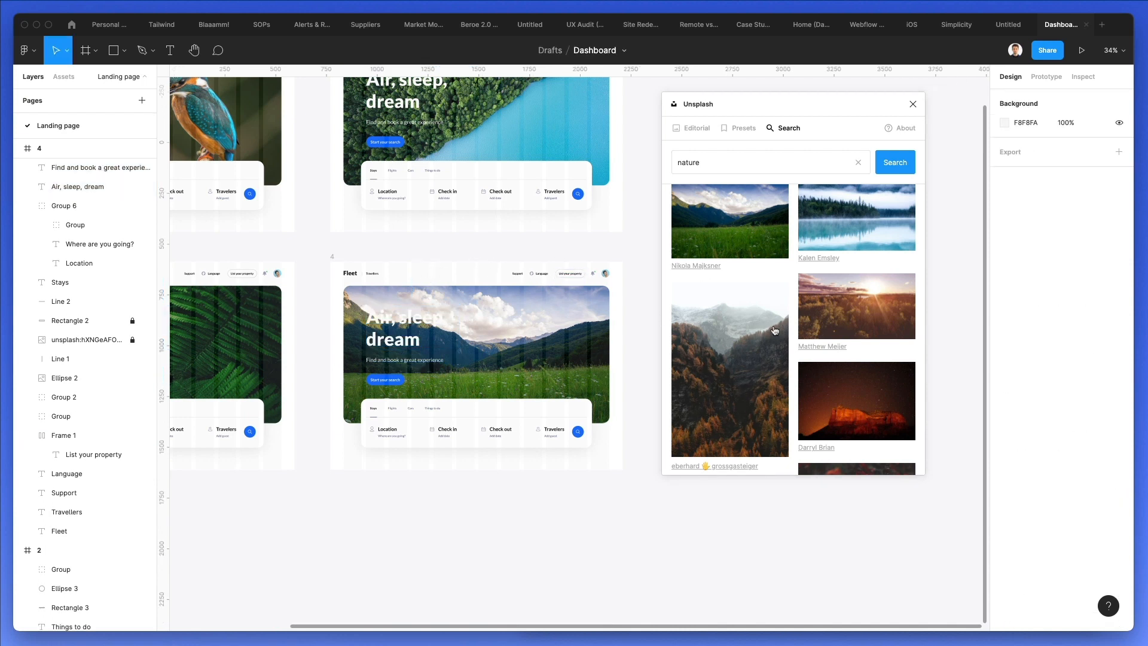
scroll("down", 3)
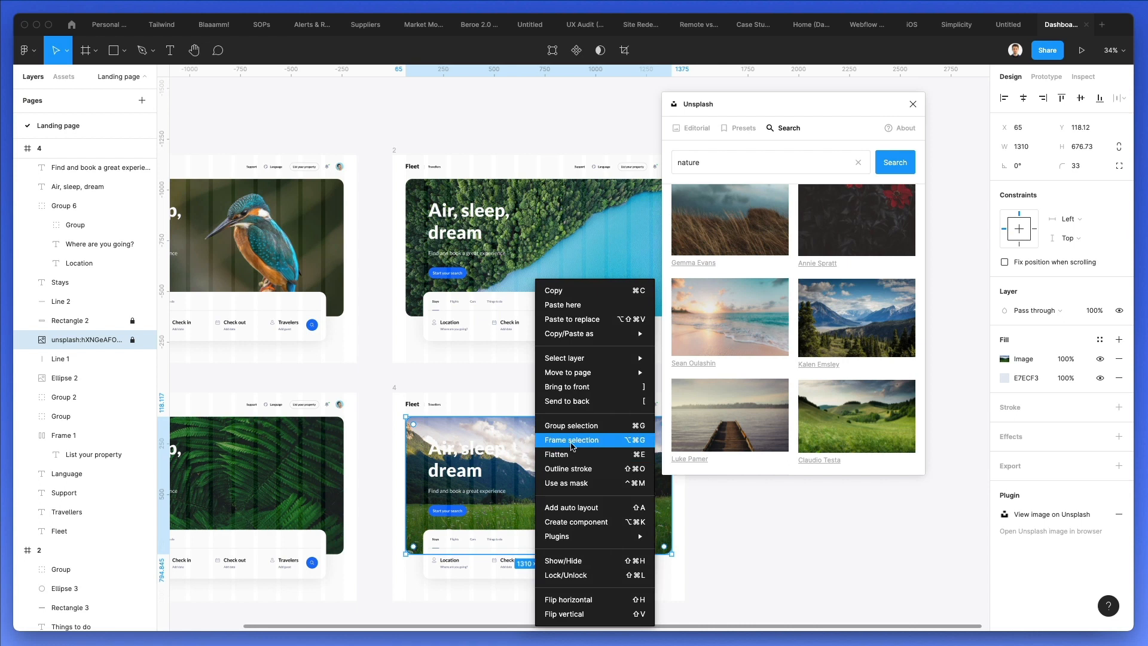
mouse_move(571, 358)
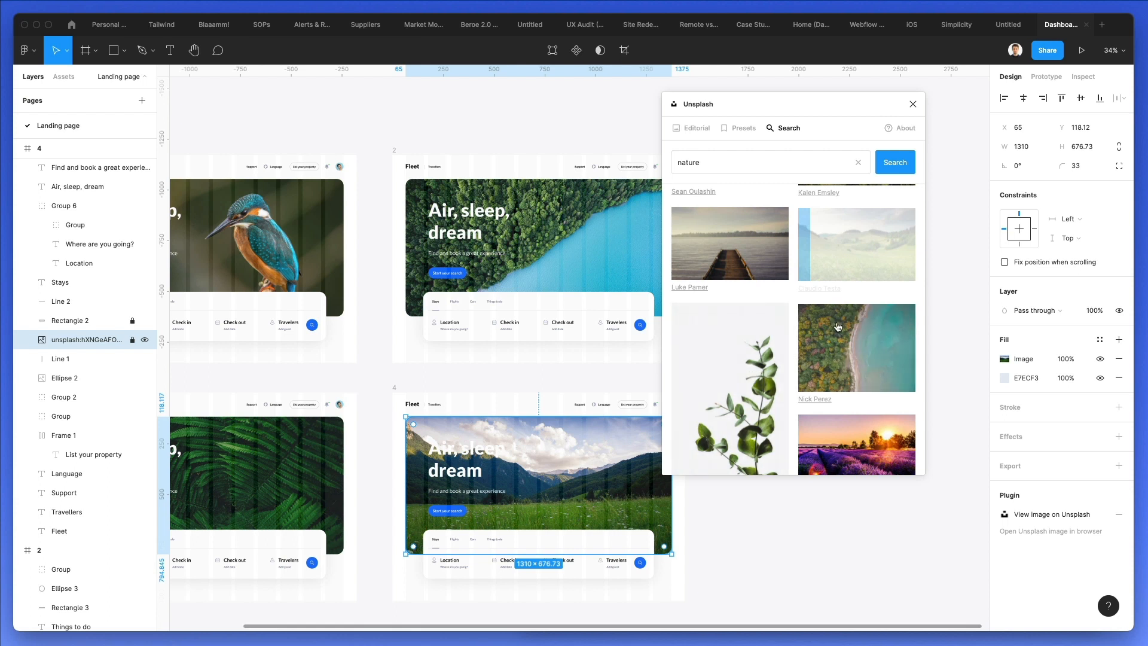
scroll("down", 3)
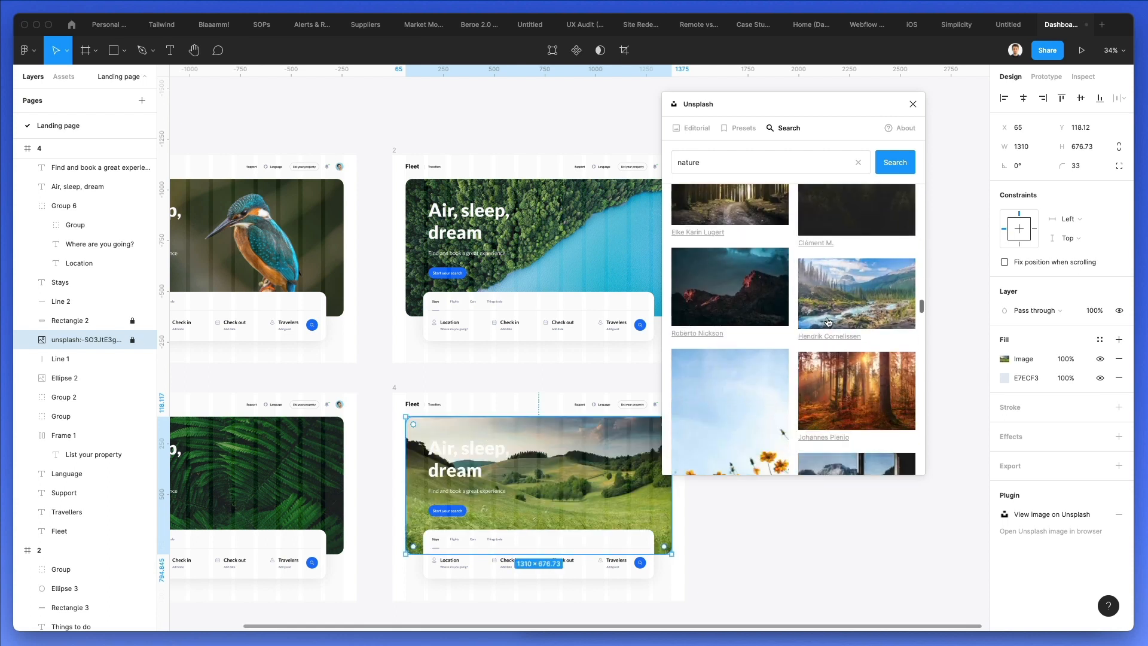
scroll("down", 3)
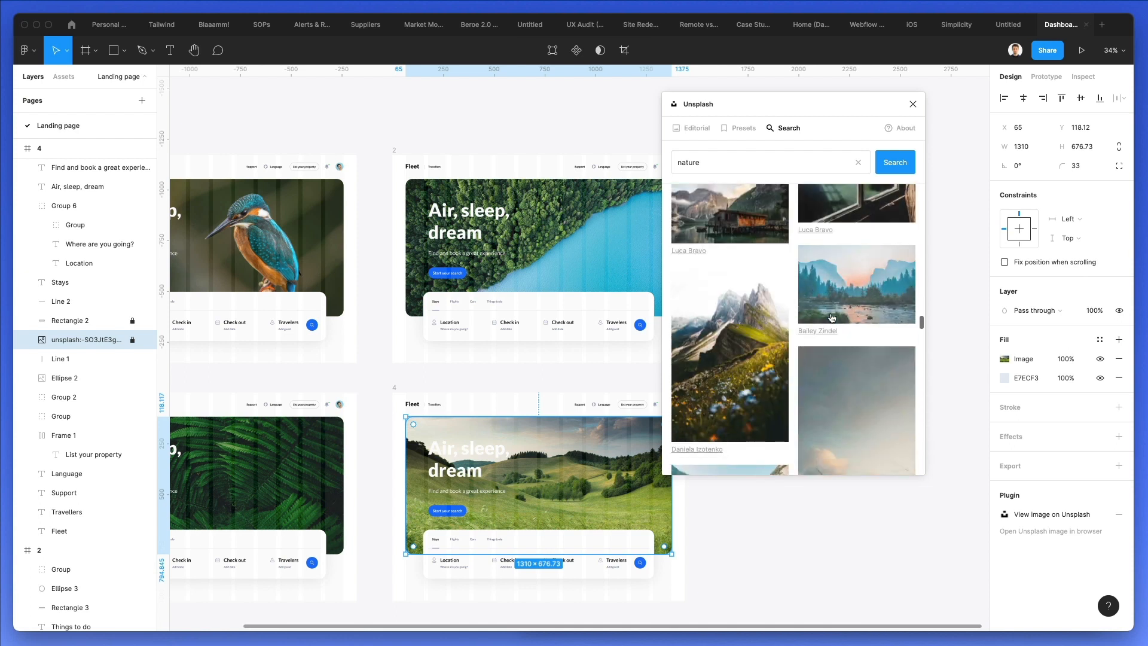
scroll("down", 3)
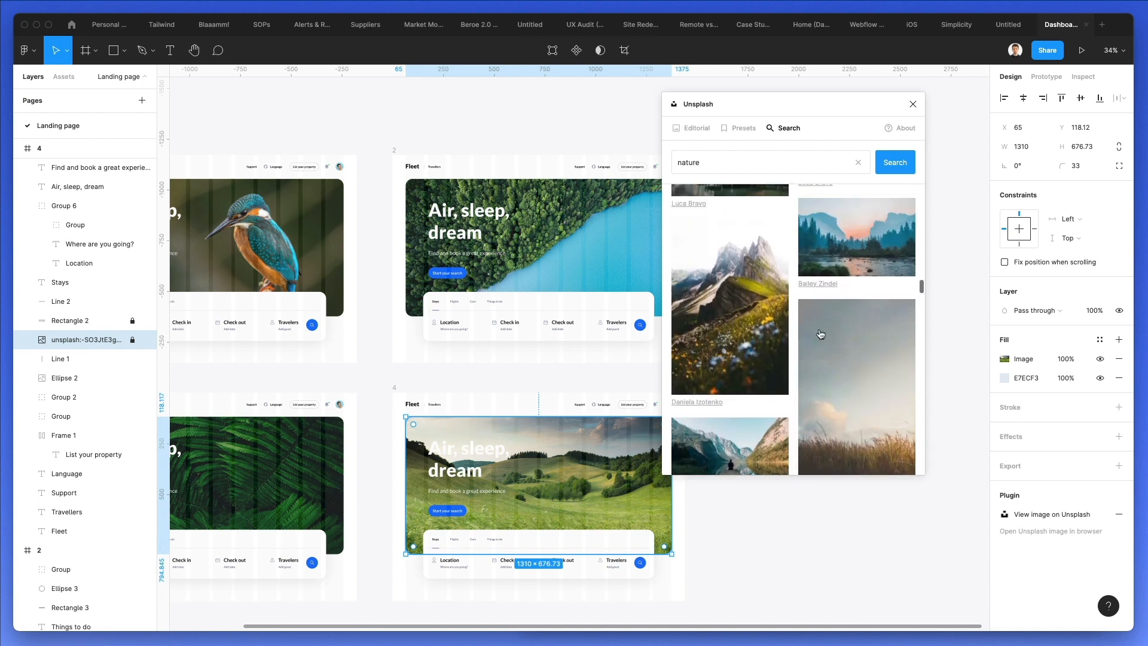
scroll("down", 3)
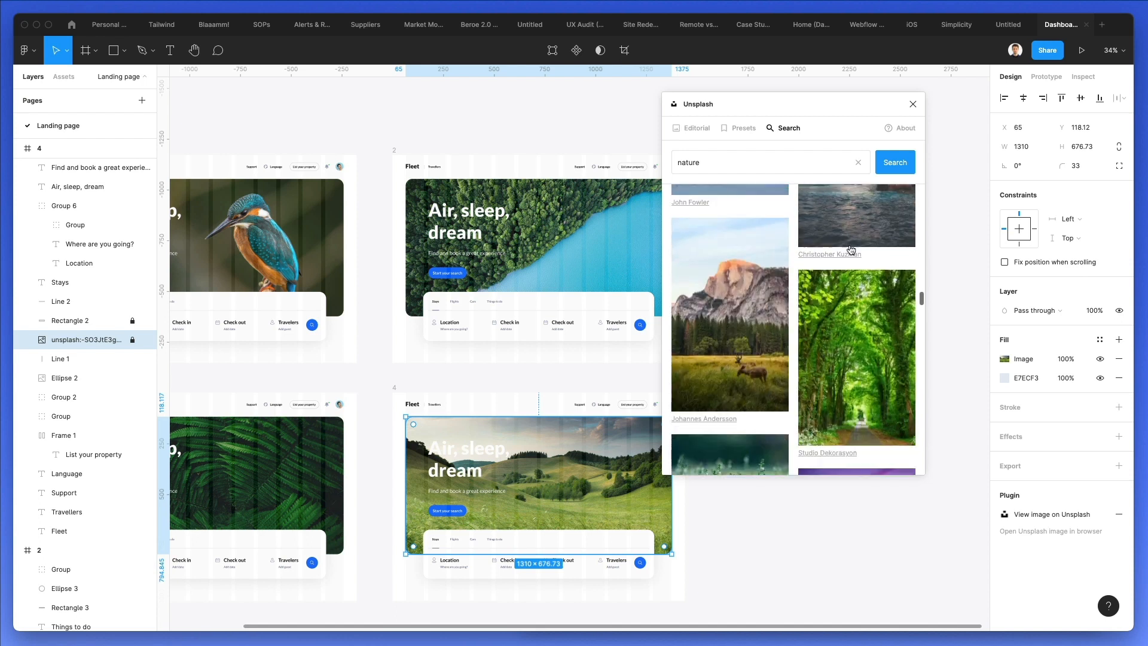
scroll("down", 3)
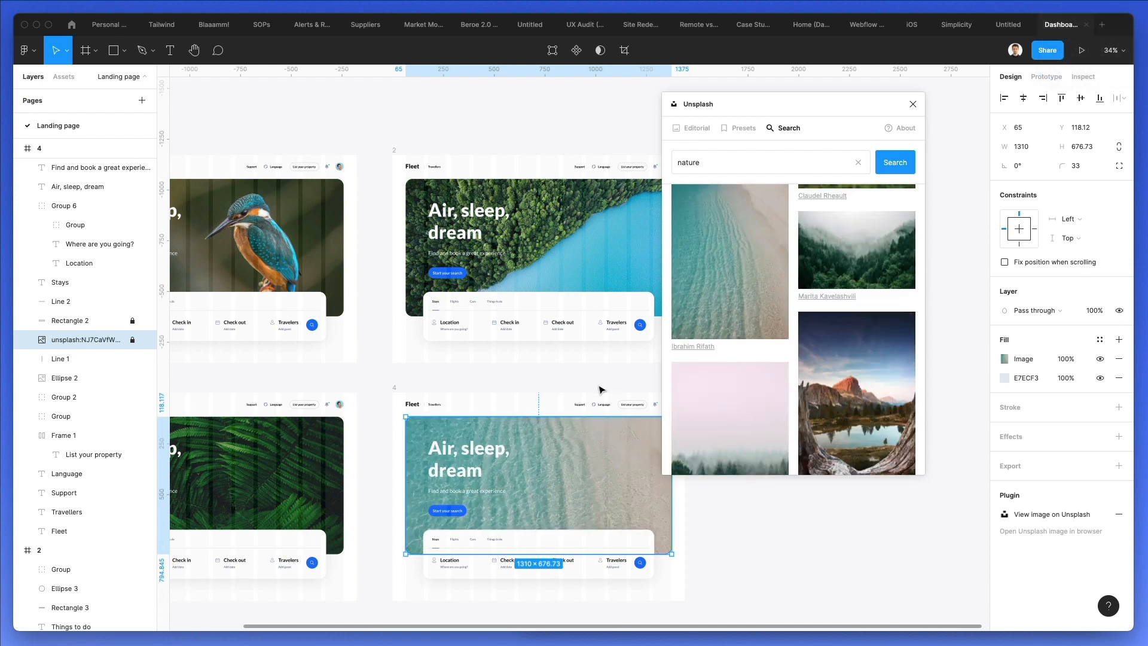
left_click(912, 104)
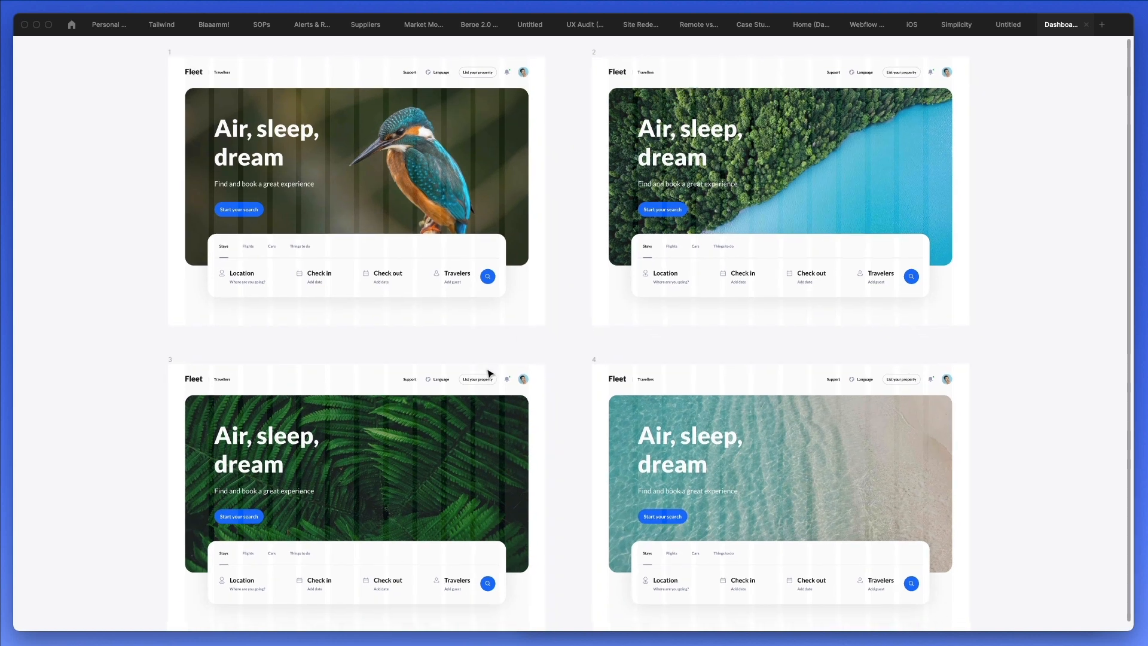
Scroll through the four Fleet variants with the editor interface hidden
scroll("down", 3)
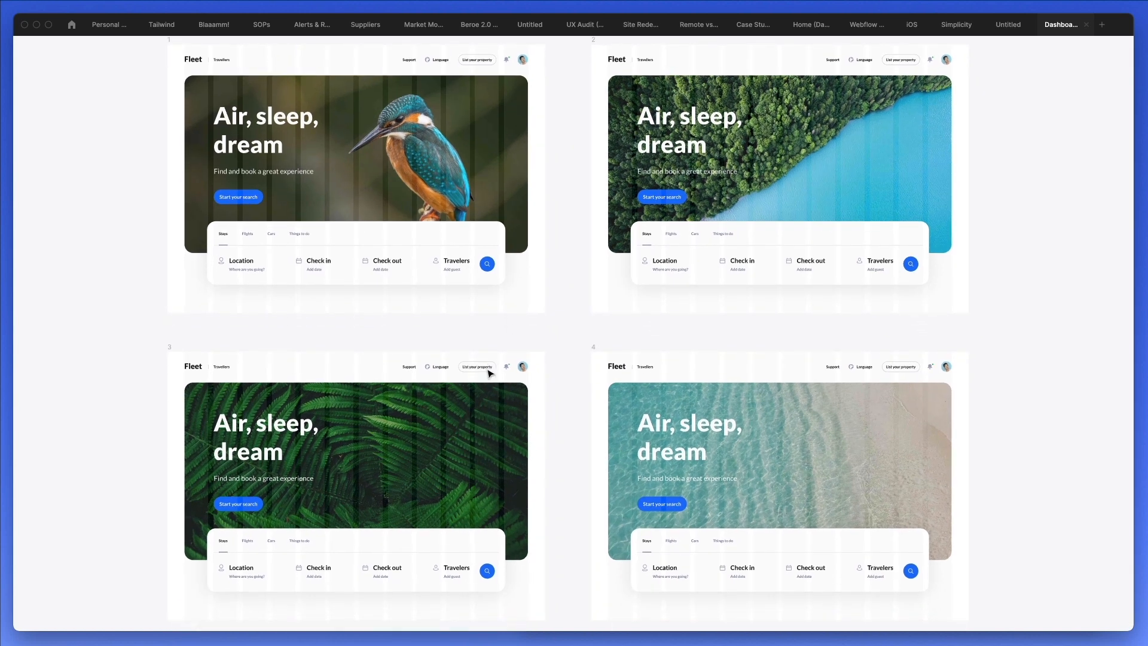